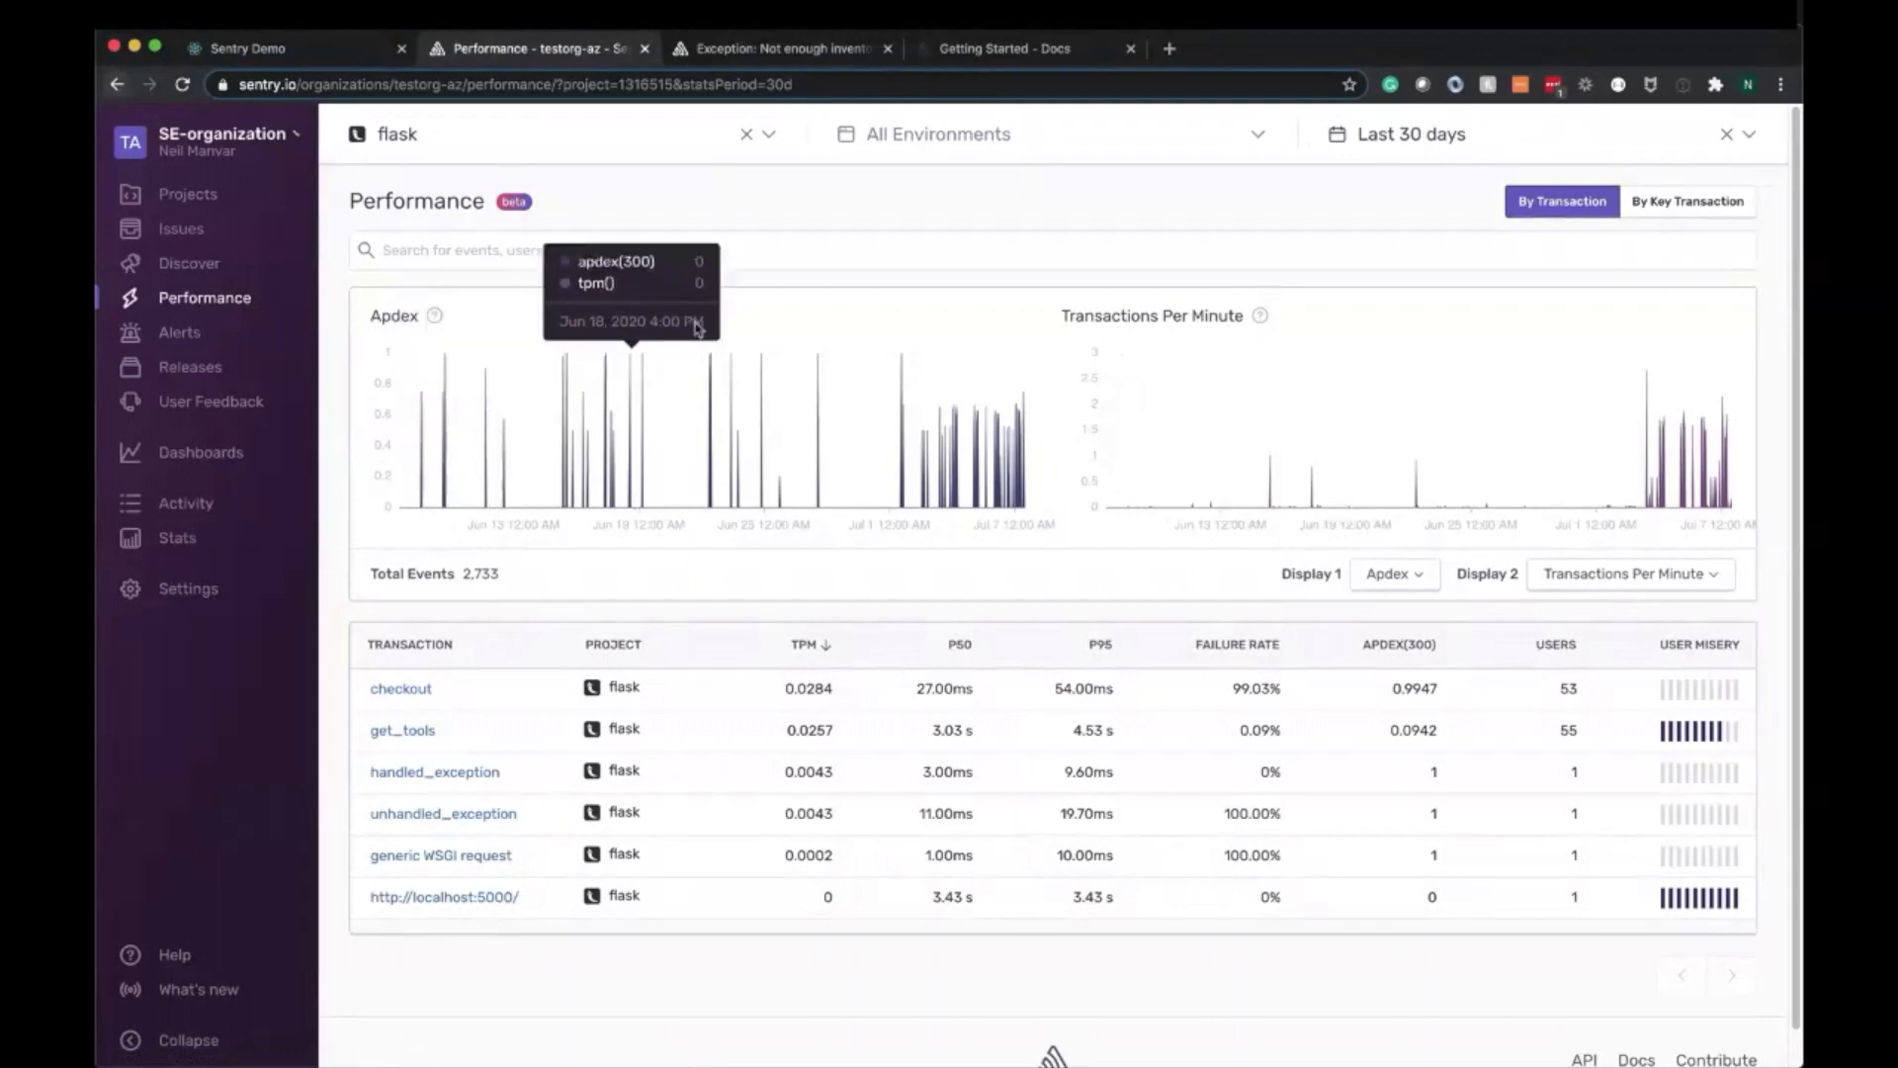
{"action": "mouse_move", "coordinate": [747, 225]}
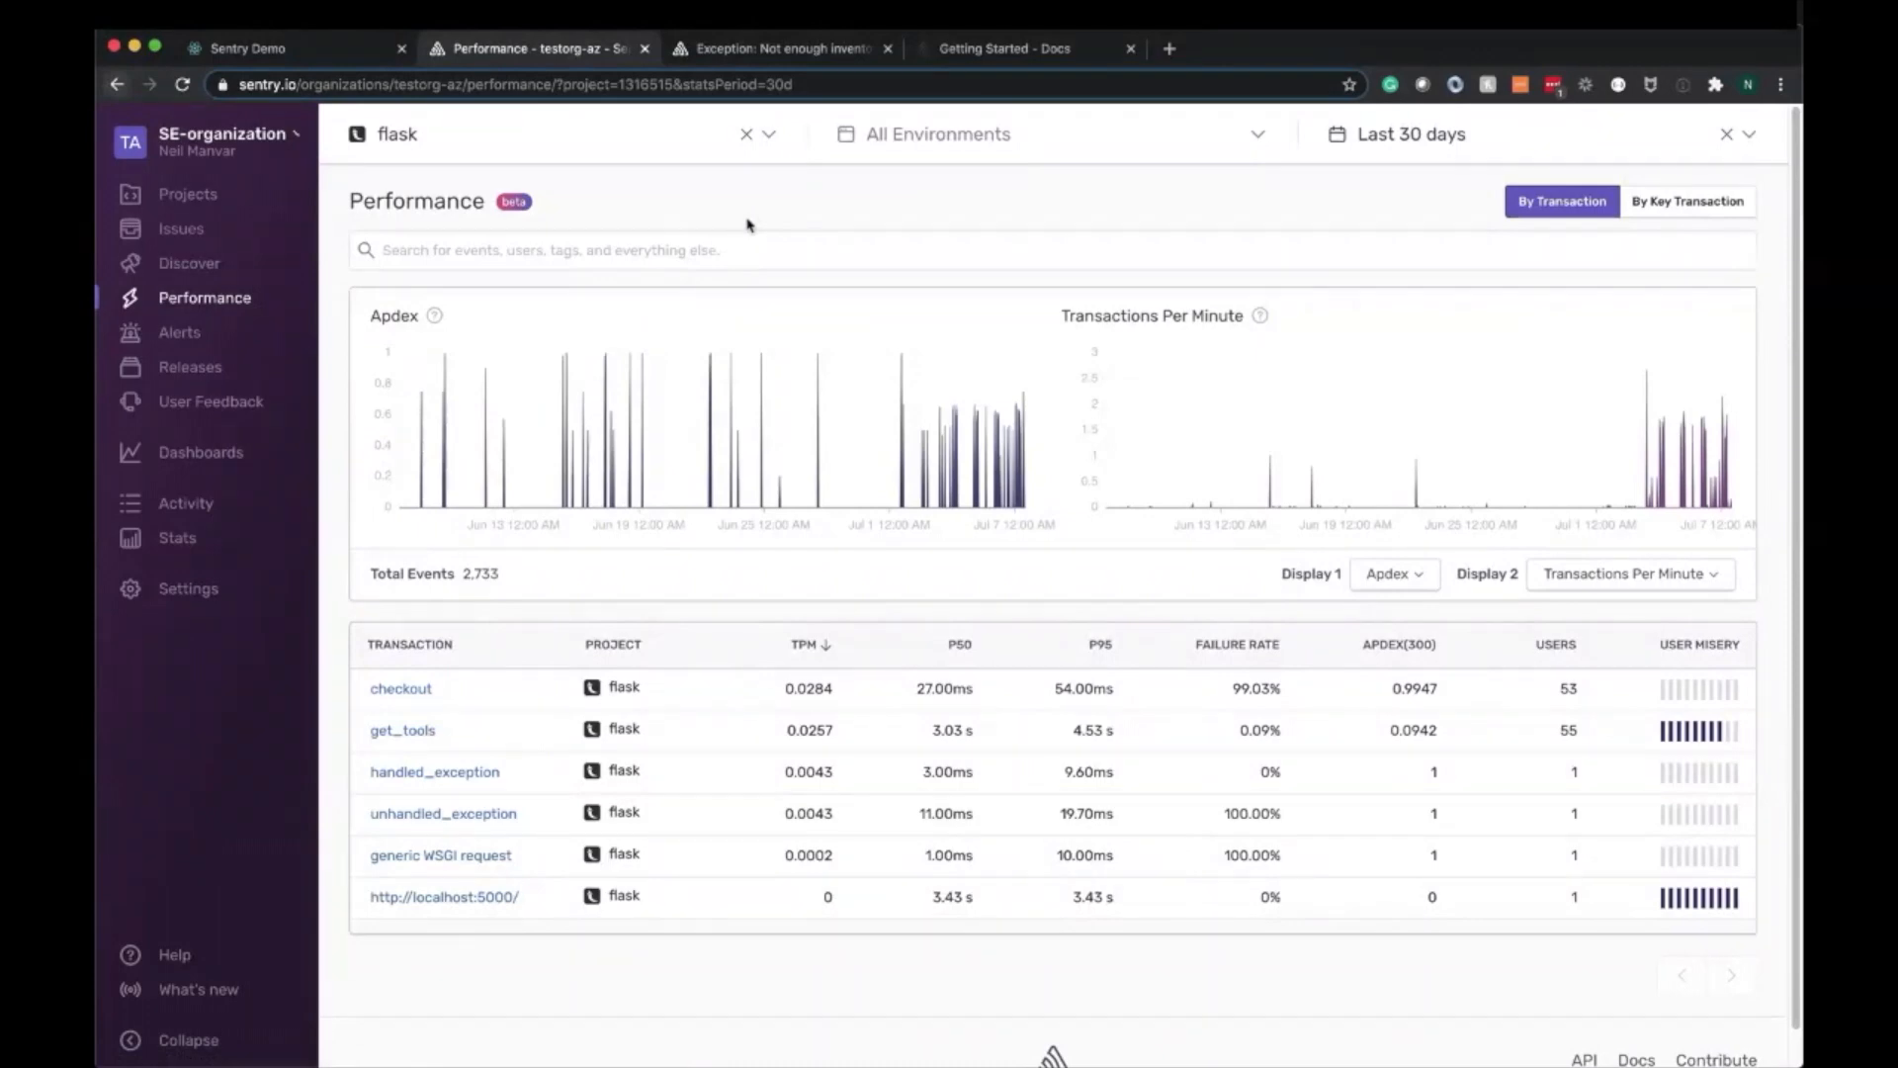
Filter all-project transactions to transaction.op:pageload and open the top fe-react homepage transaction summary
{"action": "left_click", "coordinate": [747, 135]}
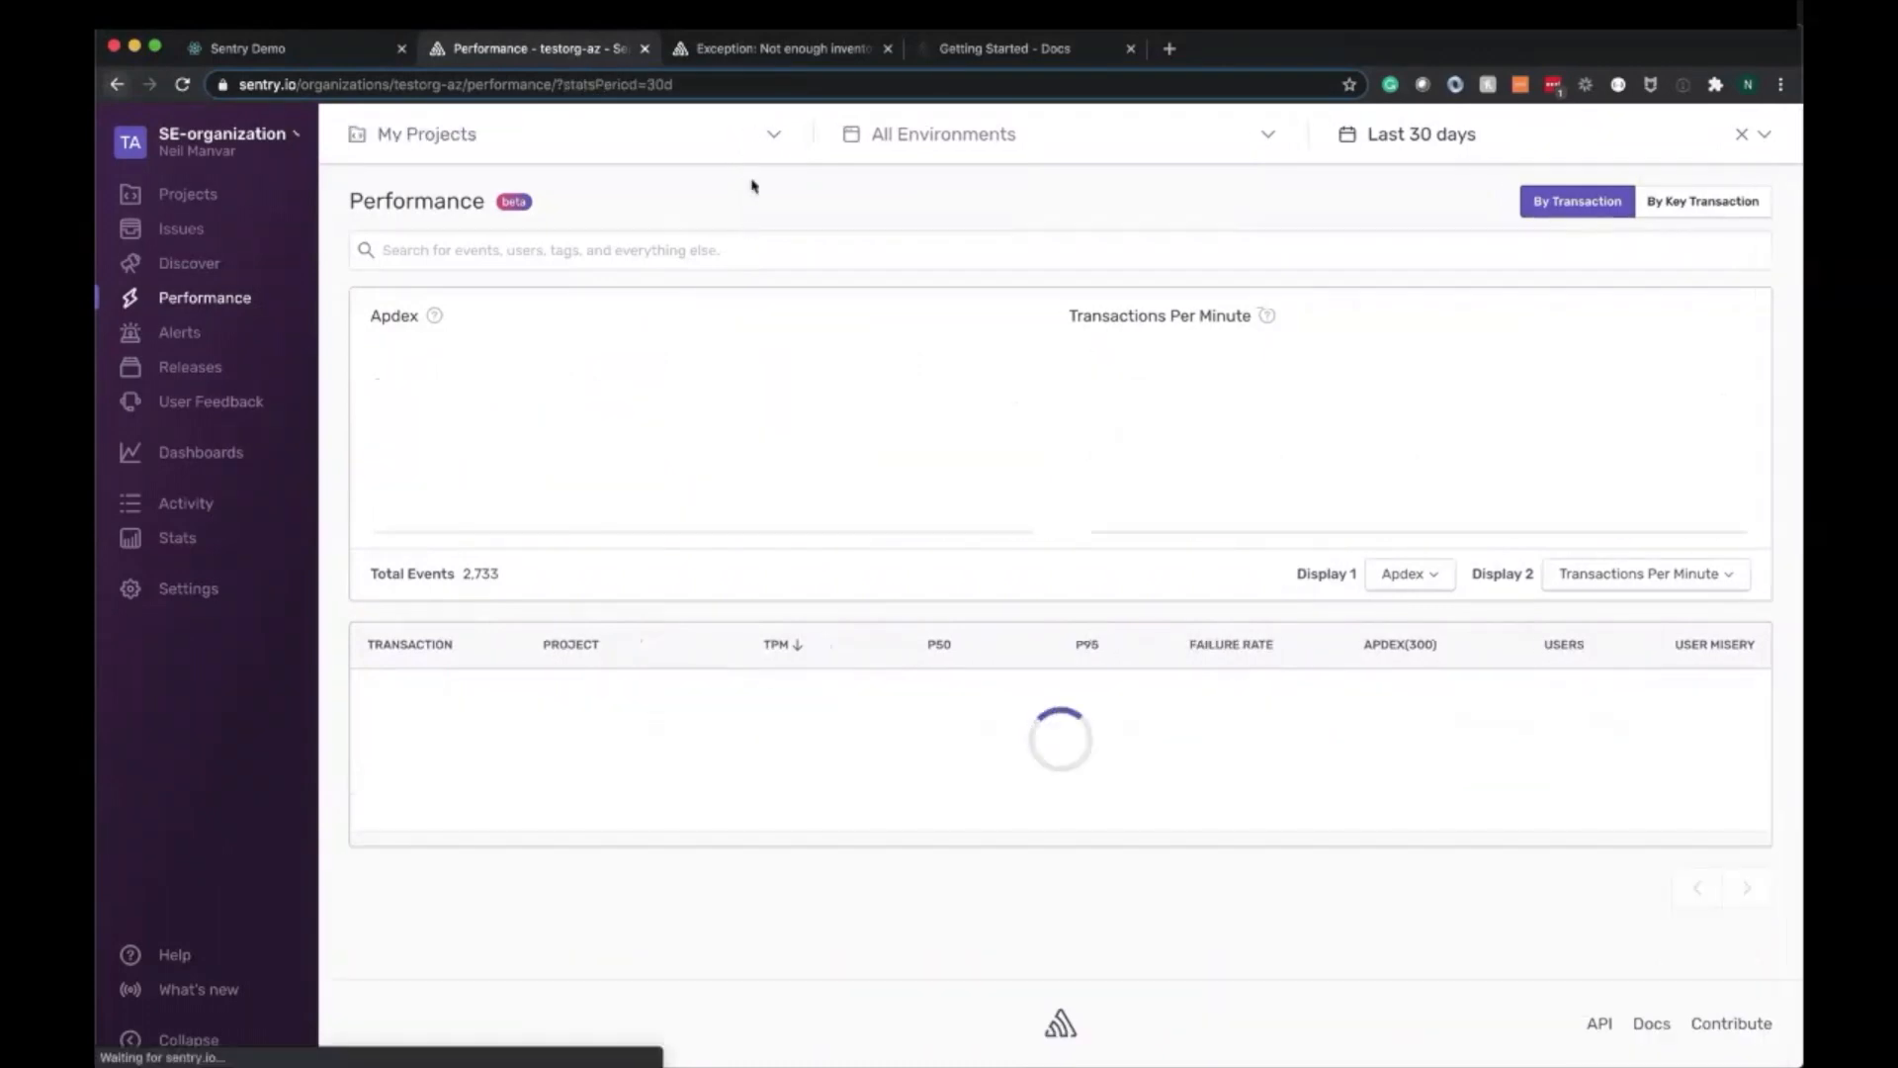
{"action": "type", "text": "transaction.op:pageload"}
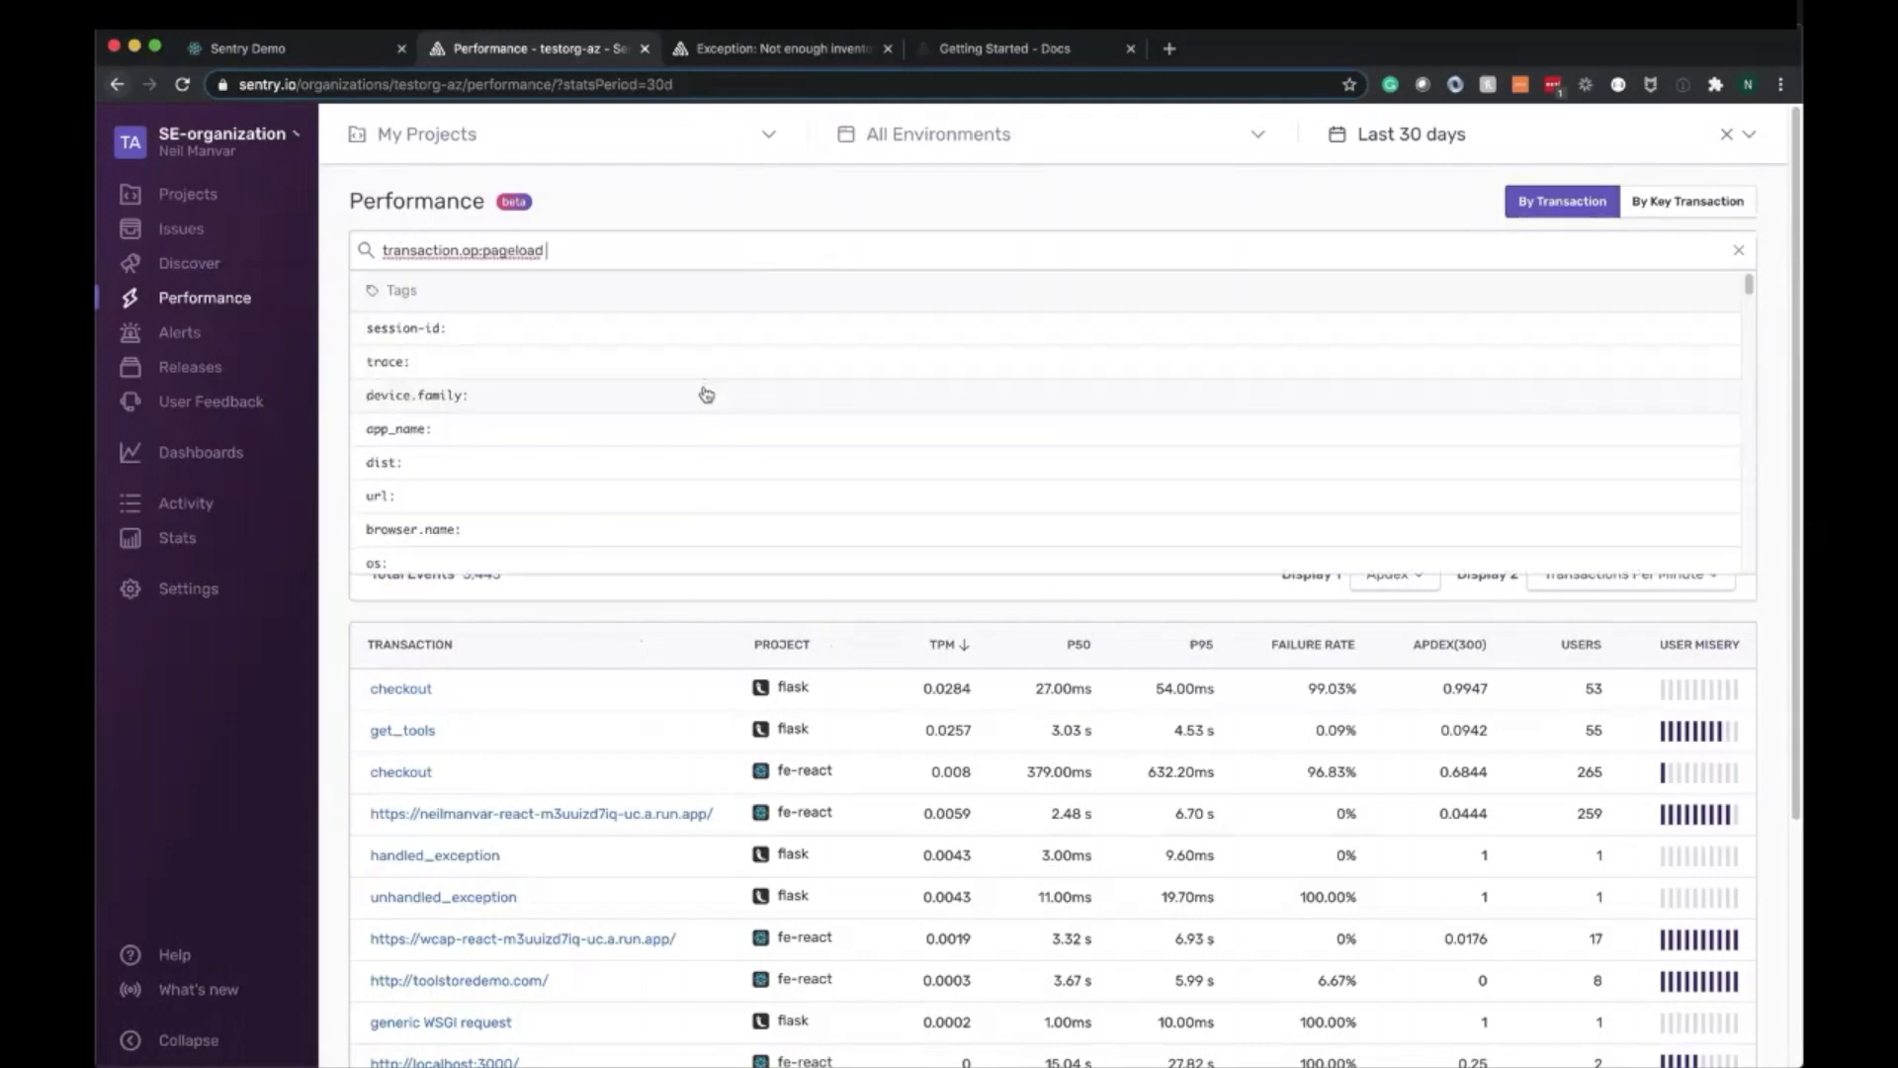
{"action": "key", "text": "Enter"}
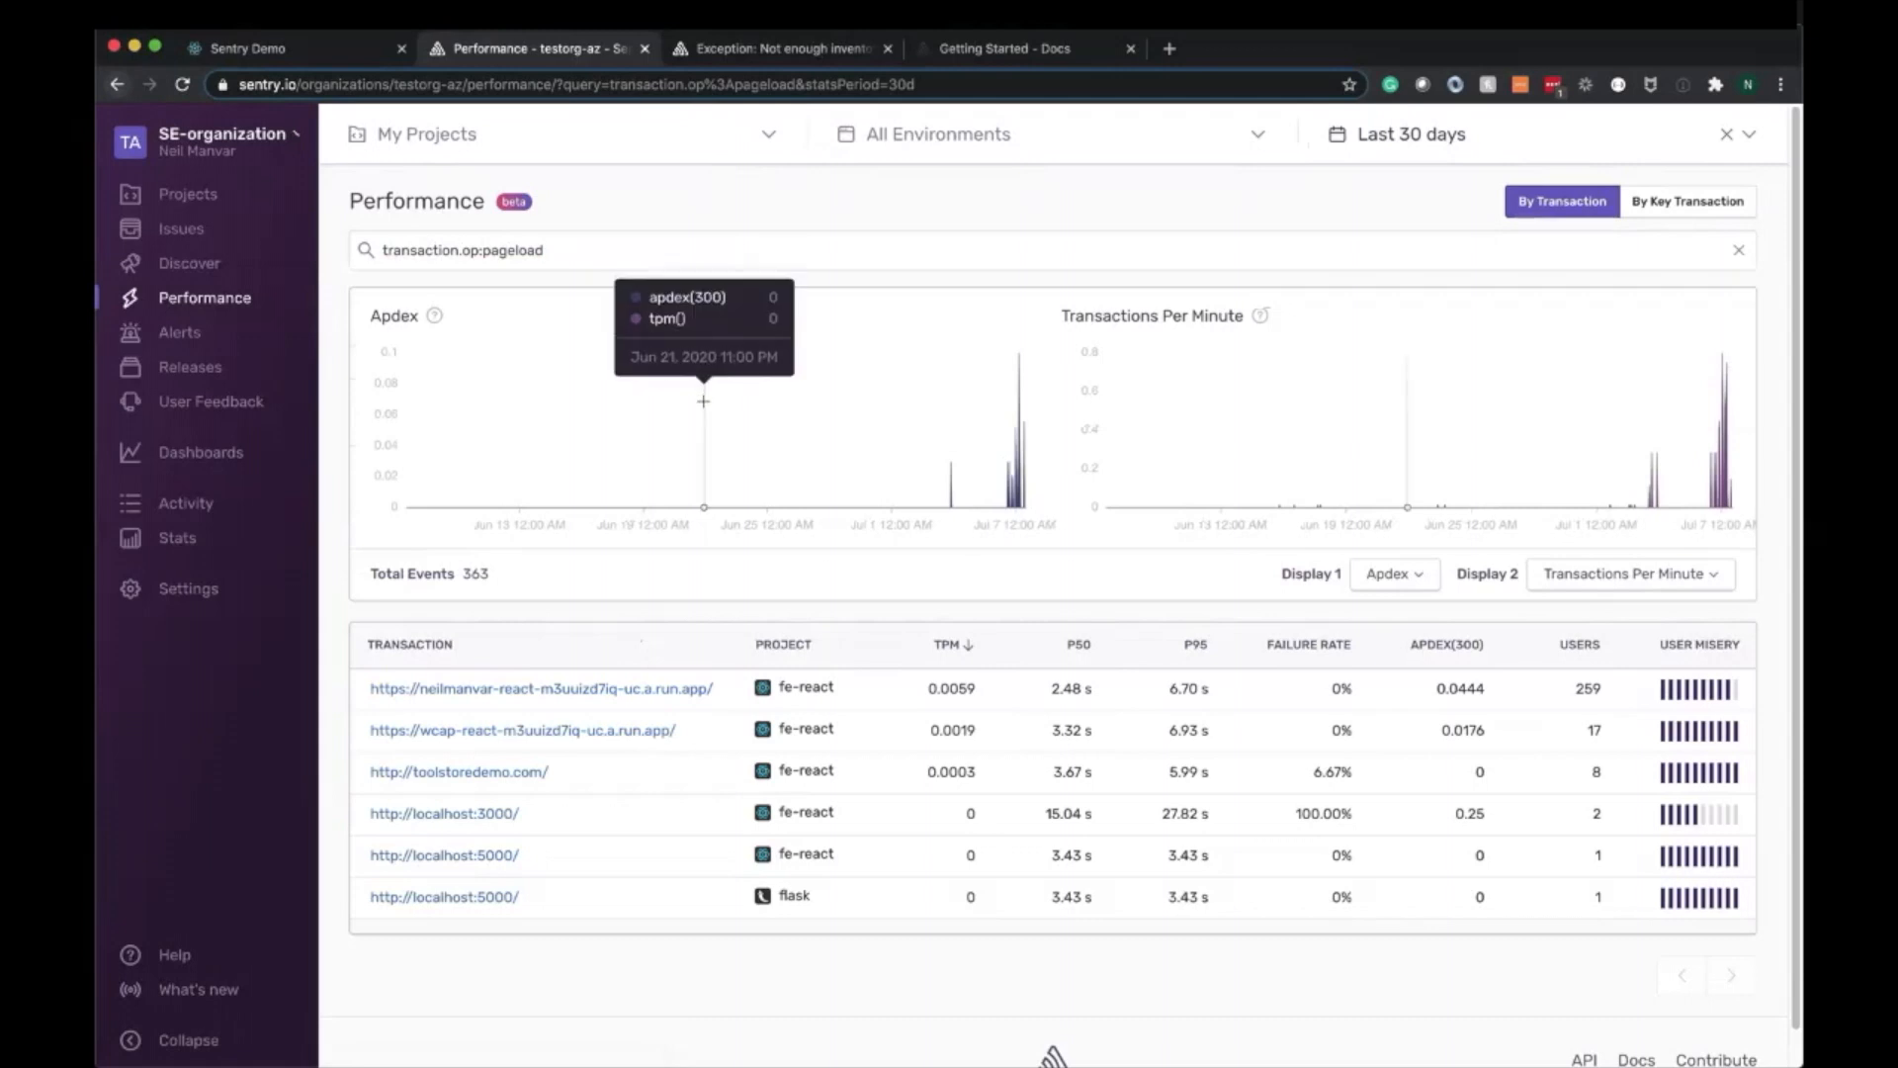
{"action": "left_click", "coordinate": [540, 688]}
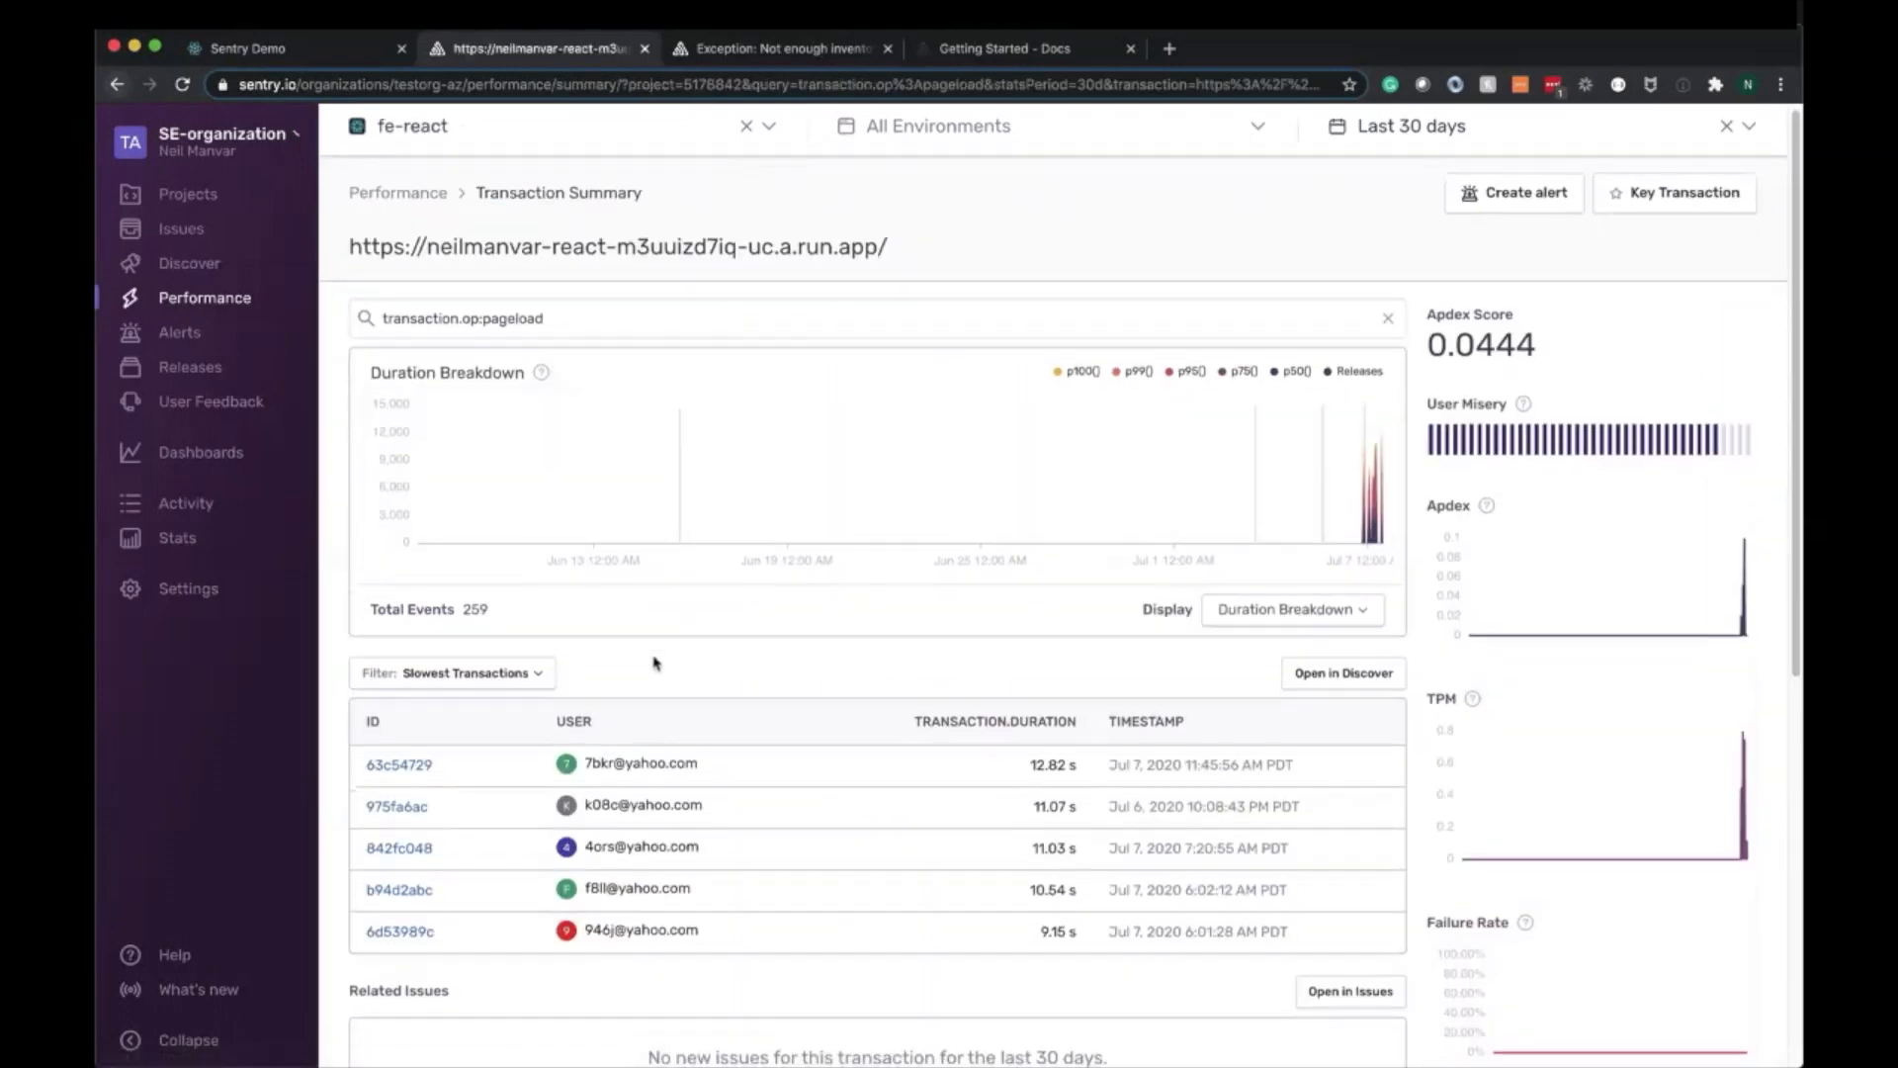
{"action": "scroll", "scroll_direction": "down", "scroll_amount": 3}
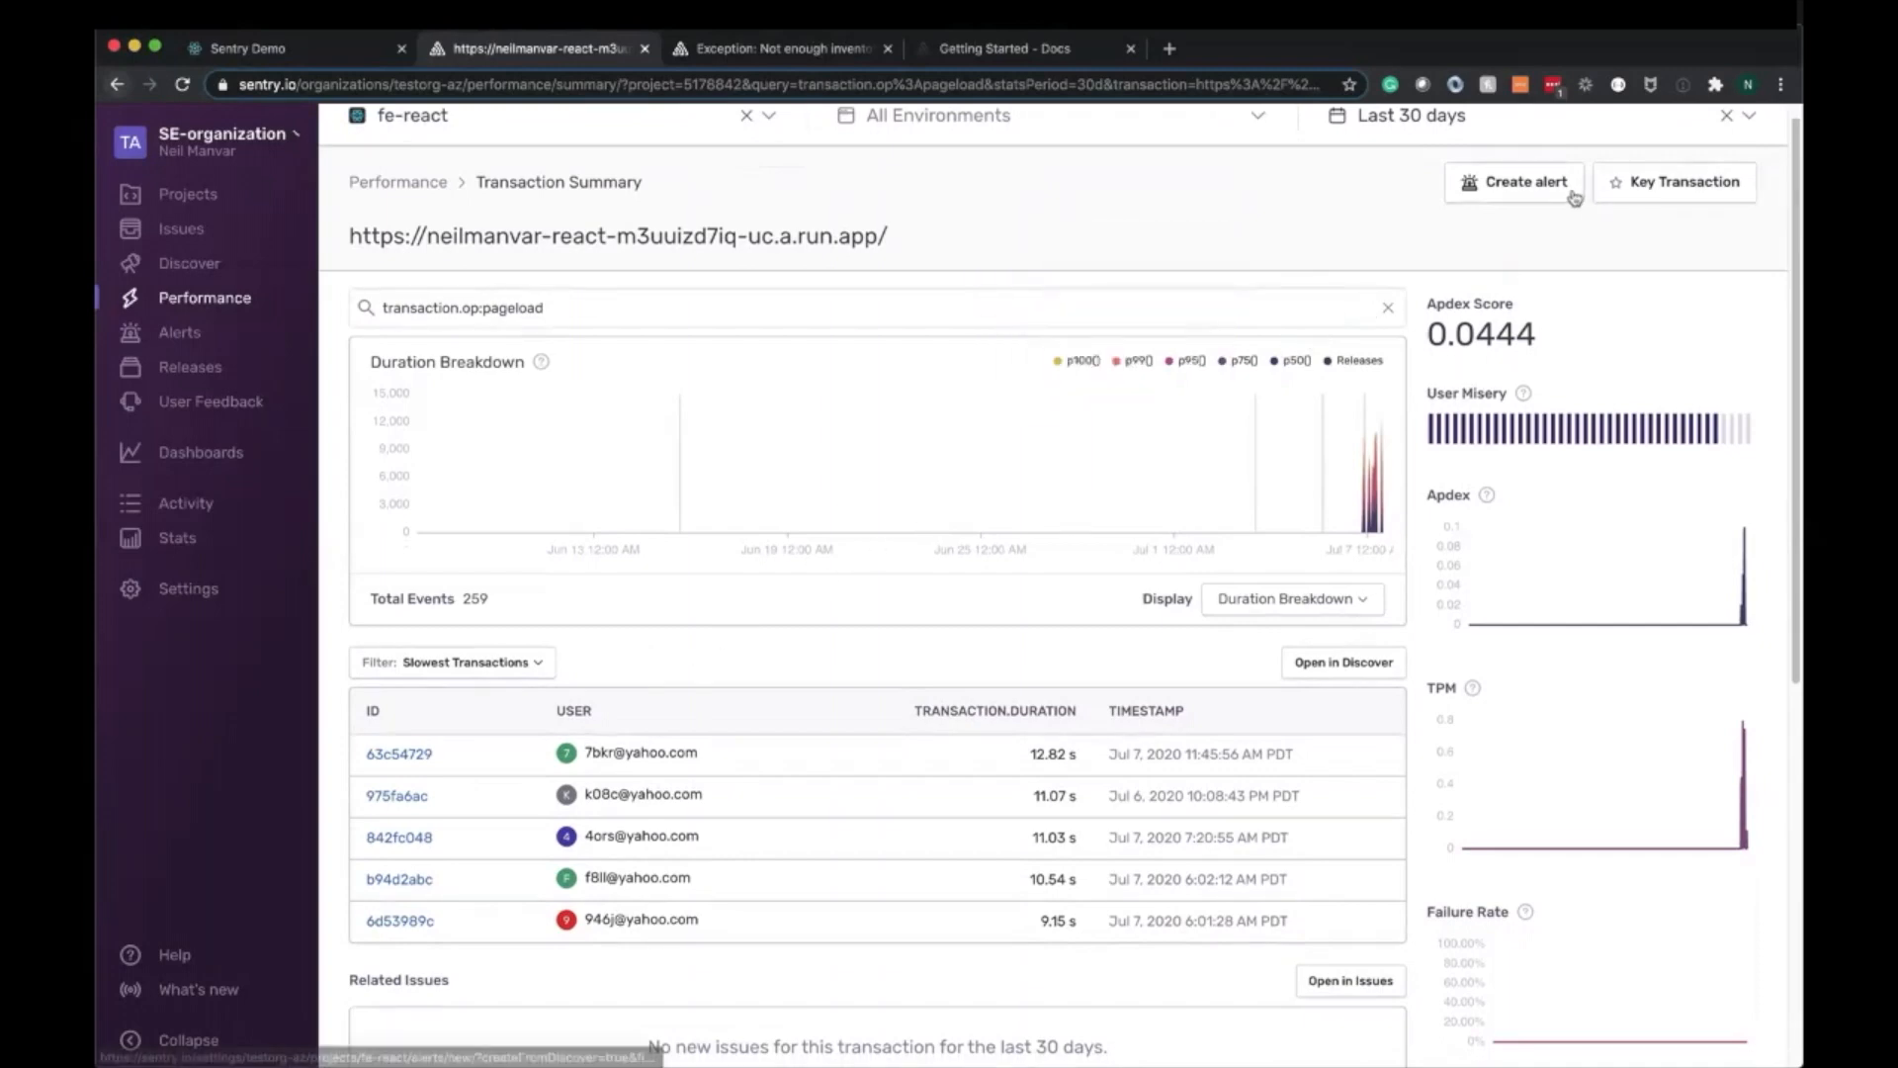
Start creating a transaction metric alert and begin editing its pageload filter query
{"action": "left_click", "coordinate": [1515, 182]}
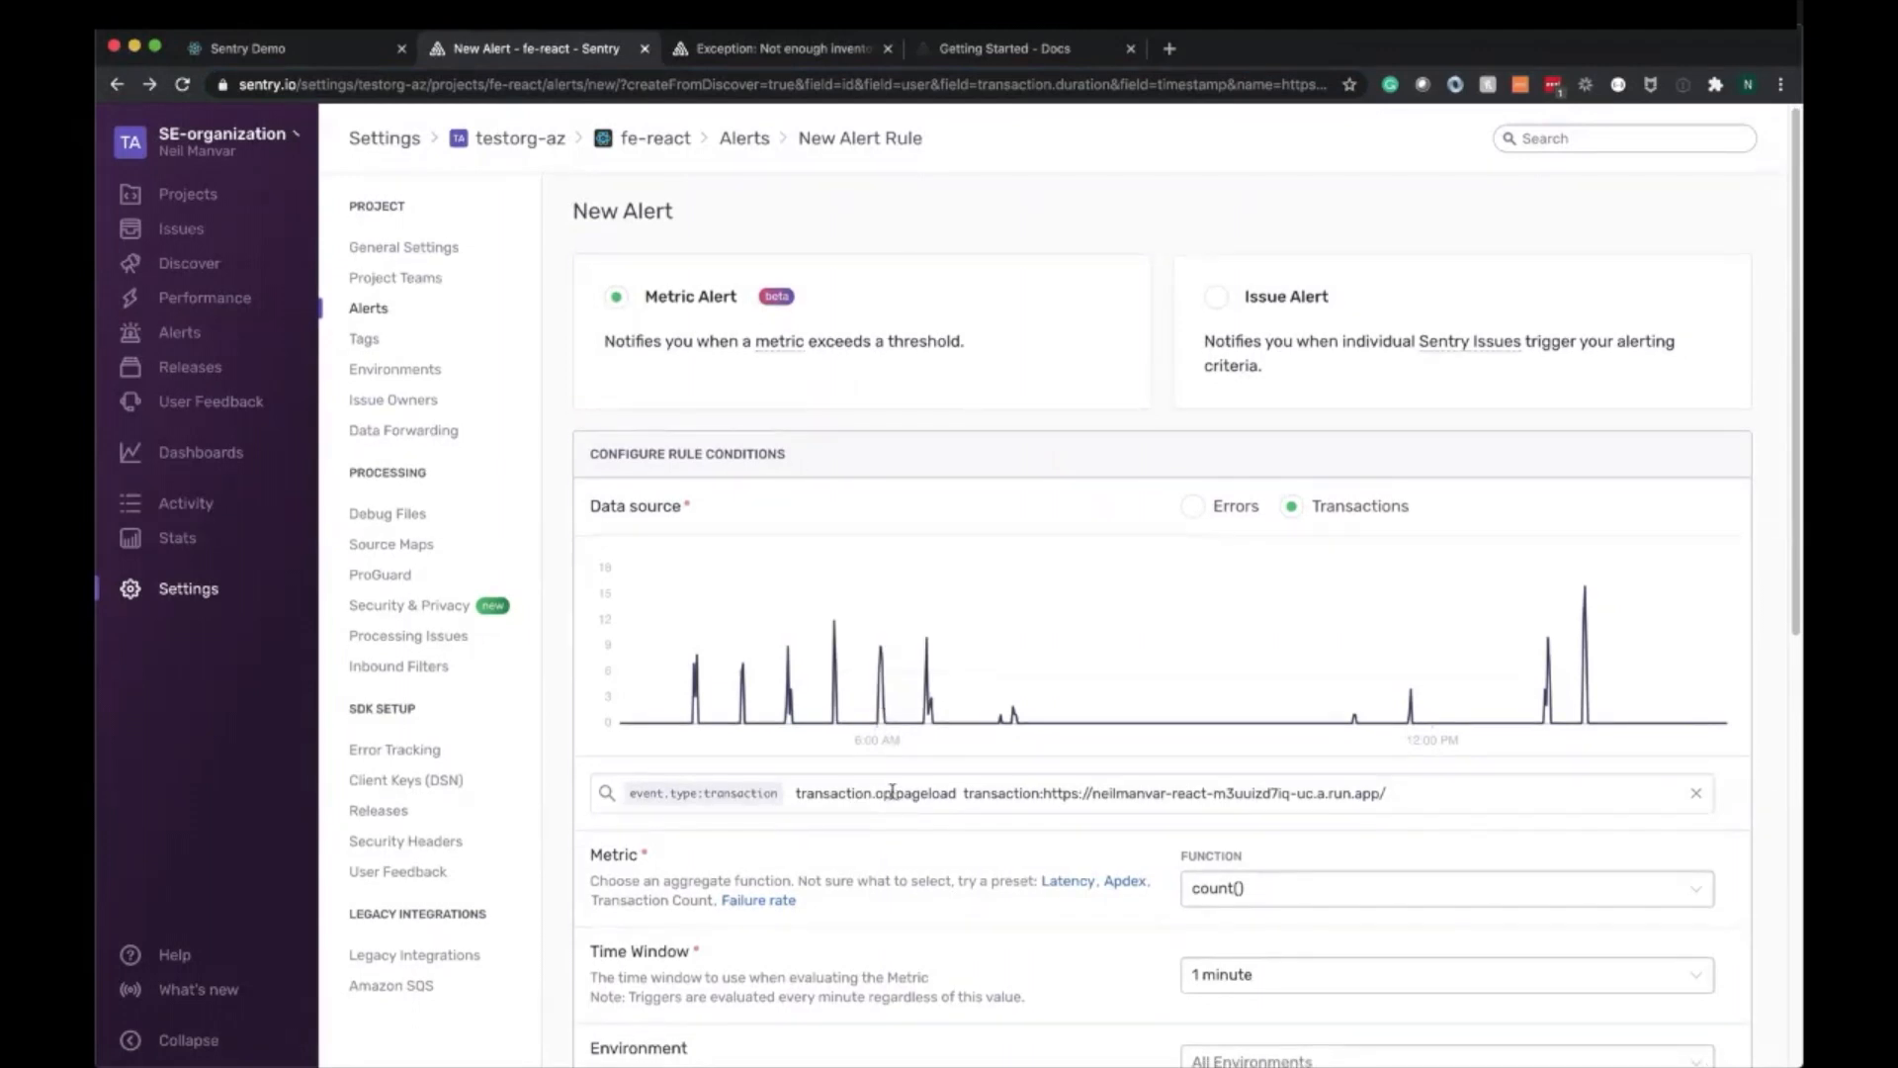
{"action": "left_click", "coordinate": [850, 793]}
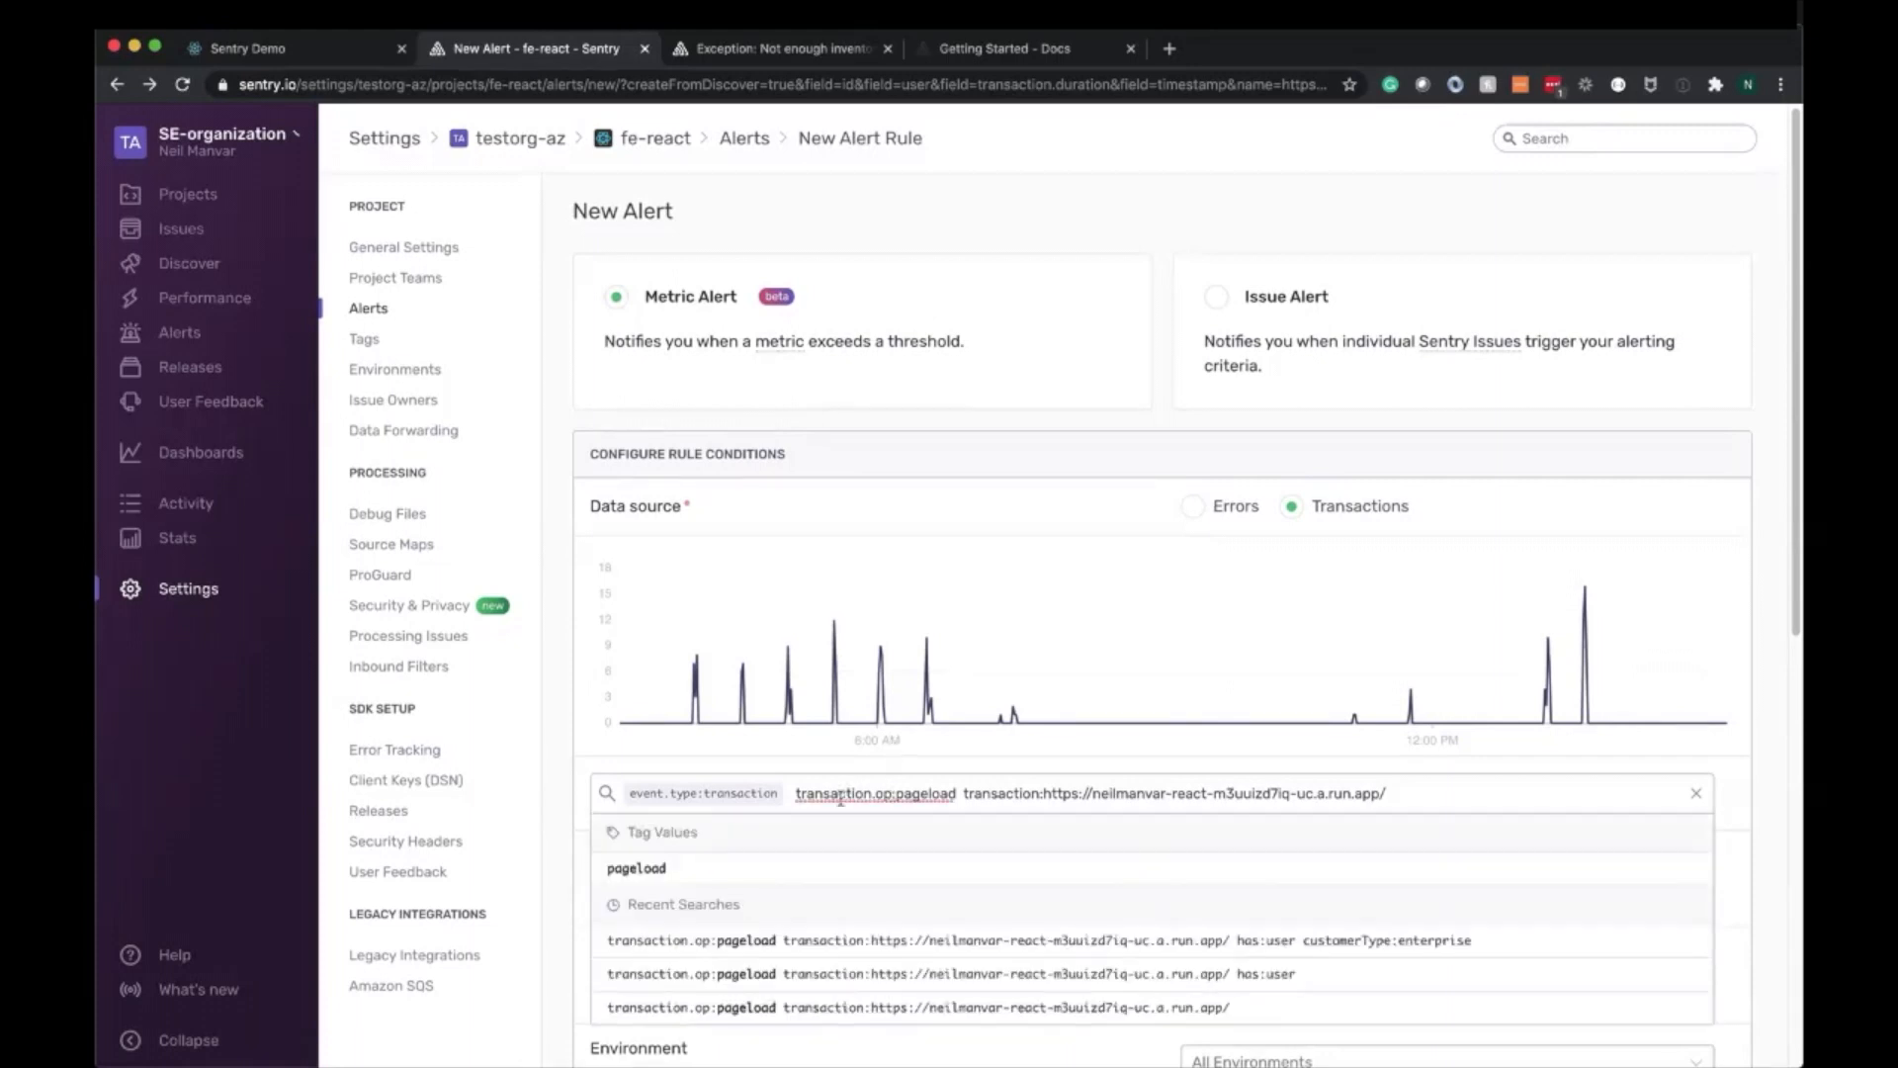
{"action": "double_click", "coordinate": [921, 793]}
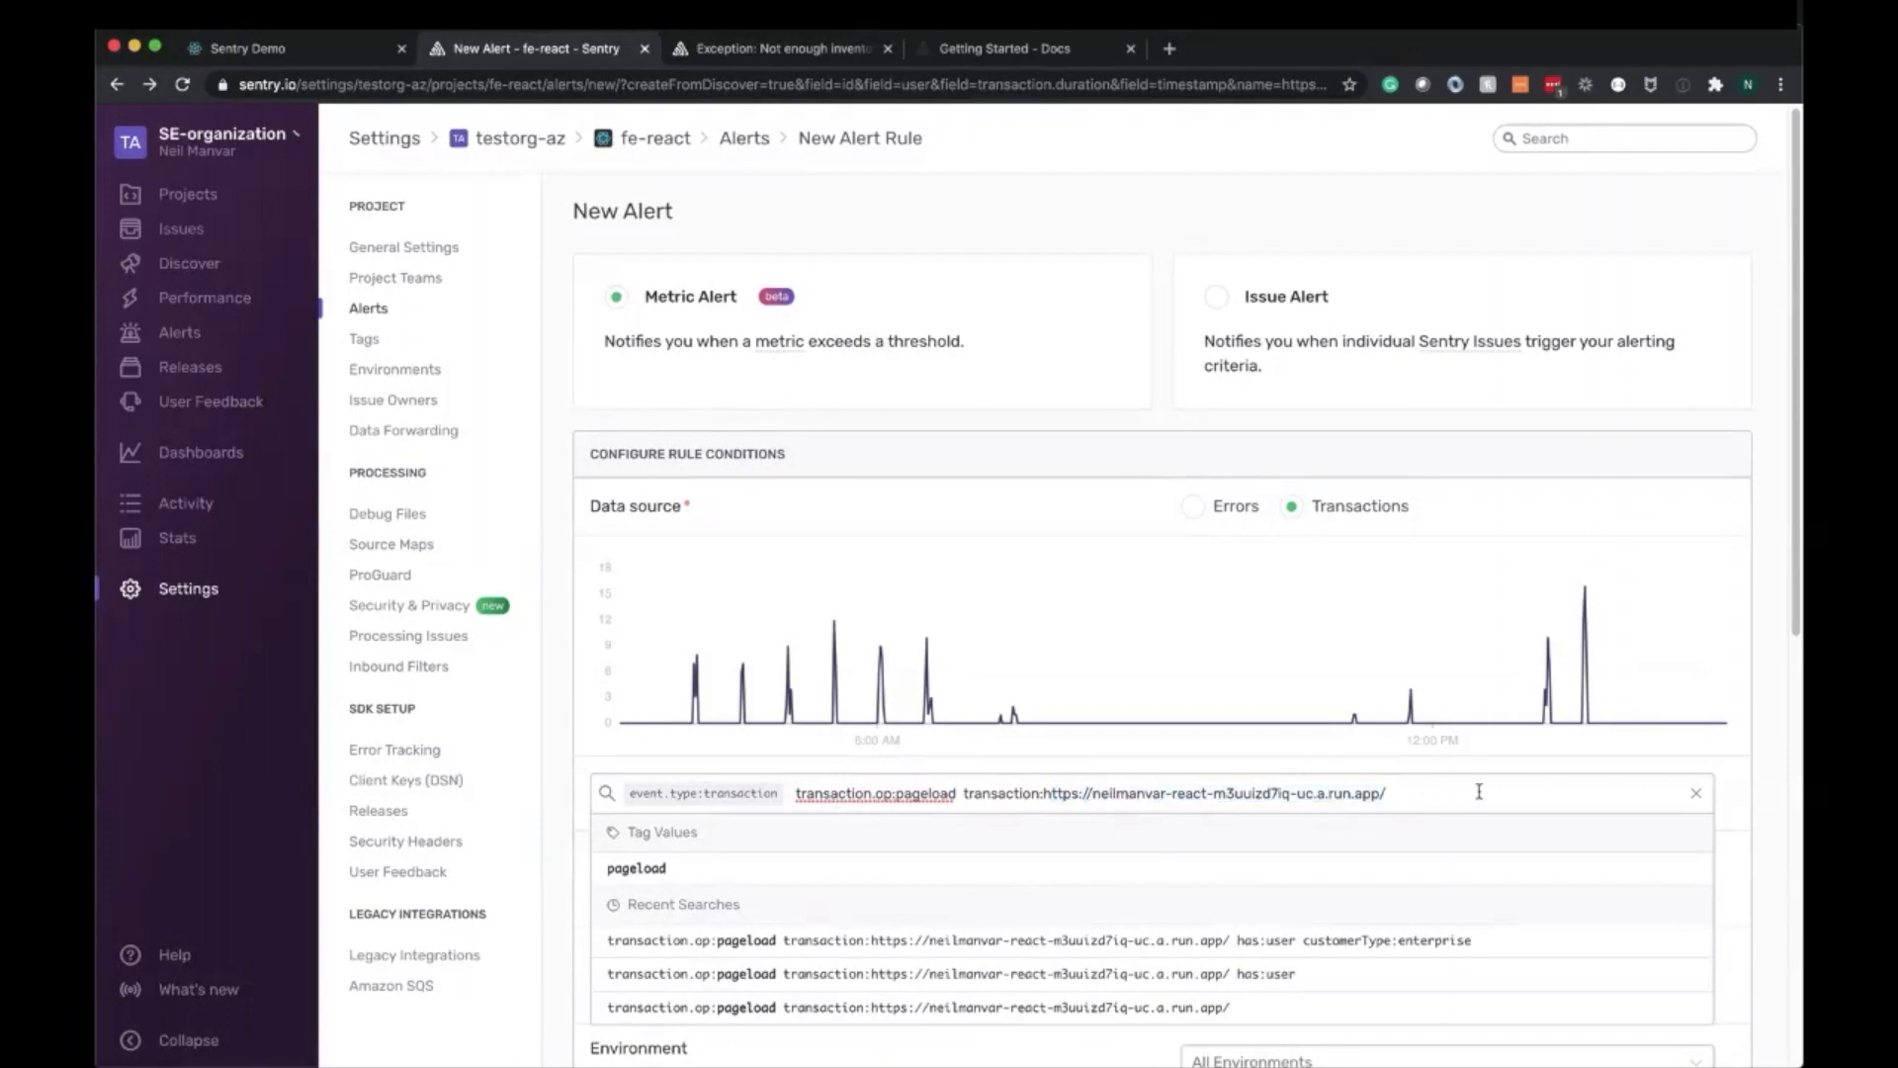
Extend the alert query with has:user customerType:enterprise
{"action": "type", "text": "has"}
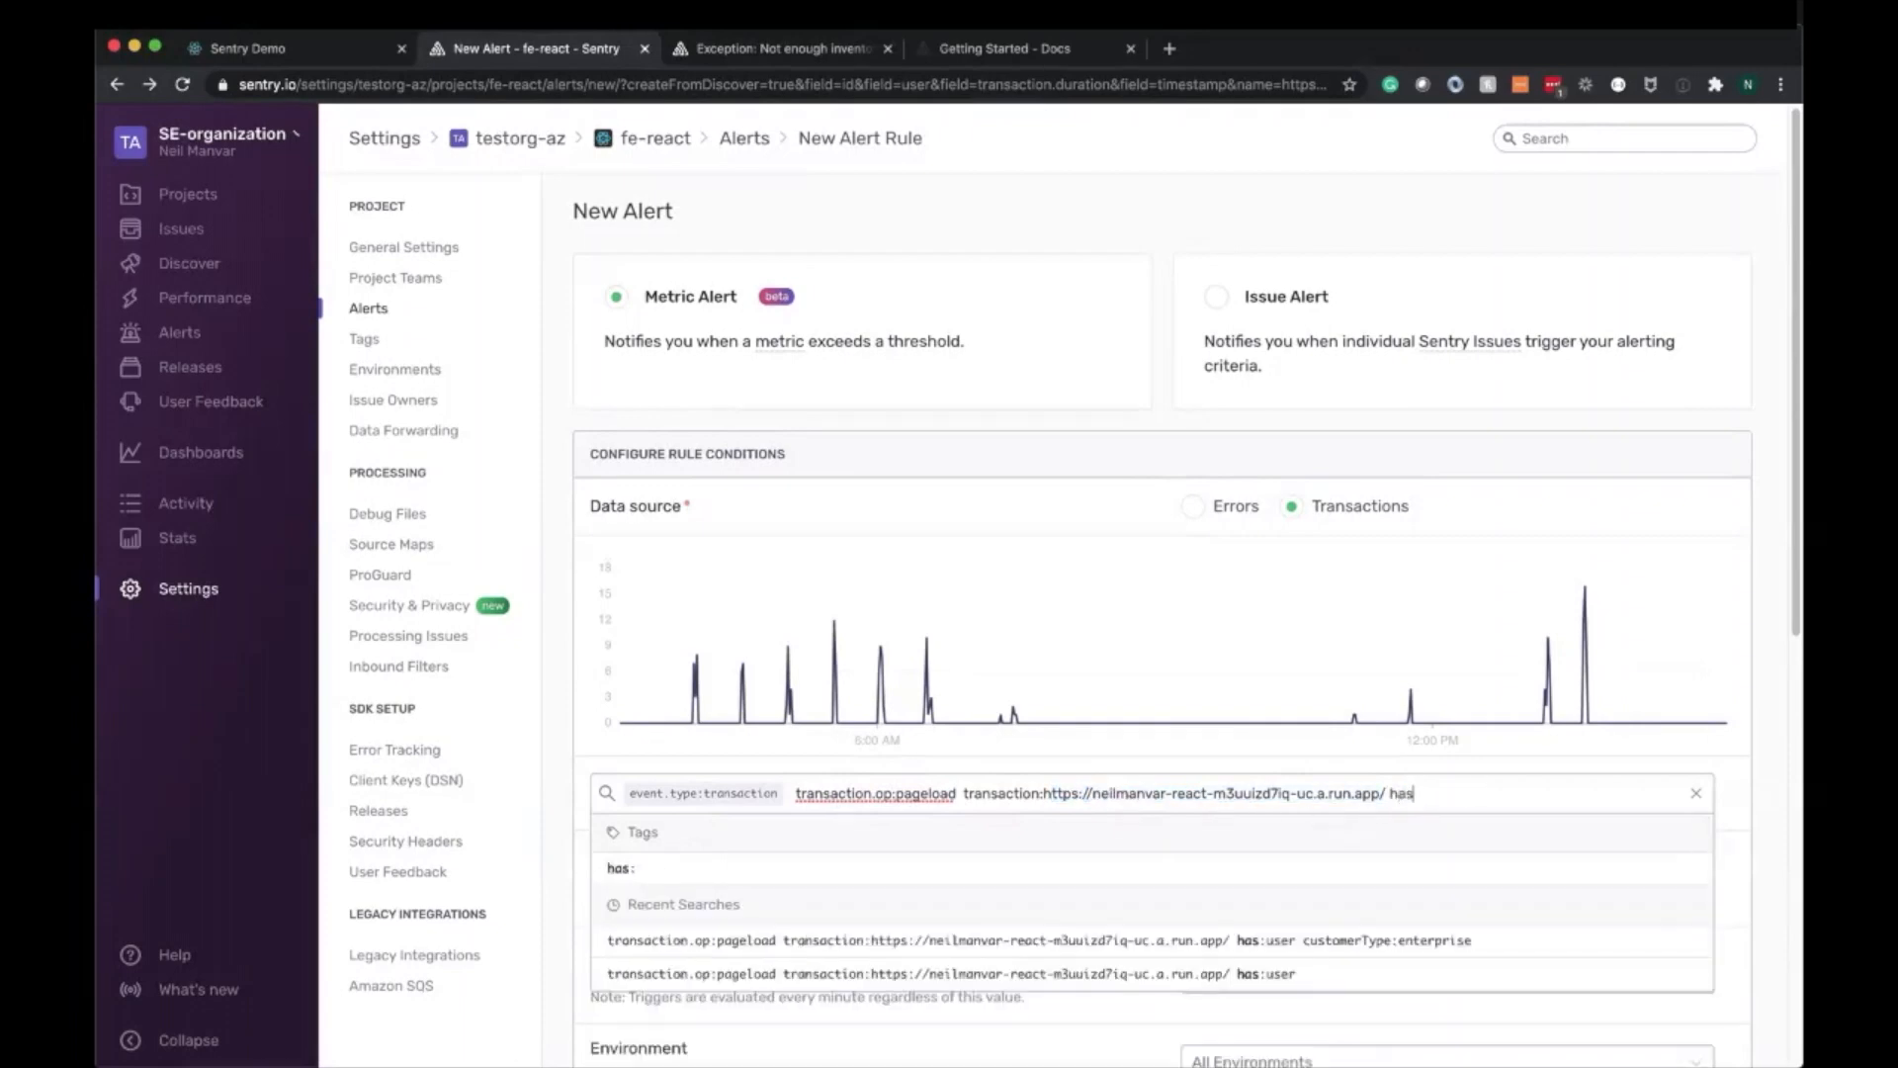
{"action": "type", "text": "user"}
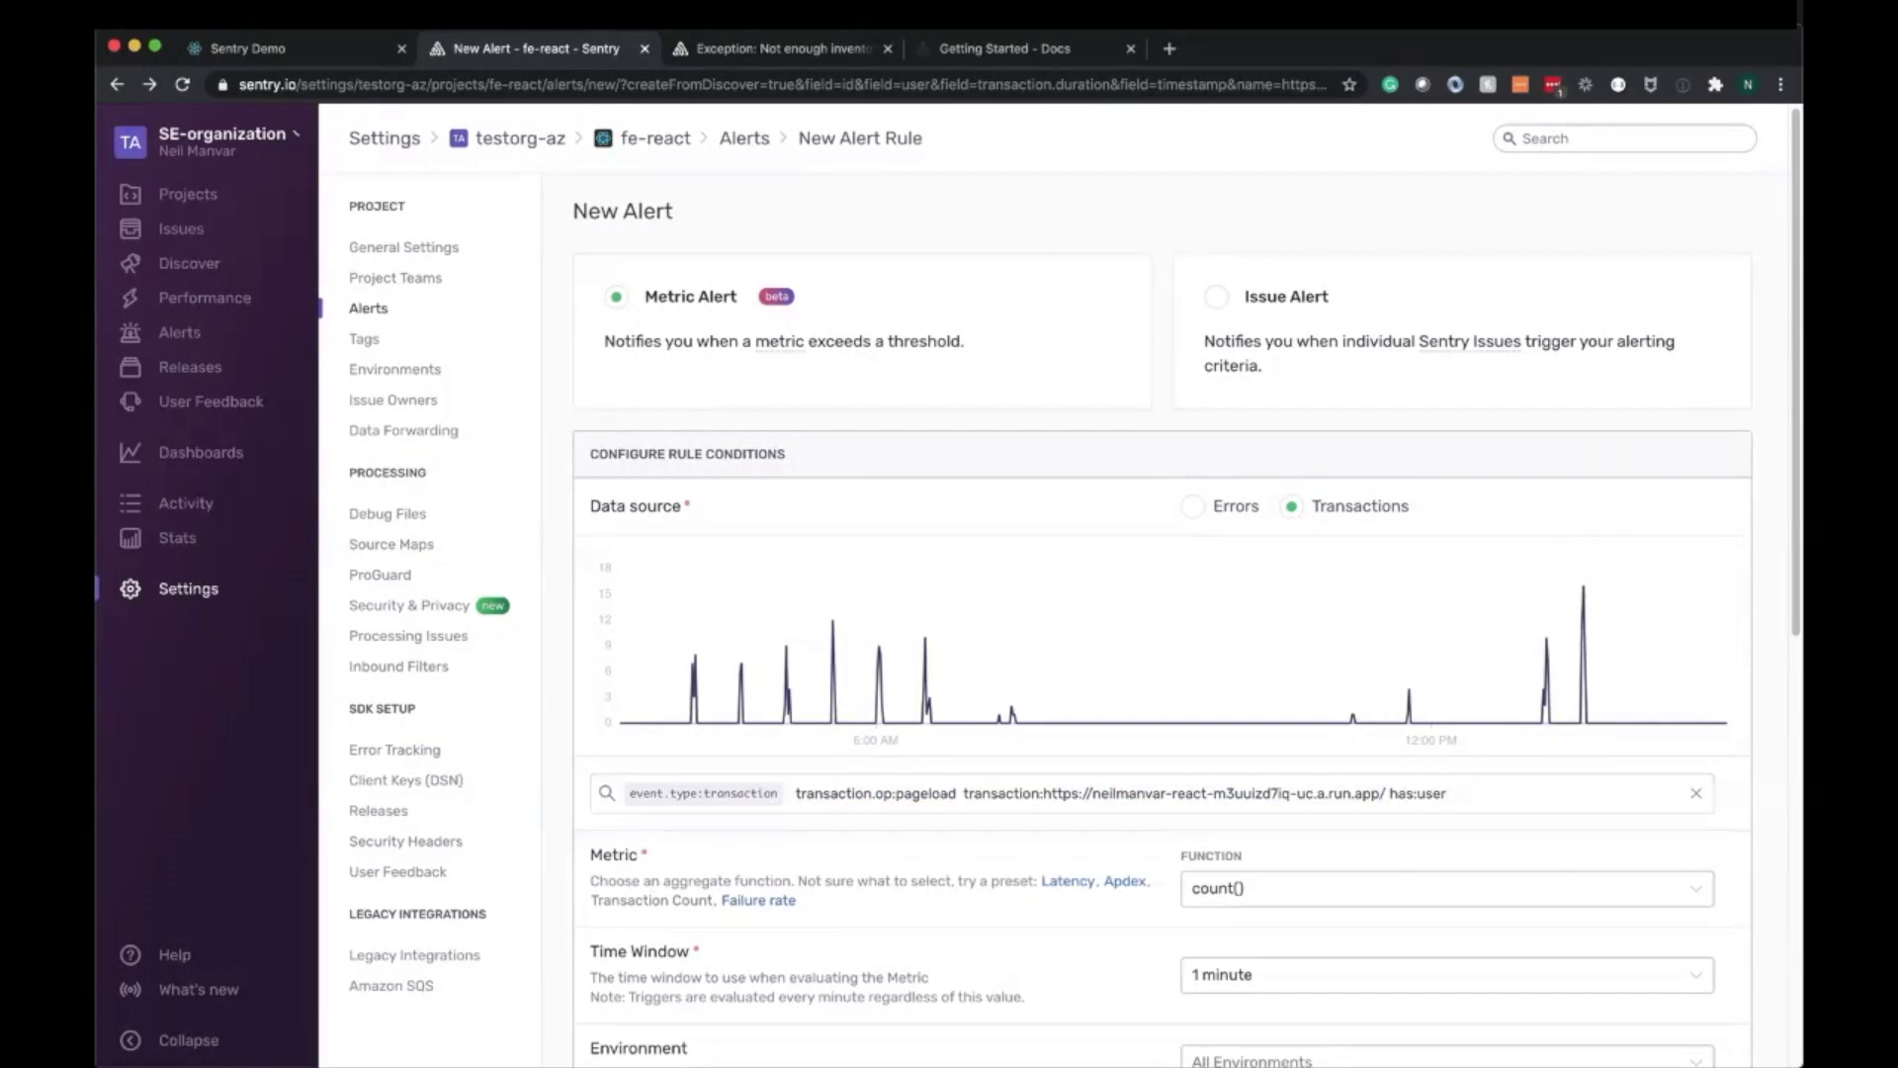
{"action": "type", "text": "cust"}
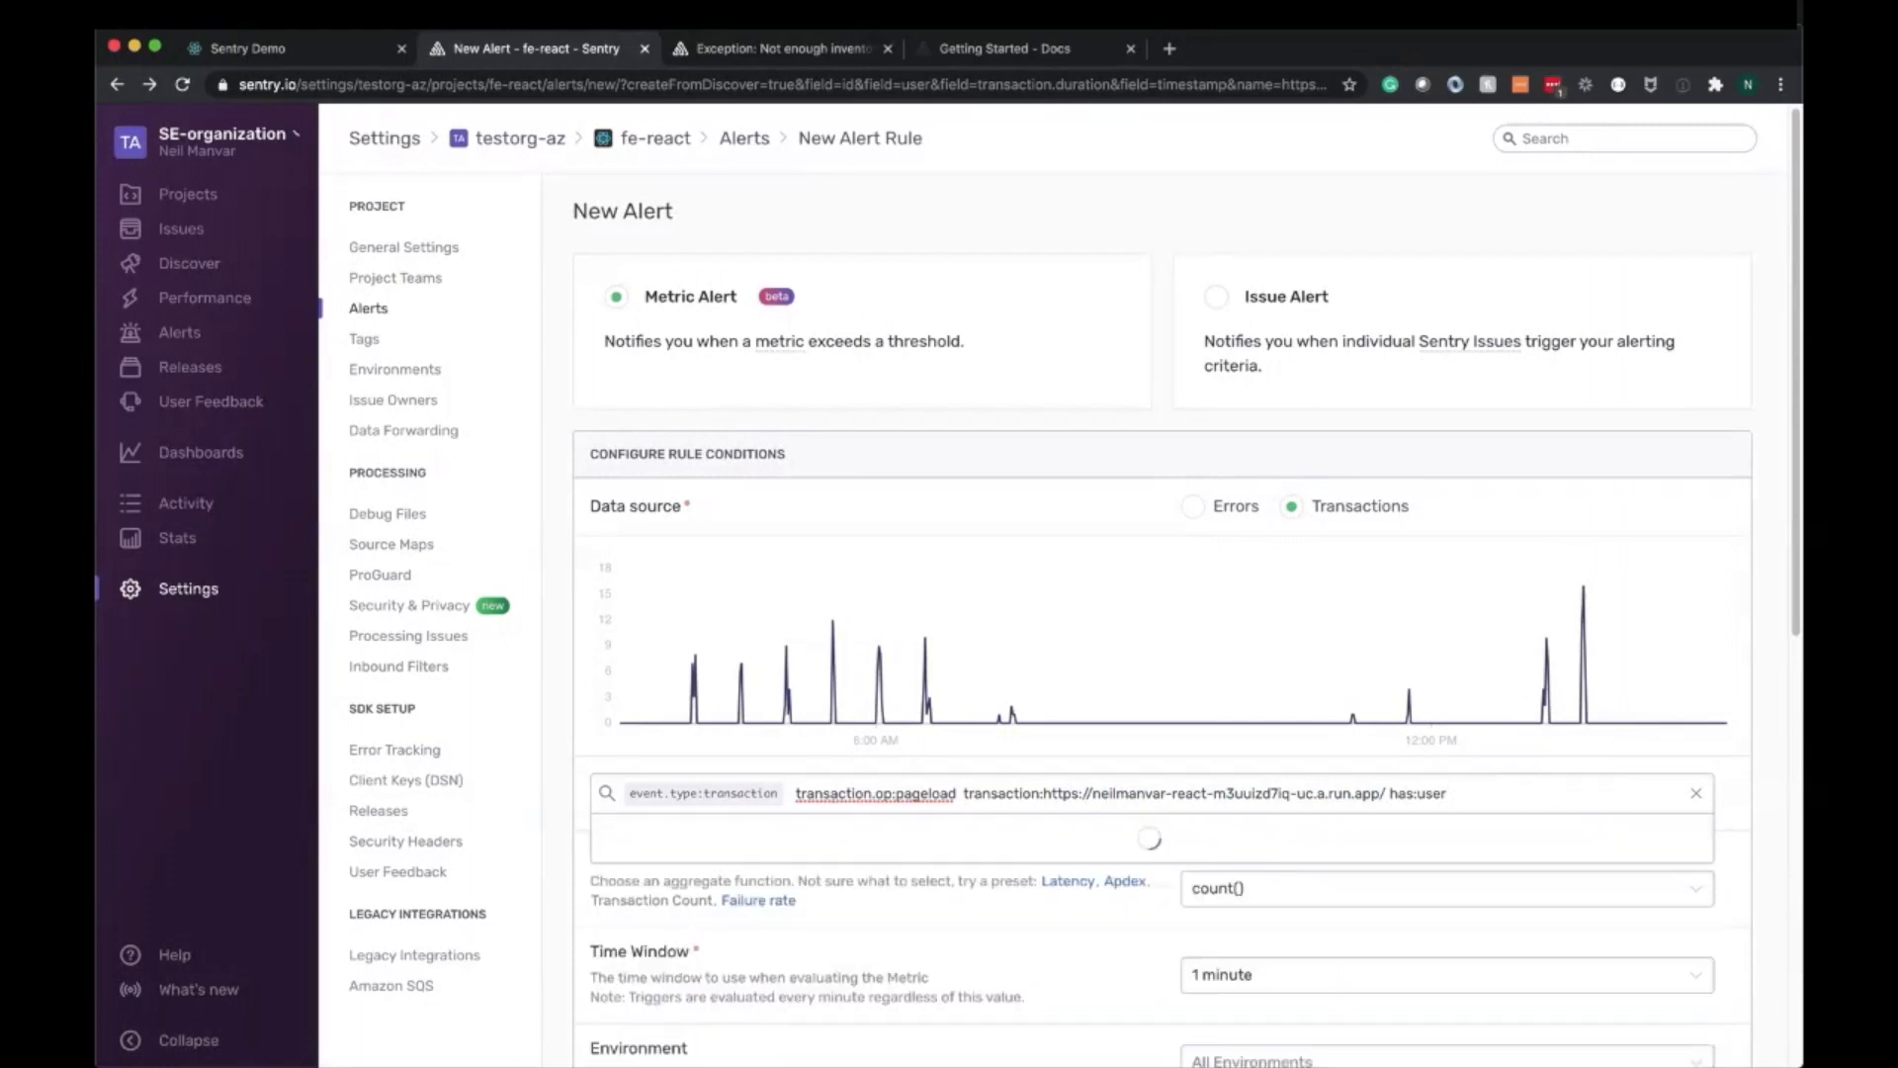
{"action": "type", "text": "customerType:enterprise"}
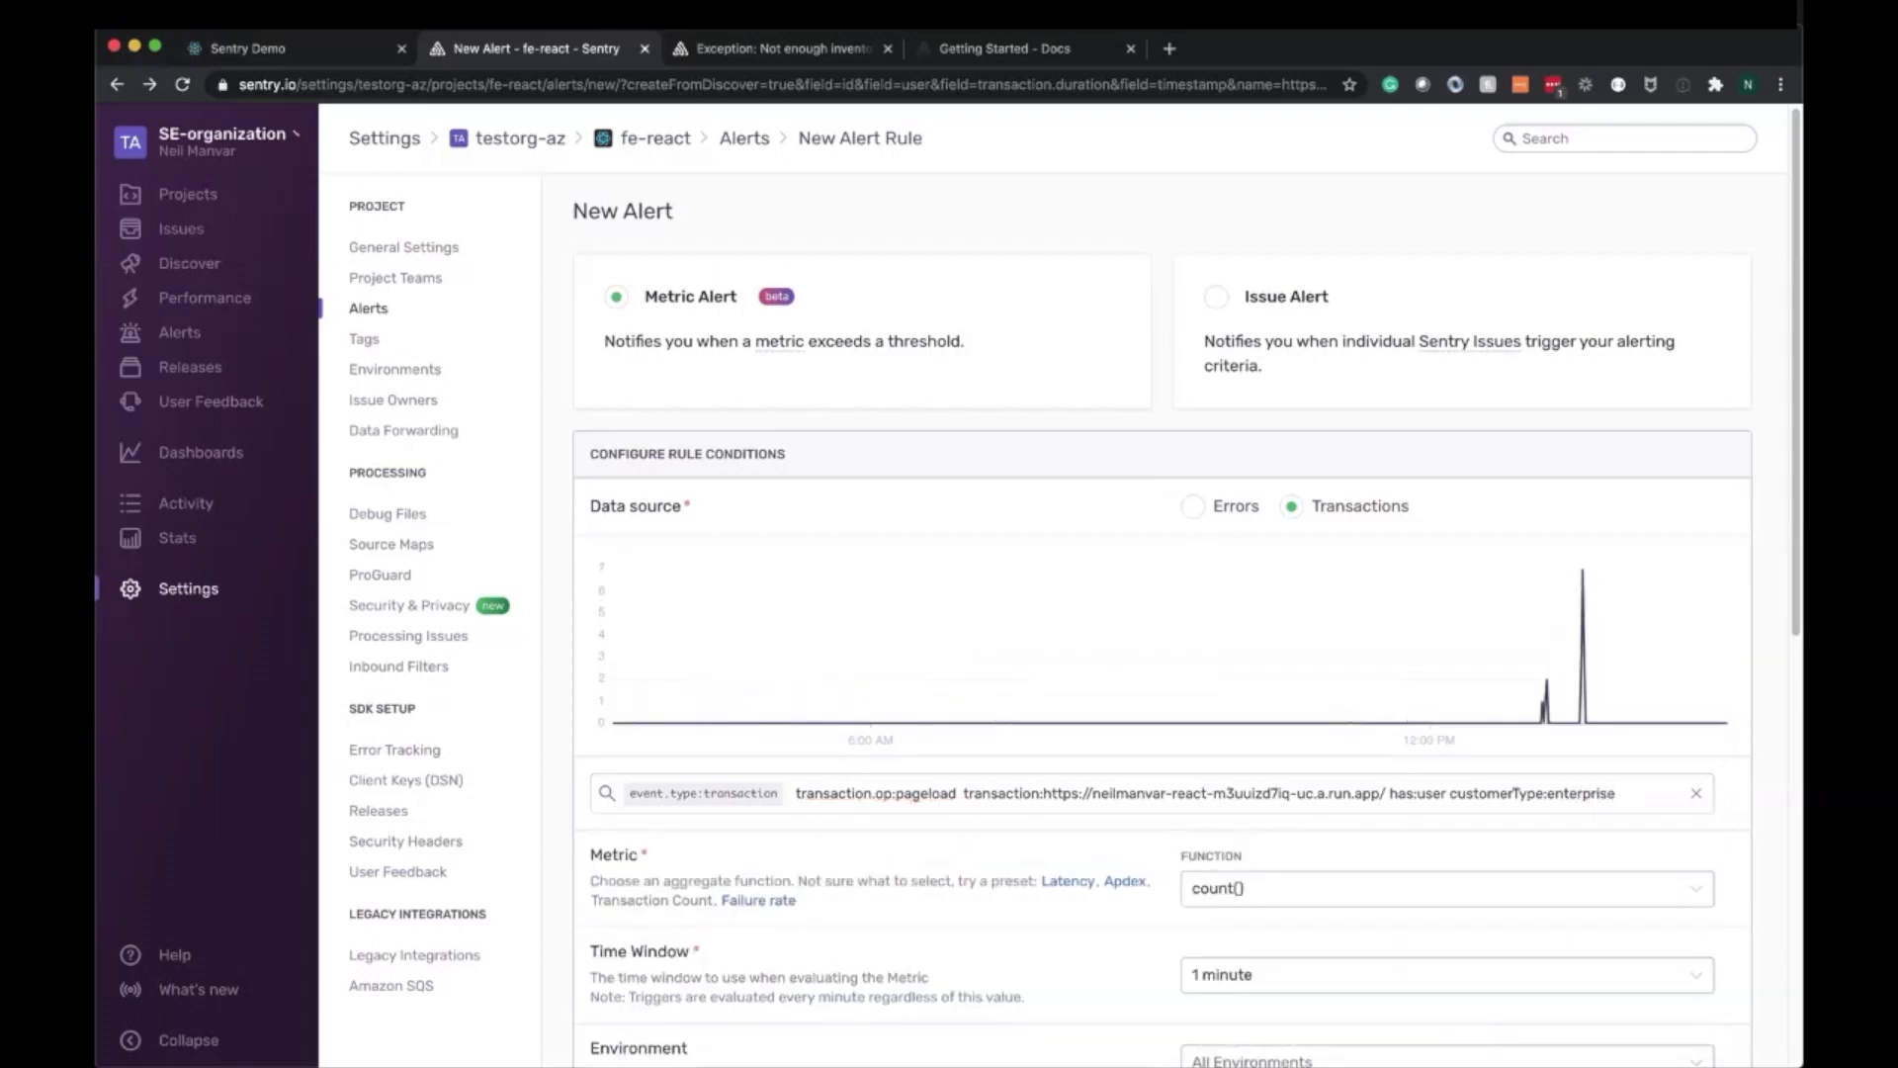
{"action": "mouse_move", "coordinate": [1448, 882]}
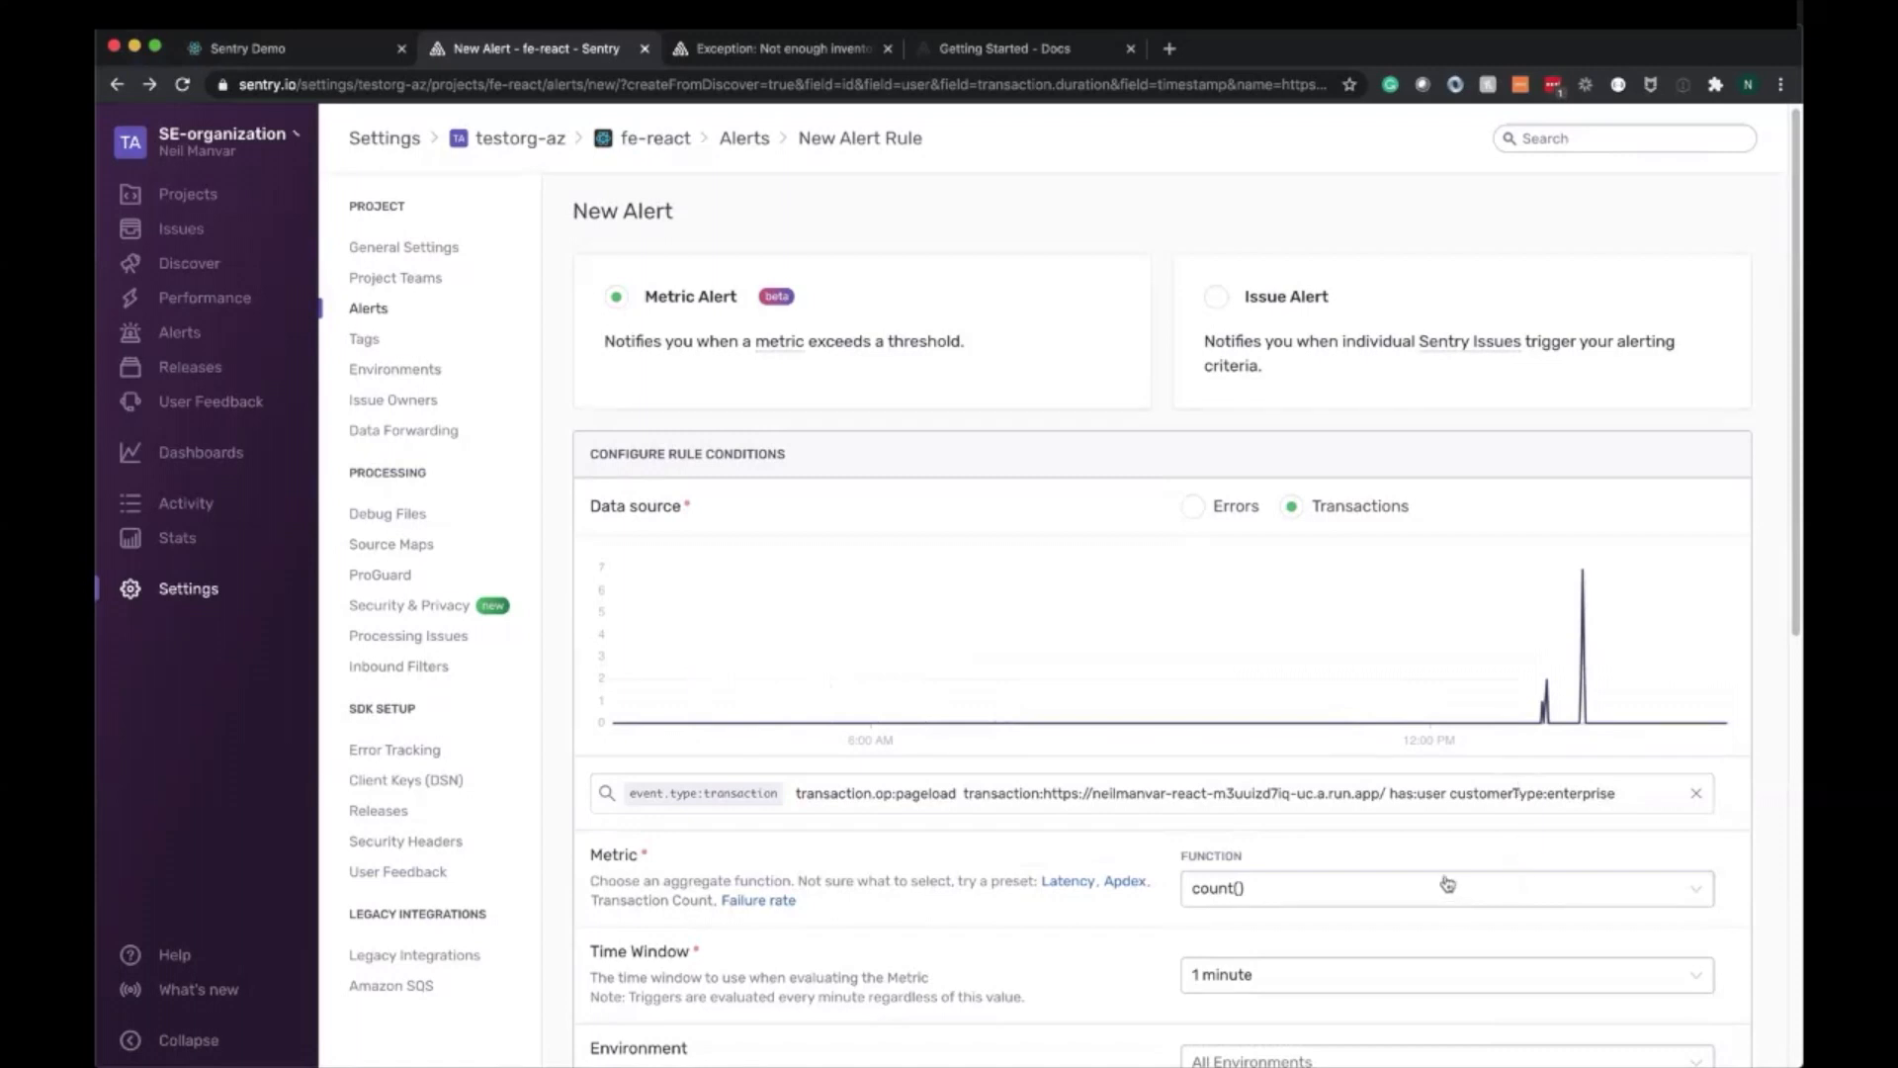
{"action": "mouse_move", "coordinate": [1363, 890]}
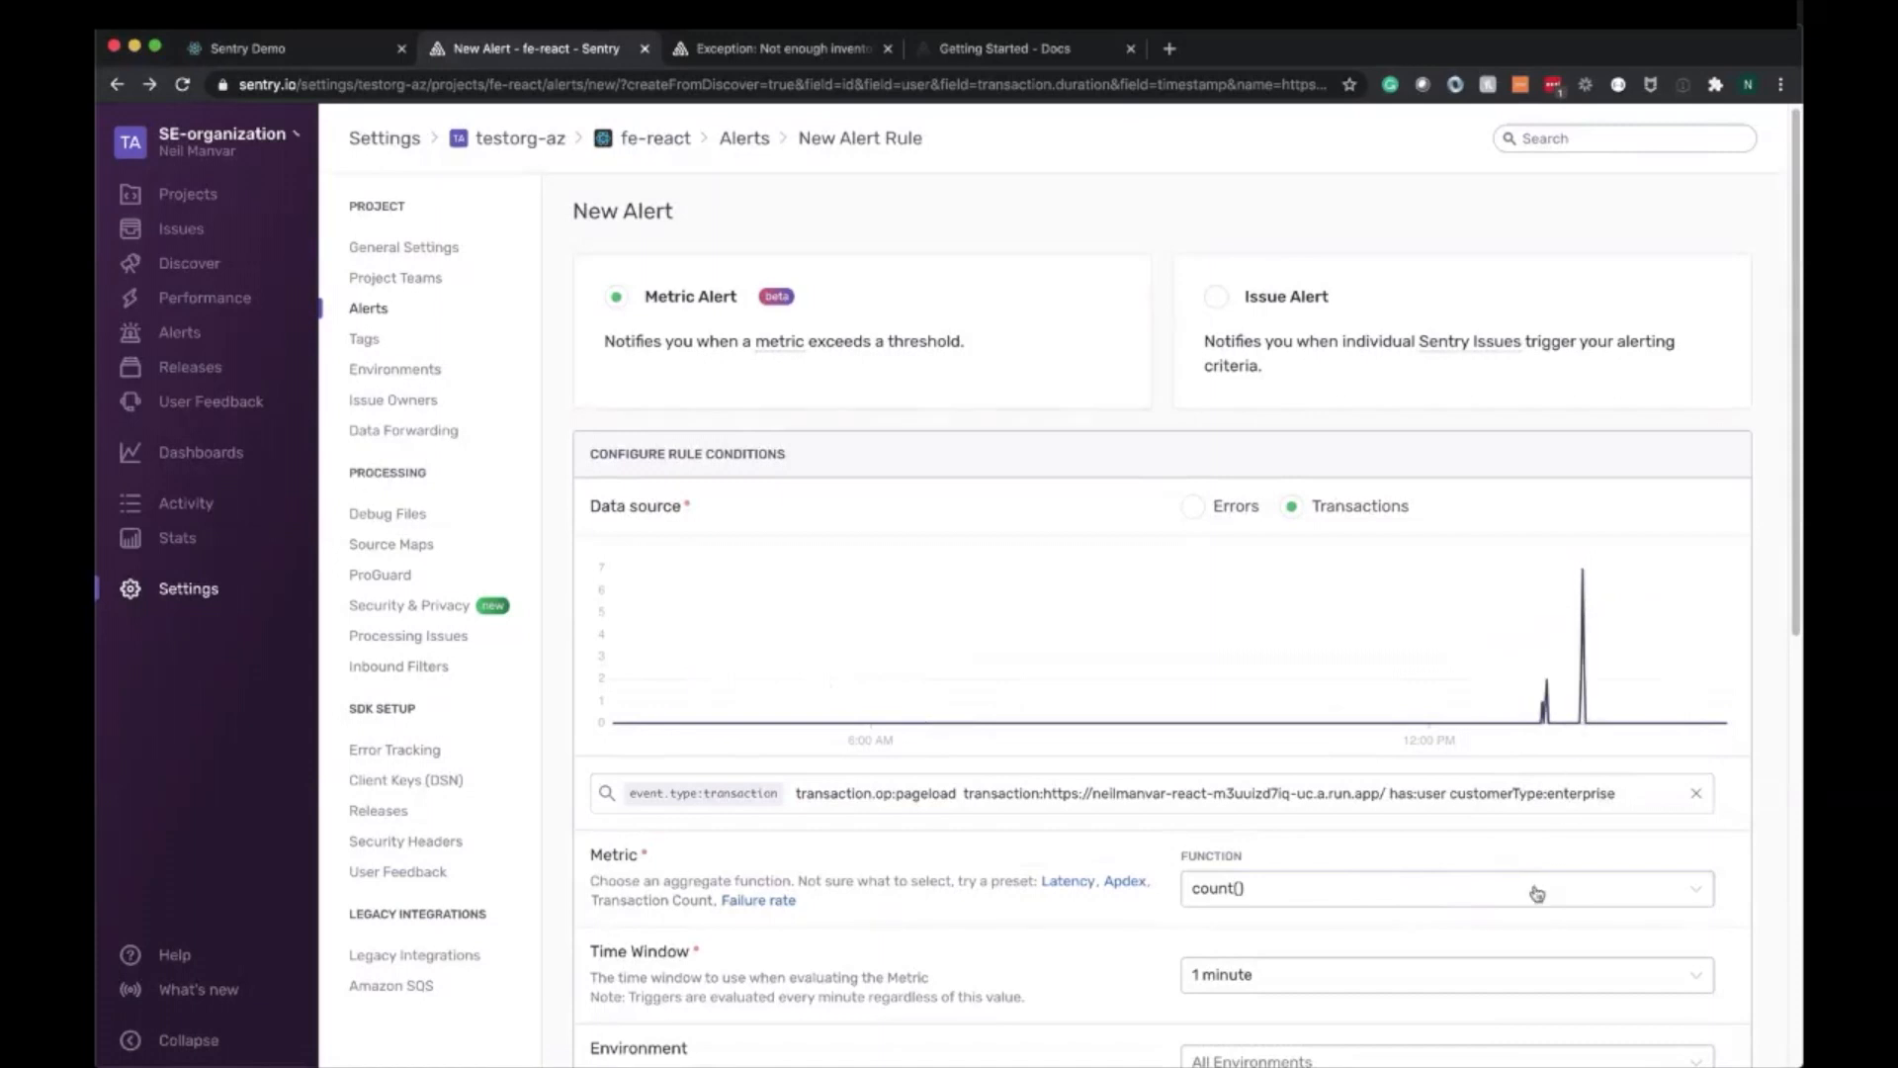
Change the alert's metric function from count() to p95()
{"action": "left_click", "coordinate": [1446, 890]}
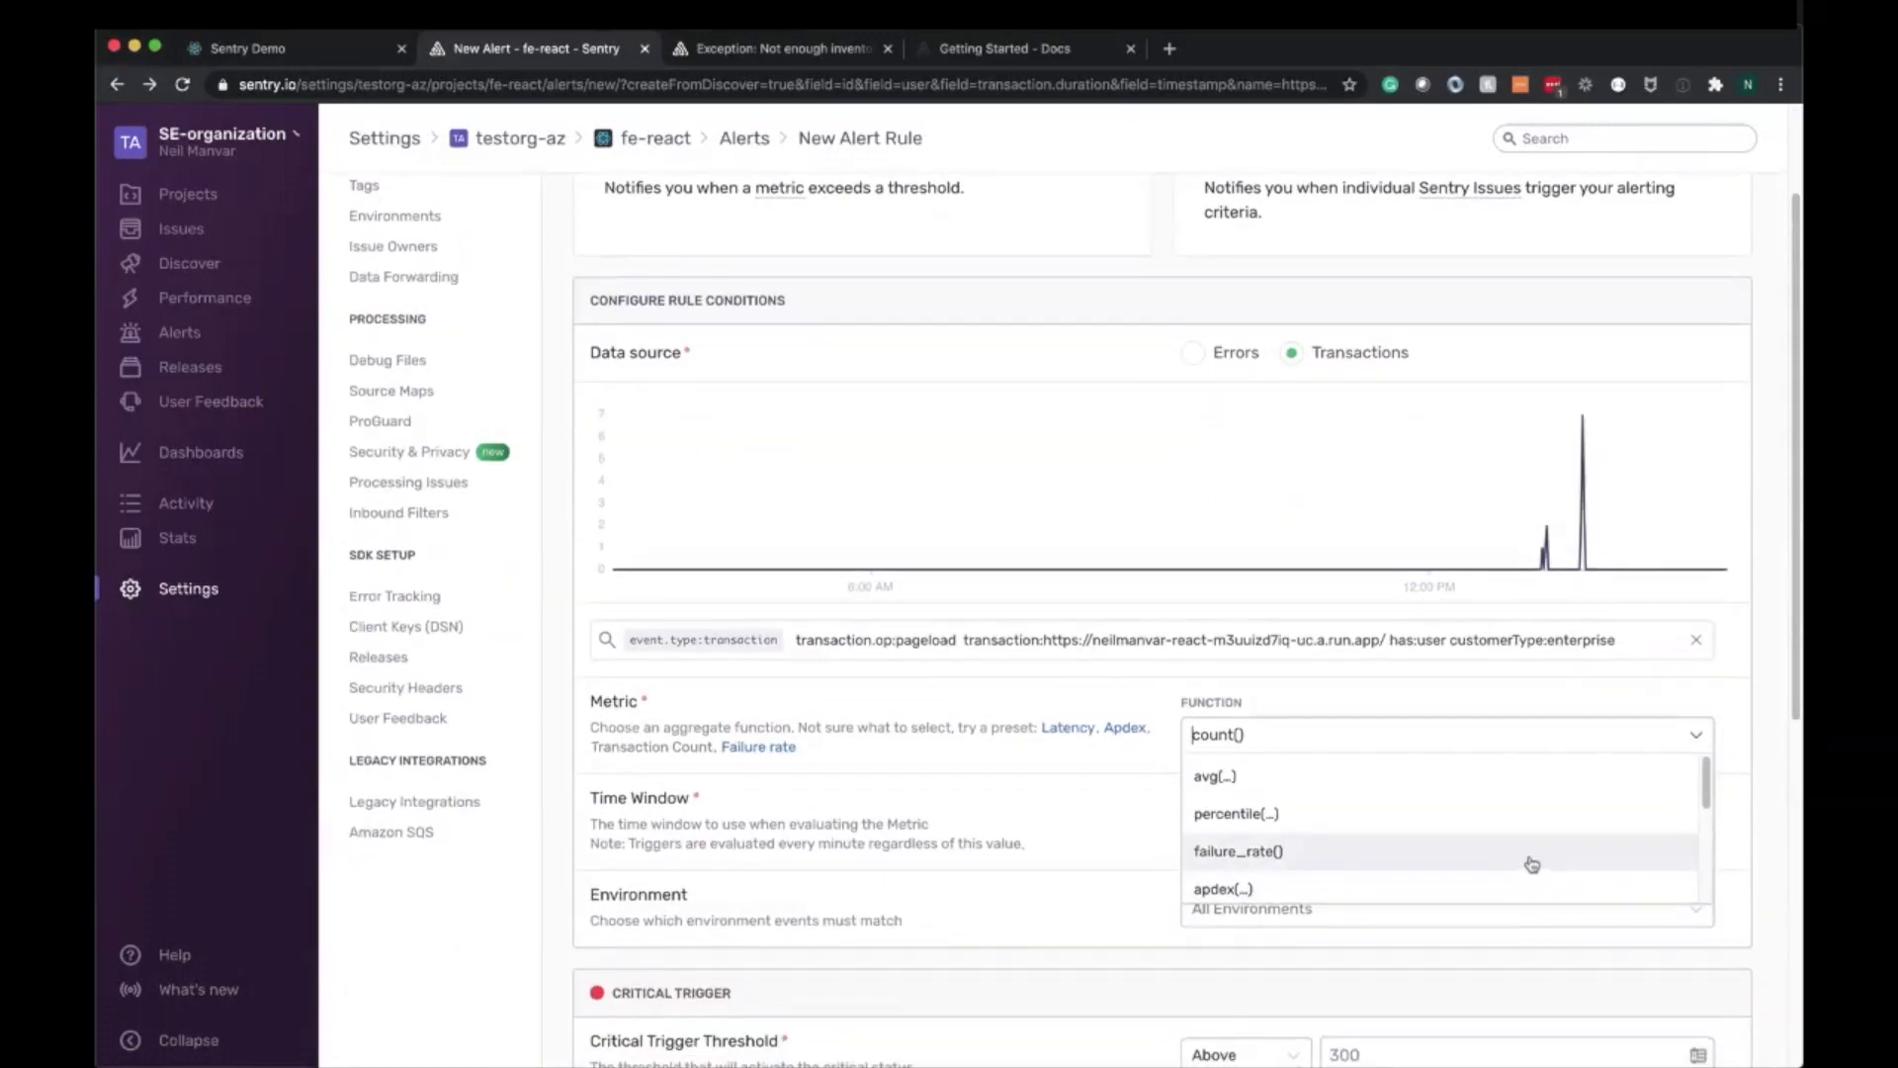
{"action": "mouse_move", "coordinate": [1534, 846]}
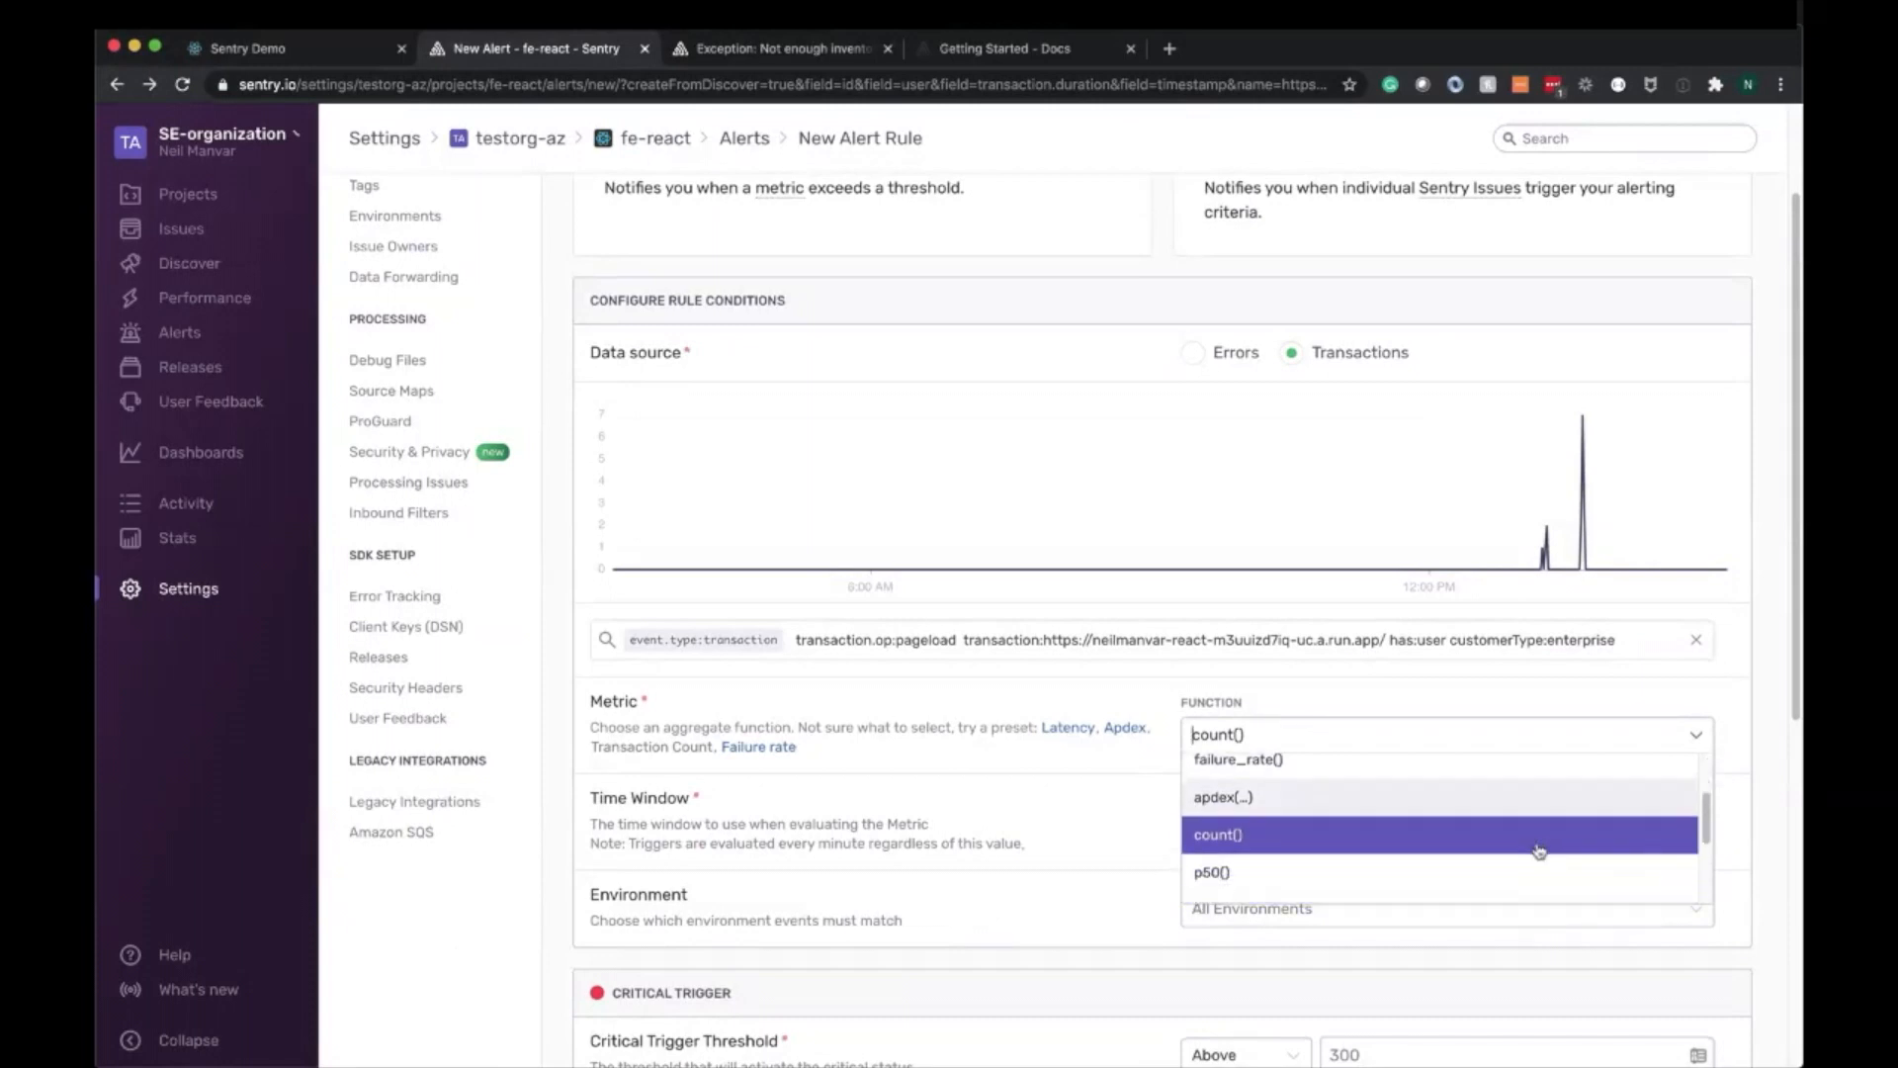
{"action": "scroll", "scroll_direction": "down", "scroll_amount": 3}
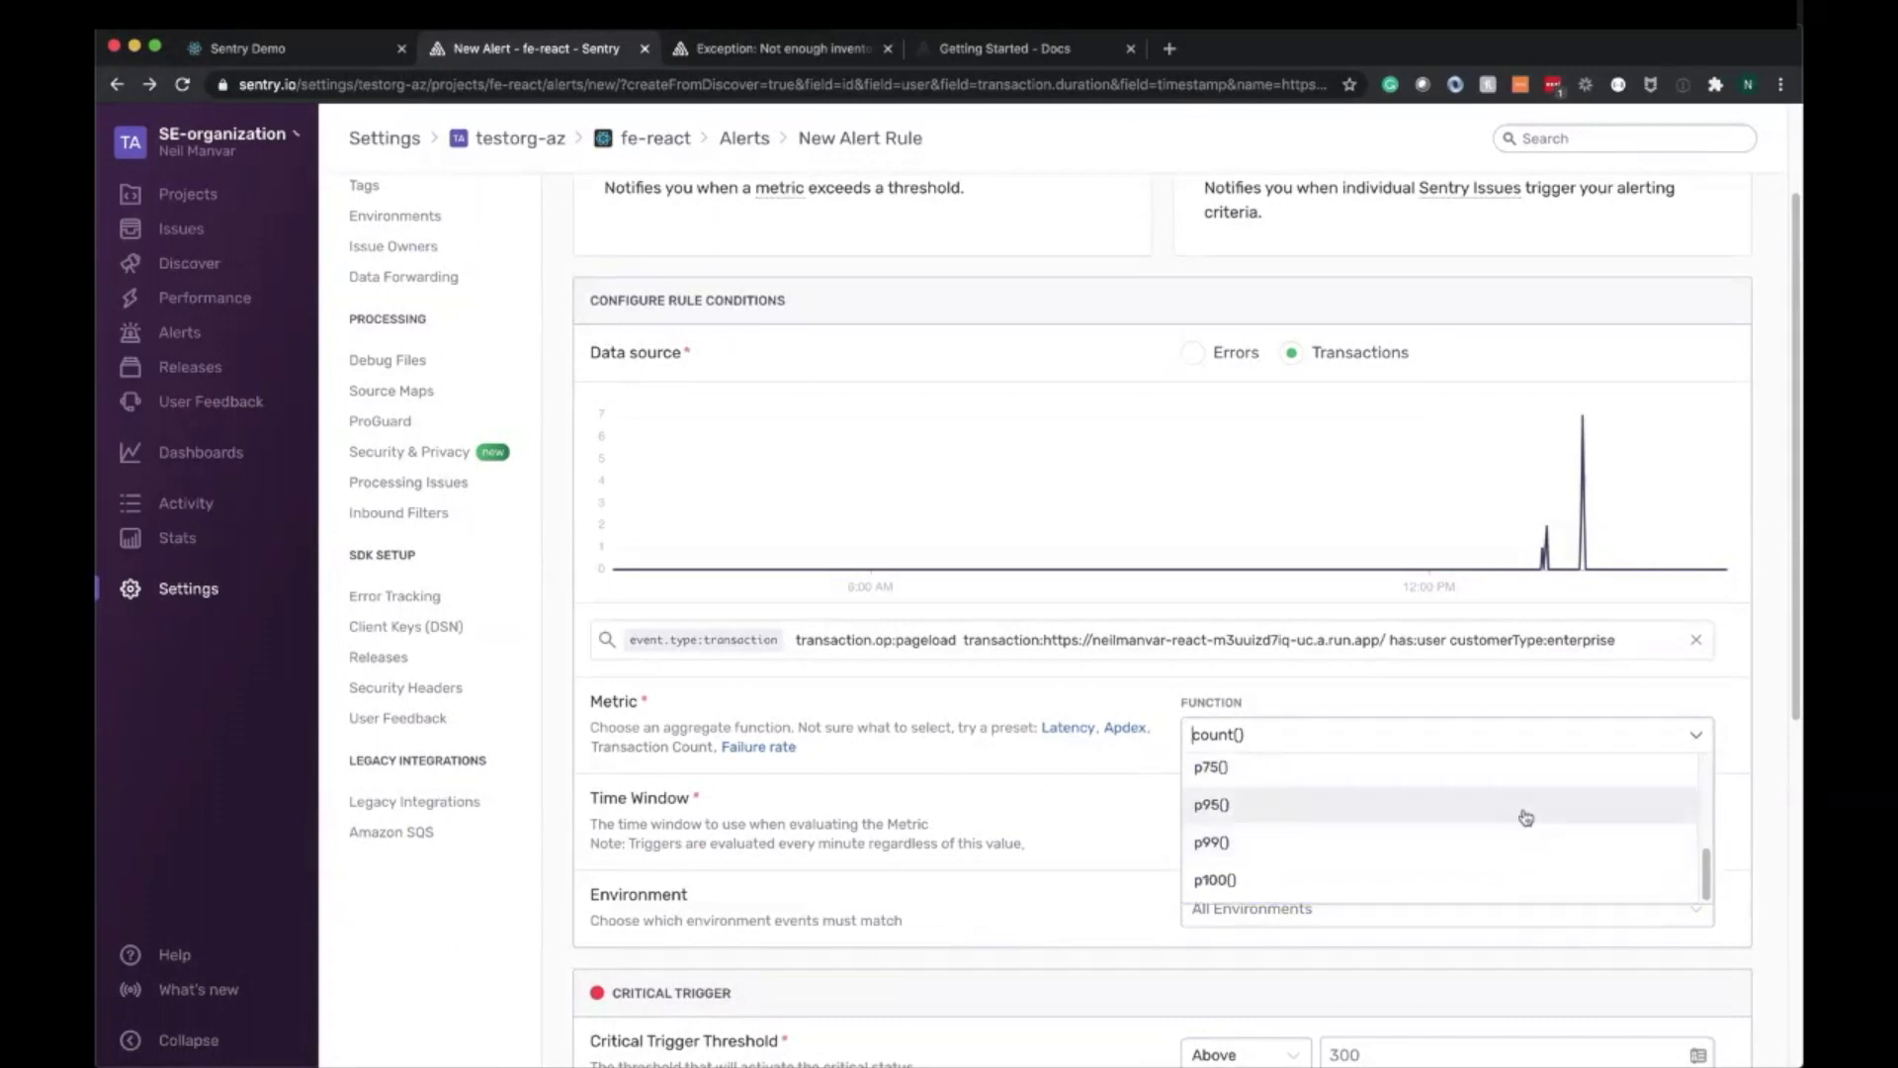
{"action": "left_click", "coordinate": [1210, 805]}
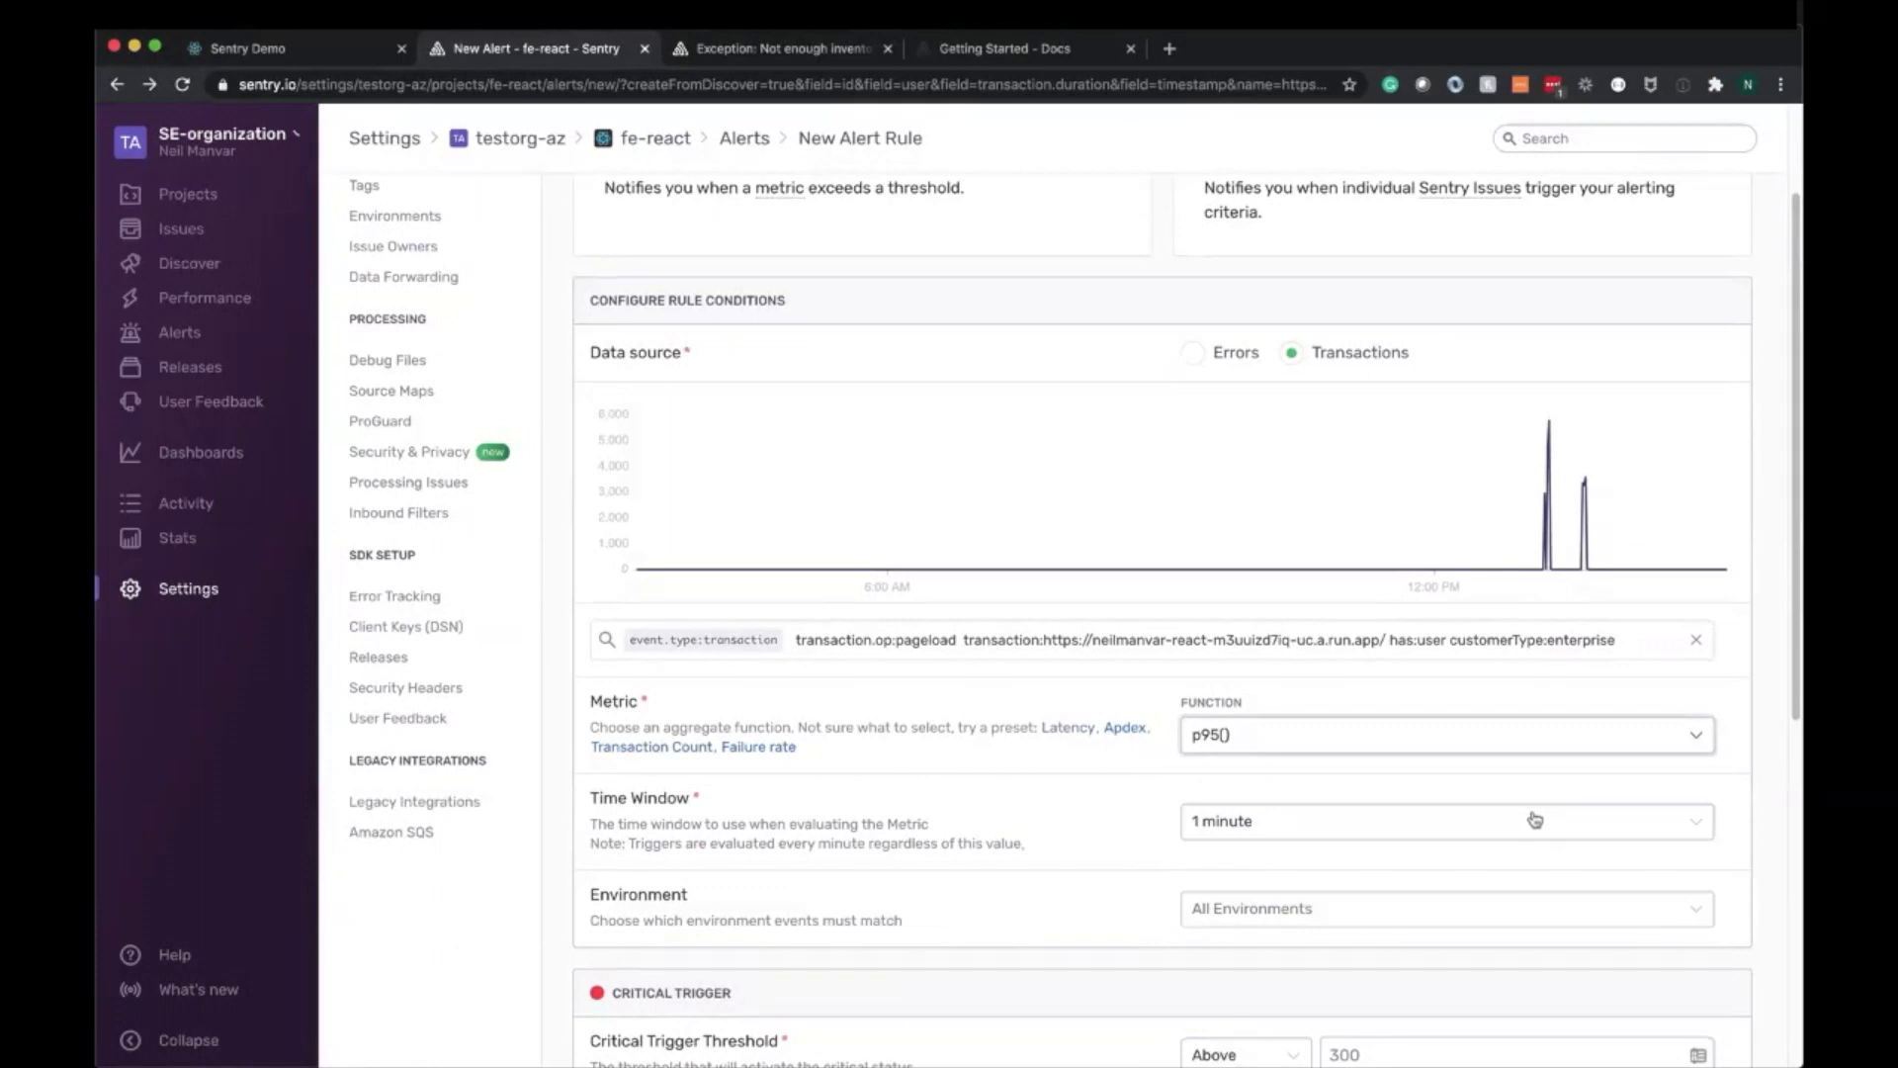
{"action": "mouse_move", "coordinate": [1167, 837]}
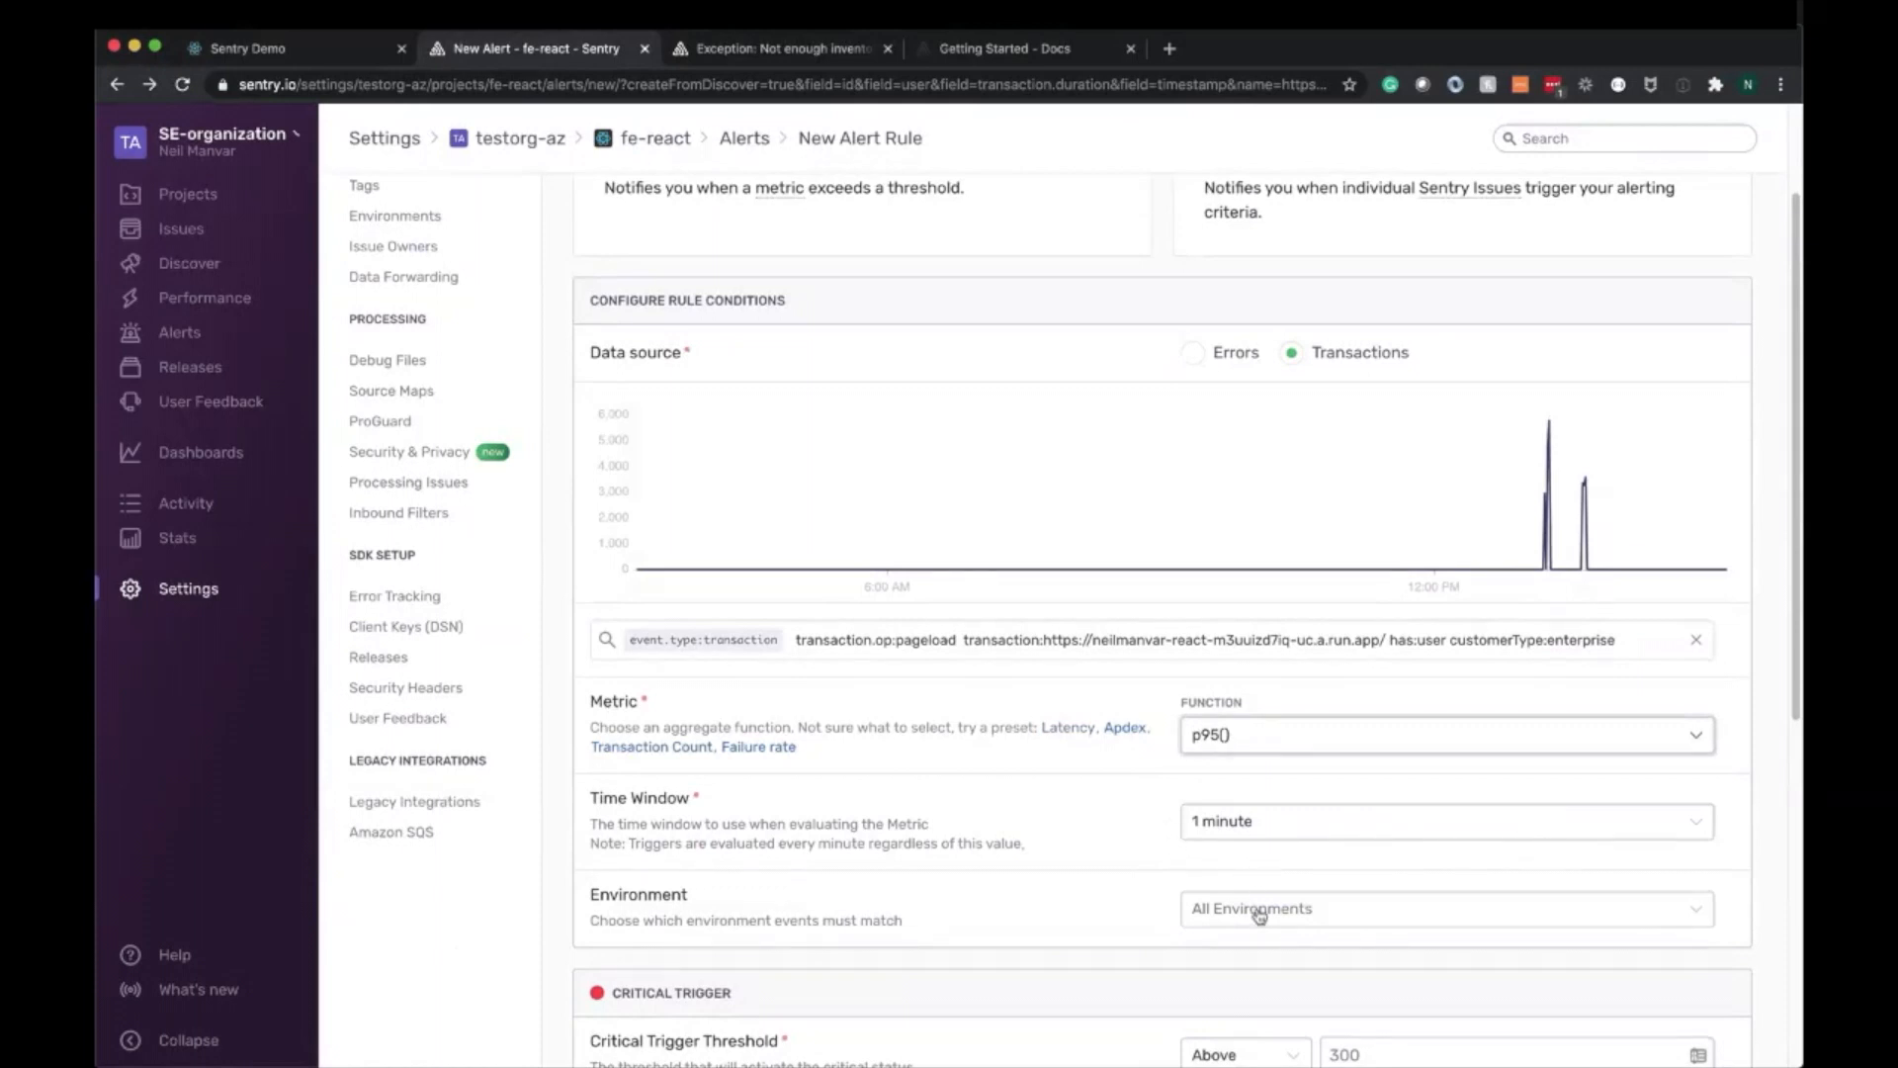
{"action": "mouse_move", "coordinate": [1562, 488]}
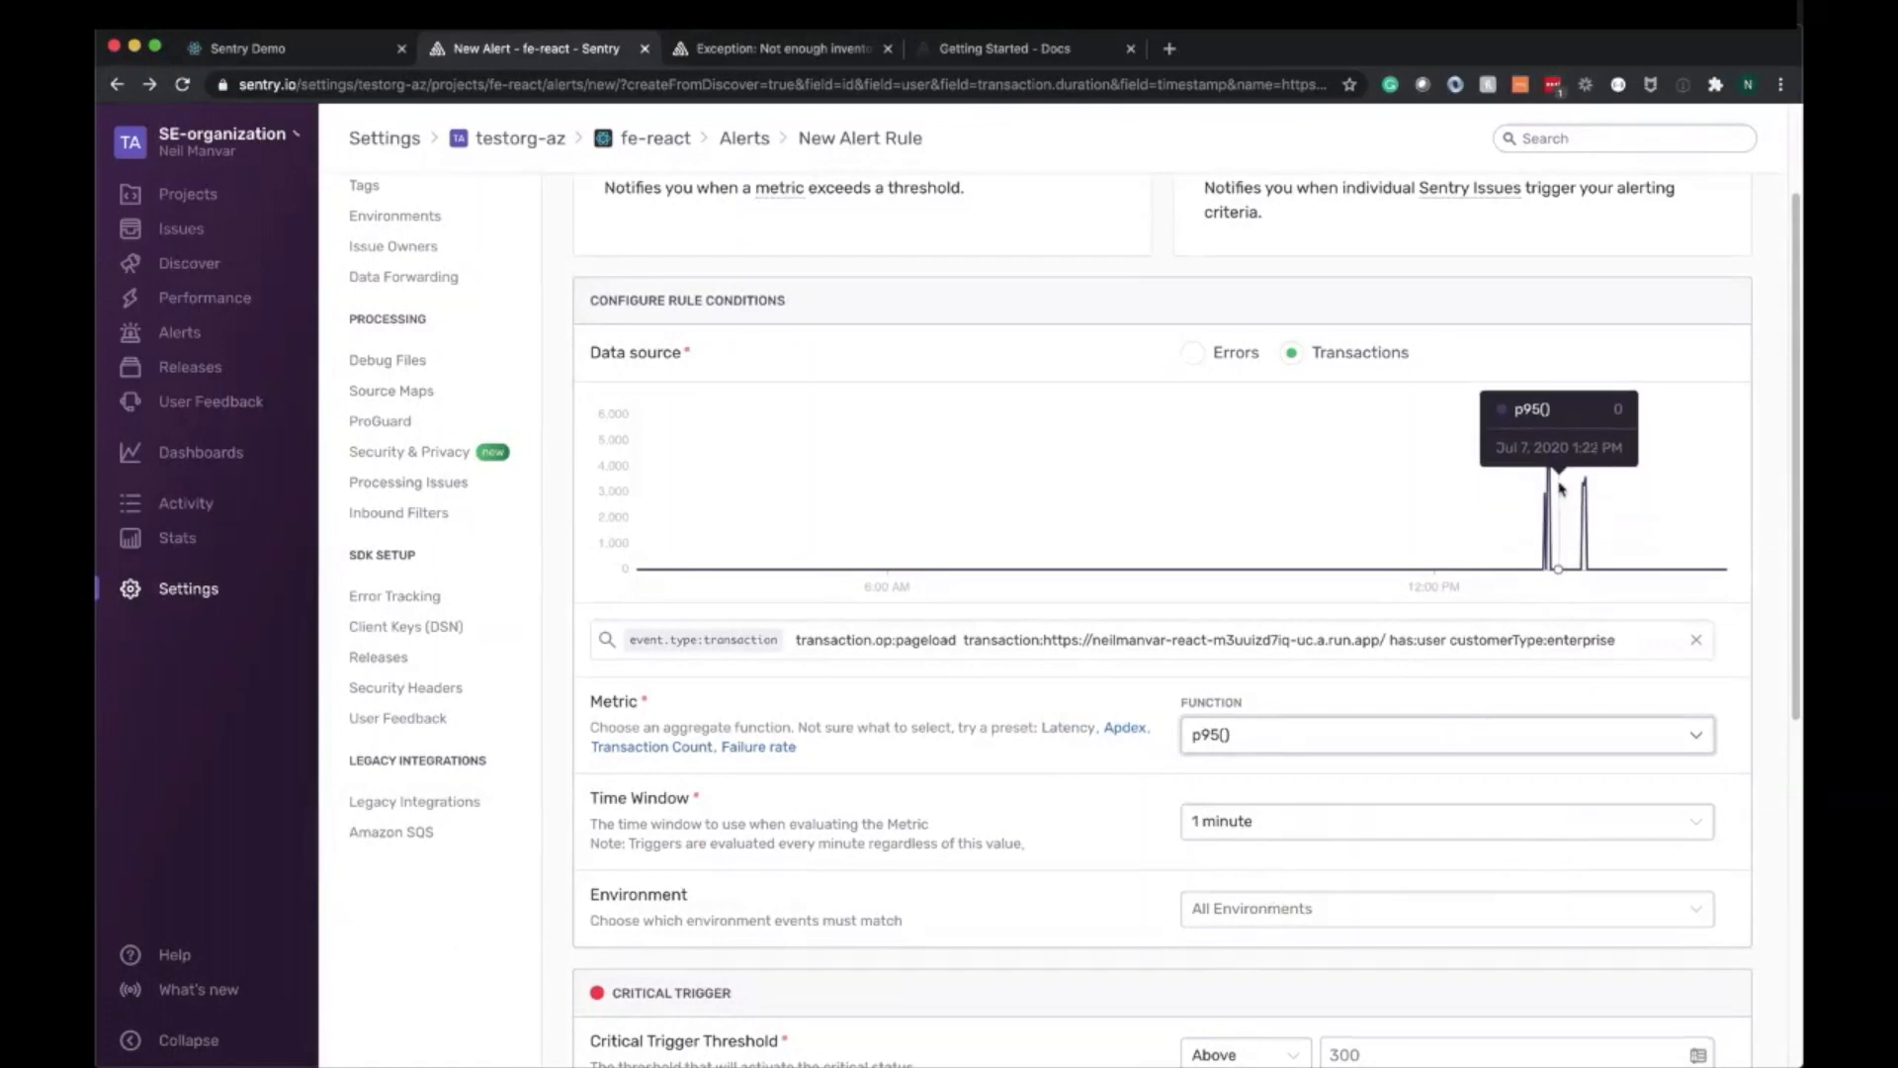
{"action": "mouse_move", "coordinate": [615, 471]}
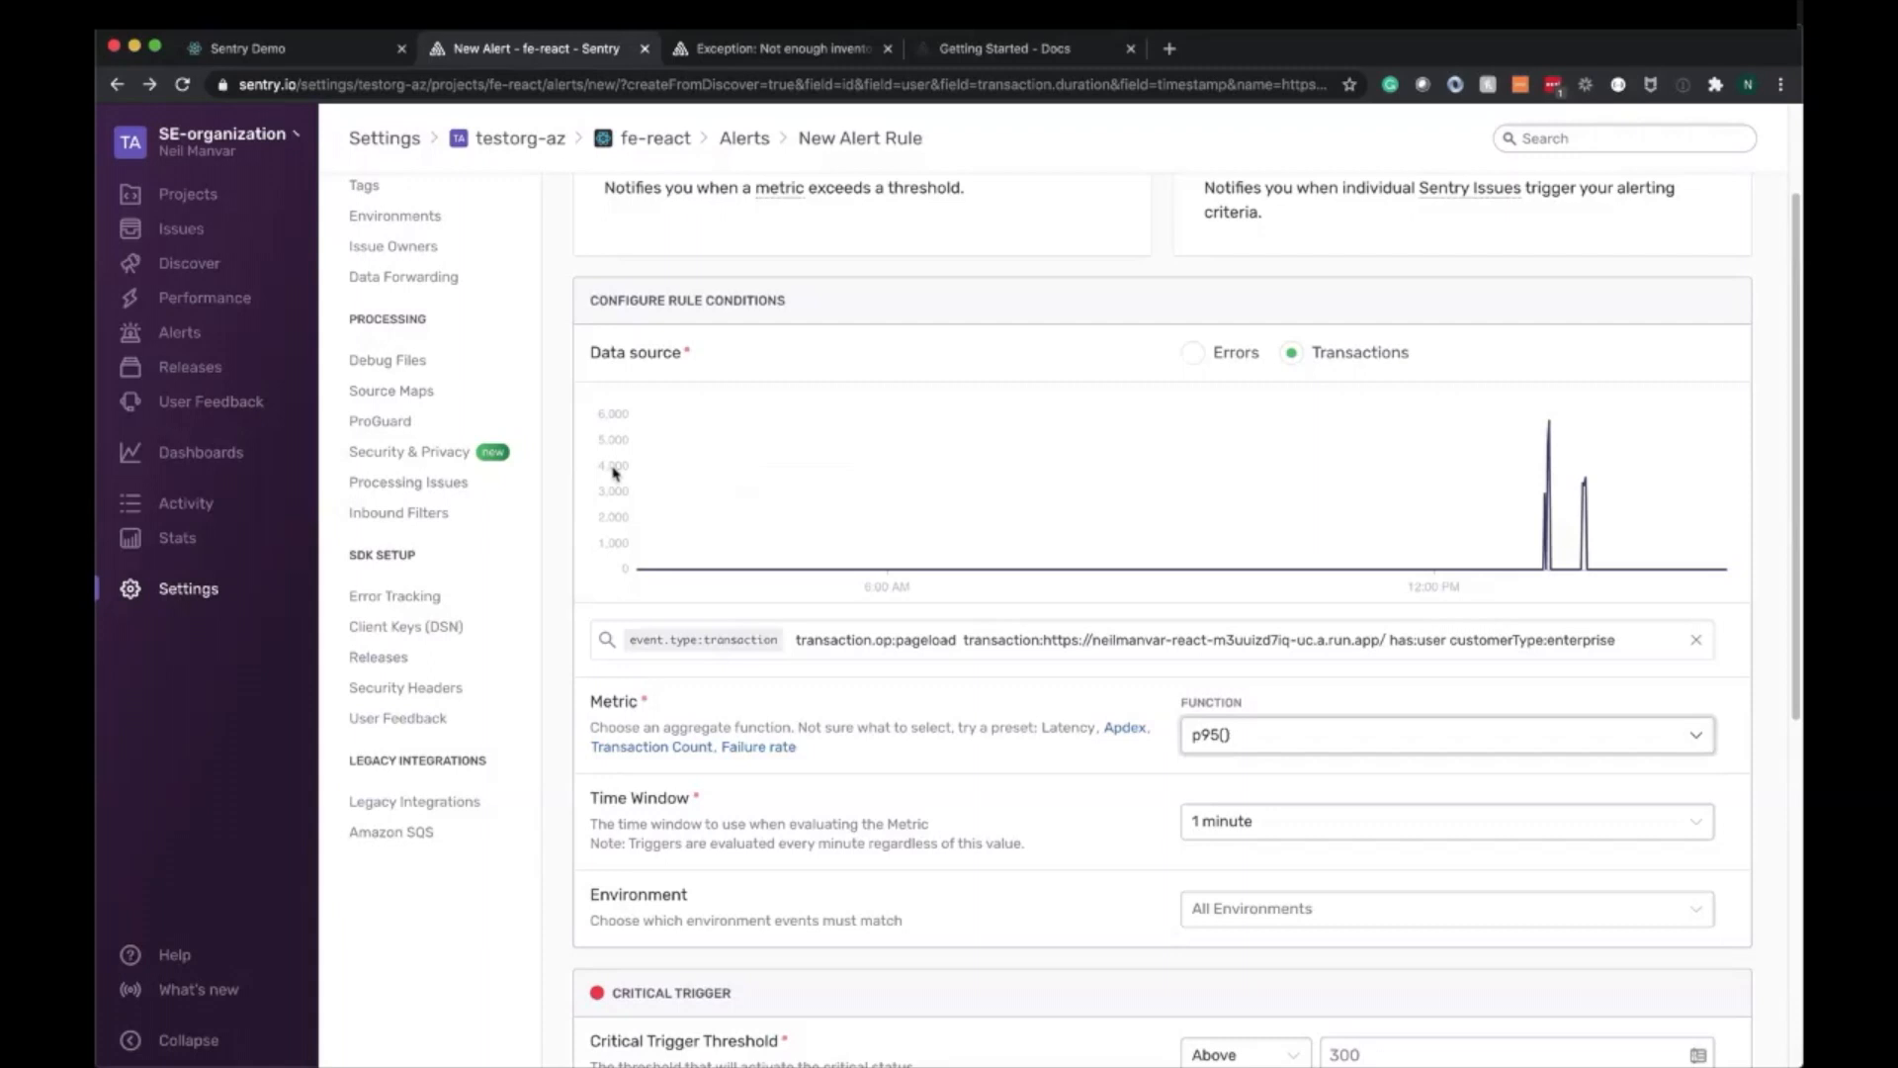
Set the critical trigger to fire above 4000 and resolve below 1200, then reach the action choices
{"action": "scroll", "scroll_direction": "down", "scroll_amount": 3}
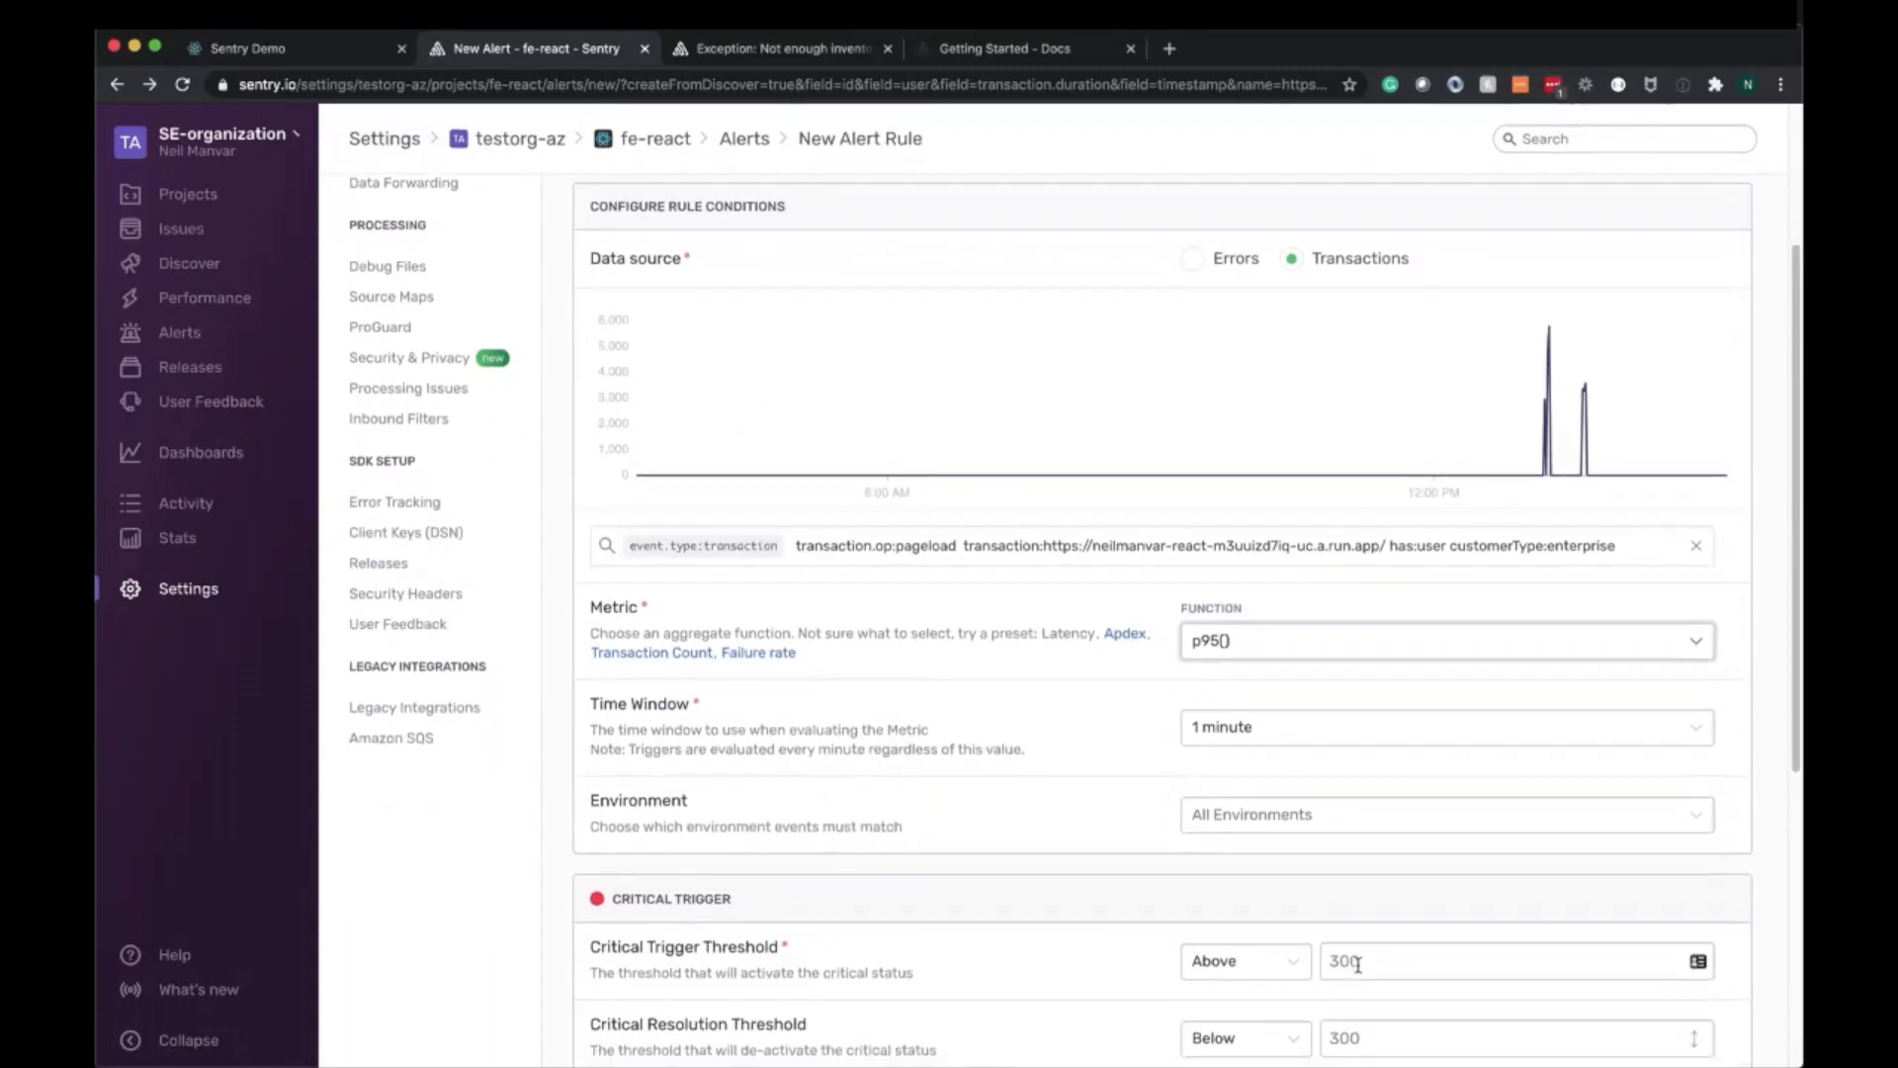
{"action": "type", "text": "40"}
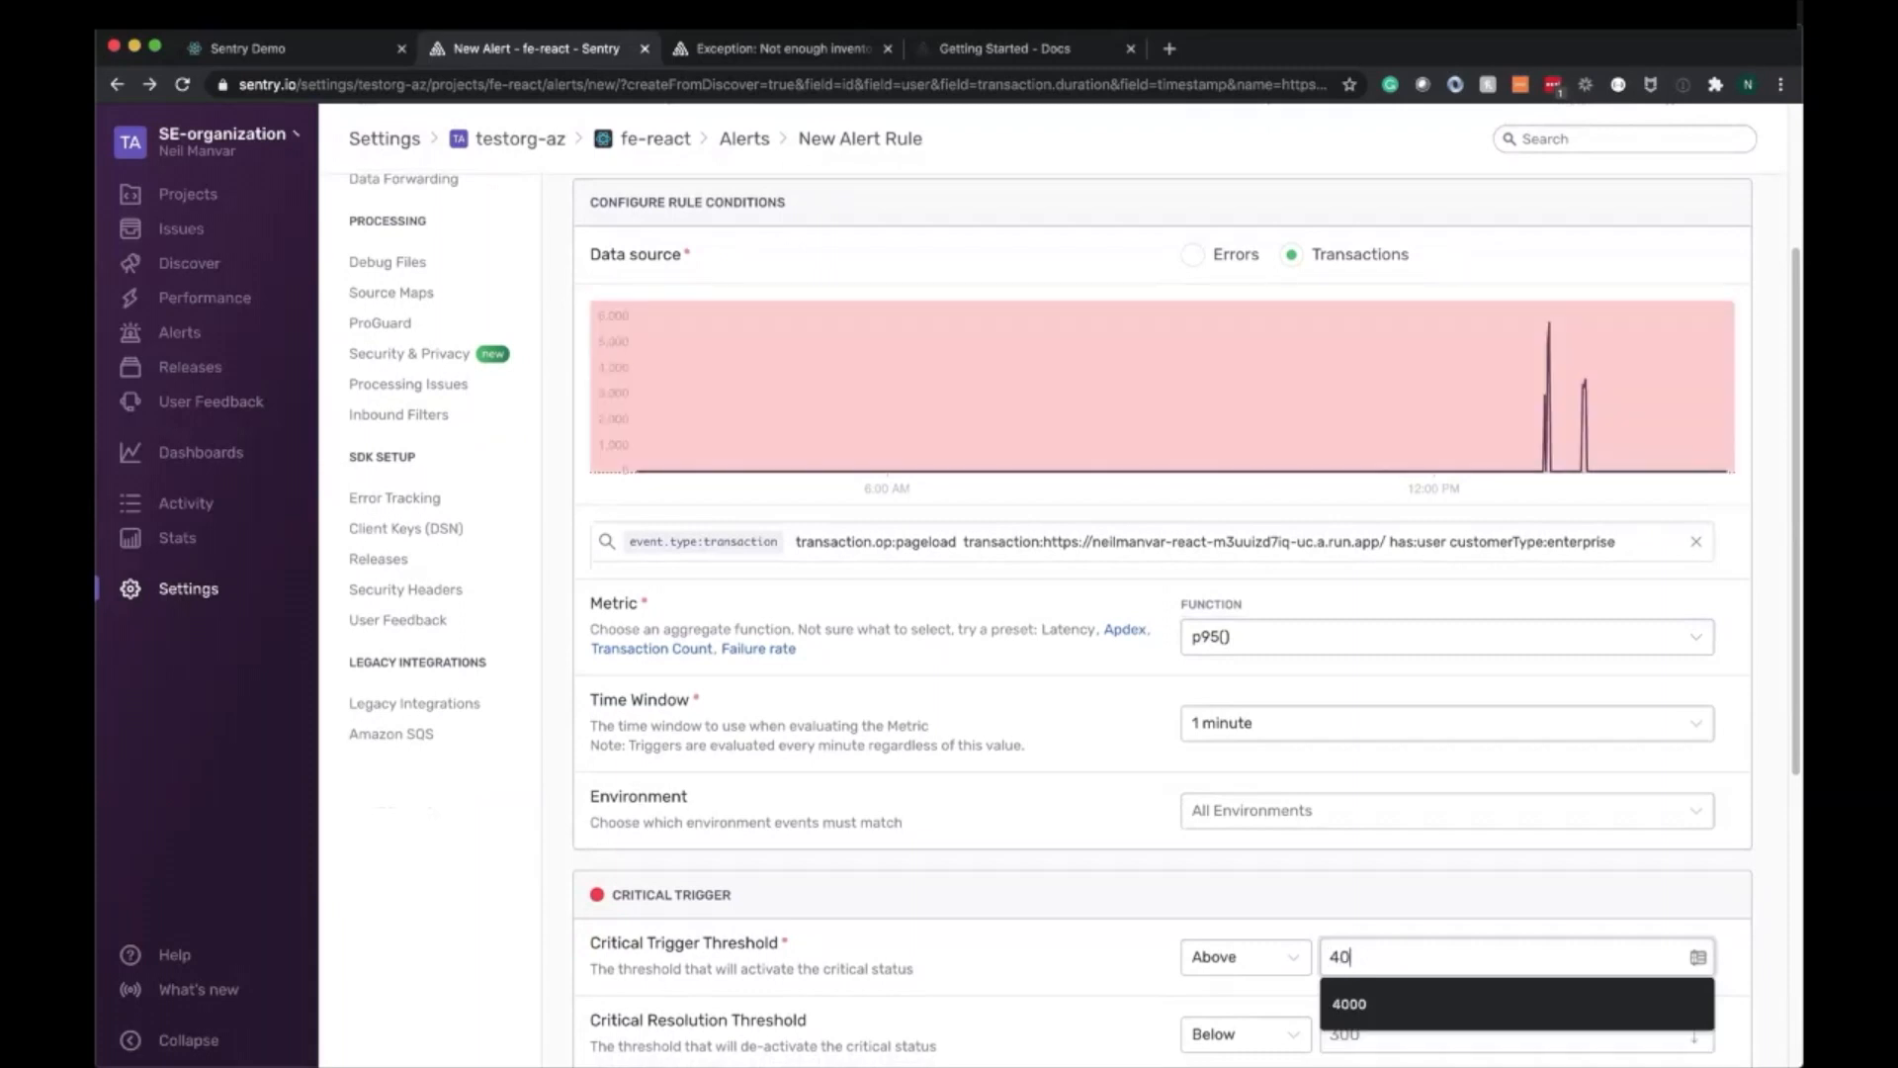
{"action": "left_click", "coordinate": [1357, 1005]}
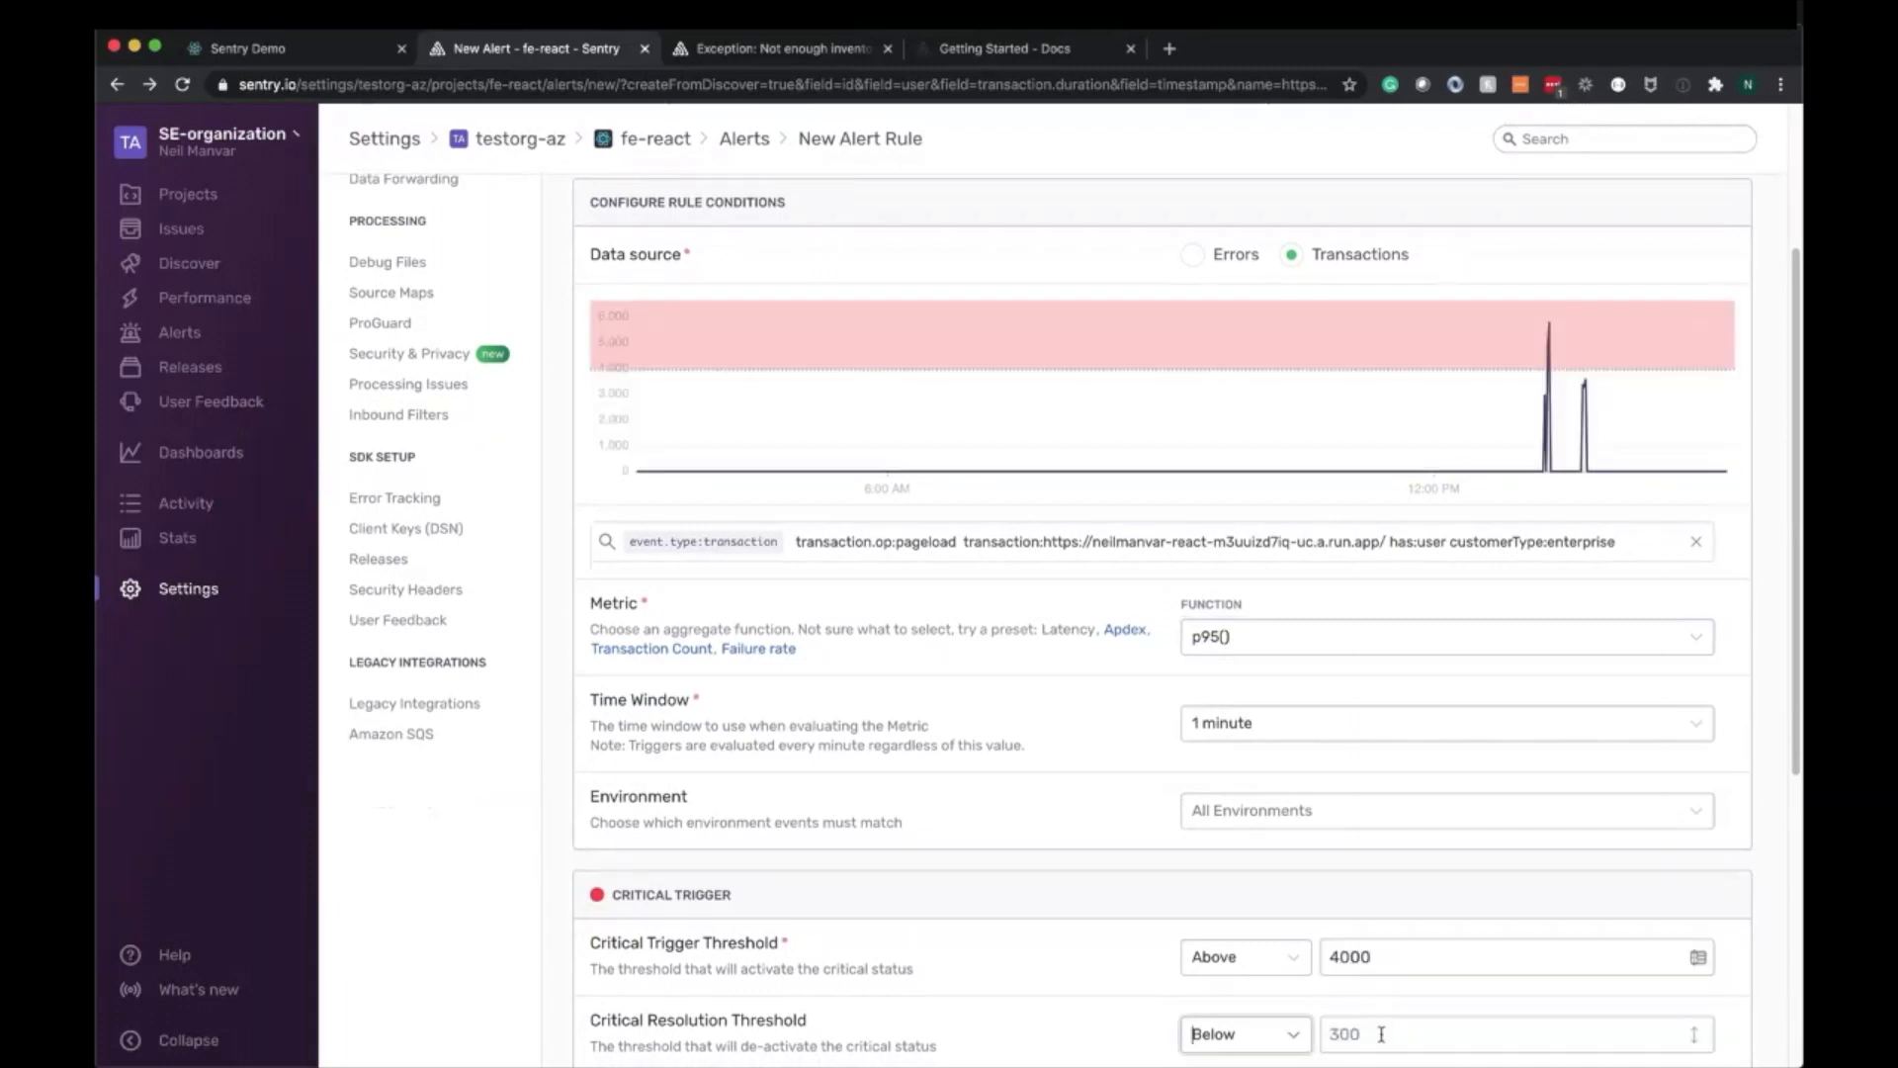
{"action": "type", "text": "1200"}
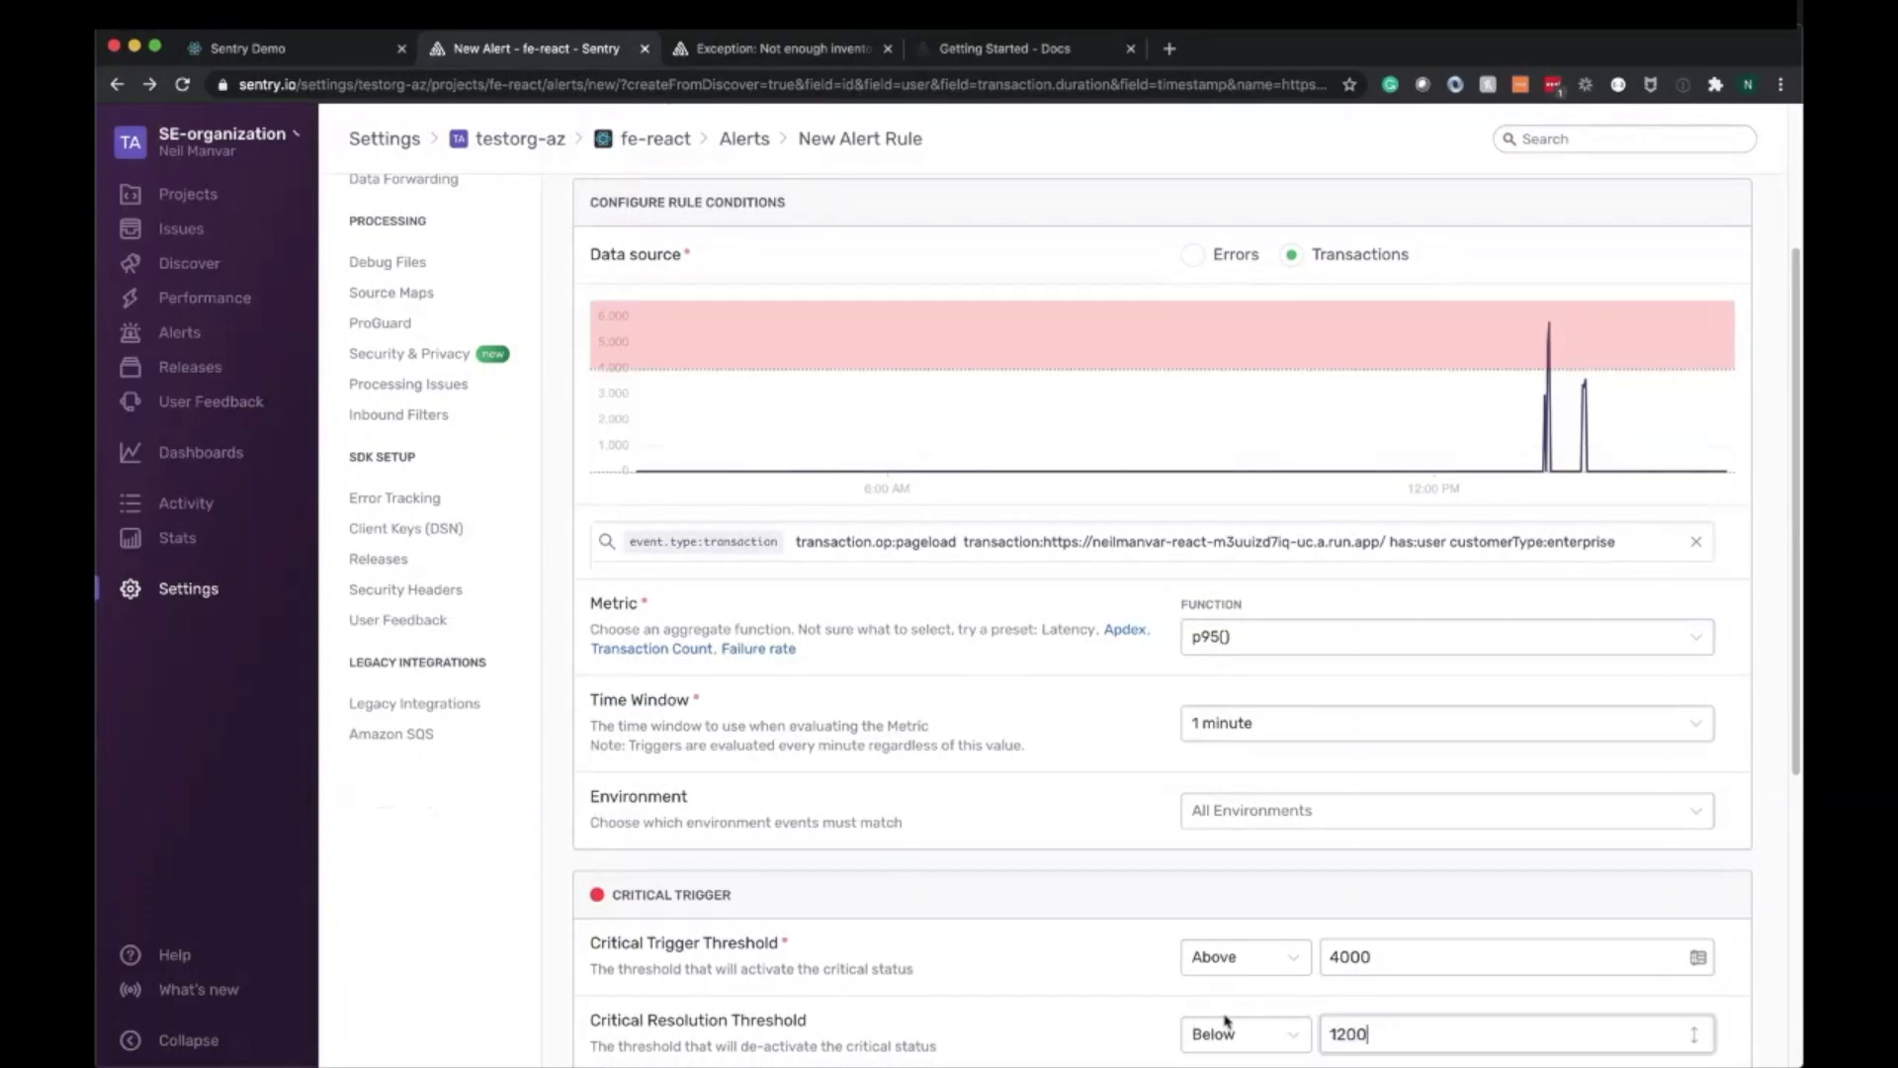
{"action": "mouse_move", "coordinate": [1051, 340]}
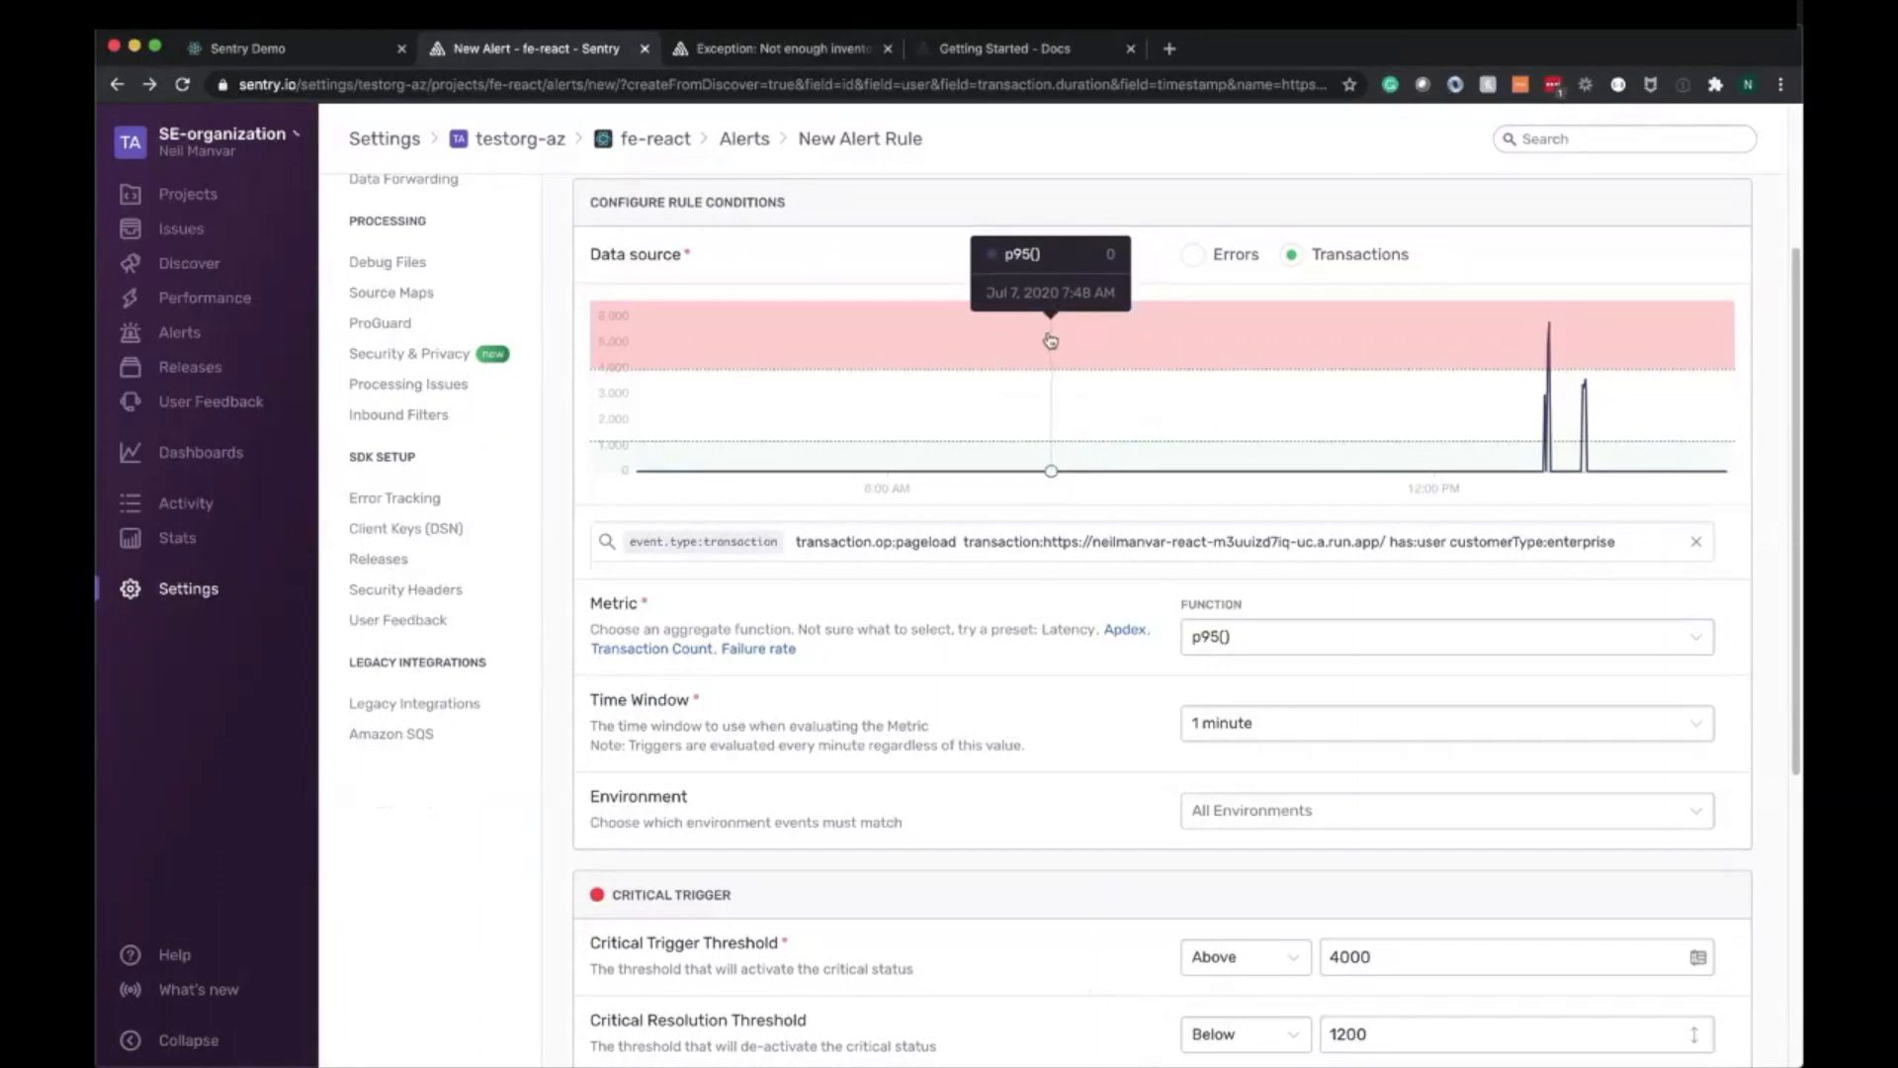
{"action": "mouse_move", "coordinate": [977, 464]}
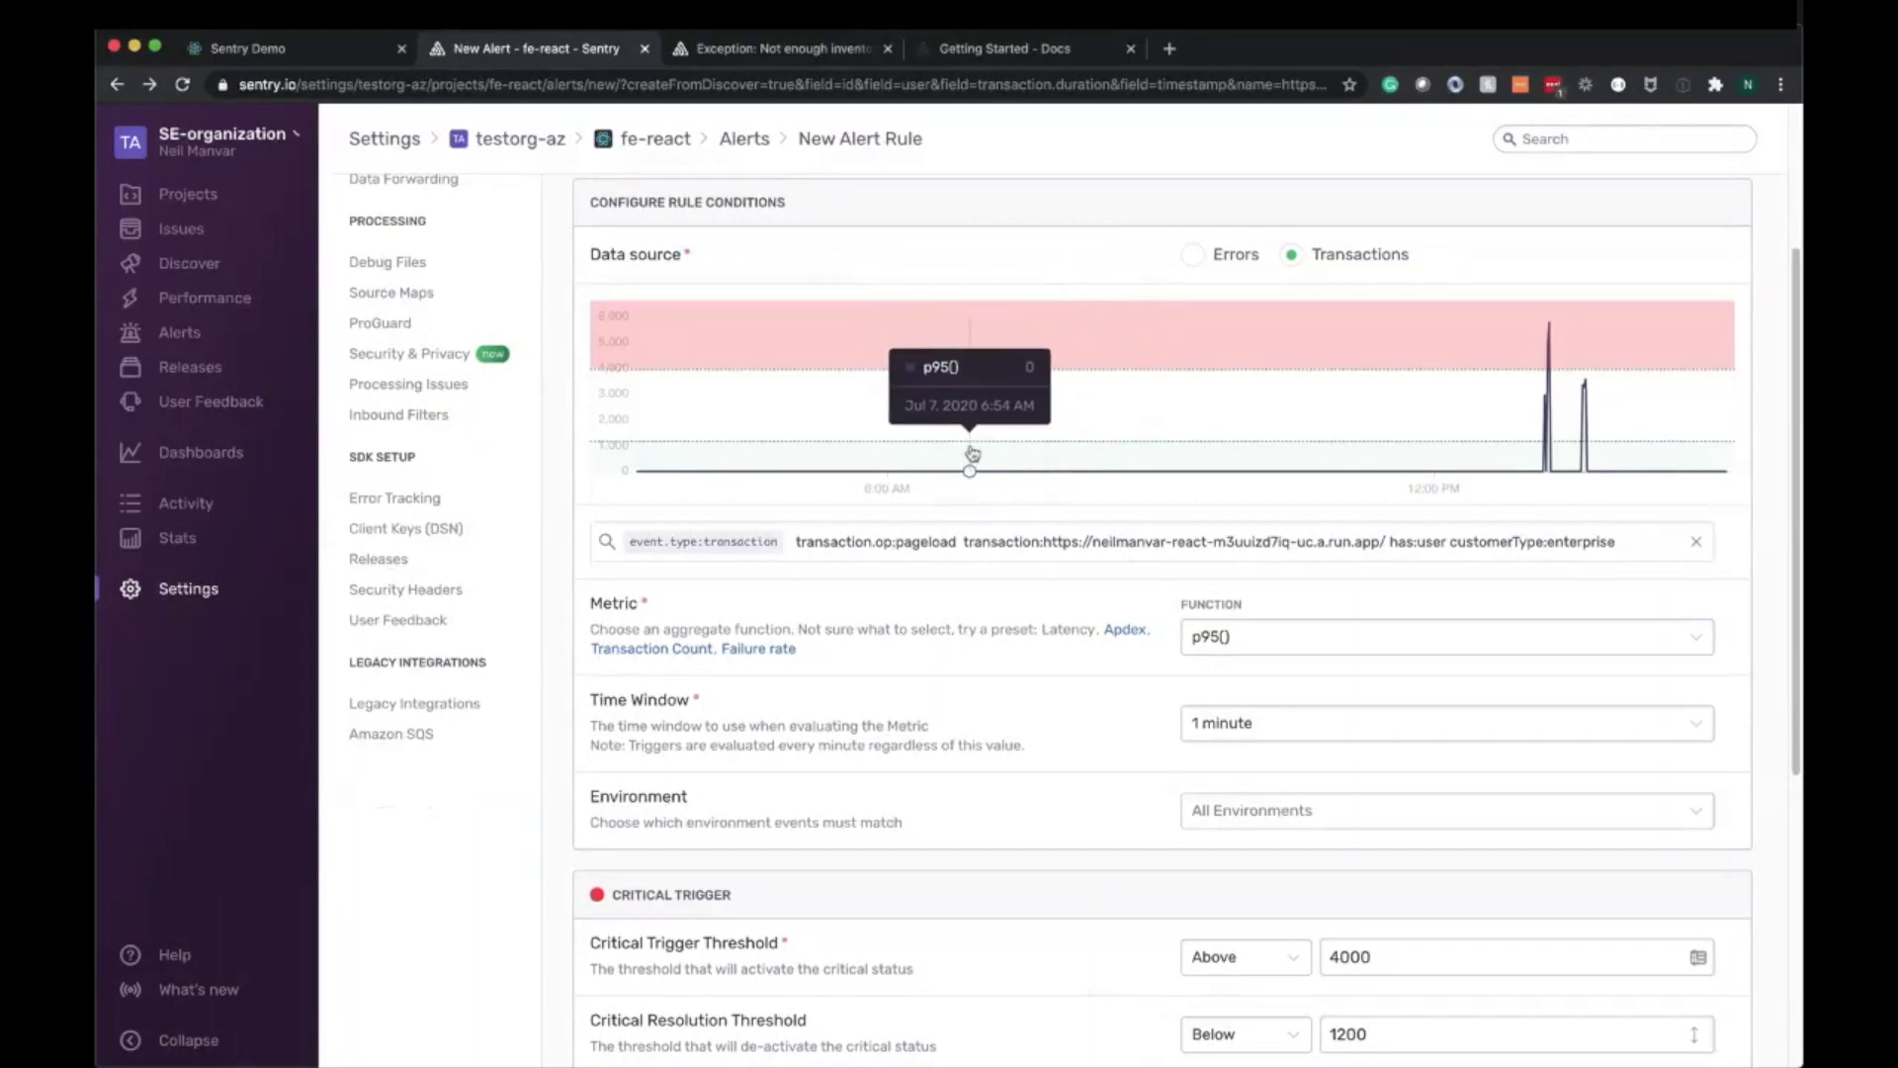
{"action": "mouse_move", "coordinate": [981, 376]}
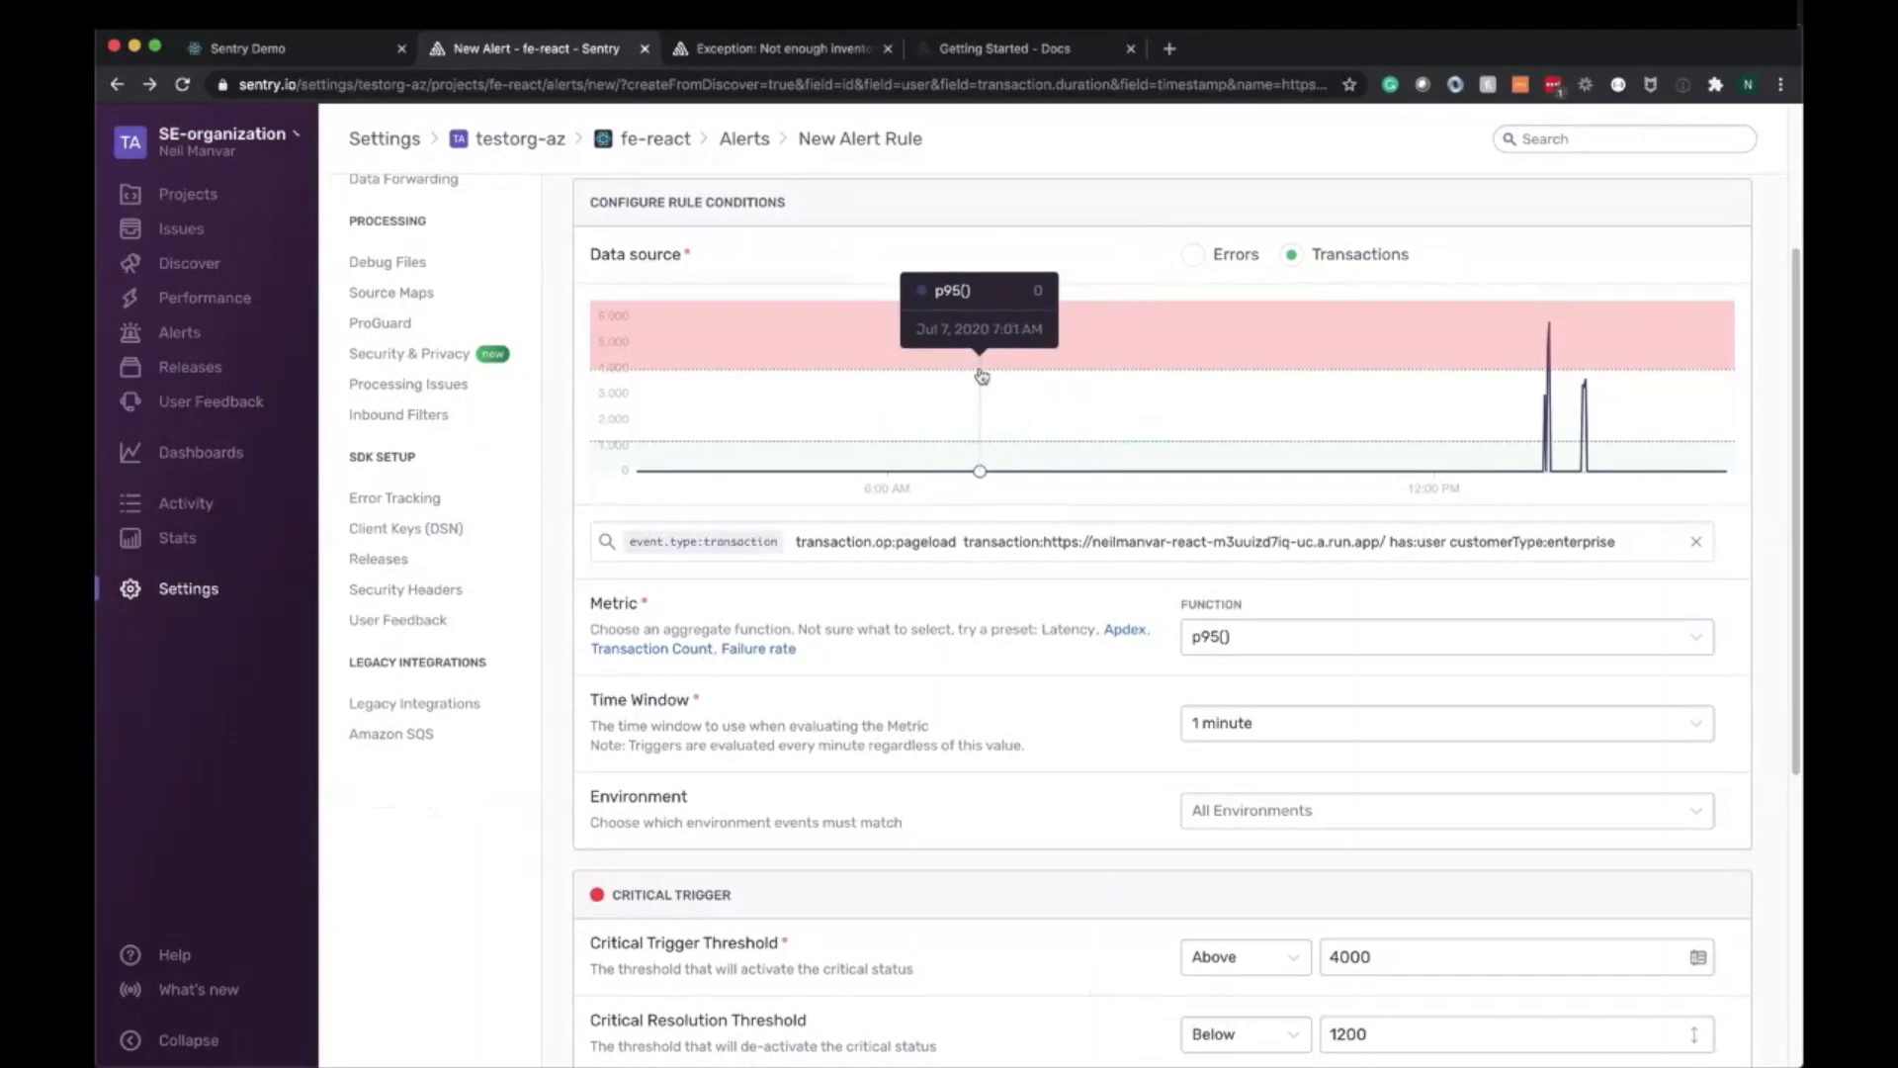
{"action": "scroll", "scroll_direction": "down", "scroll_amount": 3}
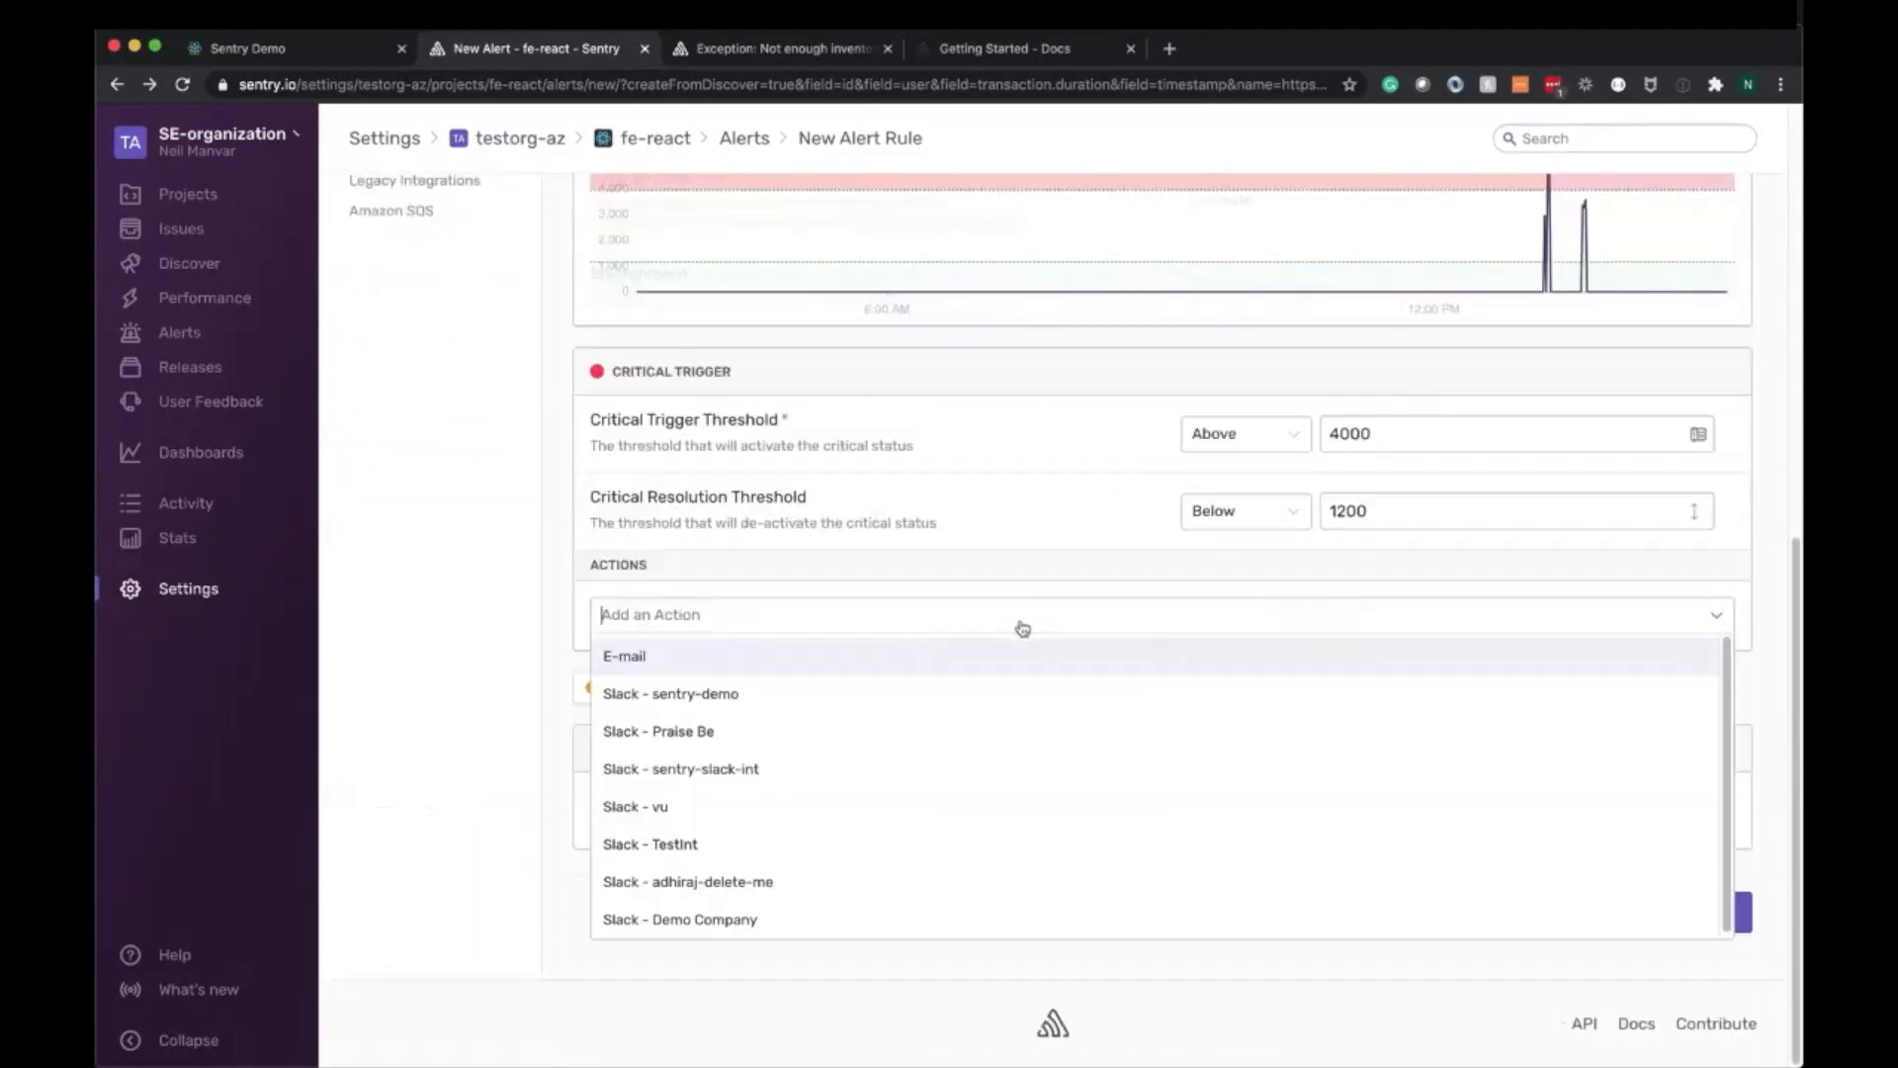
Add a Slack sentry-demo action notifying the #sentry-demos-react channel
{"action": "left_click", "coordinate": [670, 694]}
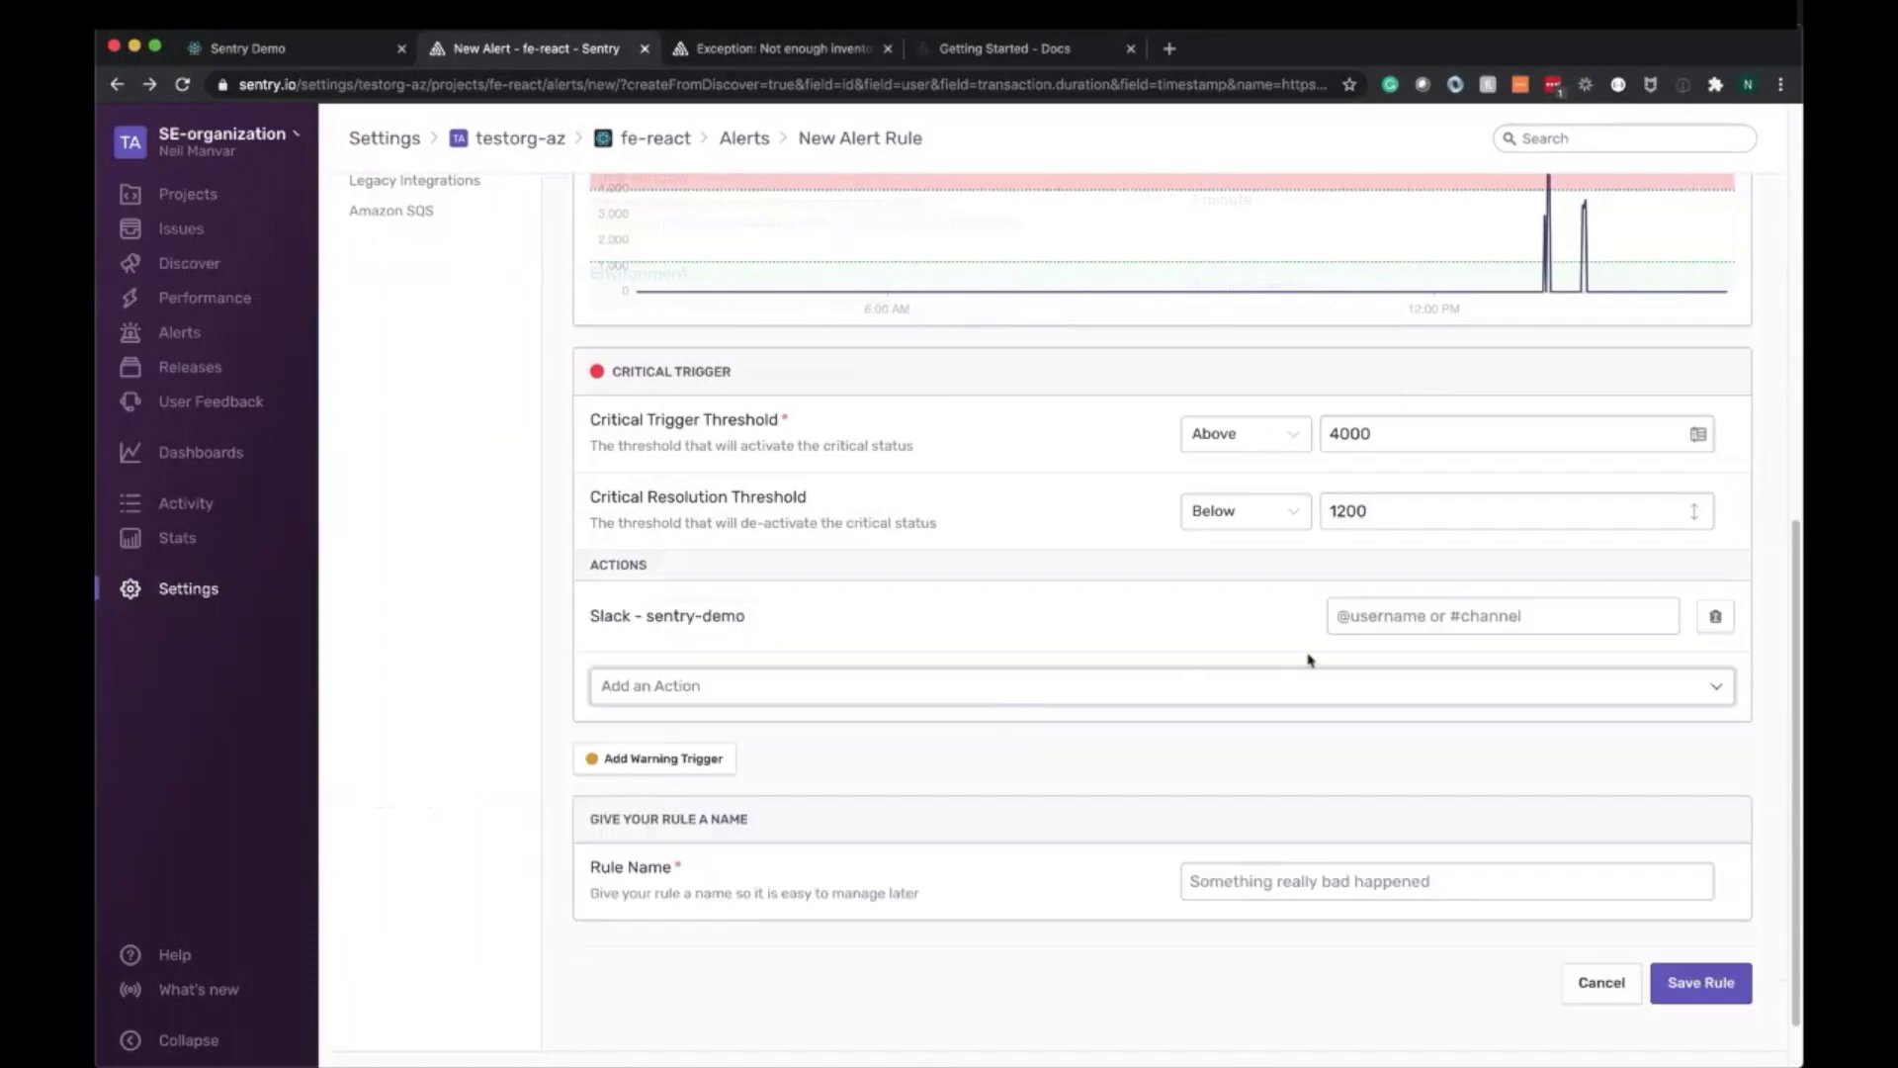
{"action": "type", "text": "#sentry-demos-"}
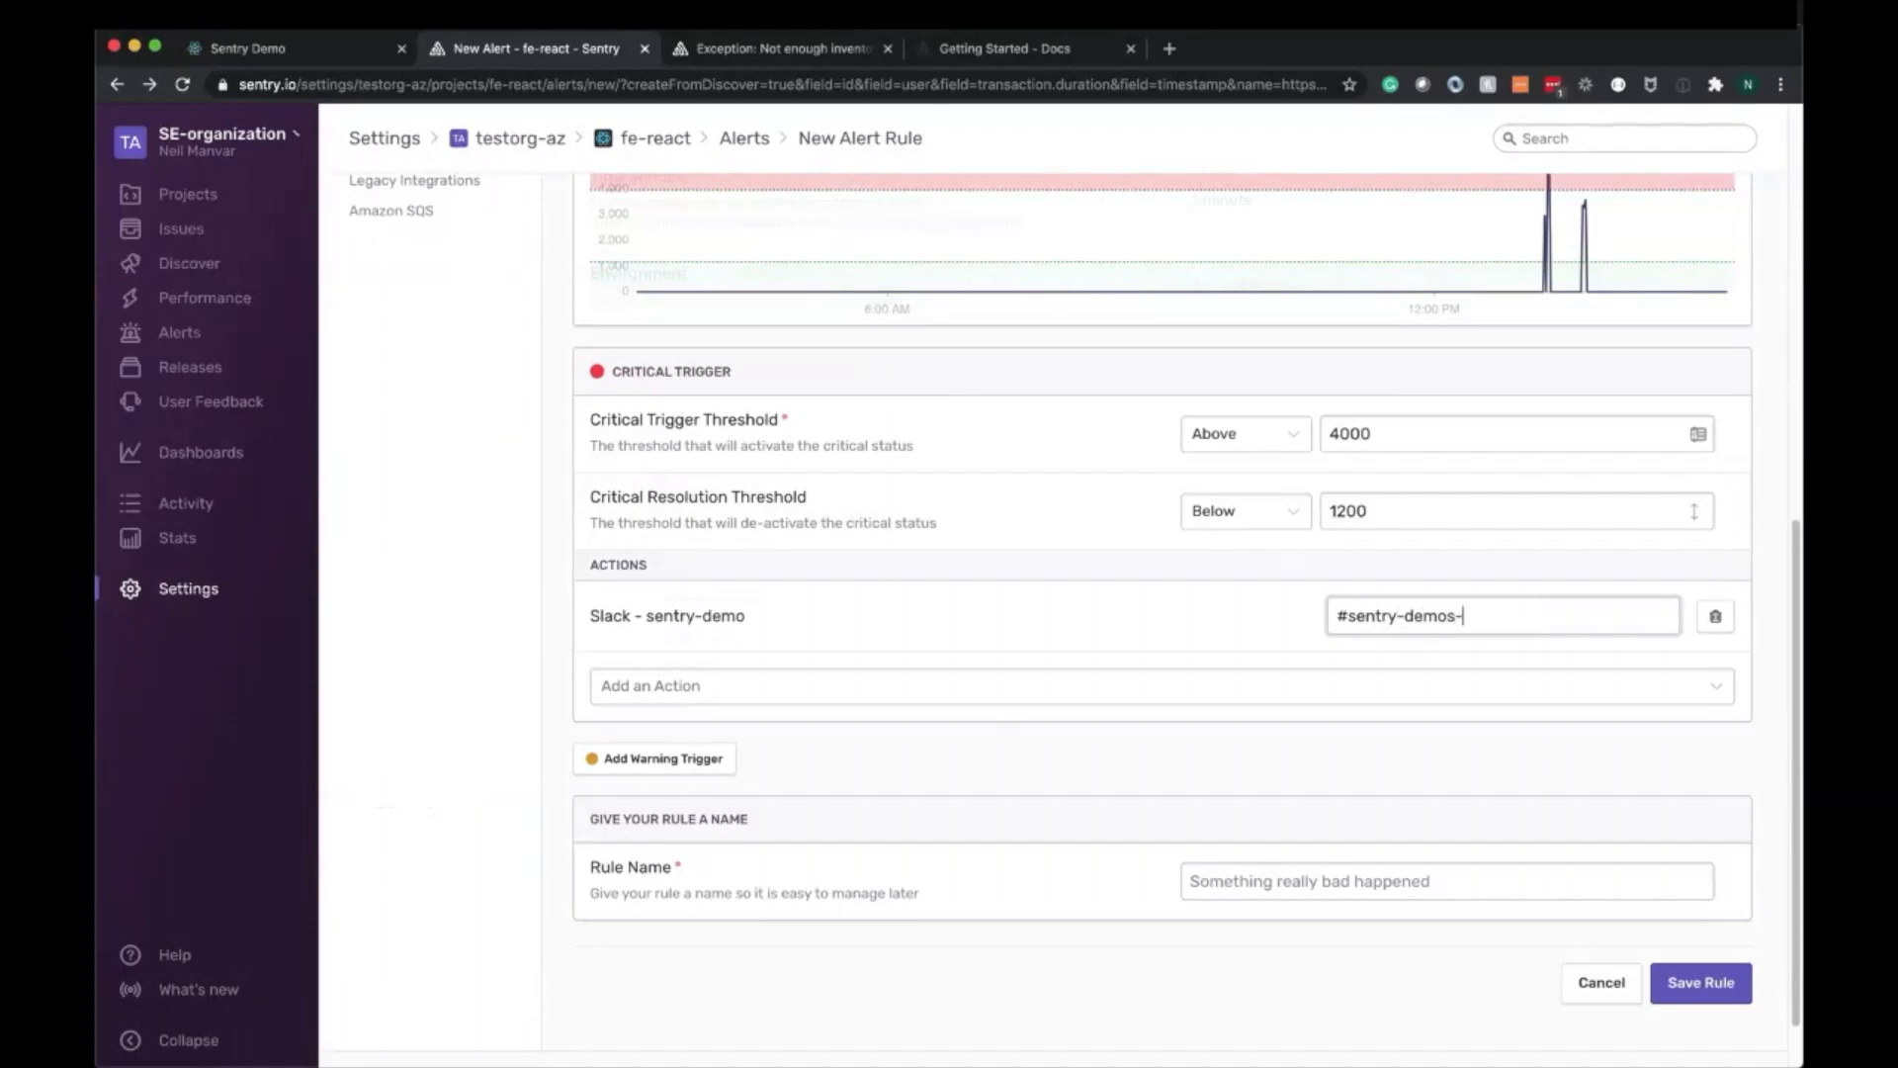
{"action": "type", "text": "react"}
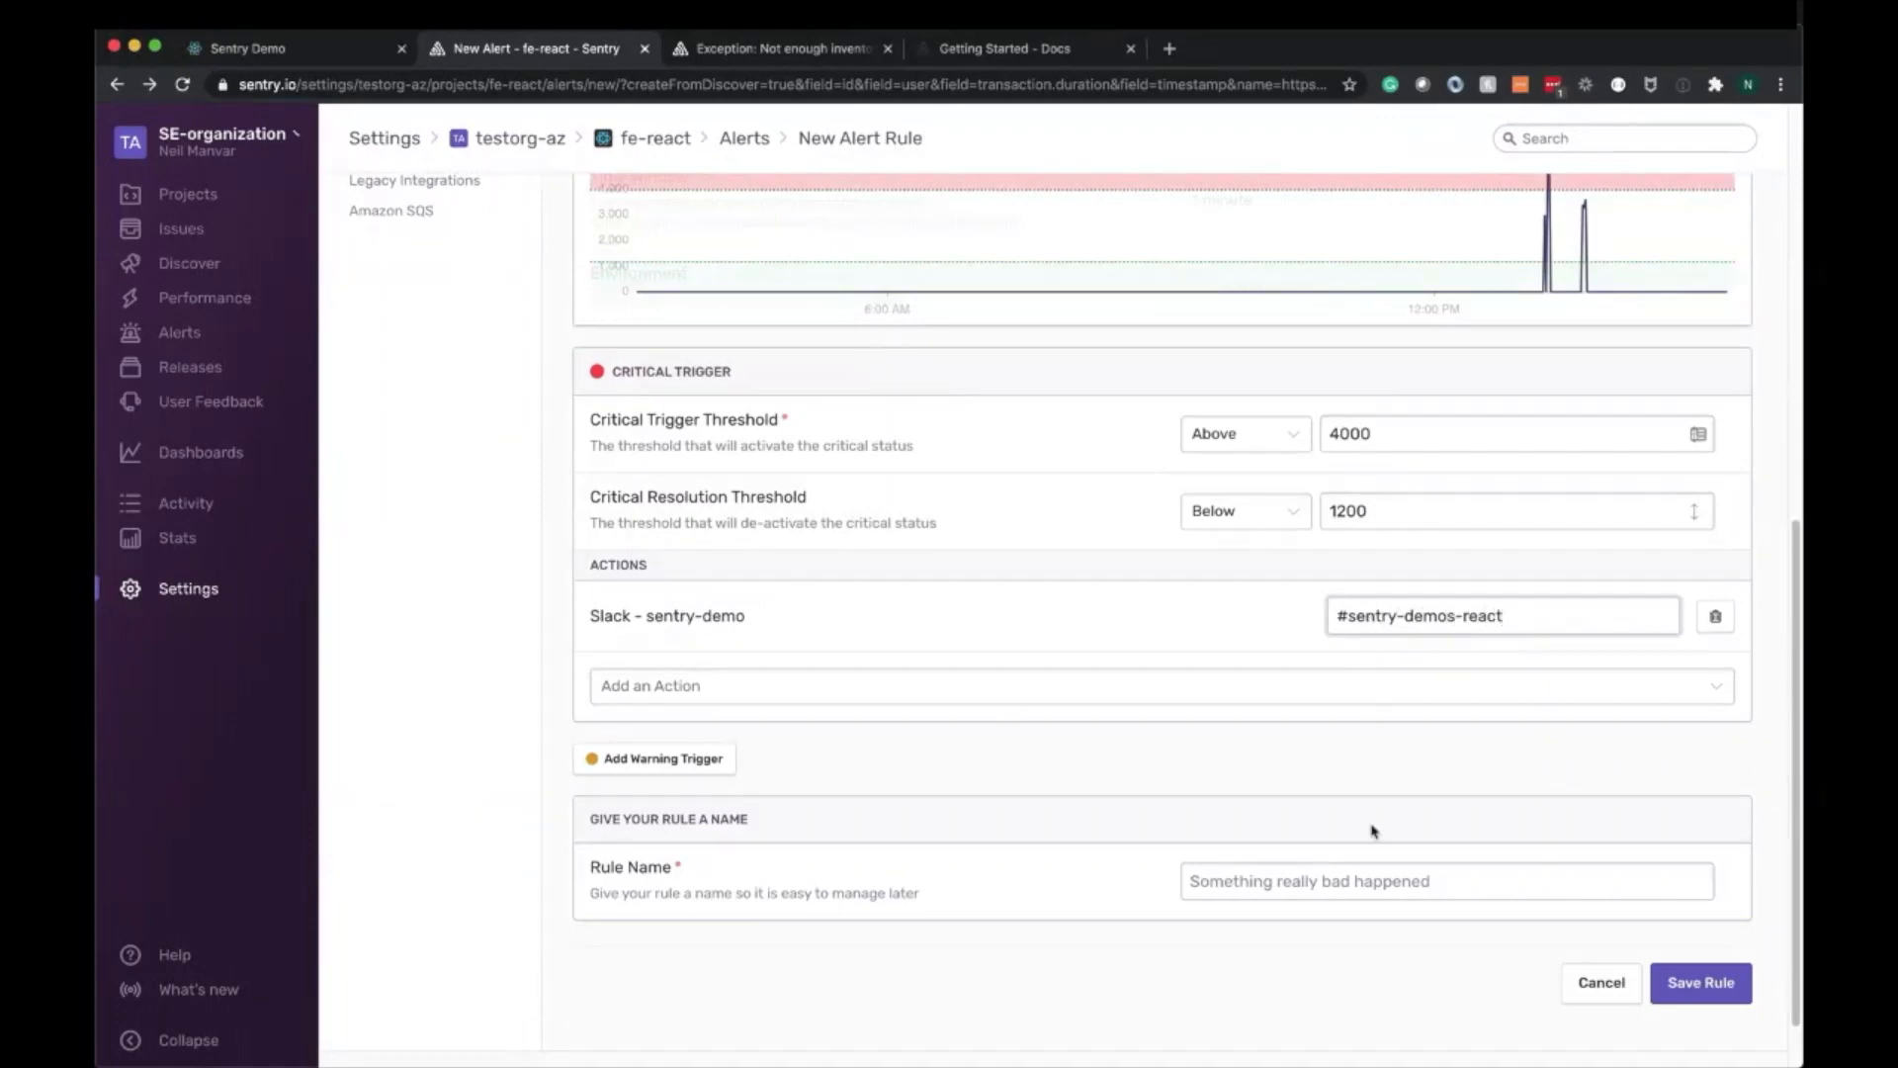
Name the rule 'PageLoad for logged in enterprise customers >4s' and save it
{"action": "type", "text": "Pa"}
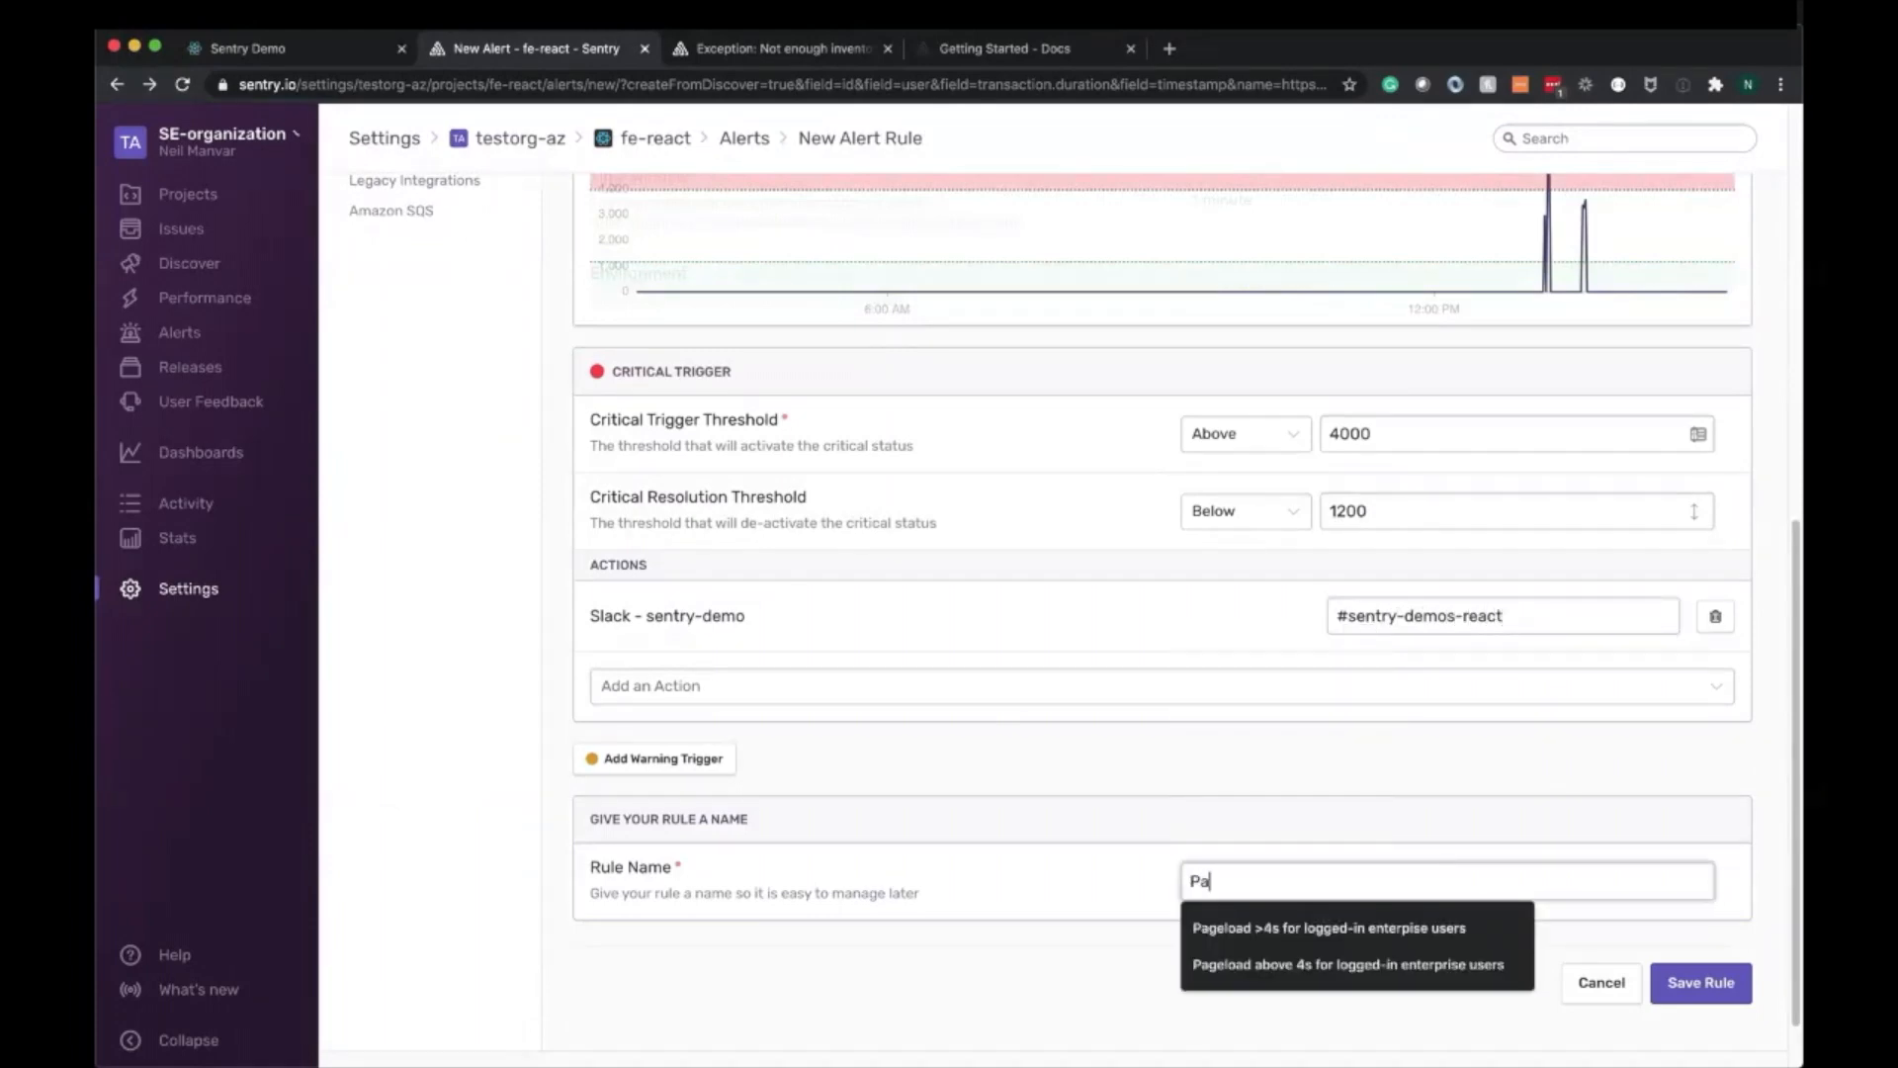
{"action": "type", "text": "PageLoad for l"}
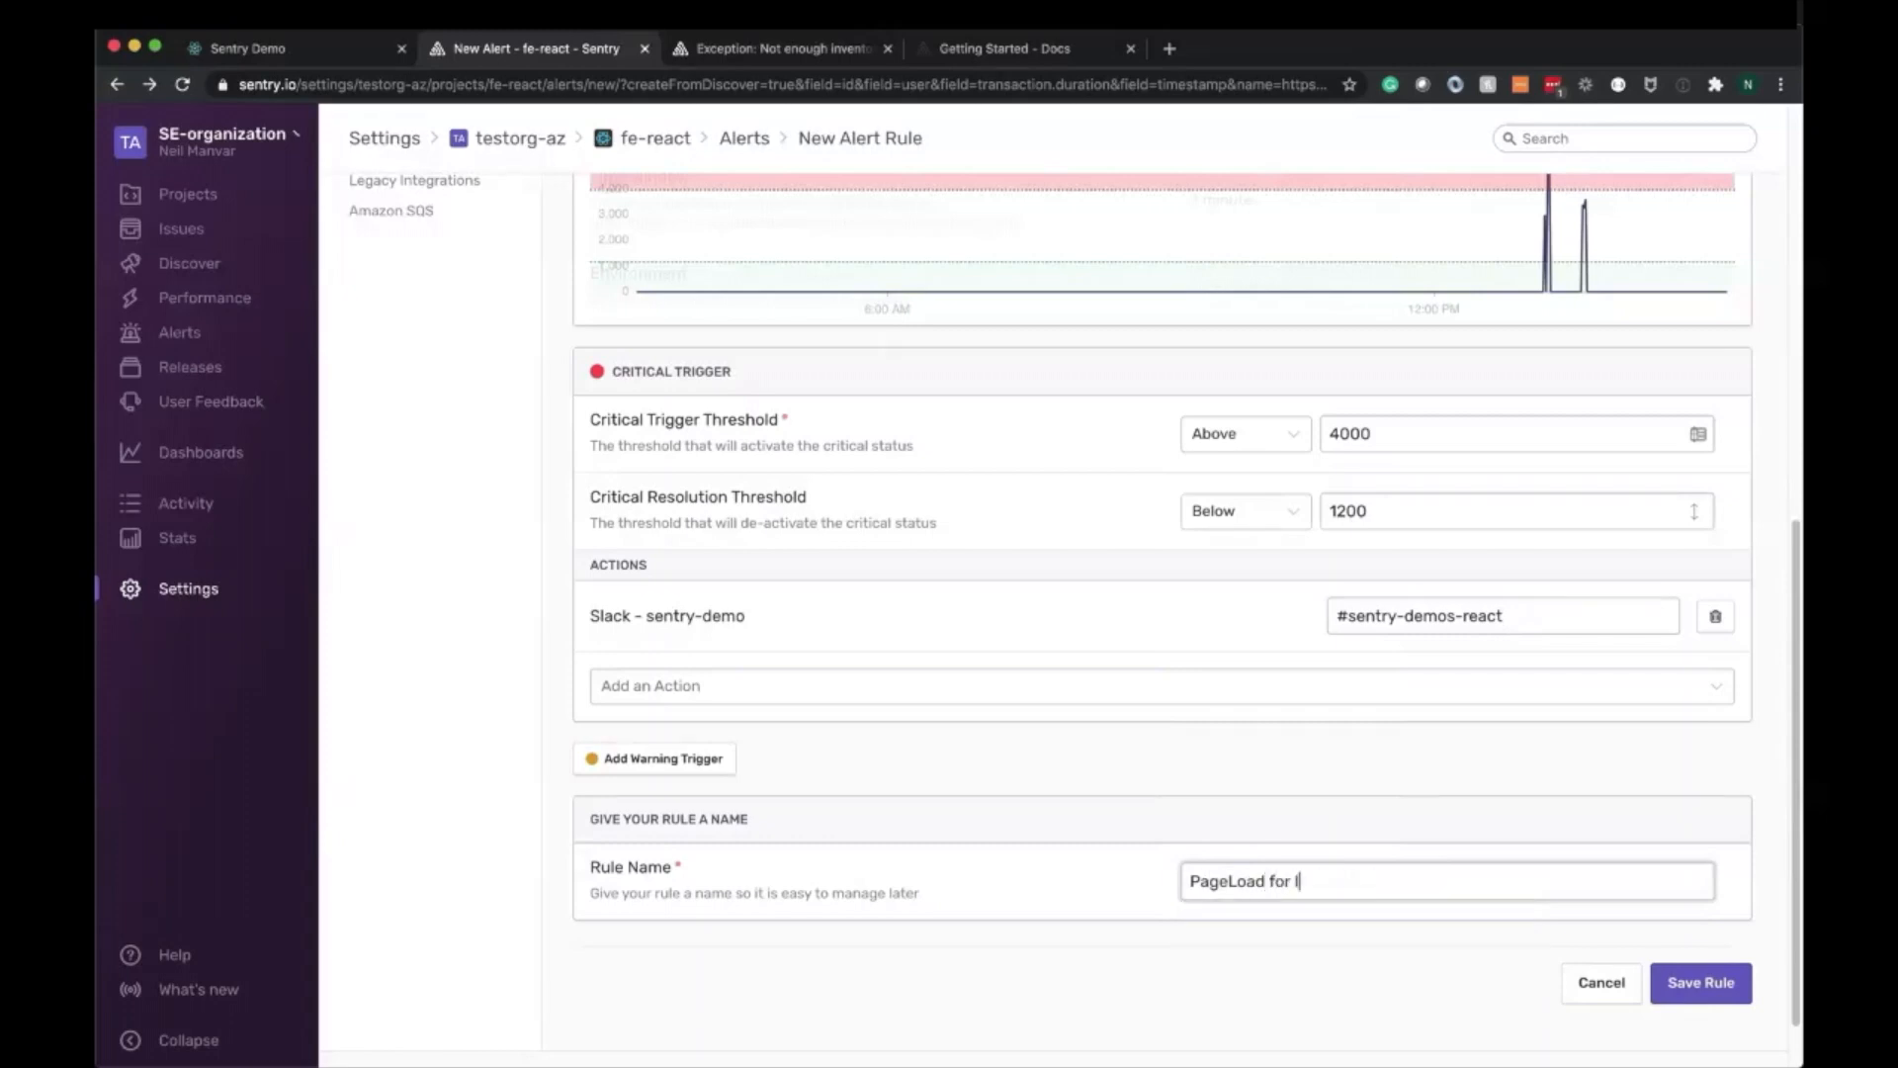
{"action": "type", "text": "ogged in enterprise"}
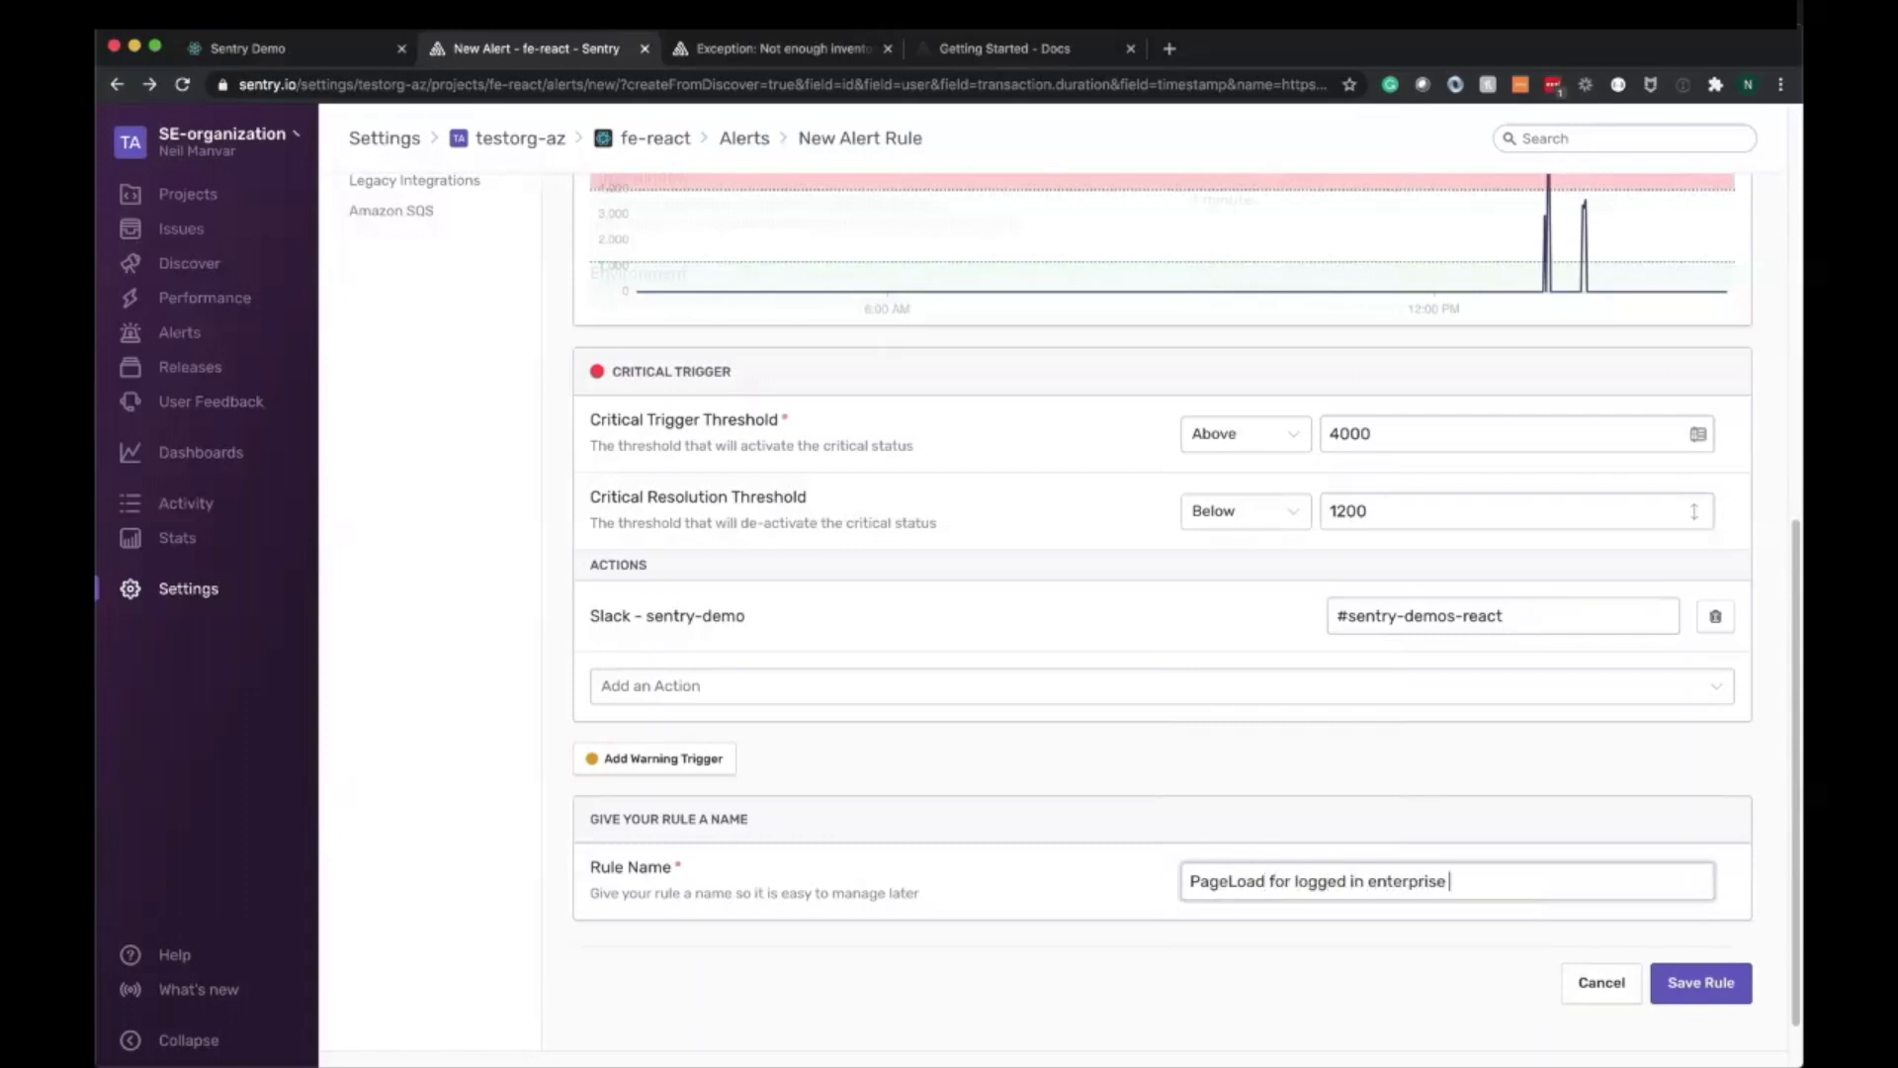
{"action": "type", "text": "customers >"}
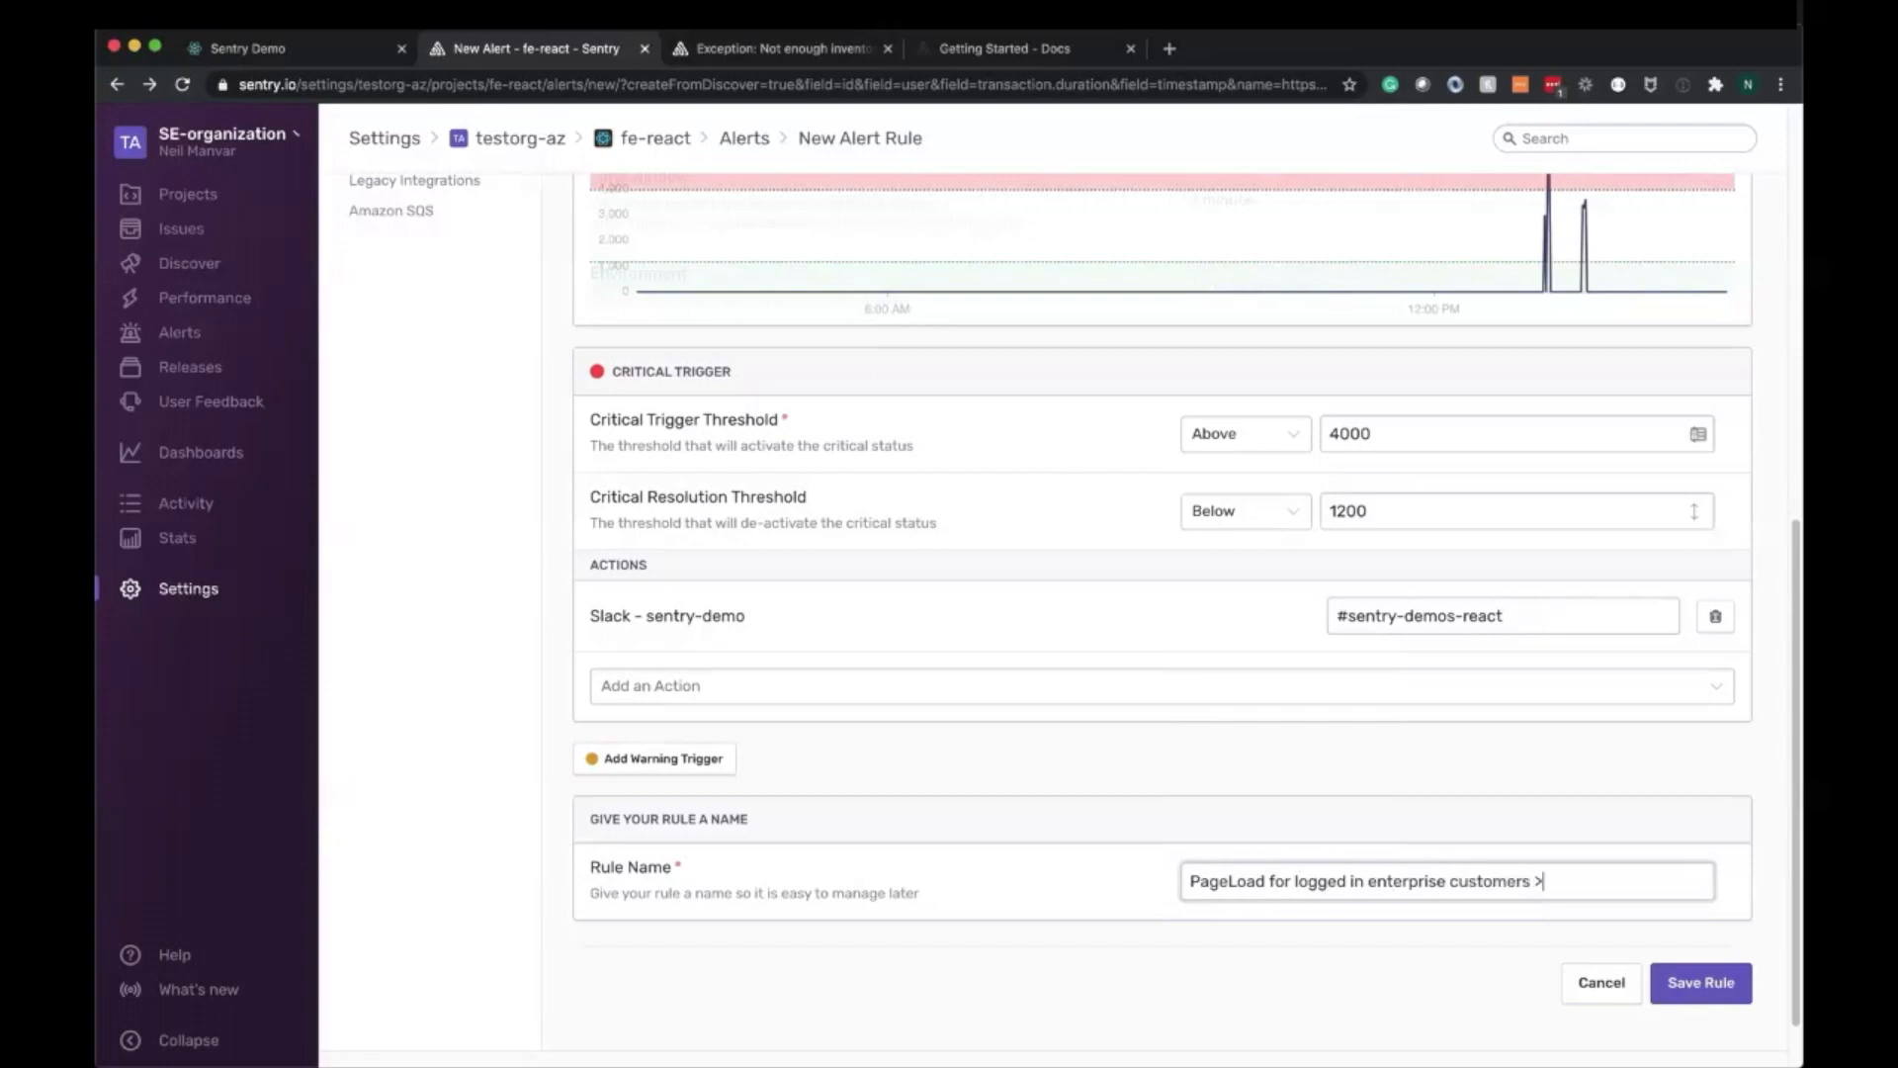
{"action": "type", "text": "4s"}
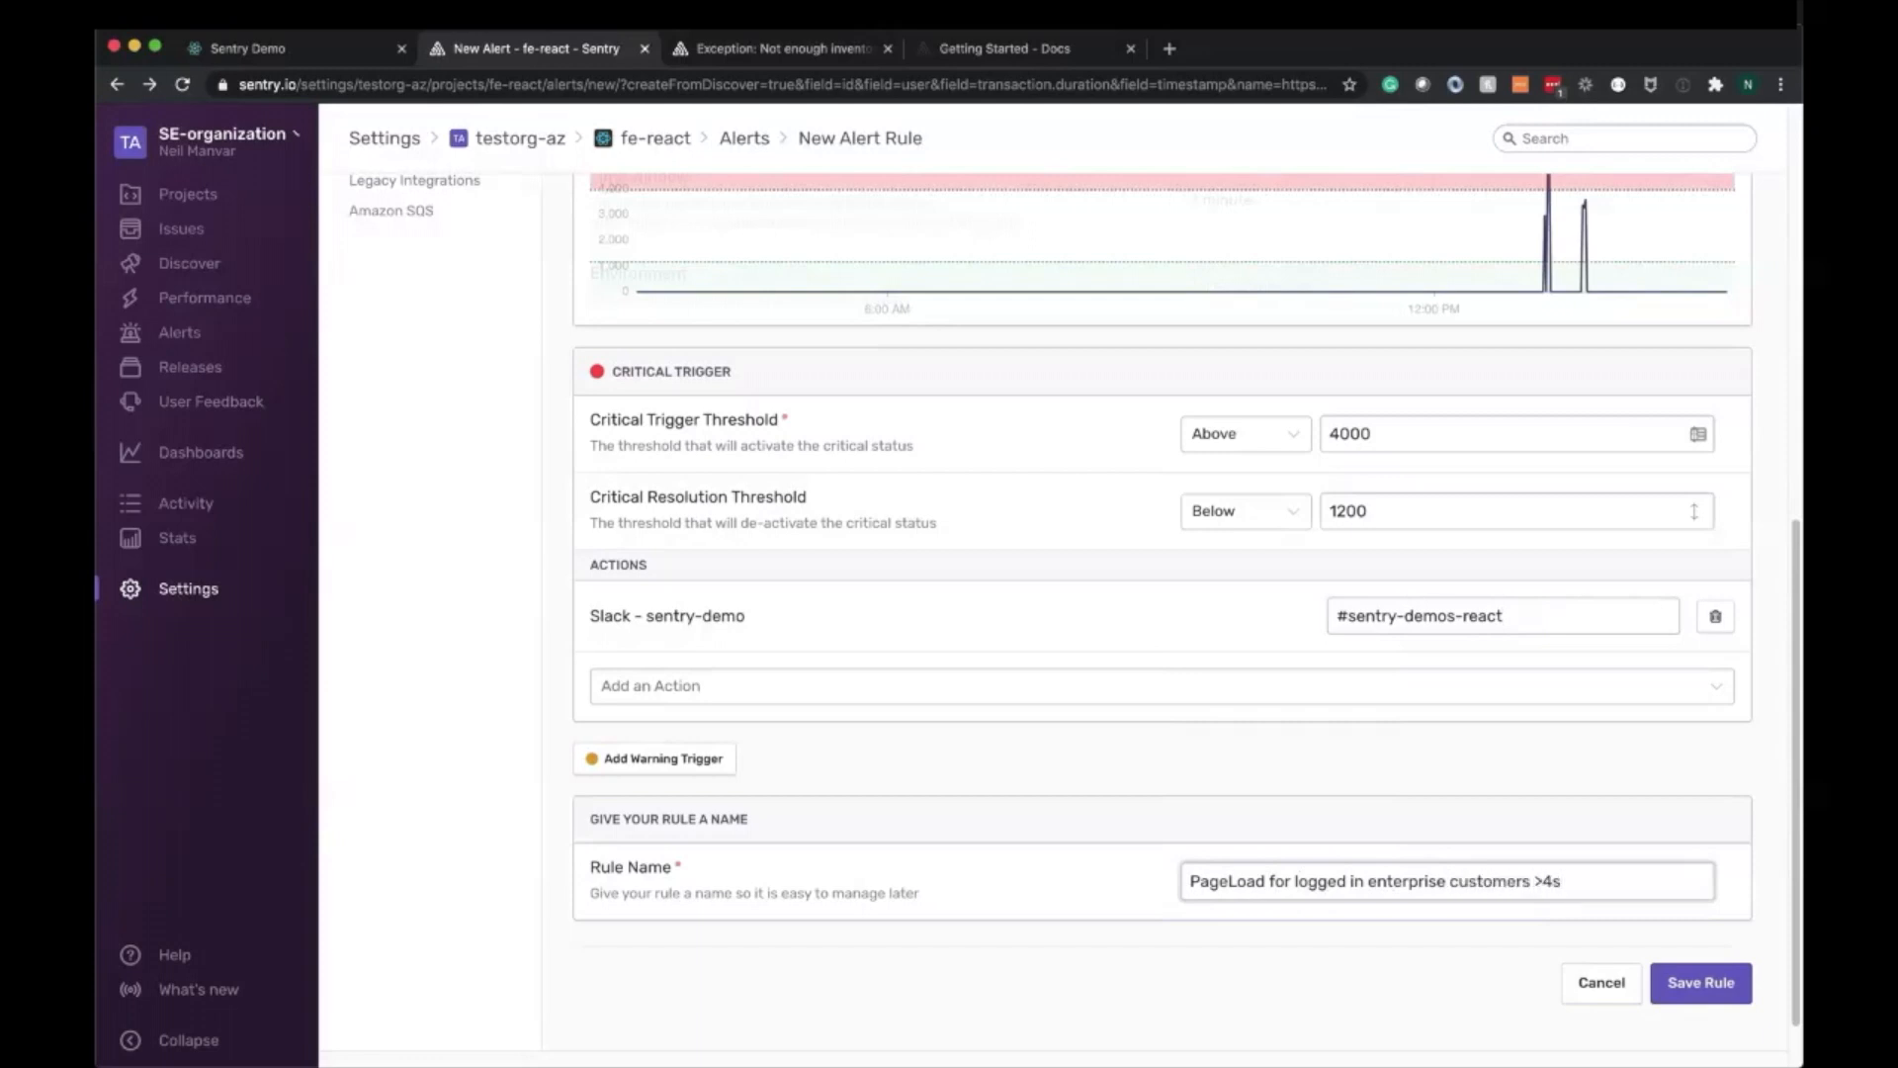
{"action": "left_click", "coordinate": [1705, 983]}
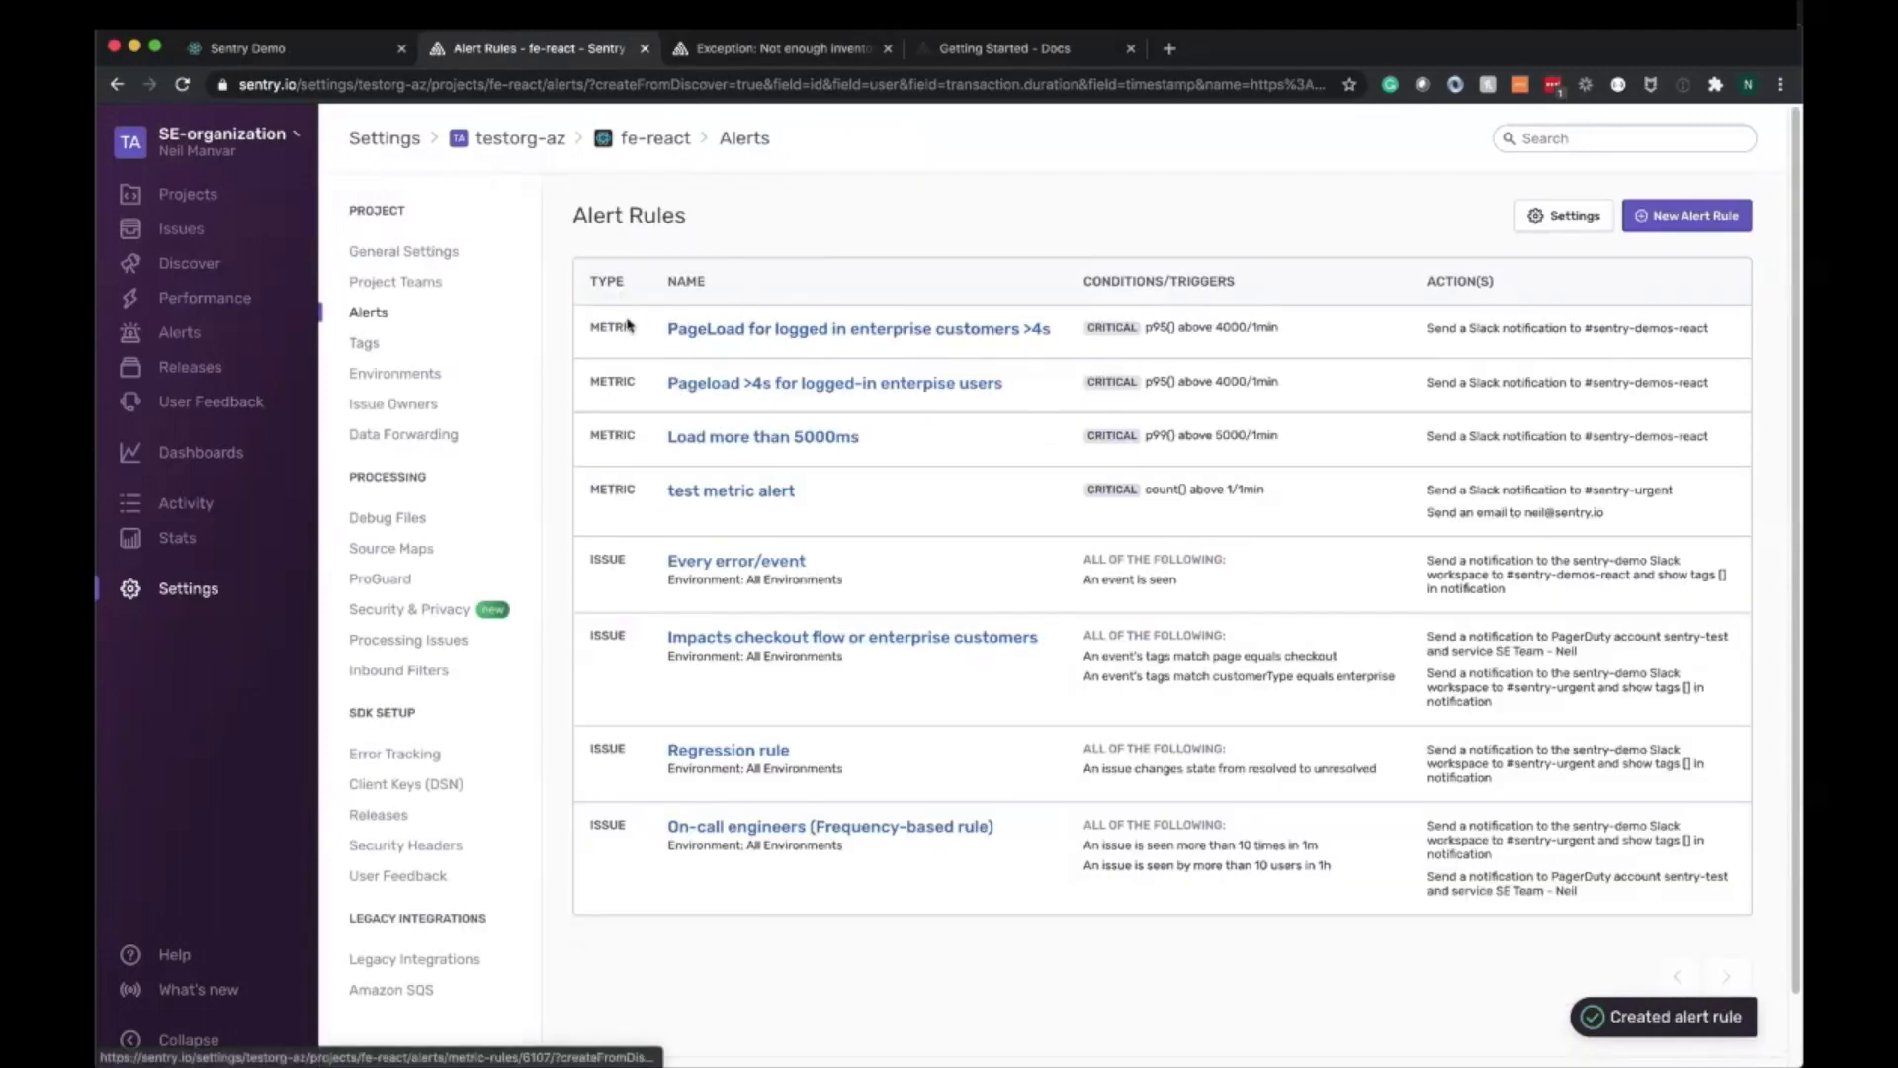
{"action": "left_click", "coordinate": [858, 328]}
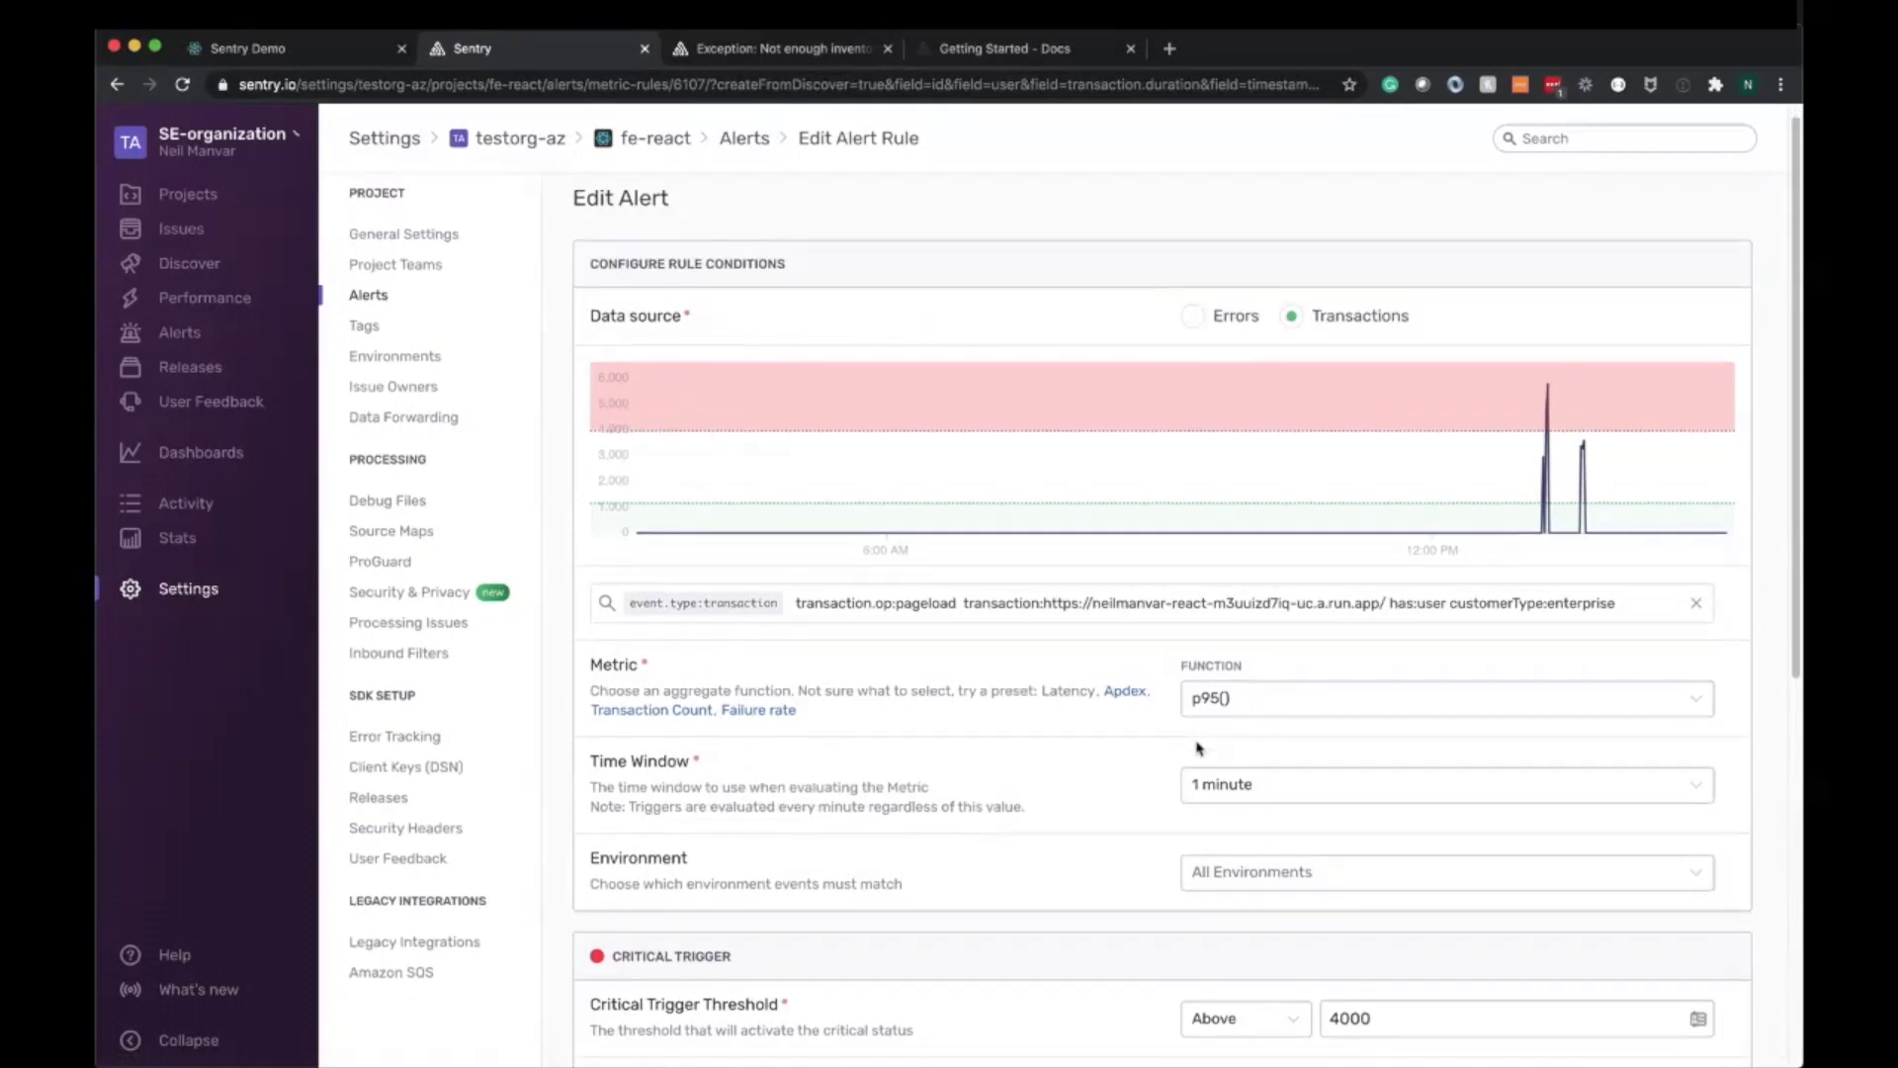
{"action": "scroll", "scroll_direction": "down", "scroll_amount": 3}
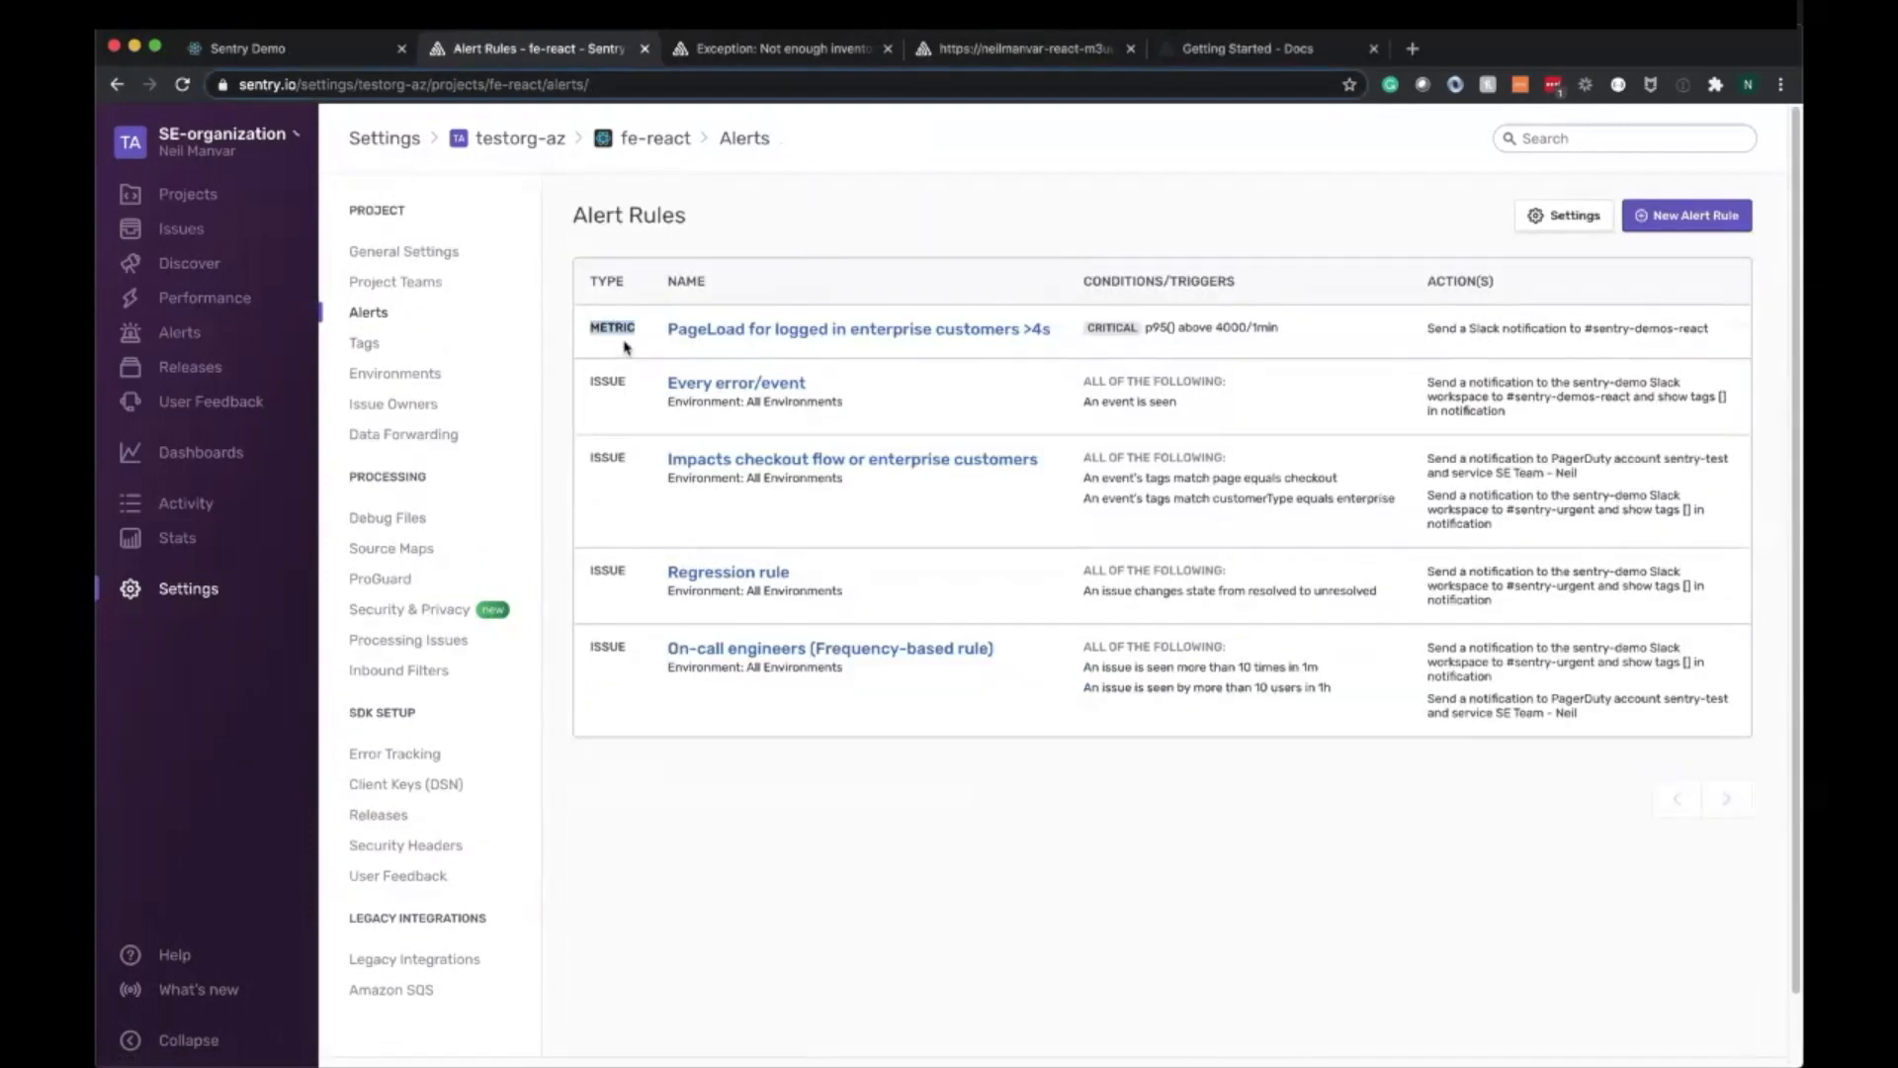
{"action": "mouse_move", "coordinate": [789, 341]}
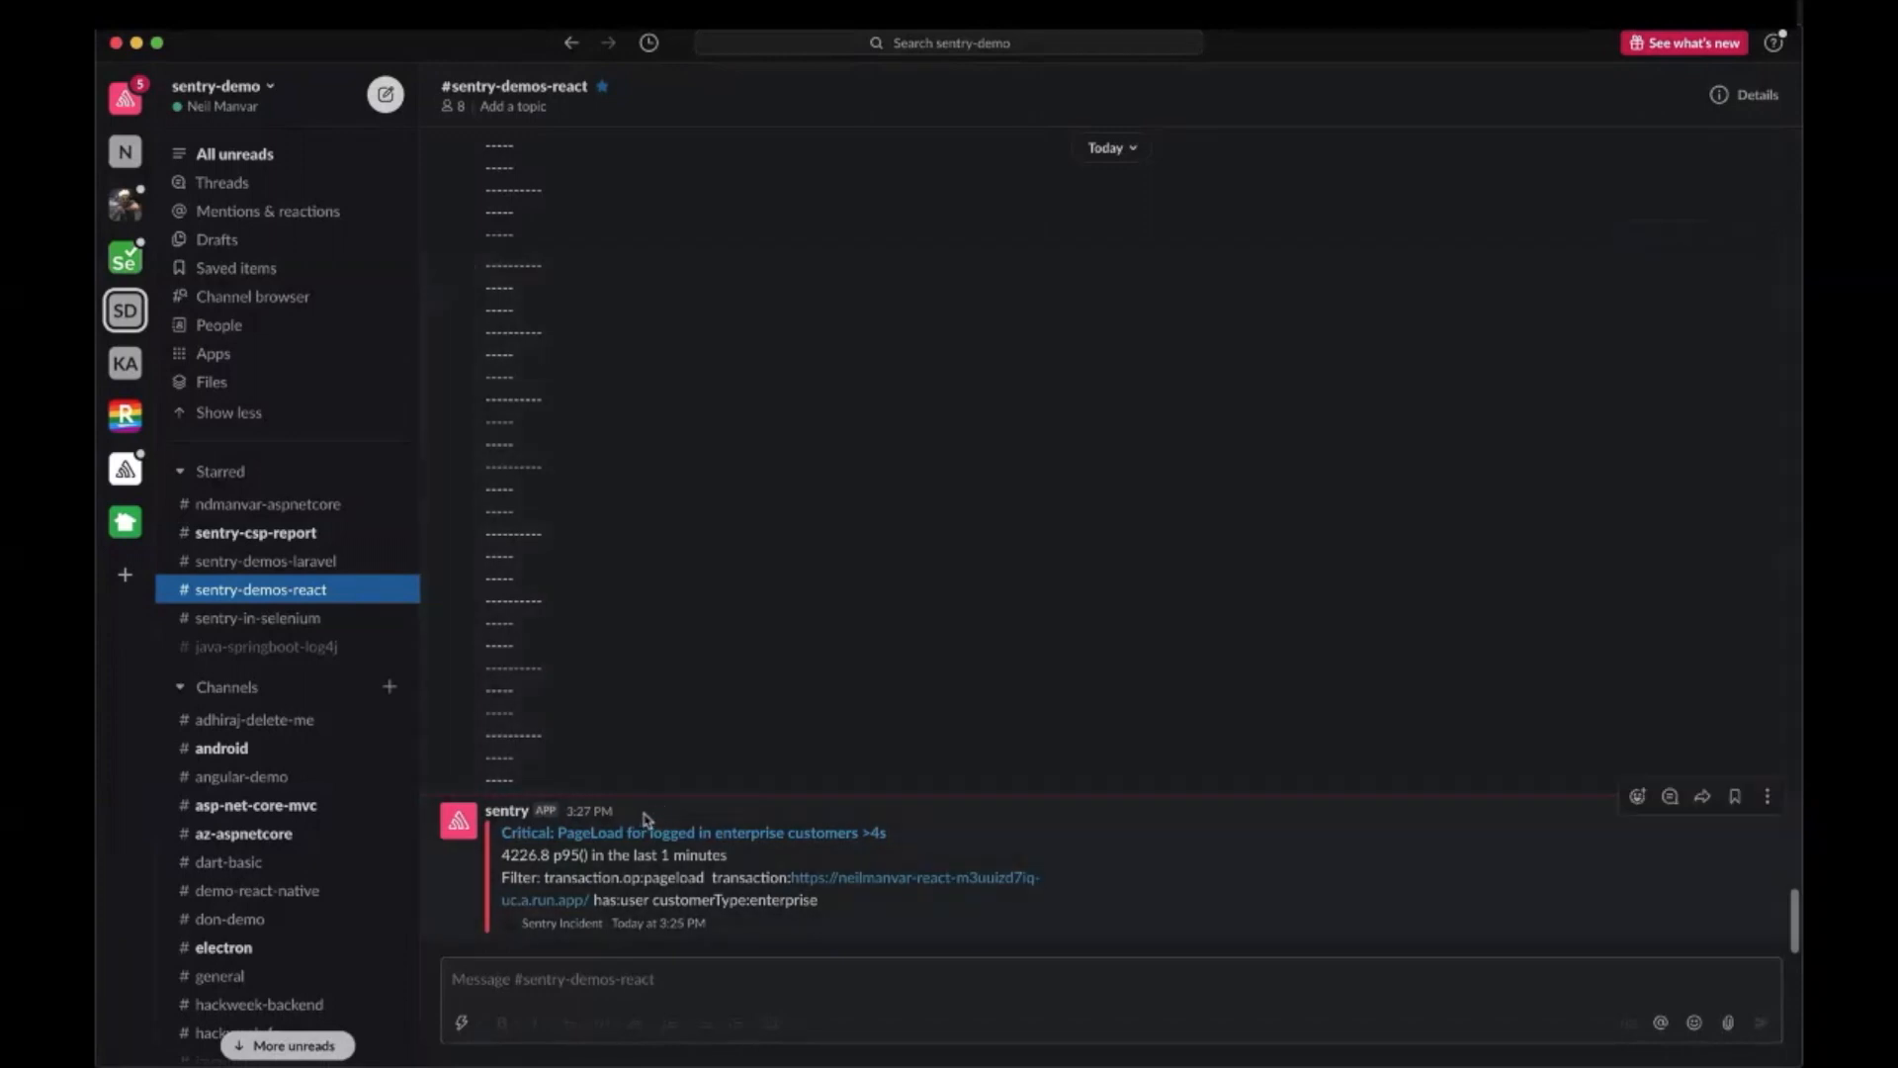
{"action": "mouse_move", "coordinate": [607, 863]}
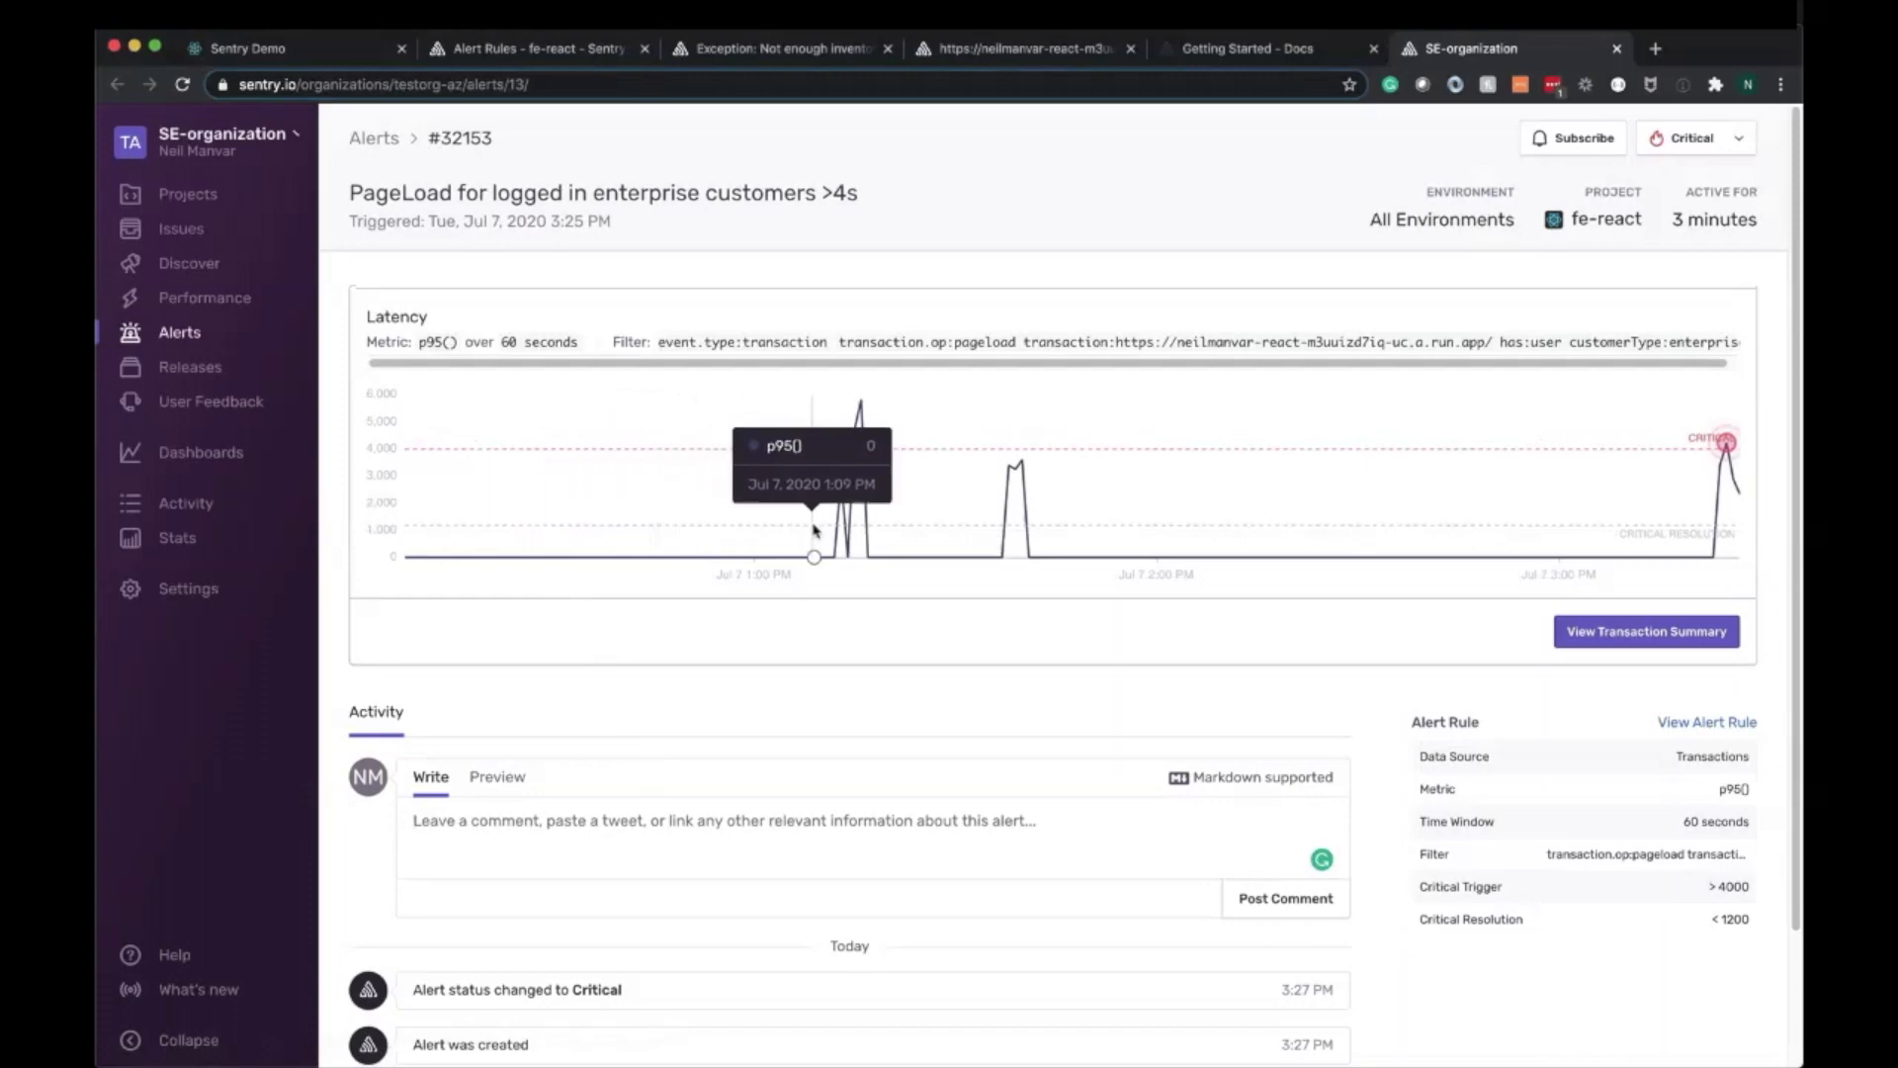
{"action": "mouse_move", "coordinate": [855, 582]}
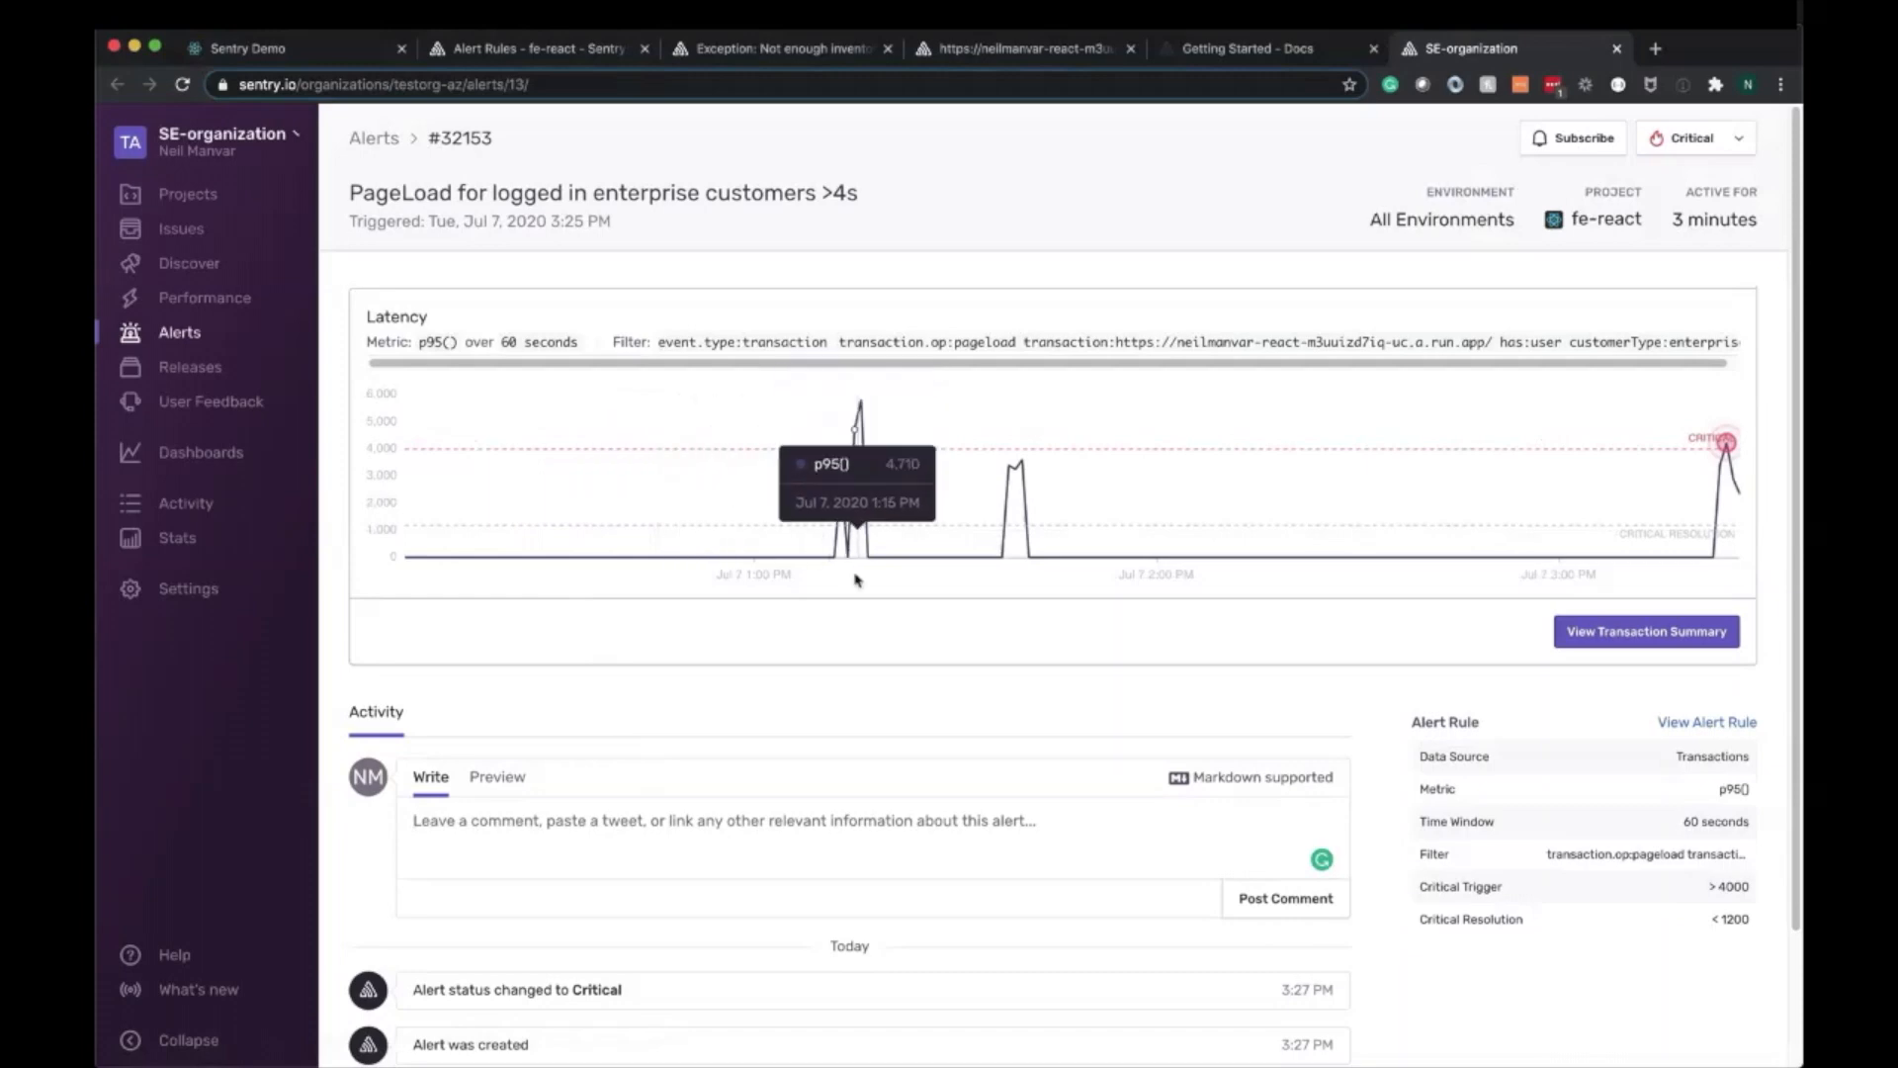
Post the comment 'This is urgent, grabbing more details.' on the alert and open its transaction summary
{"action": "scroll", "scroll_direction": "down", "scroll_amount": 3}
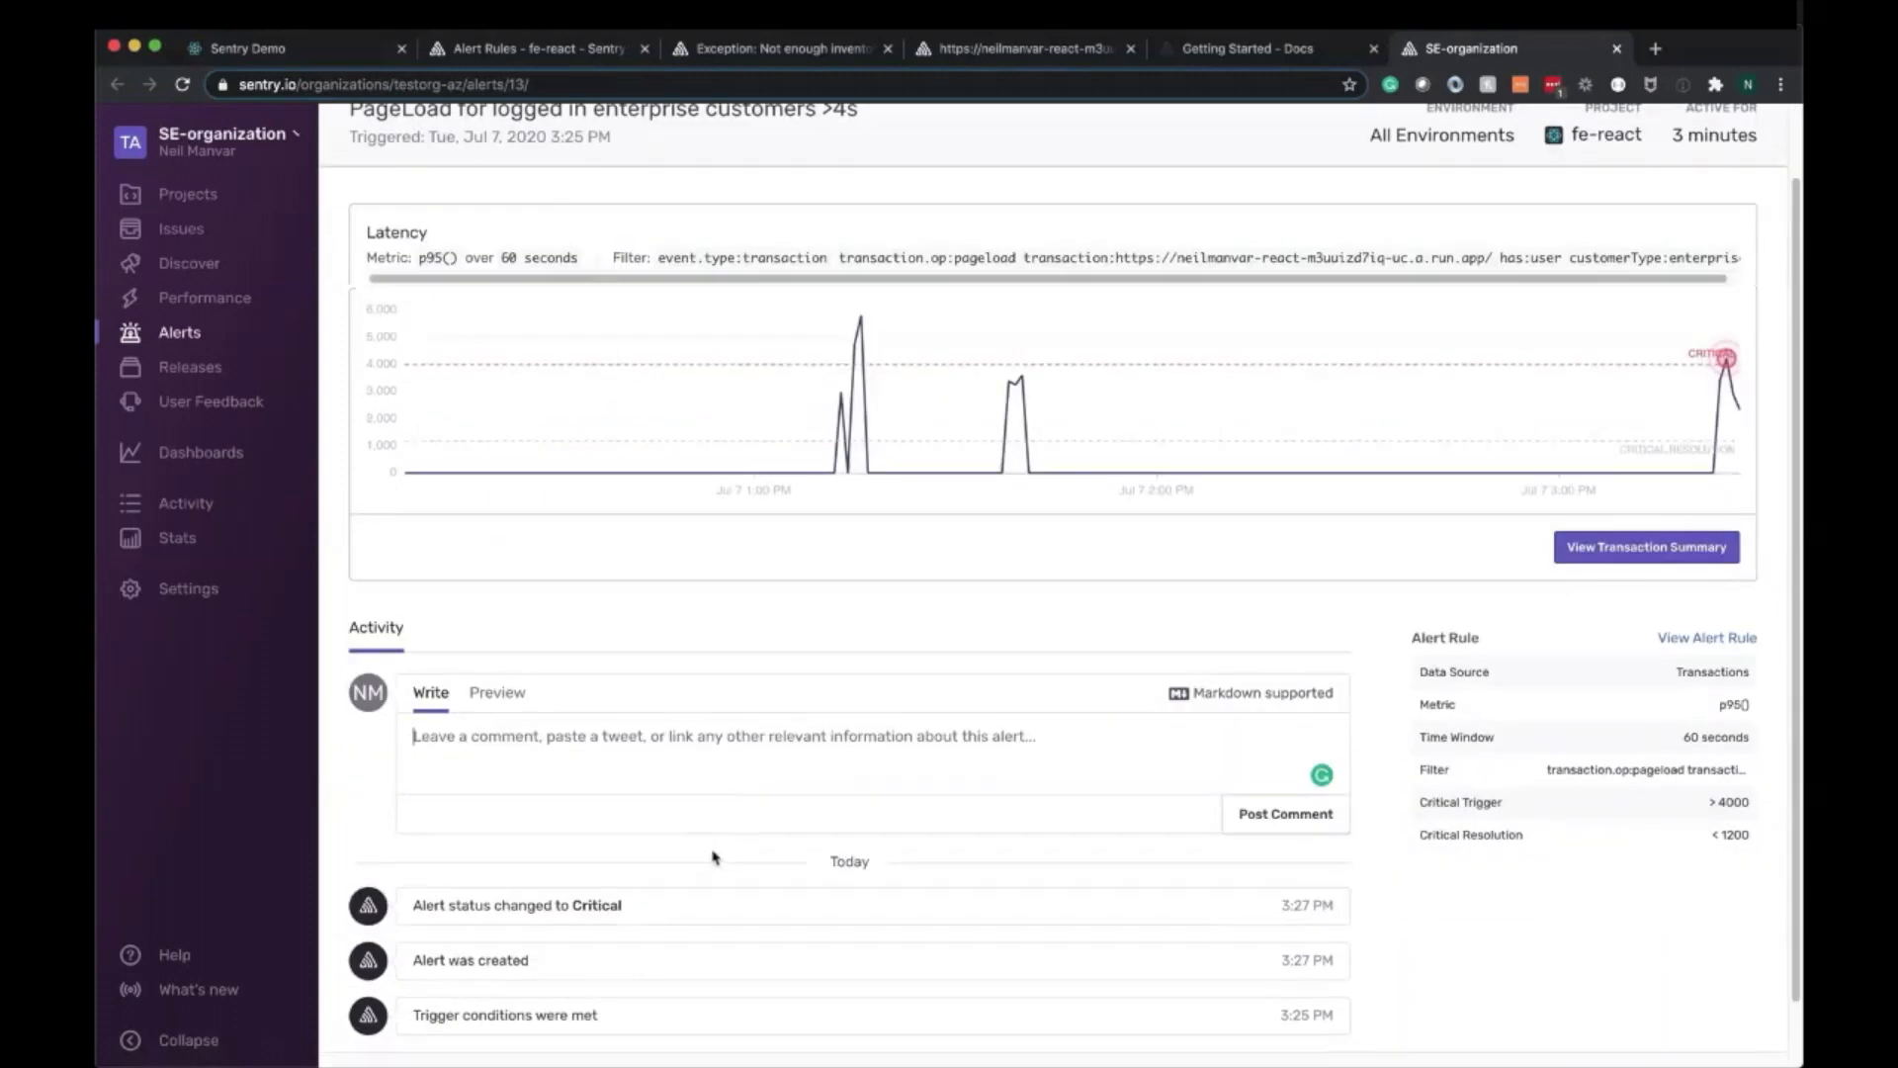
{"action": "scroll", "scroll_direction": "down", "scroll_amount": 3}
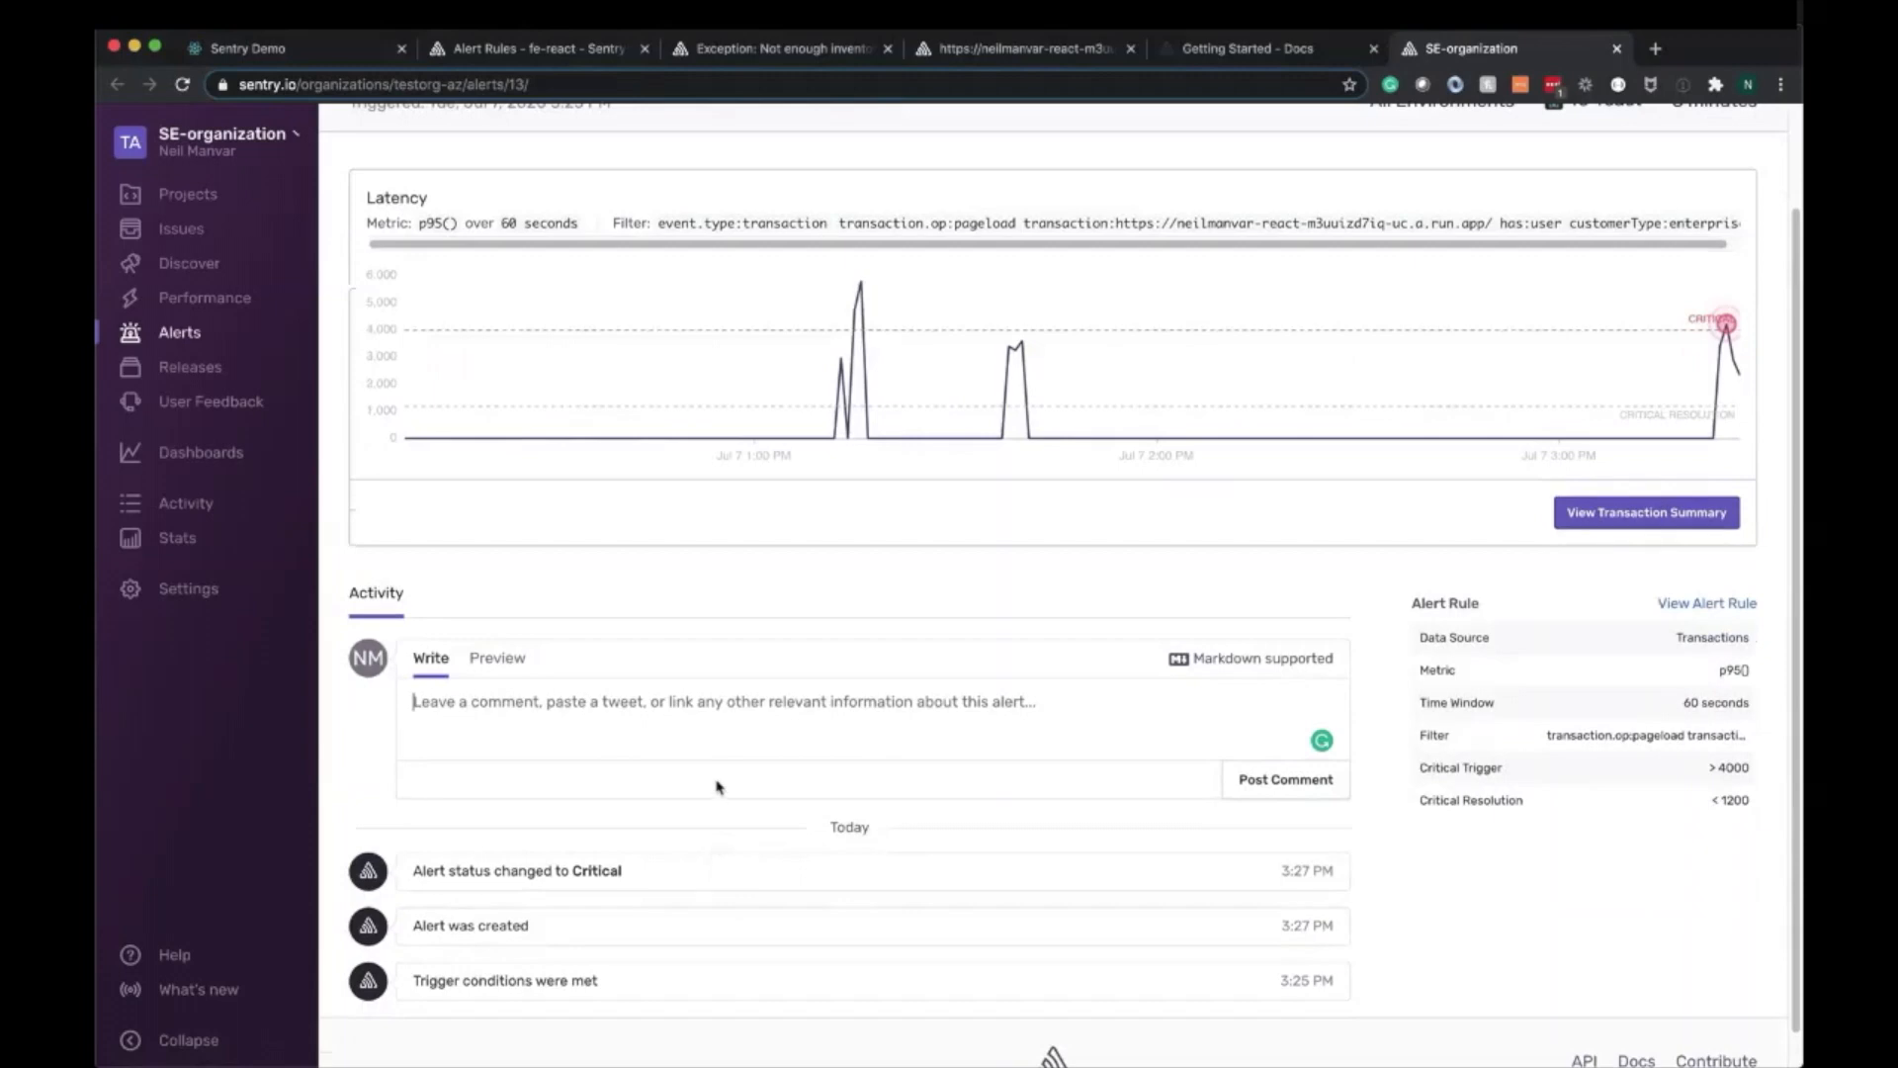
{"action": "type", "text": "This is urgent, grabbing"}
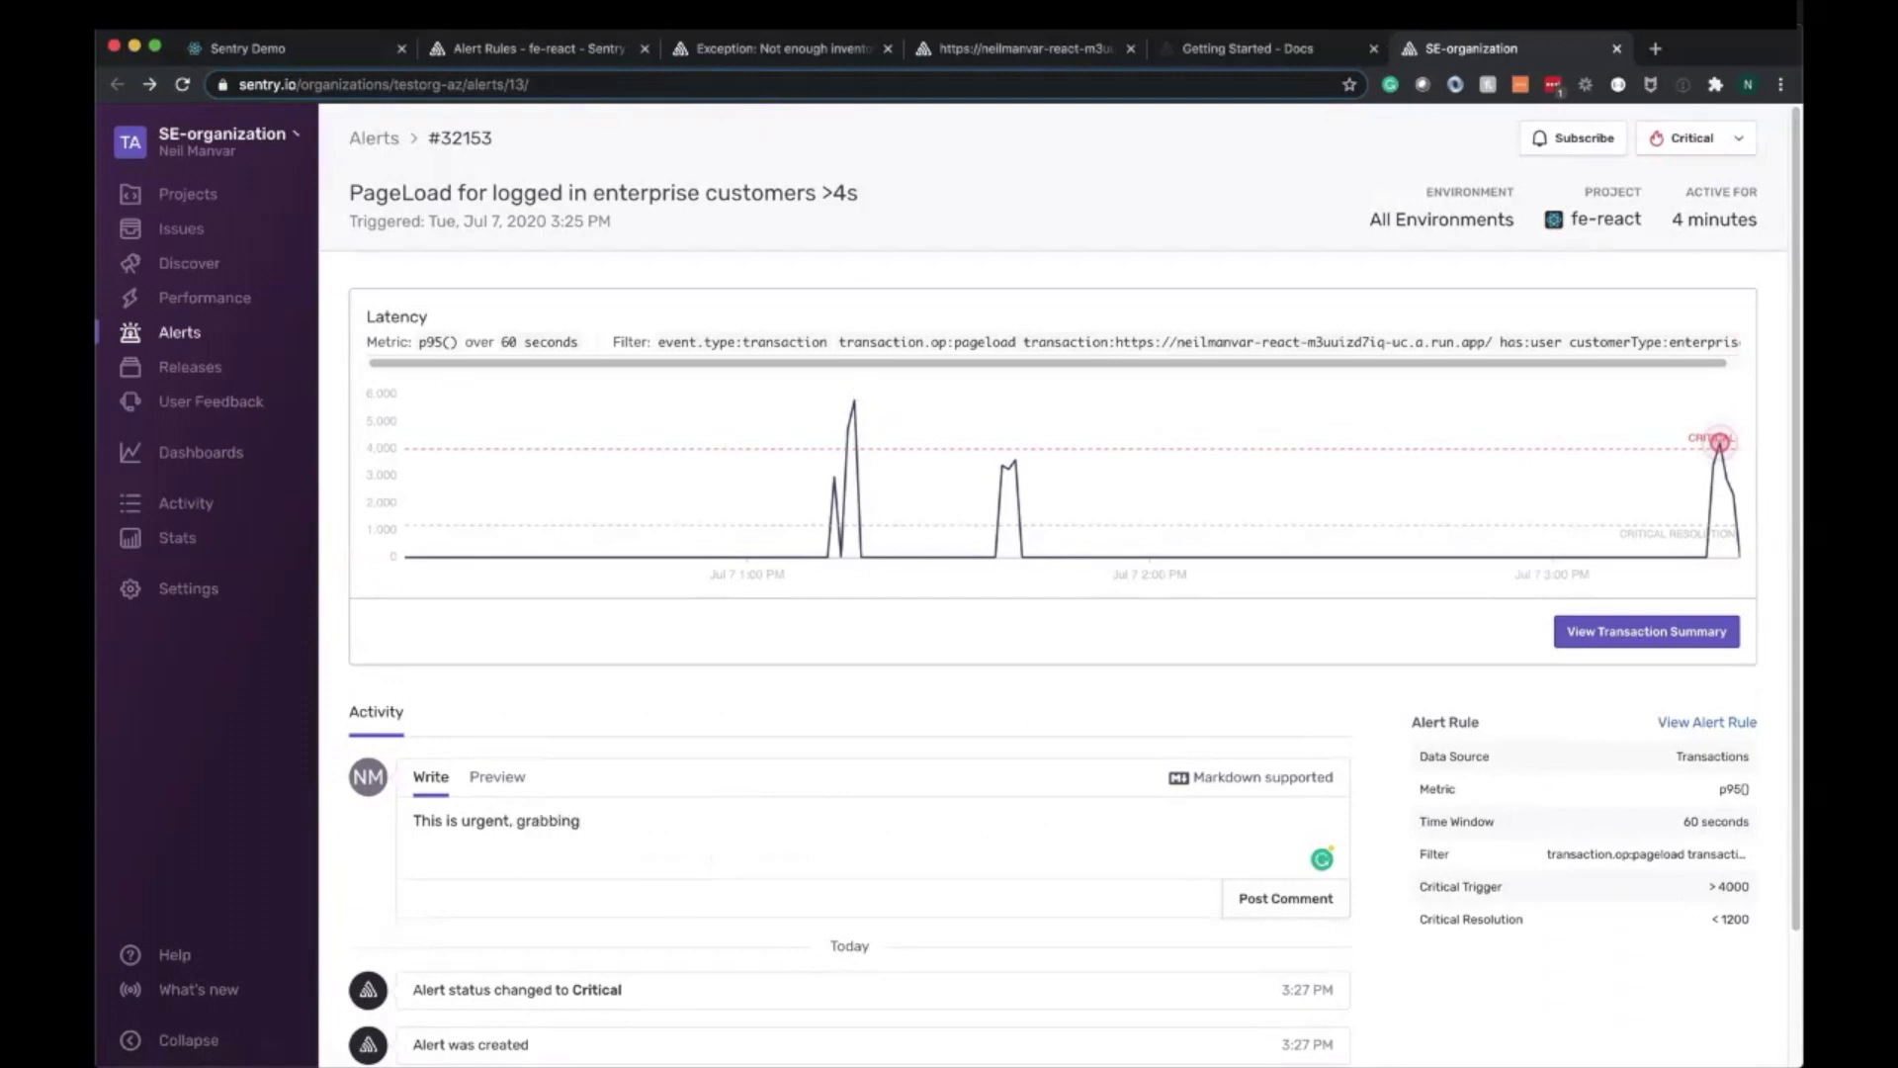
{"action": "type", "text": "more details."}
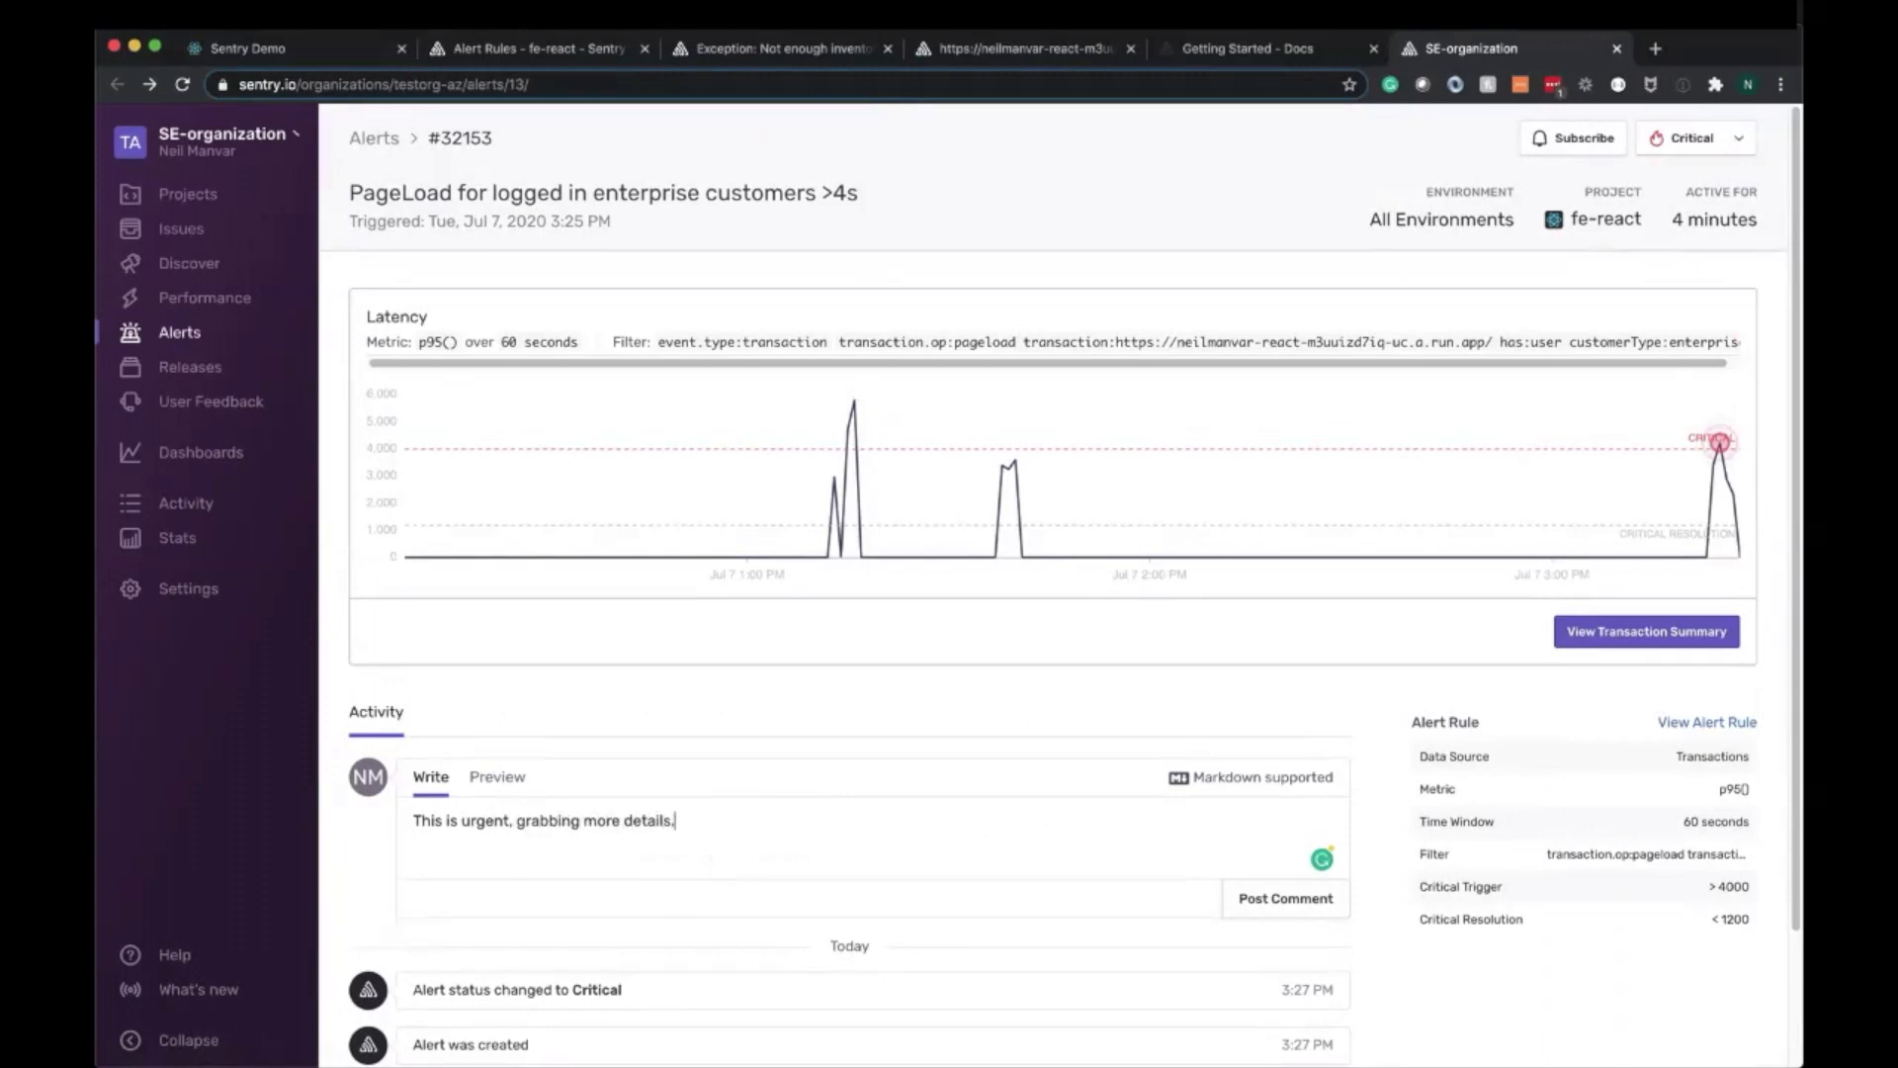
{"action": "left_click", "coordinate": [1286, 897]}
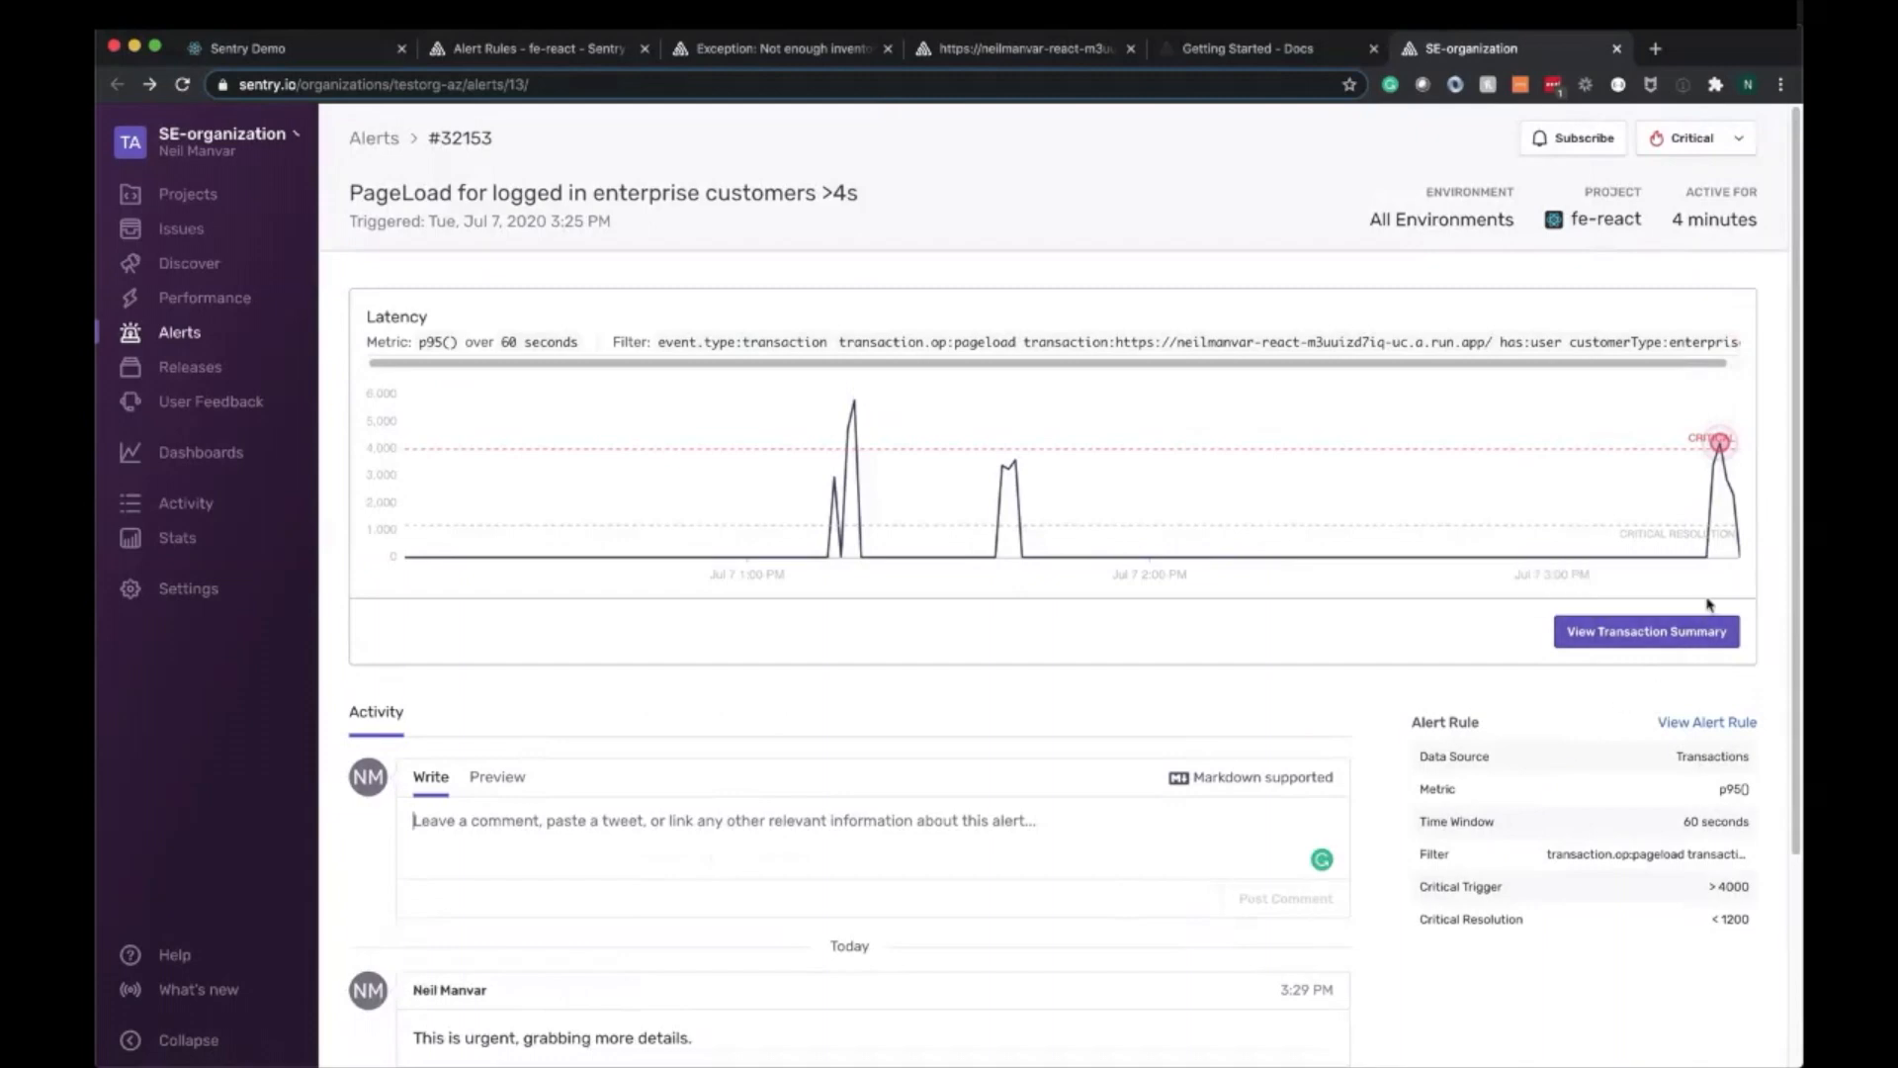
{"action": "left_click", "coordinate": [1645, 631]}
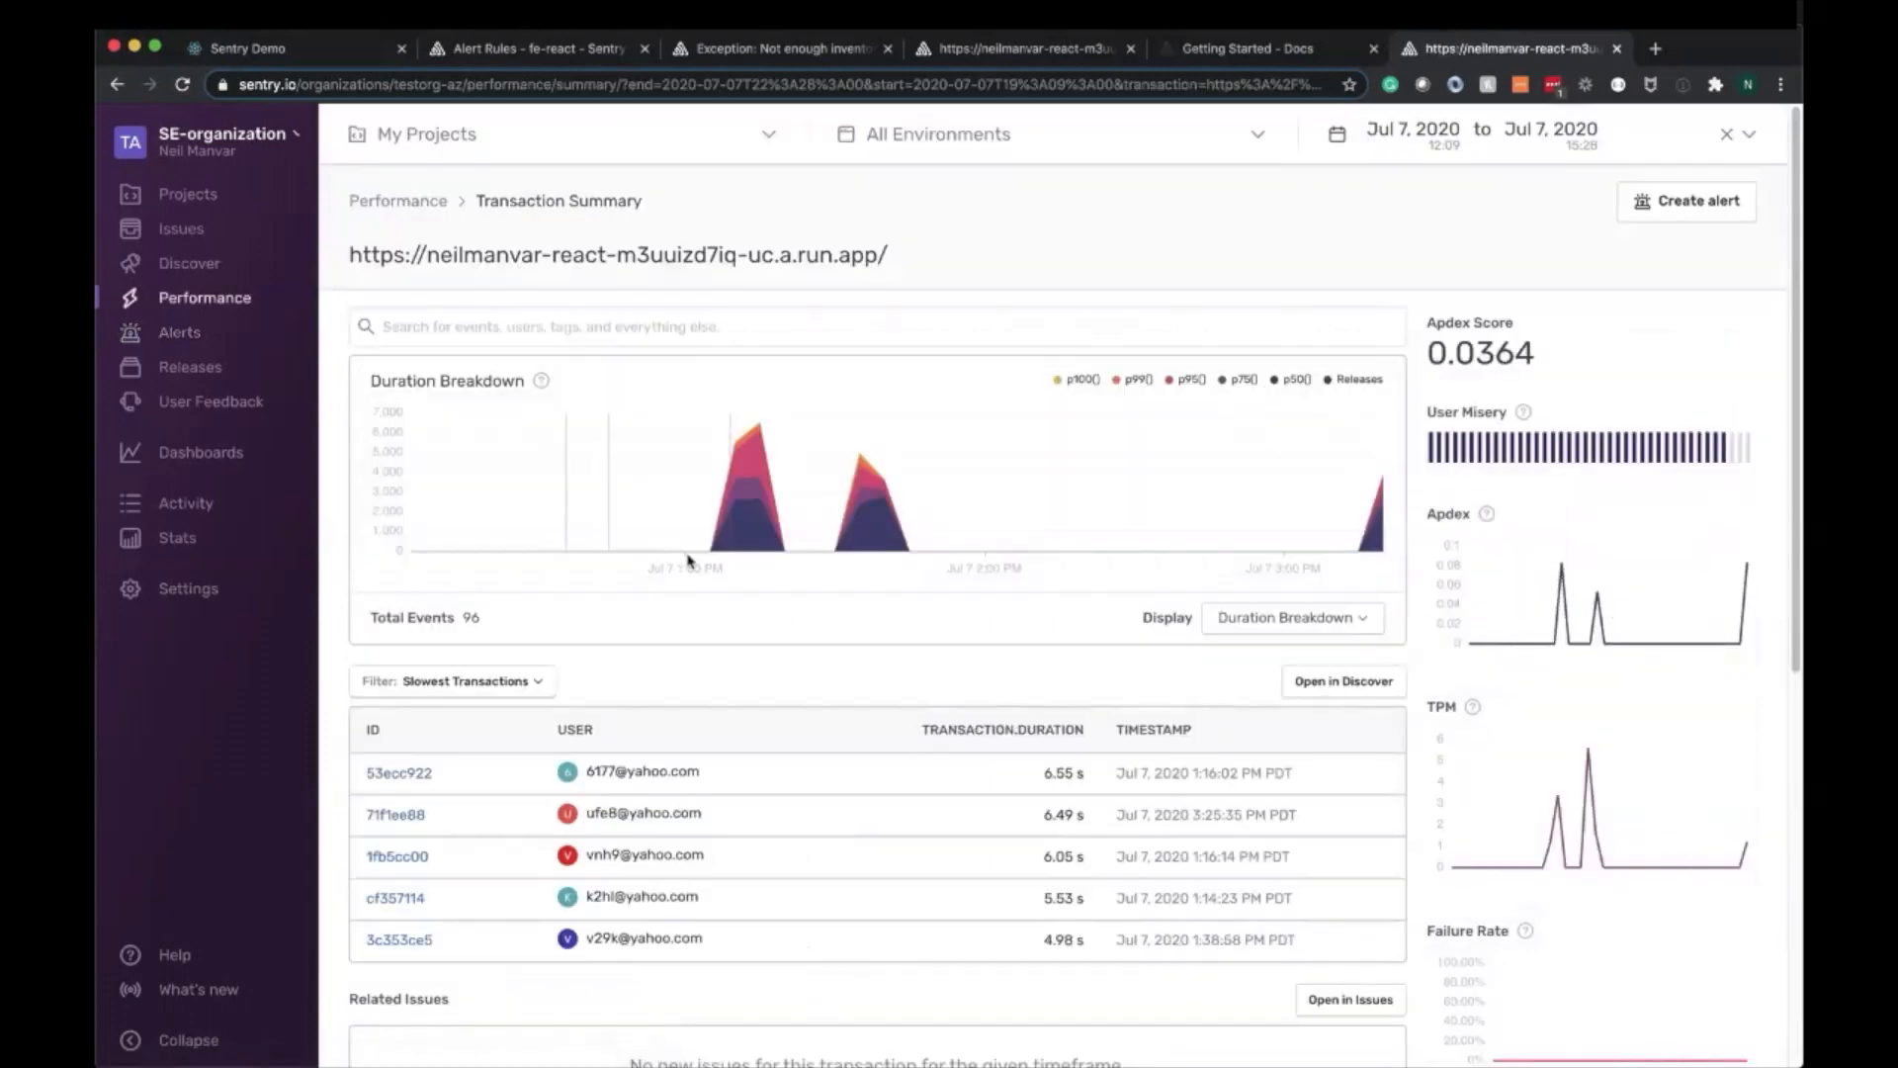
{"action": "mouse_move", "coordinate": [723, 534]}
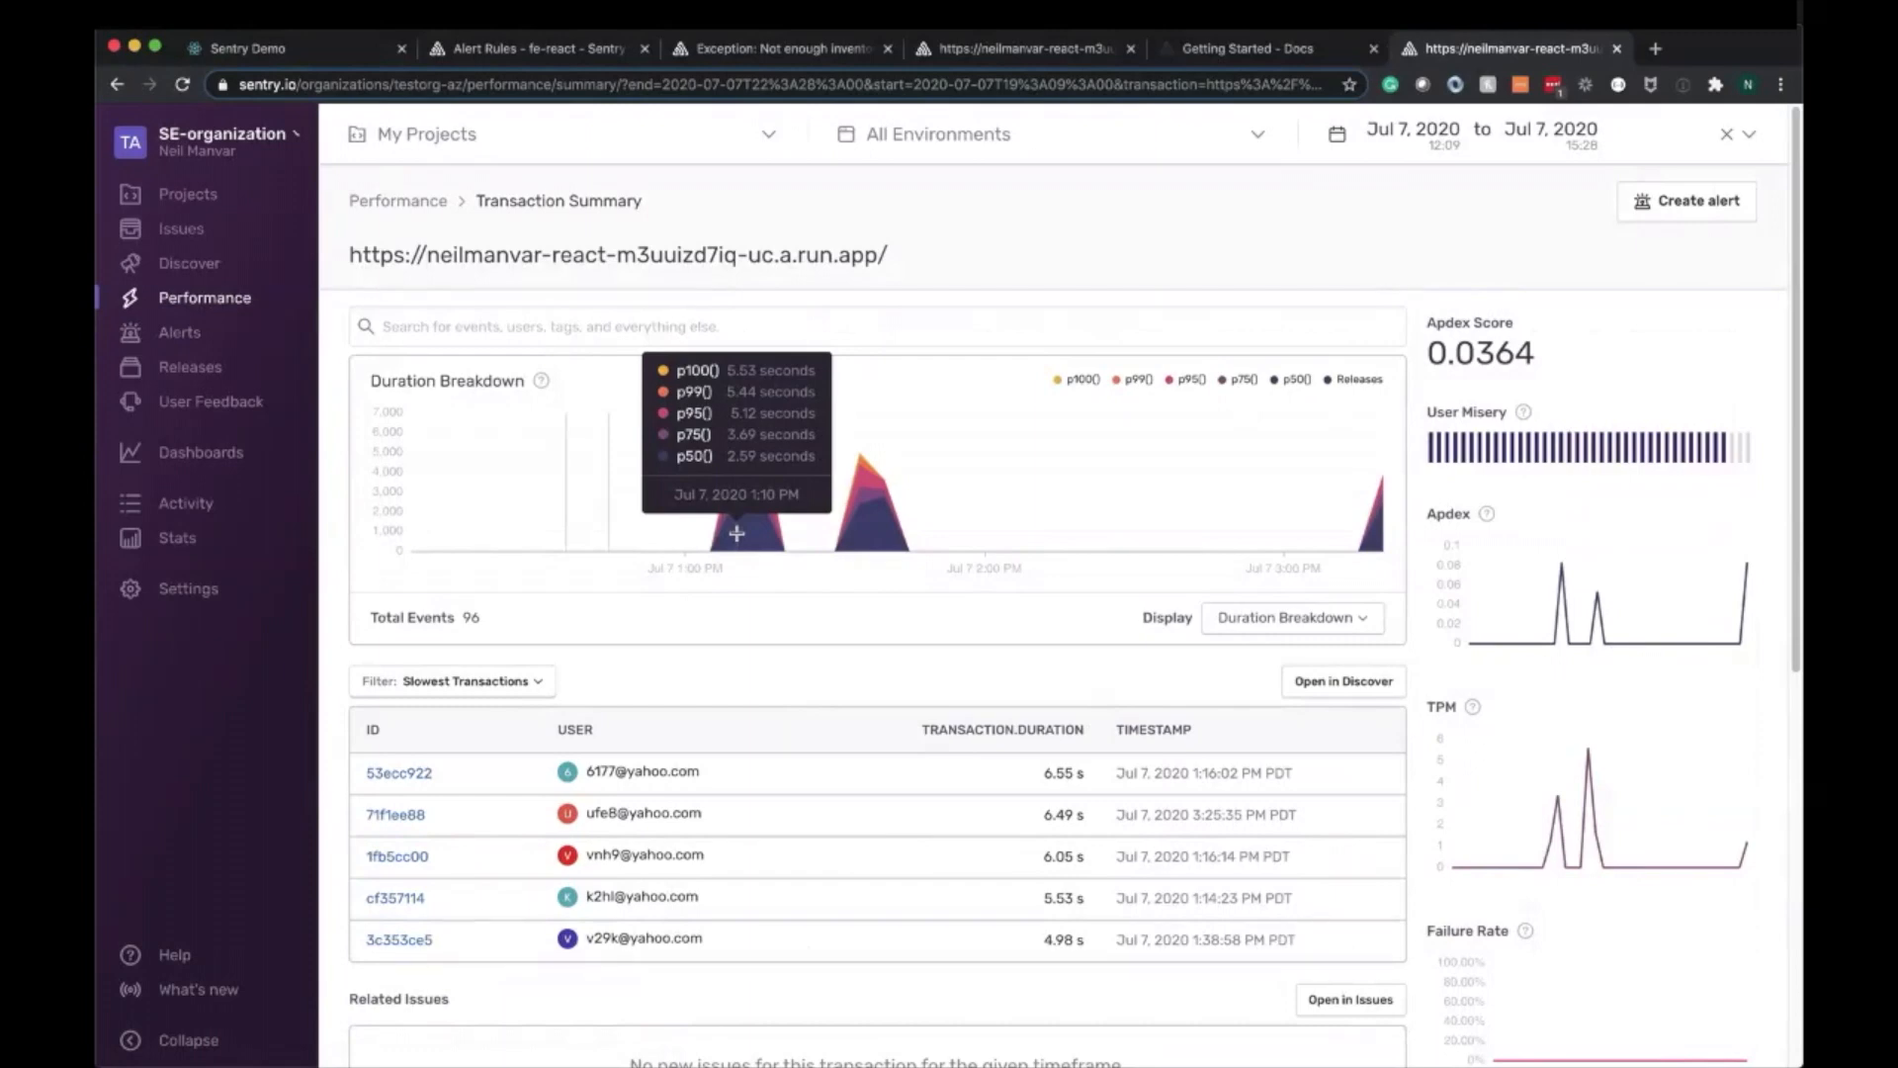
{"action": "left_click", "coordinate": [188, 263]}
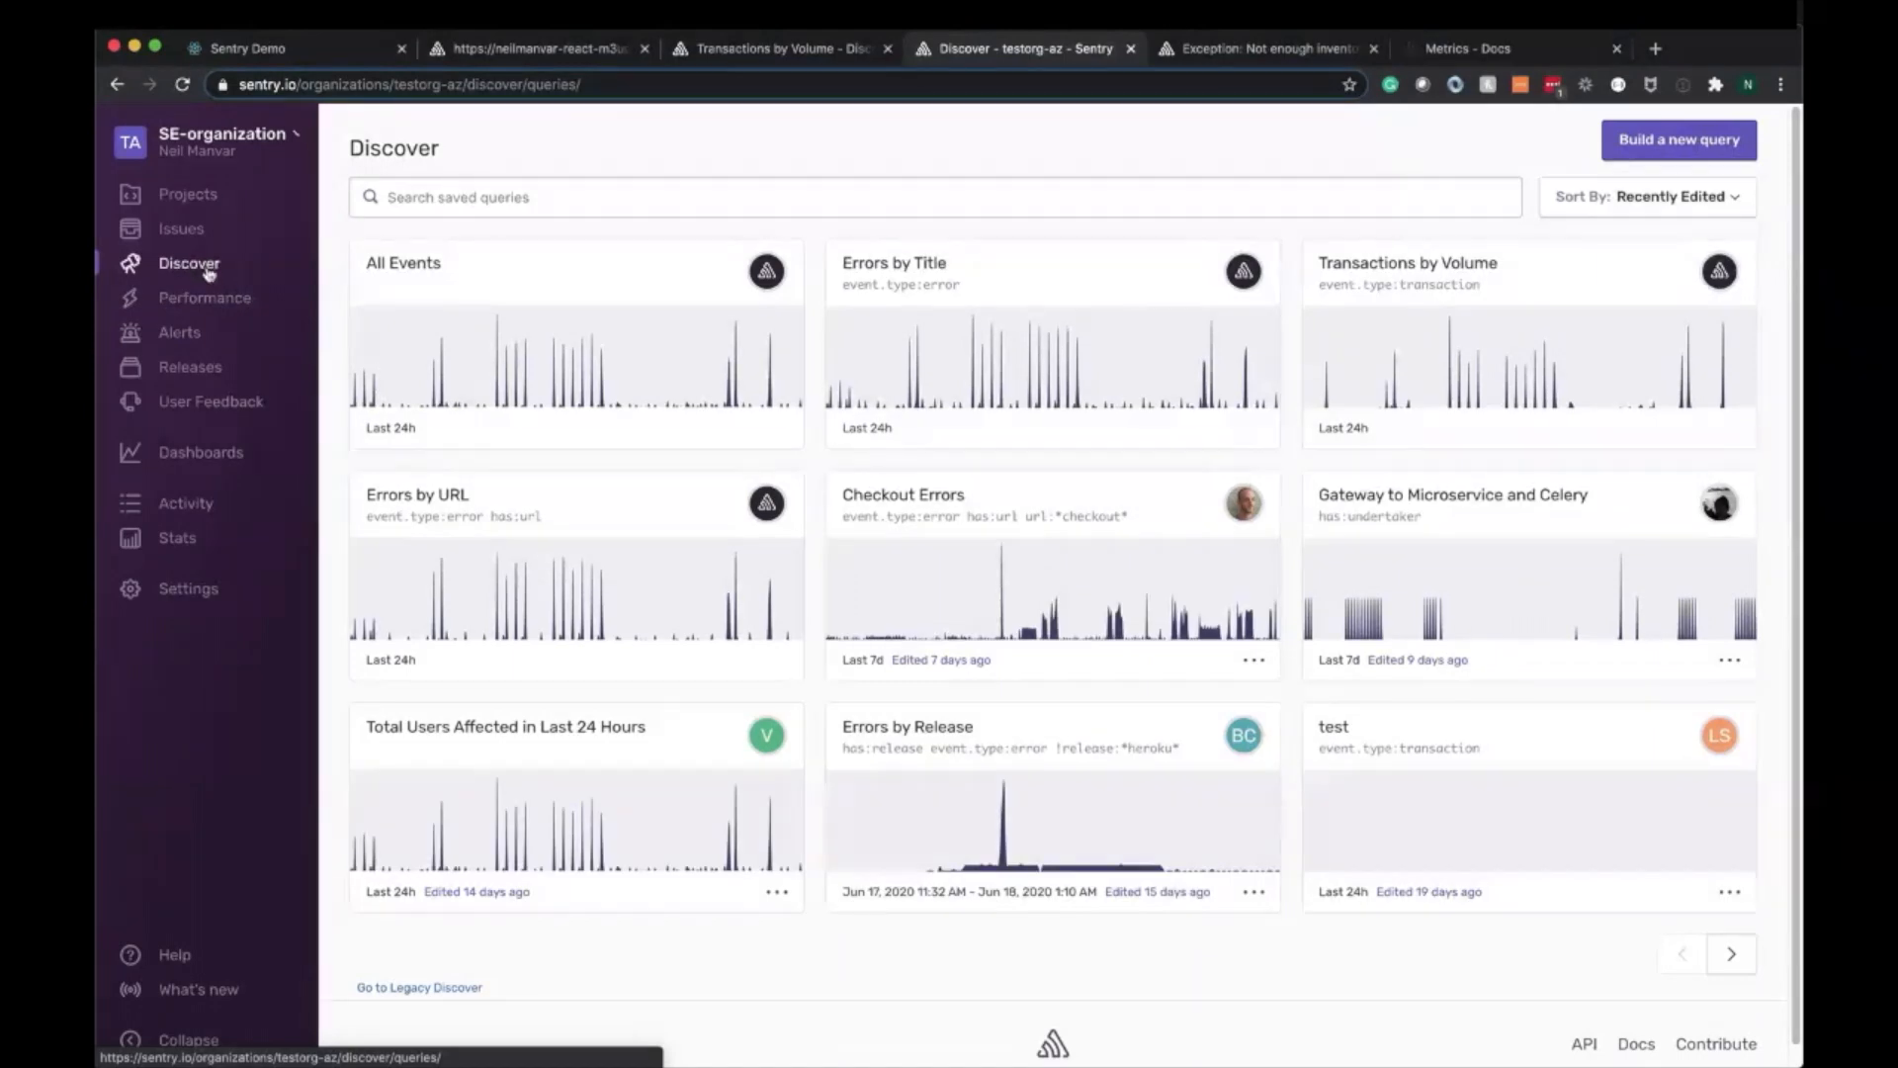
{"action": "mouse_move", "coordinate": [1036, 516]}
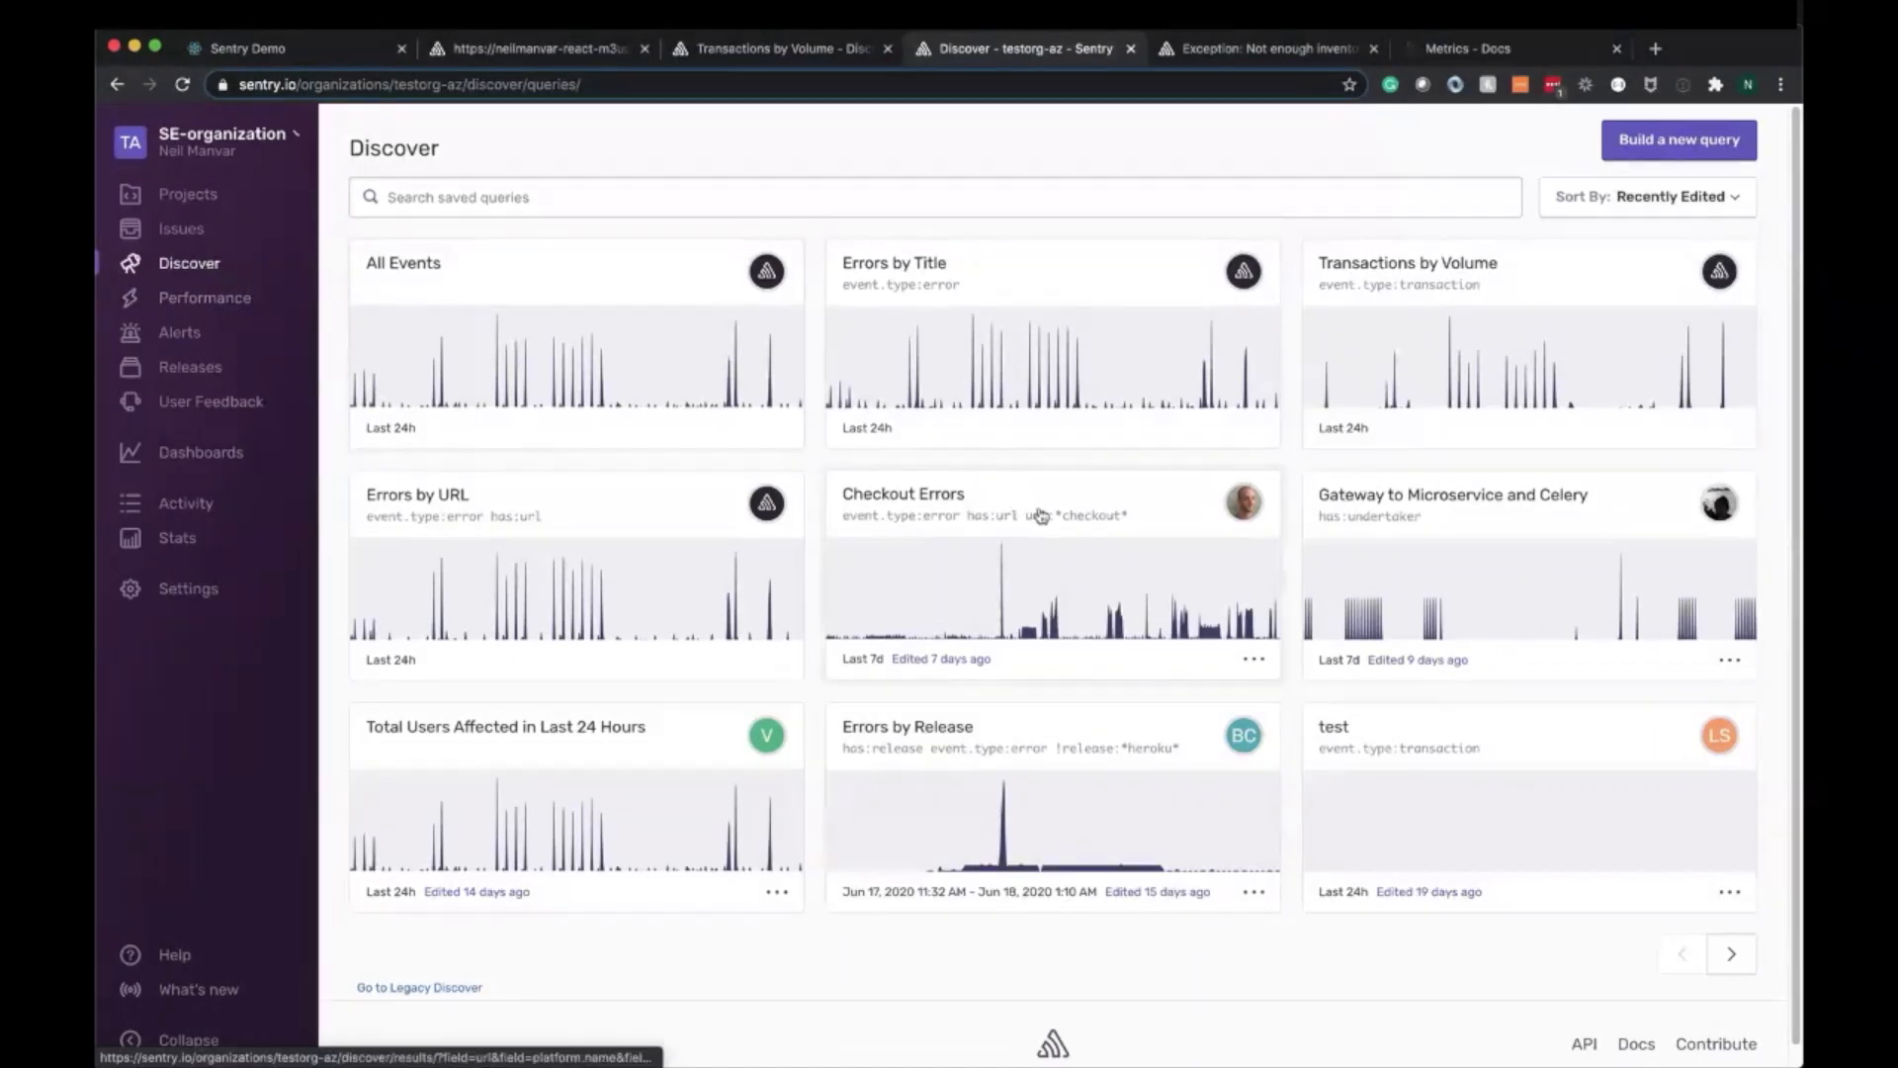
{"action": "mouse_move", "coordinate": [1083, 467]}
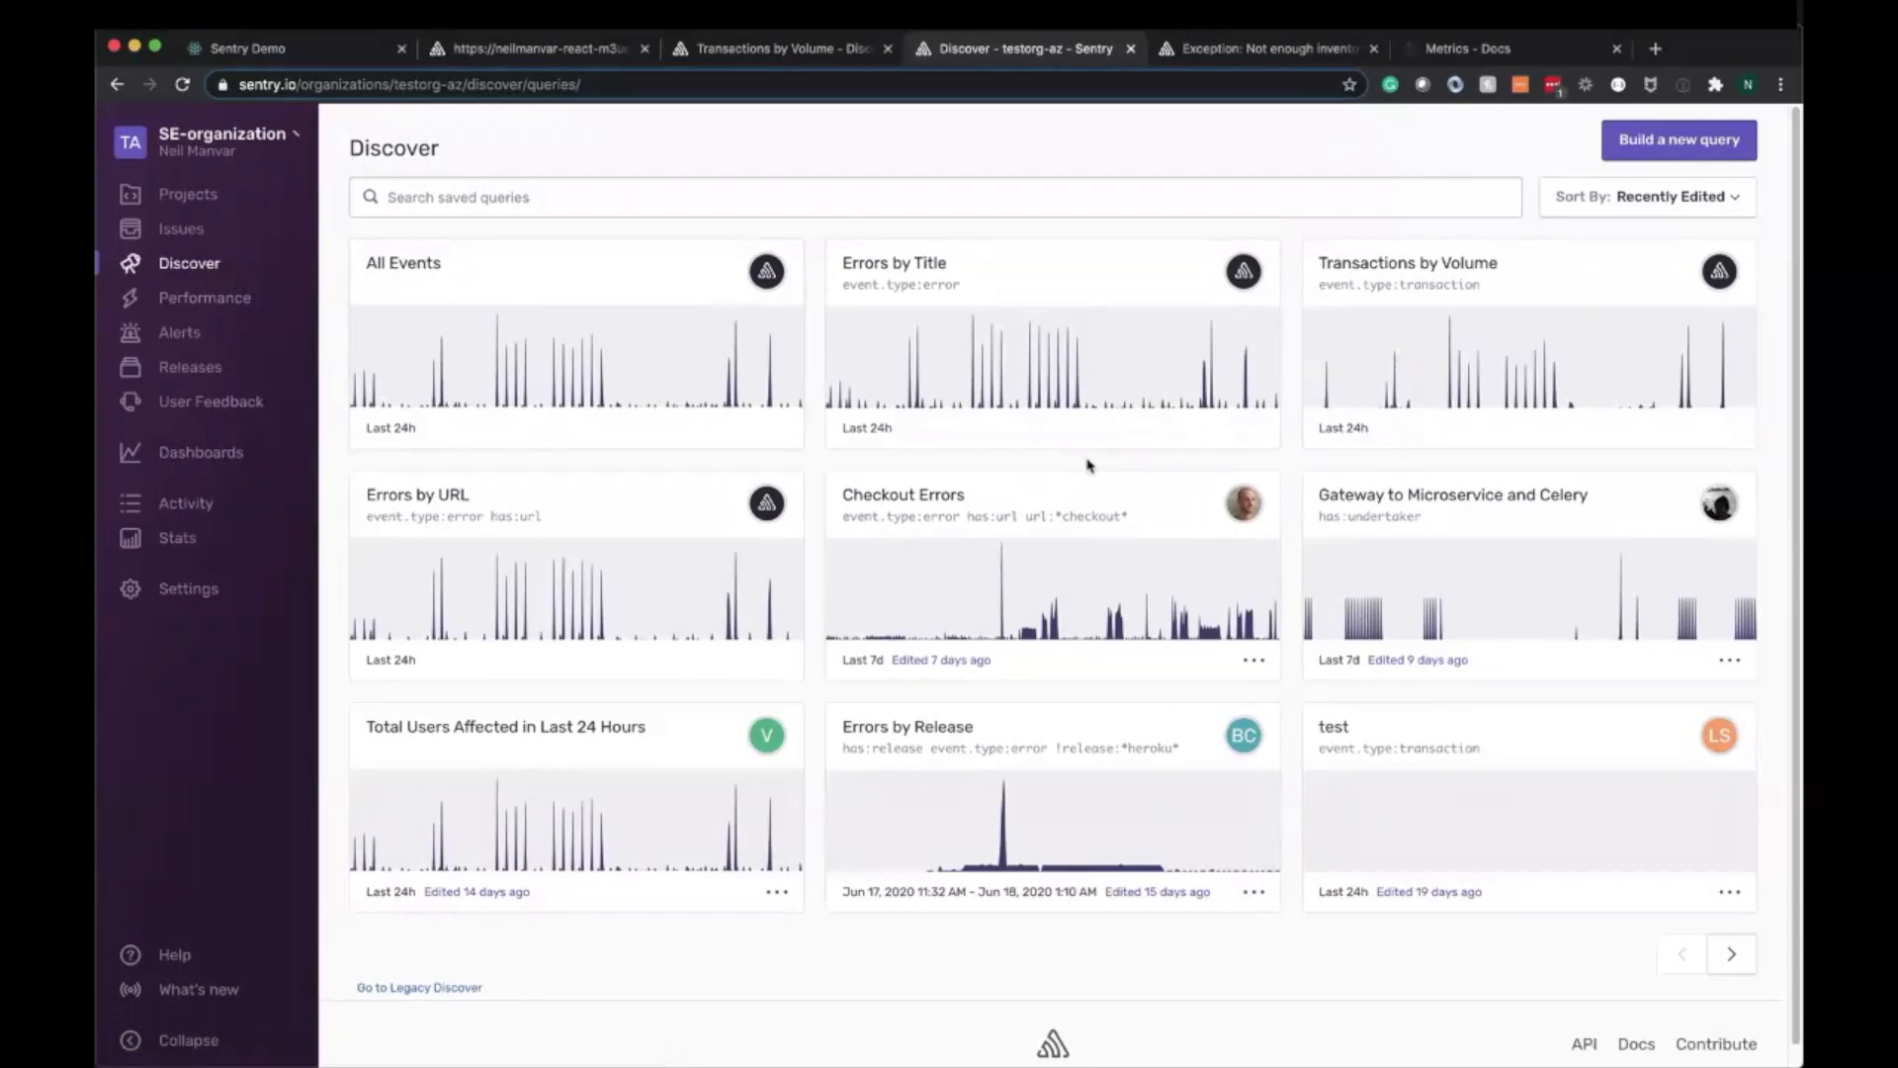
{"action": "mouse_move", "coordinate": [1112, 464]}
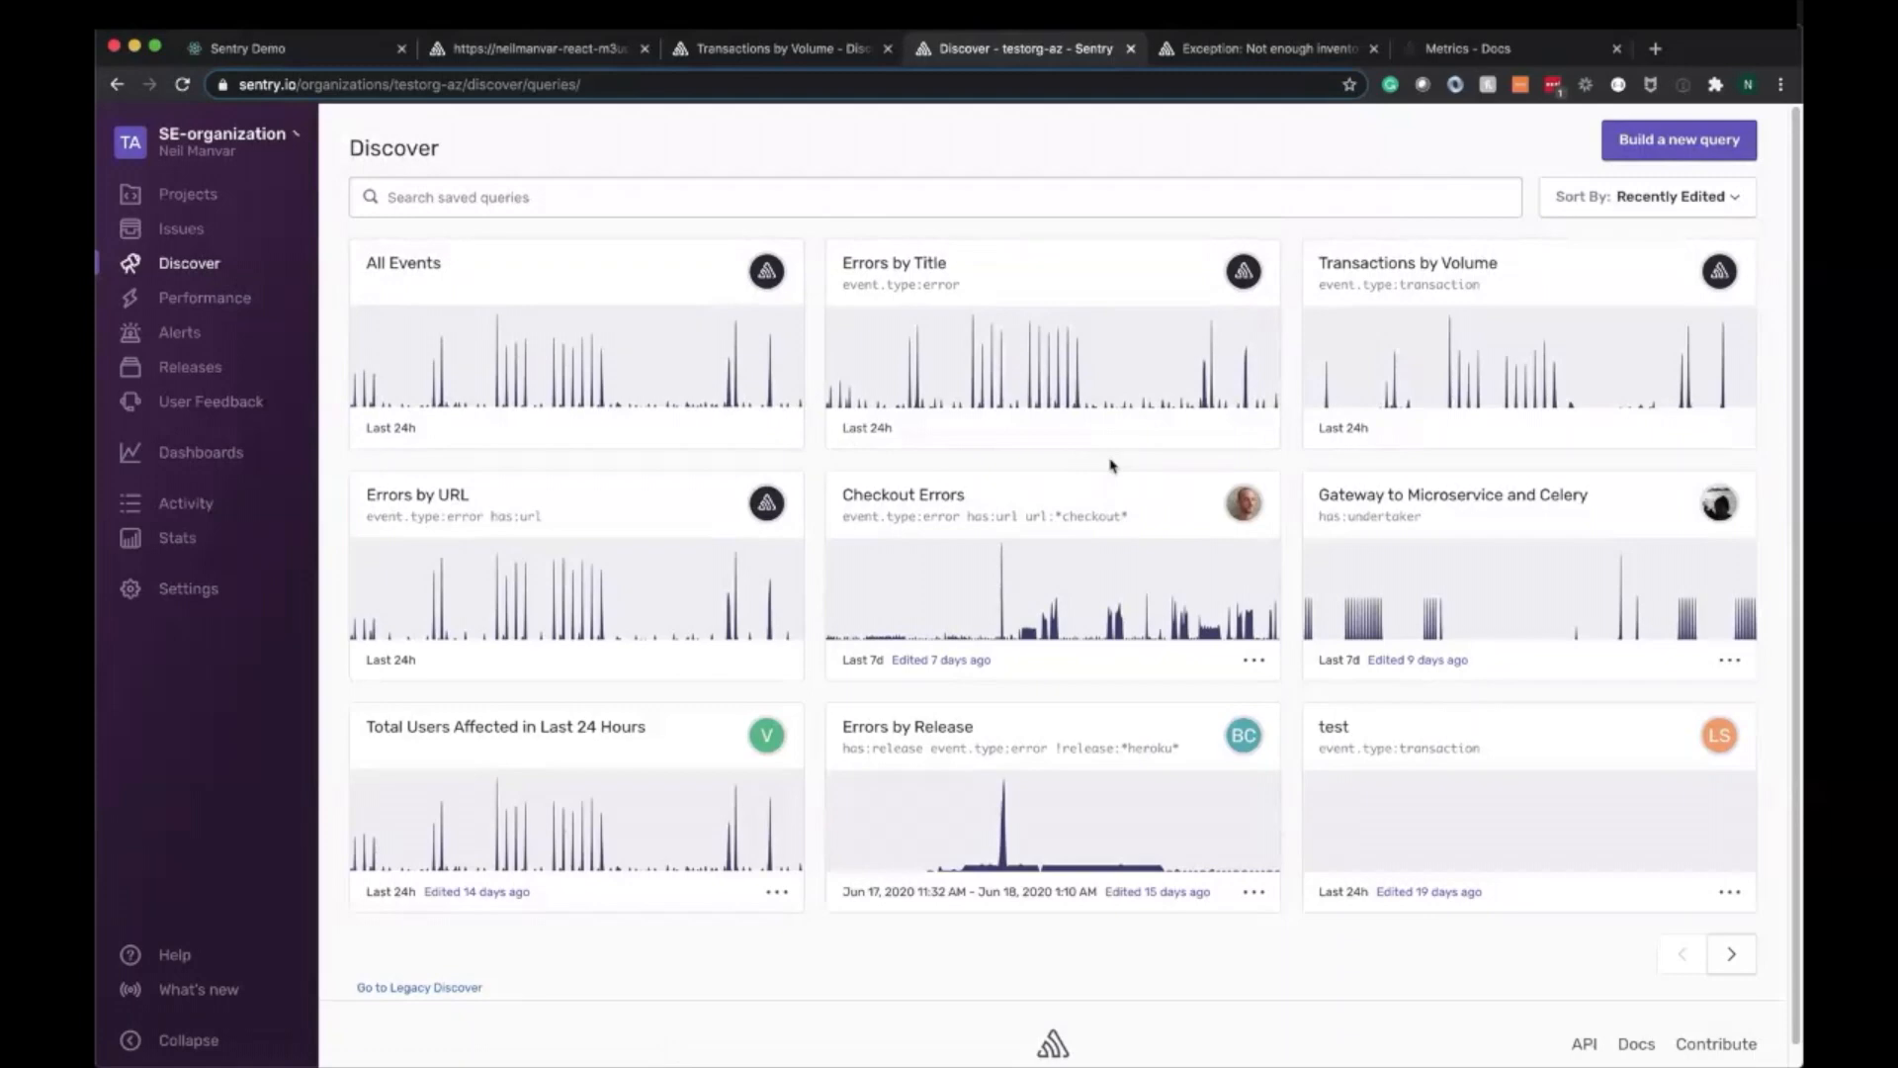
{"action": "mouse_move", "coordinate": [1151, 451]}
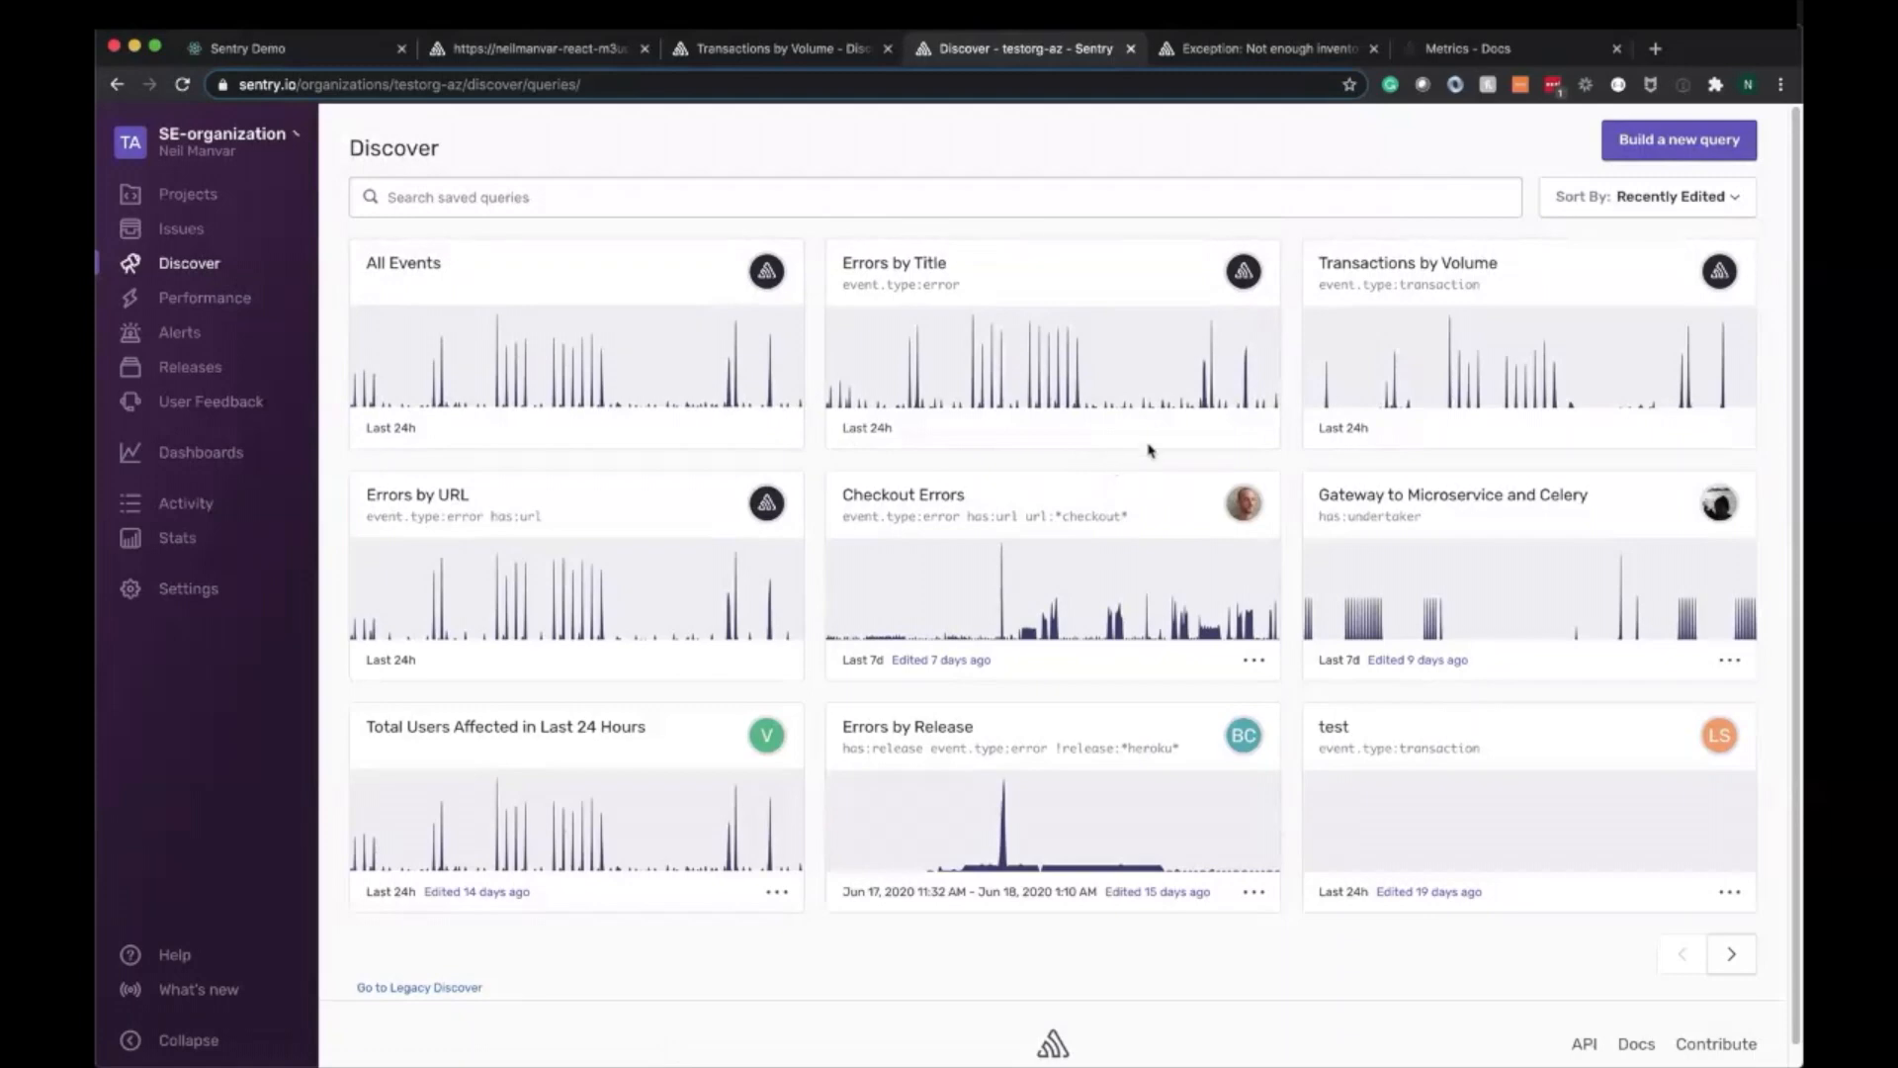
{"action": "left_click", "coordinate": [1408, 271]}
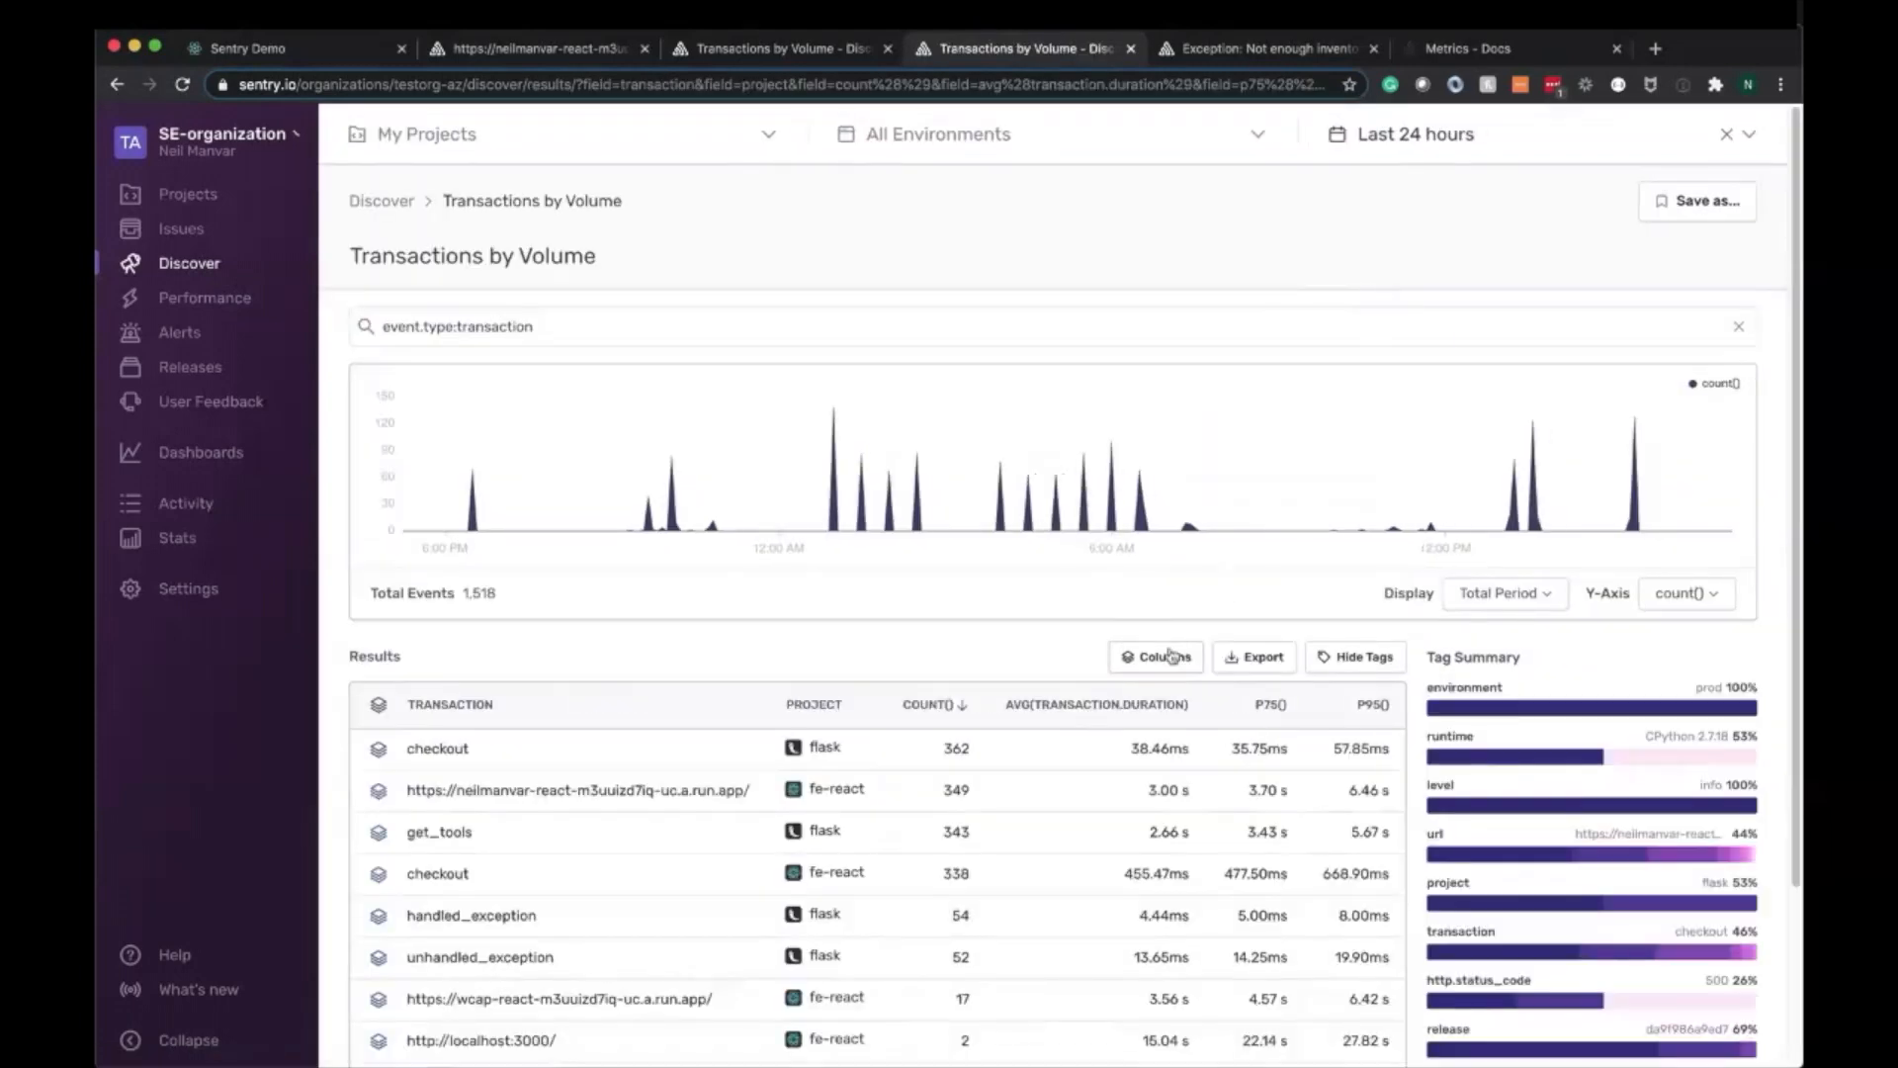
{"action": "mouse_move", "coordinate": [1010, 526]}
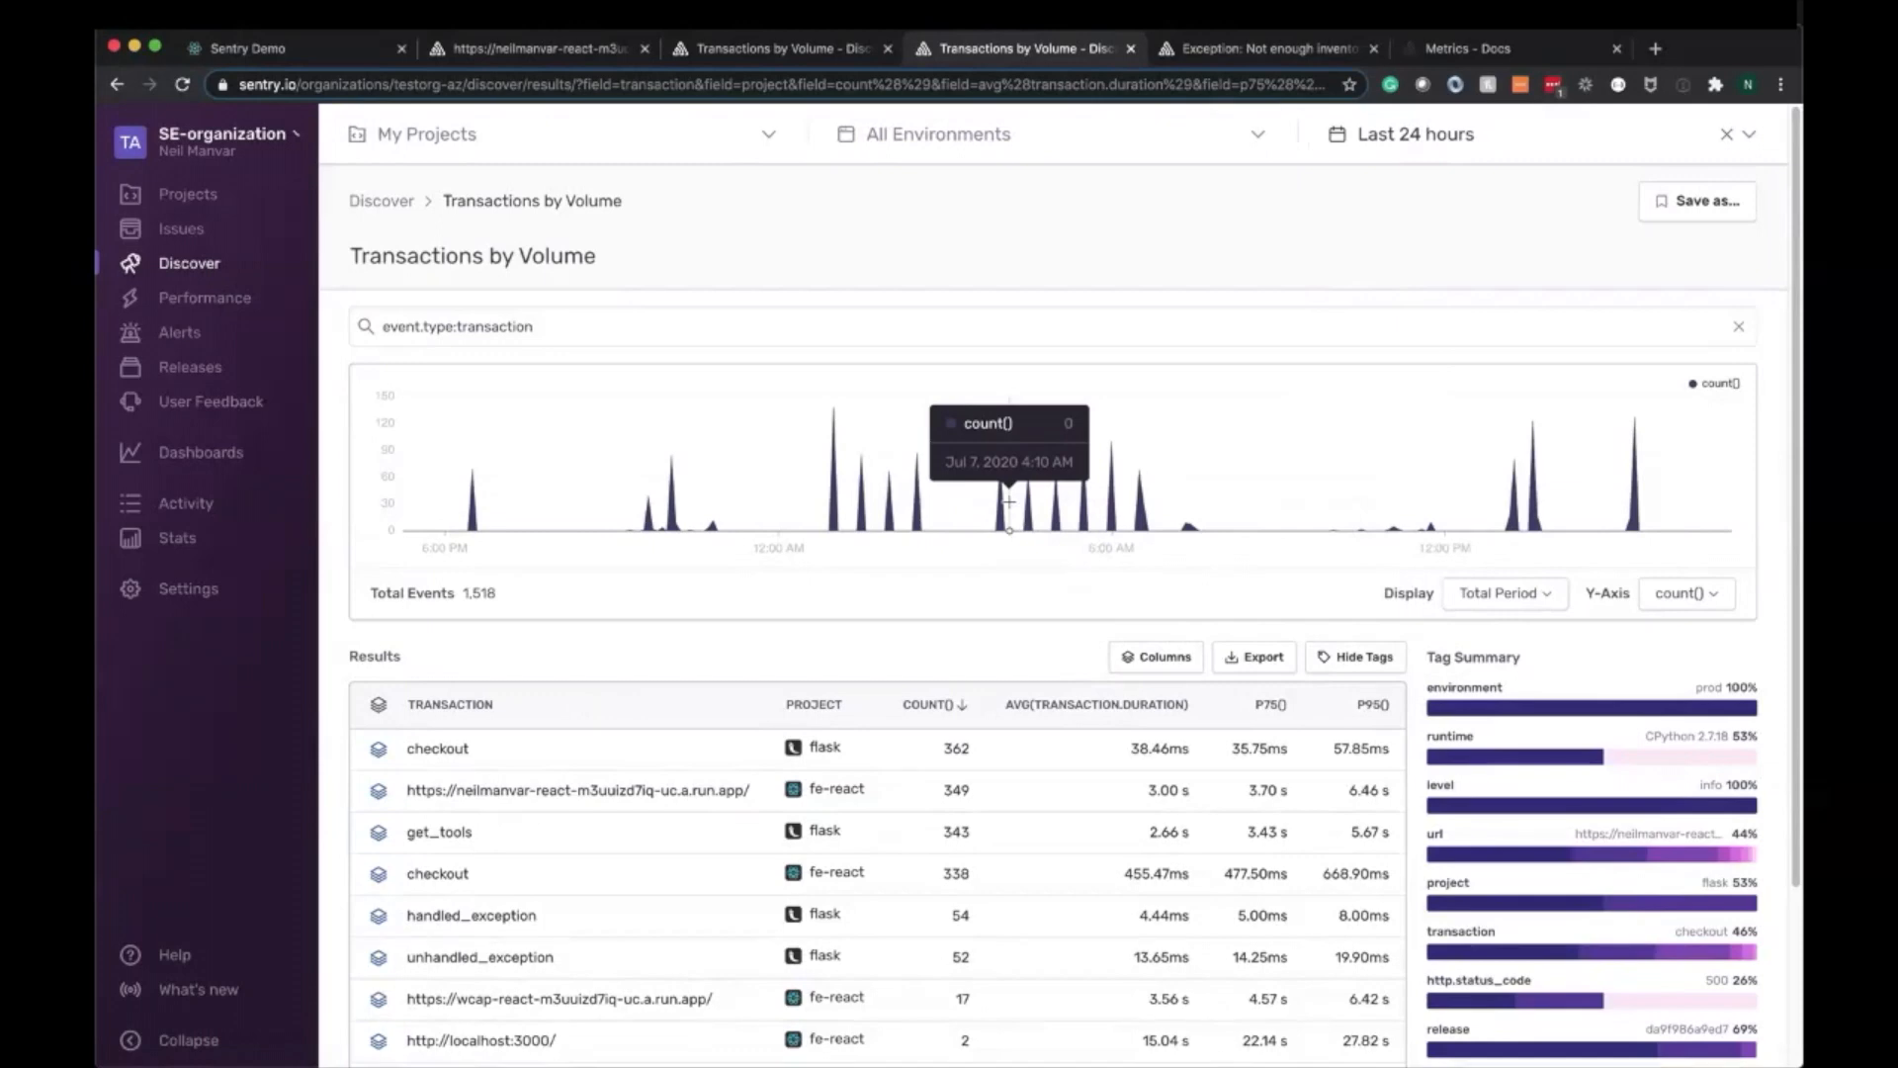
{"action": "mouse_move", "coordinate": [997, 662]}
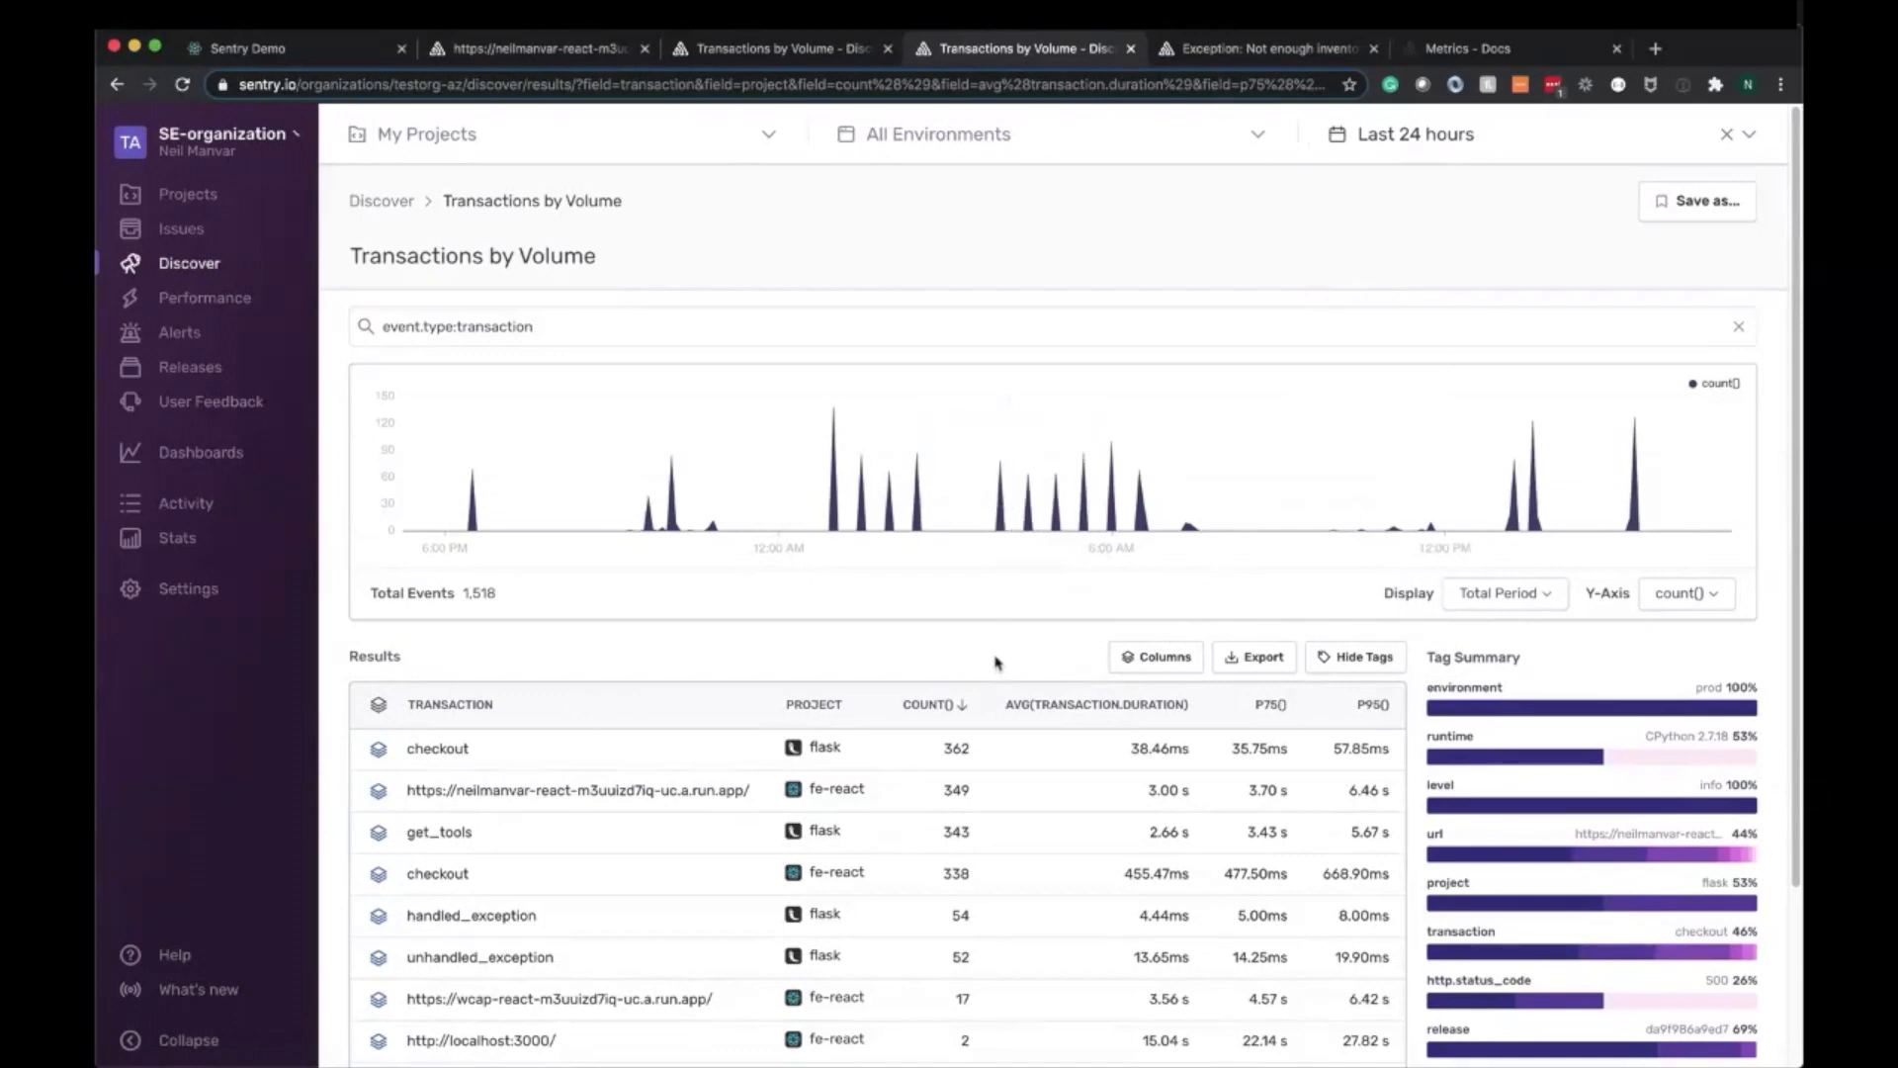
{"action": "mouse_move", "coordinate": [1001, 655]}
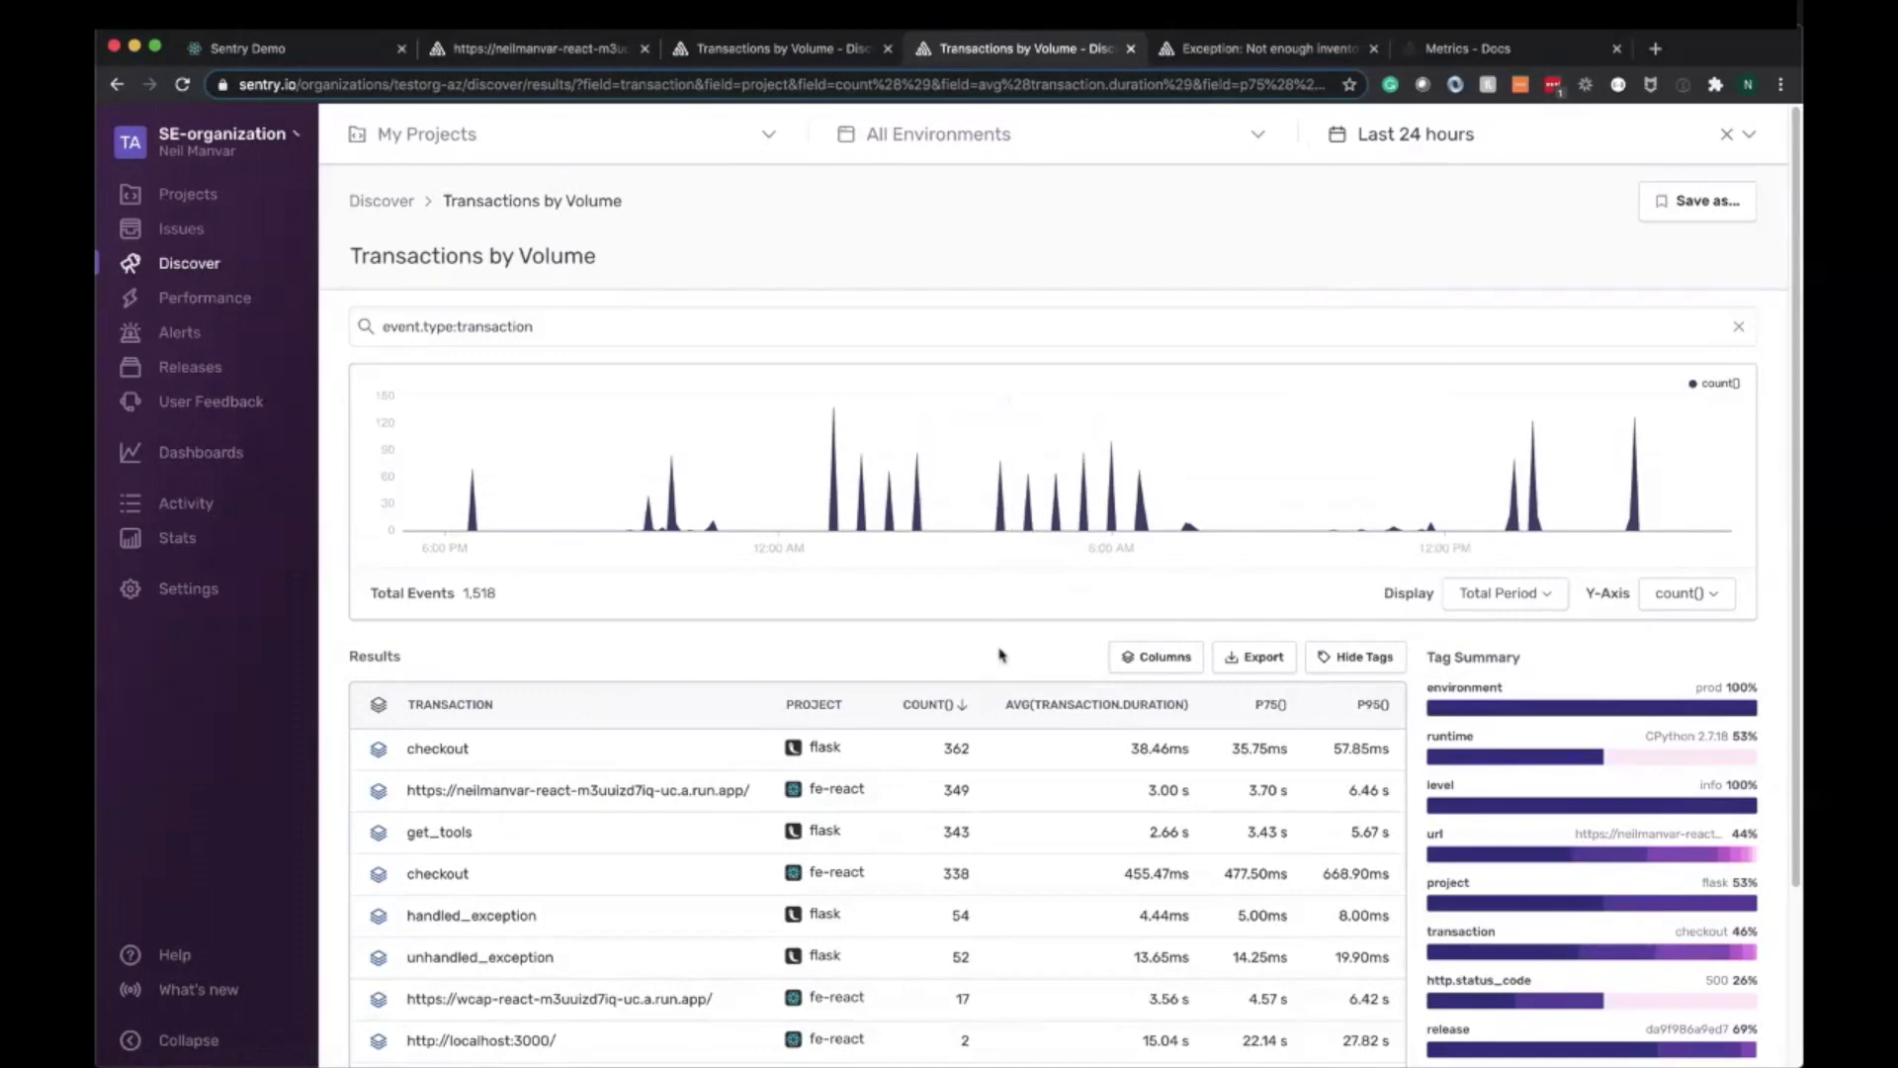
{"action": "mouse_move", "coordinate": [1031, 720]}
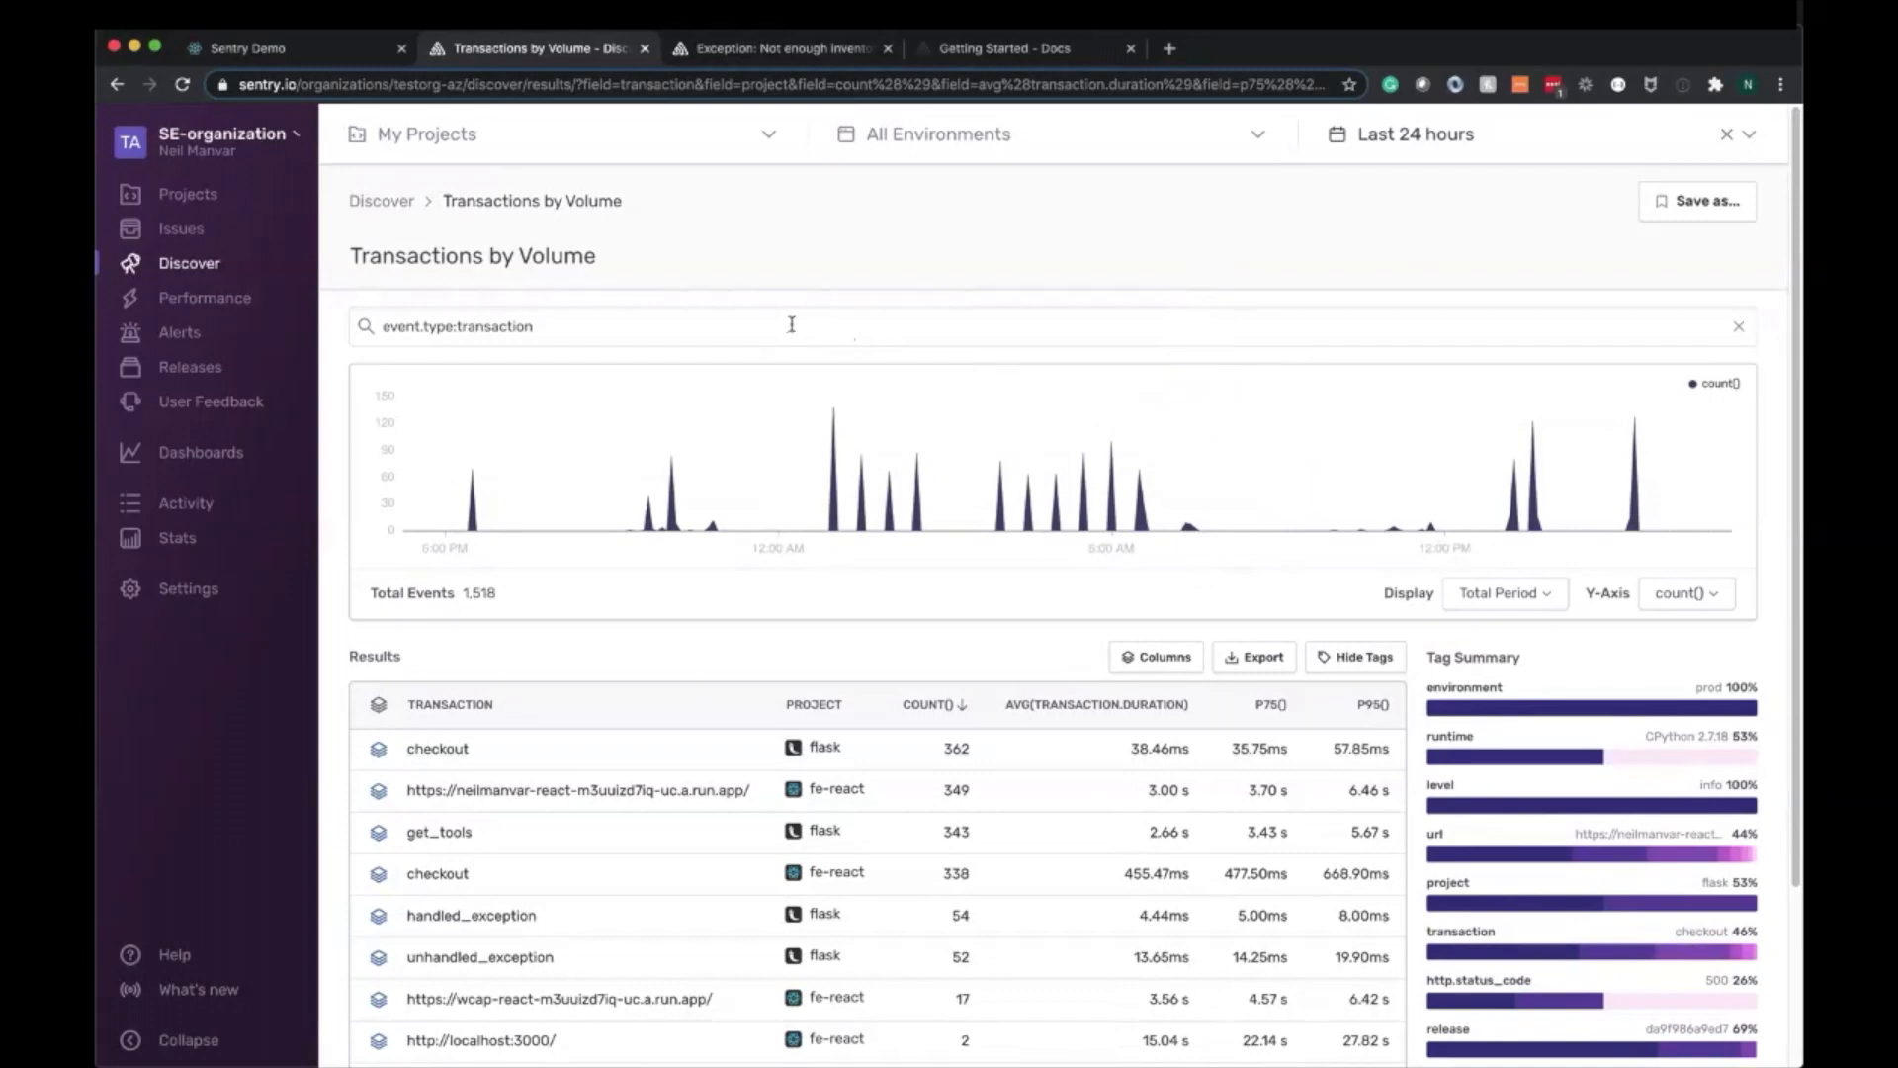
Edit the result columns: drop the p75/p95 rows and add count() and count_unique(user)
{"action": "left_click", "coordinate": [1155, 656]}
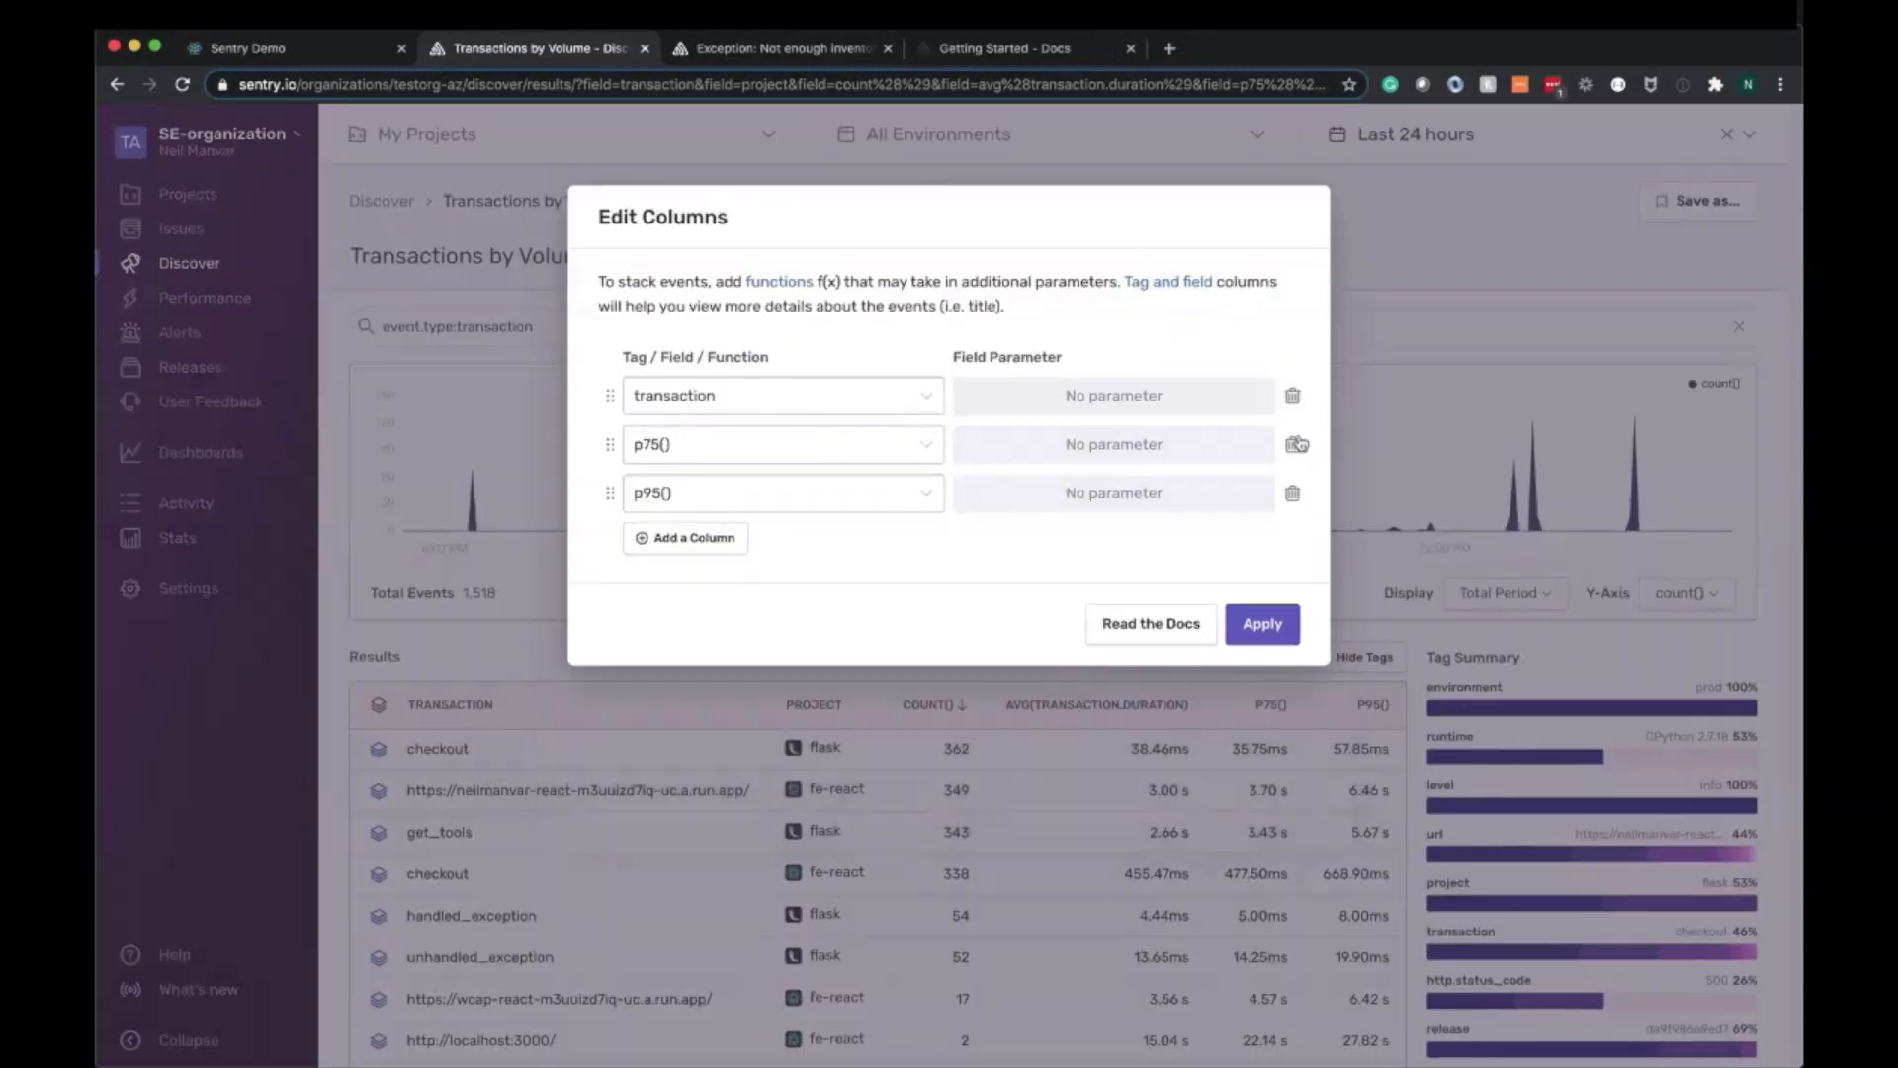
{"action": "left_click", "coordinate": [1297, 443]}
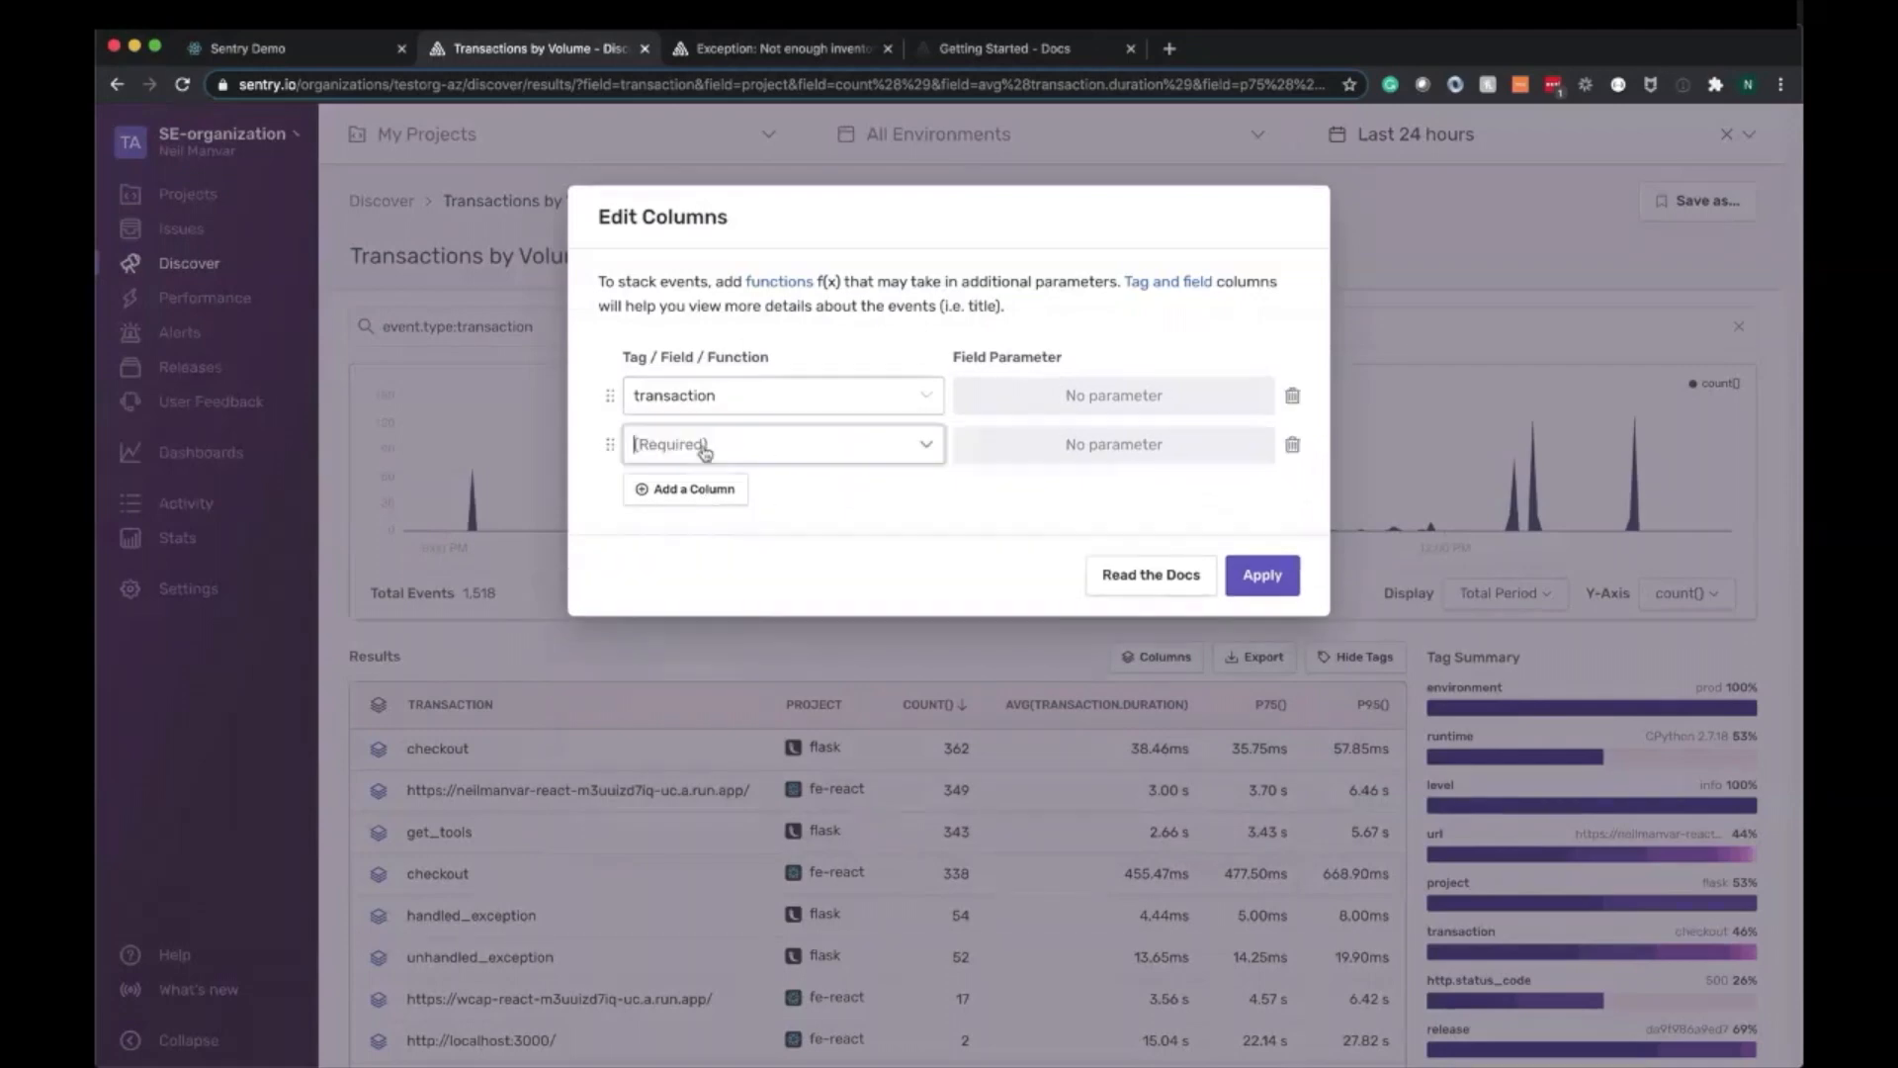
{"action": "left_click", "coordinate": [783, 443]}
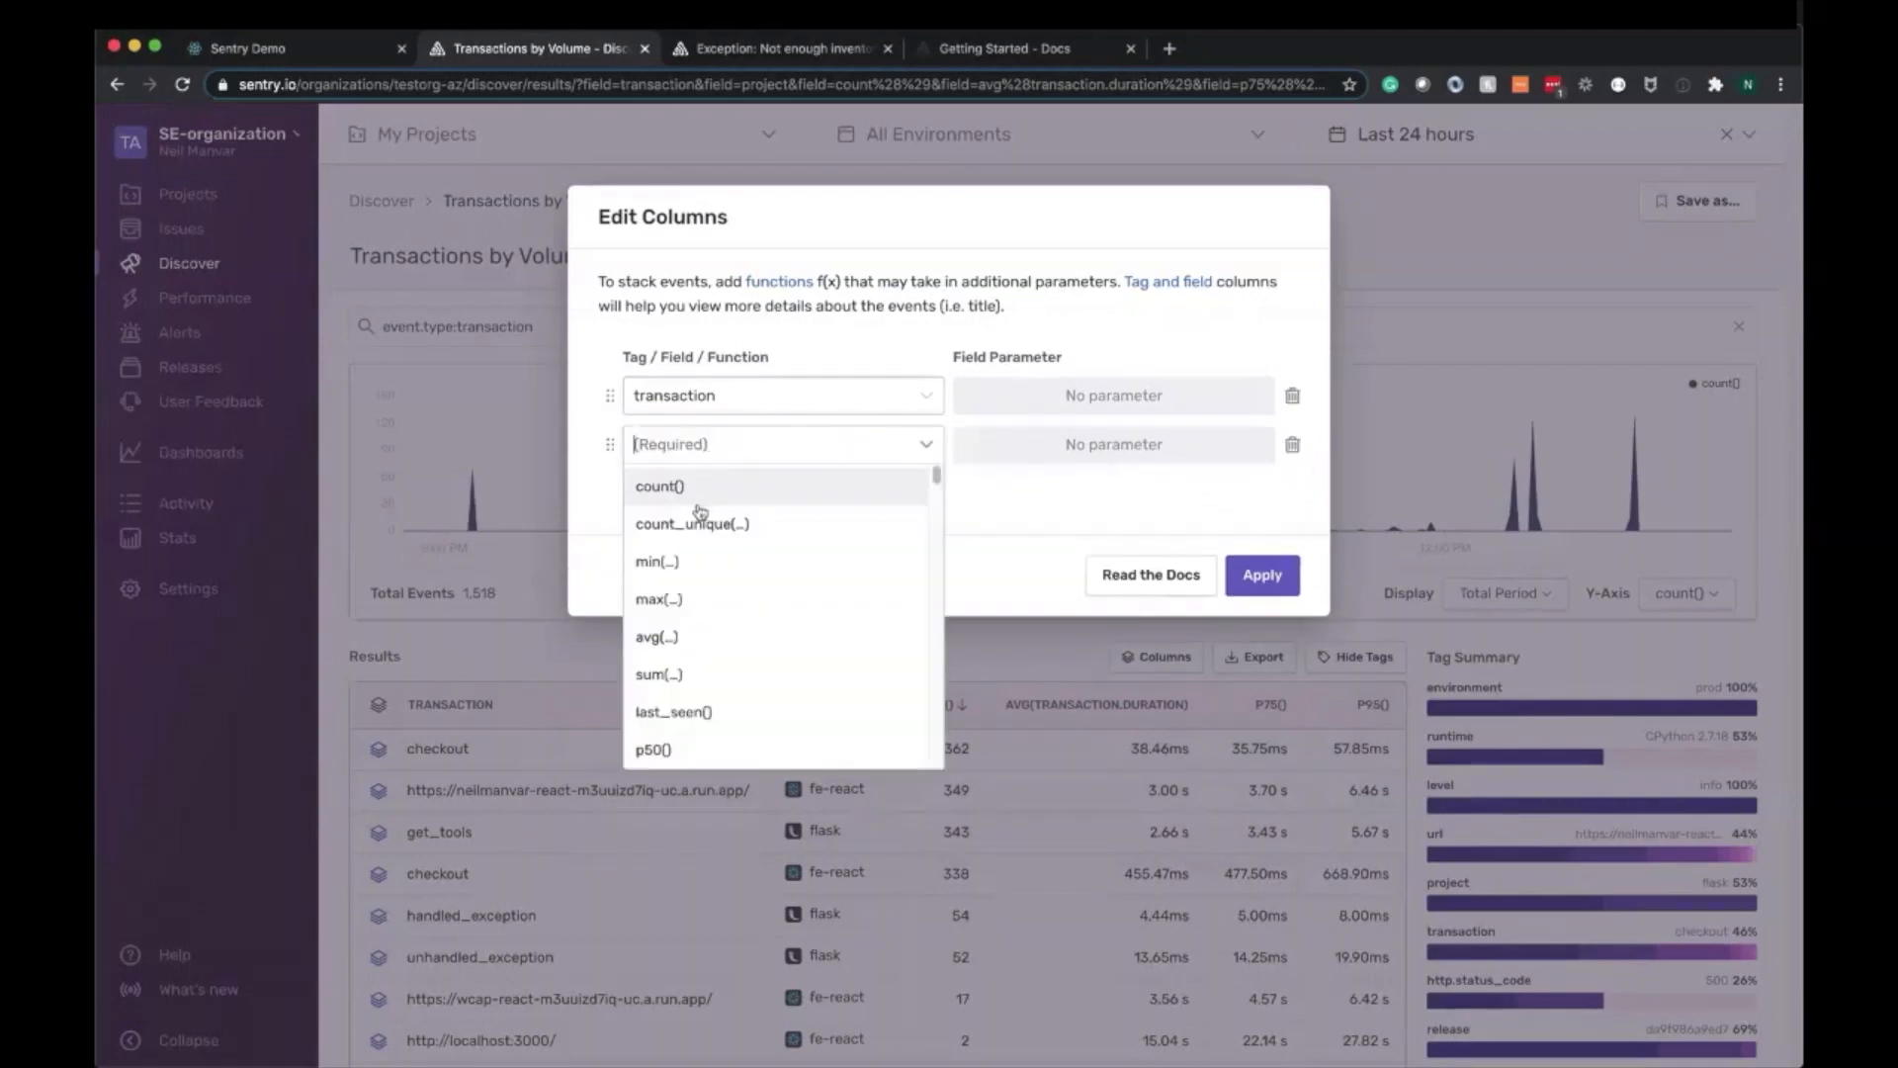
{"action": "left_click", "coordinate": [661, 487]}
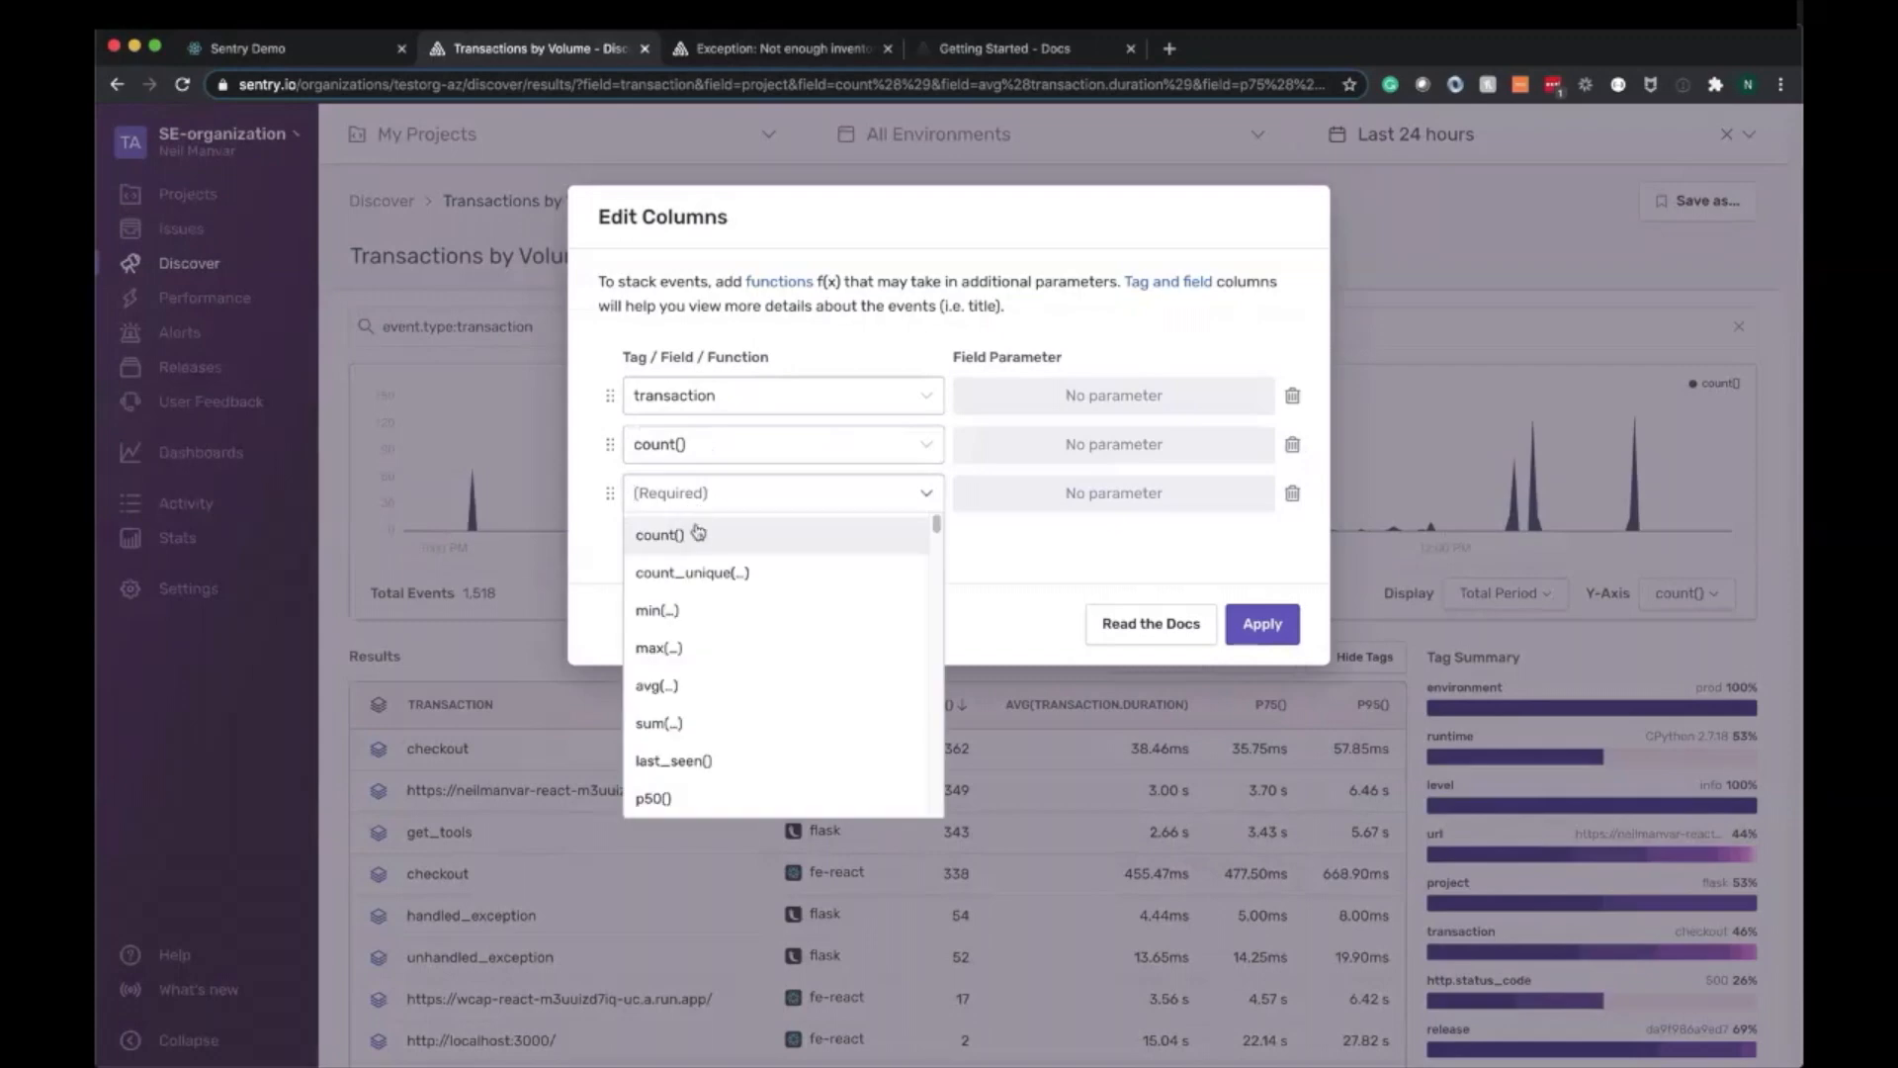
{"action": "left_click", "coordinate": [692, 574]}
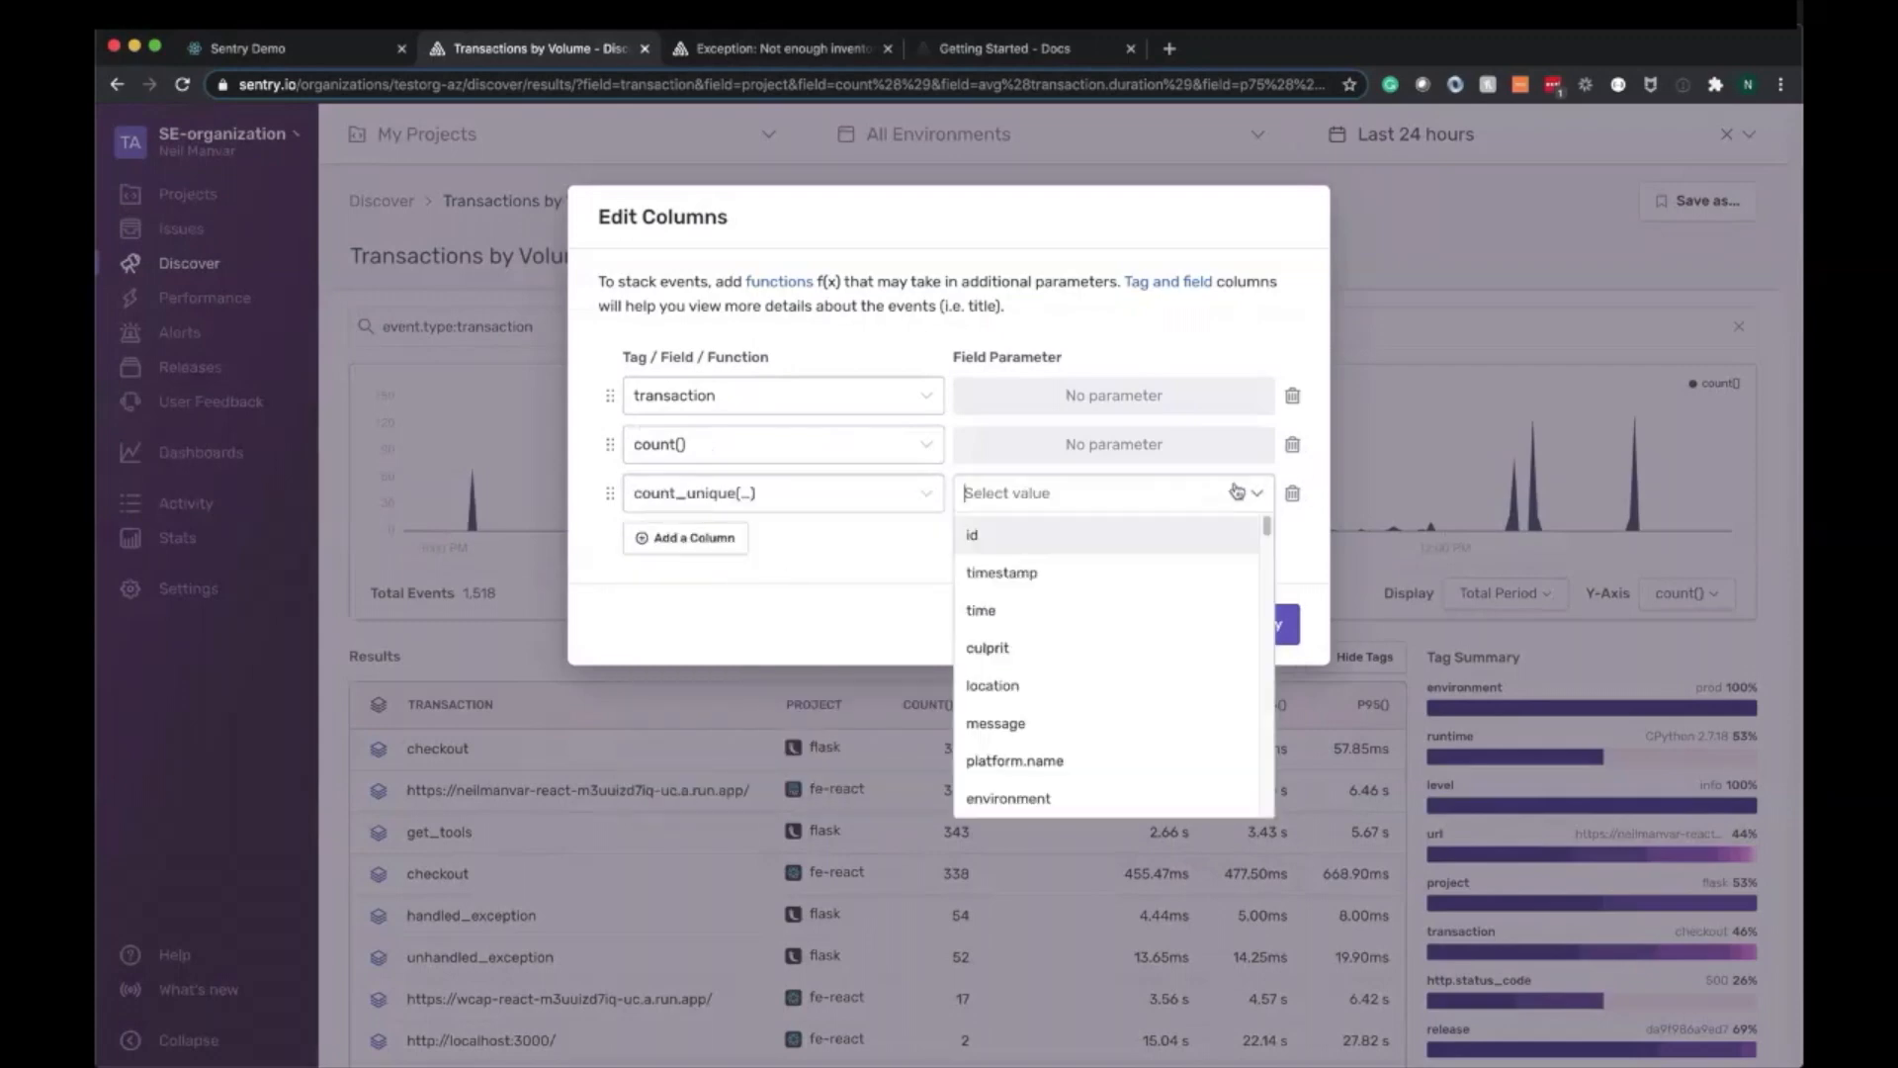
{"action": "type", "text": "user"}
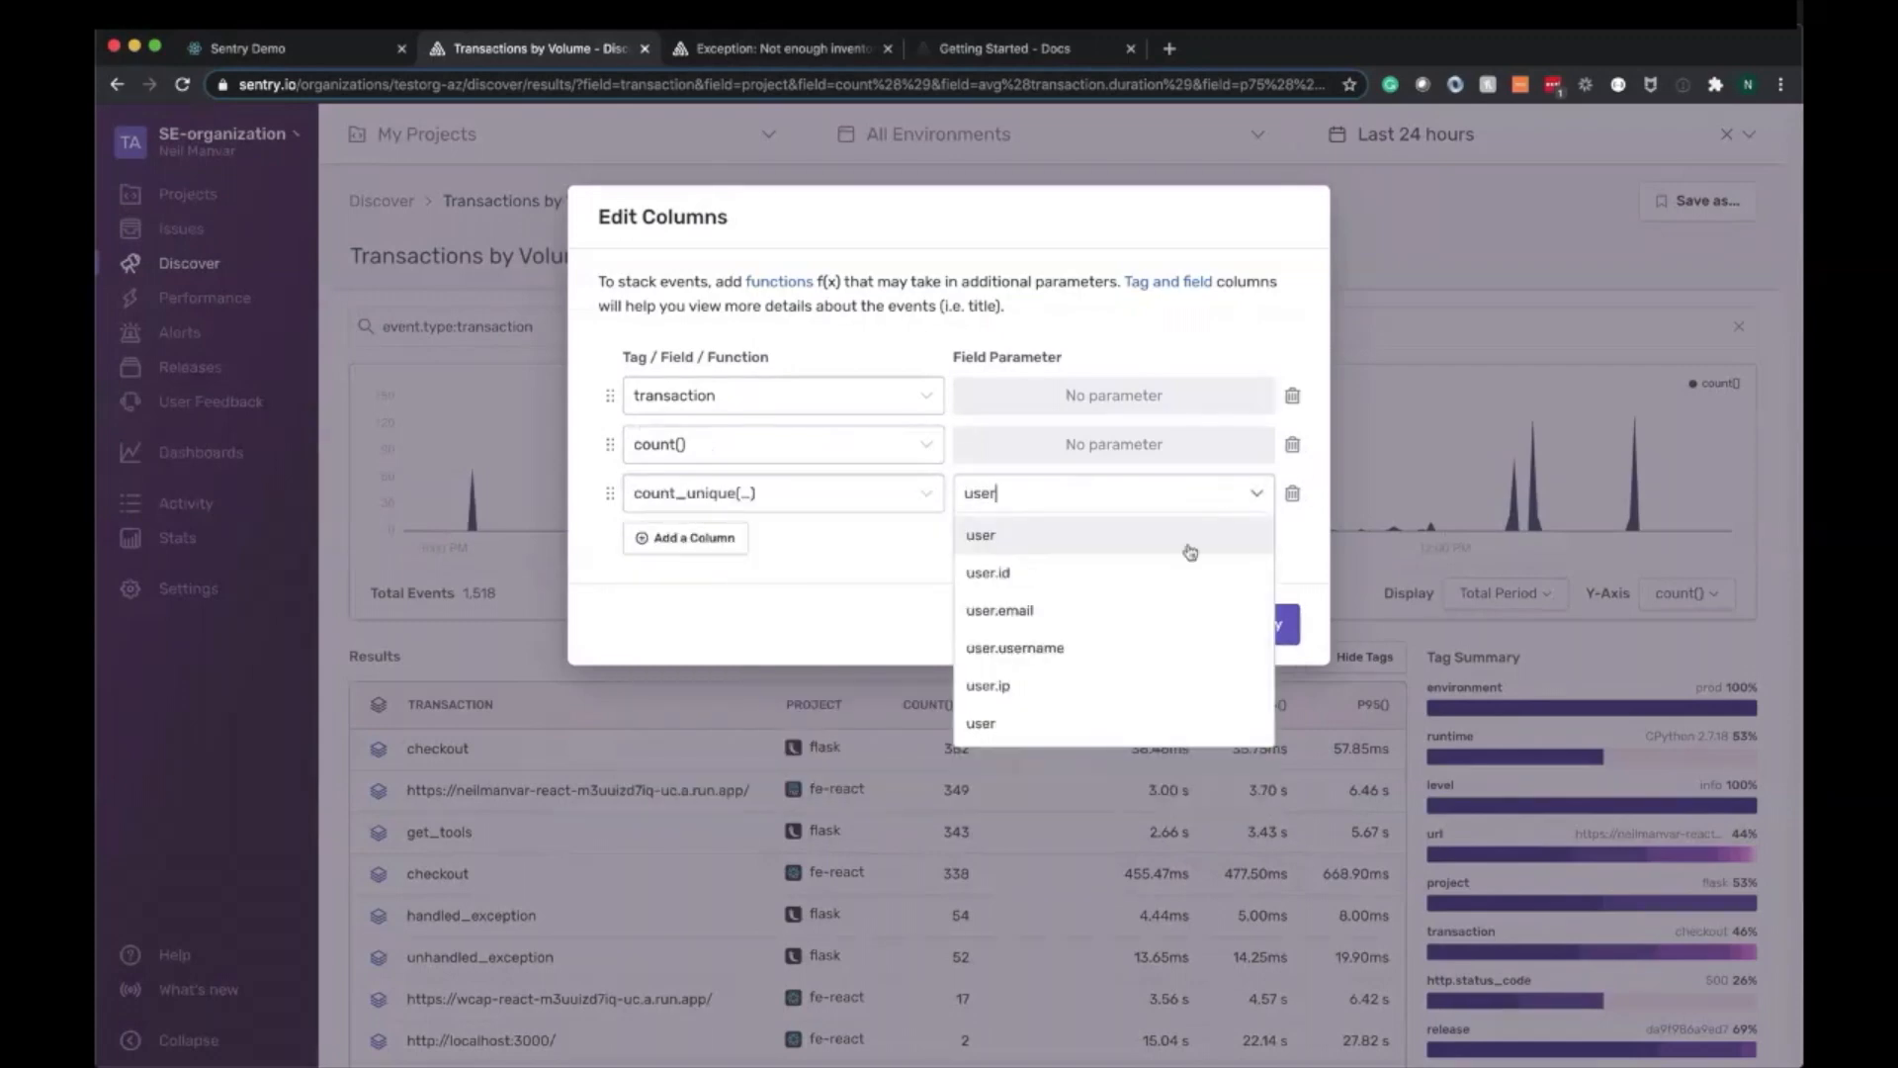
{"action": "left_click", "coordinate": [981, 536]}
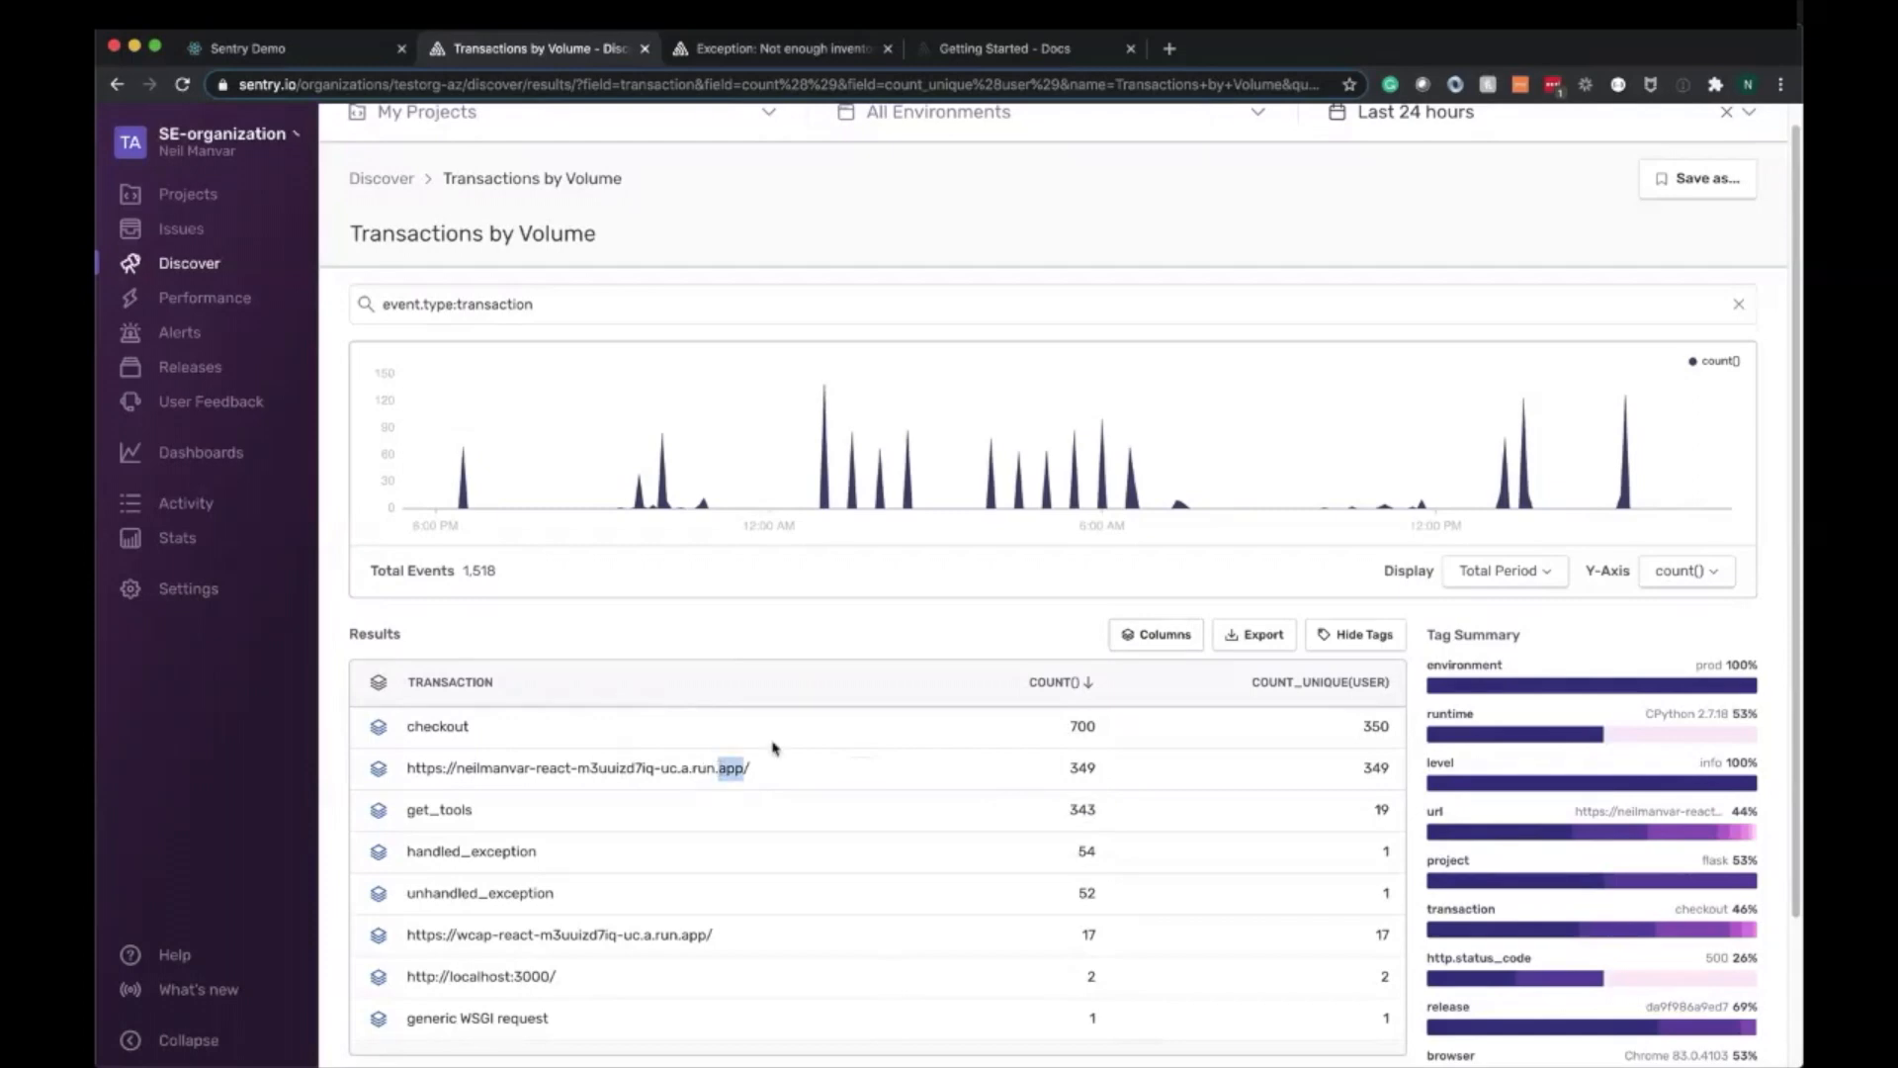
{"action": "mouse_move", "coordinate": [1449, 457]}
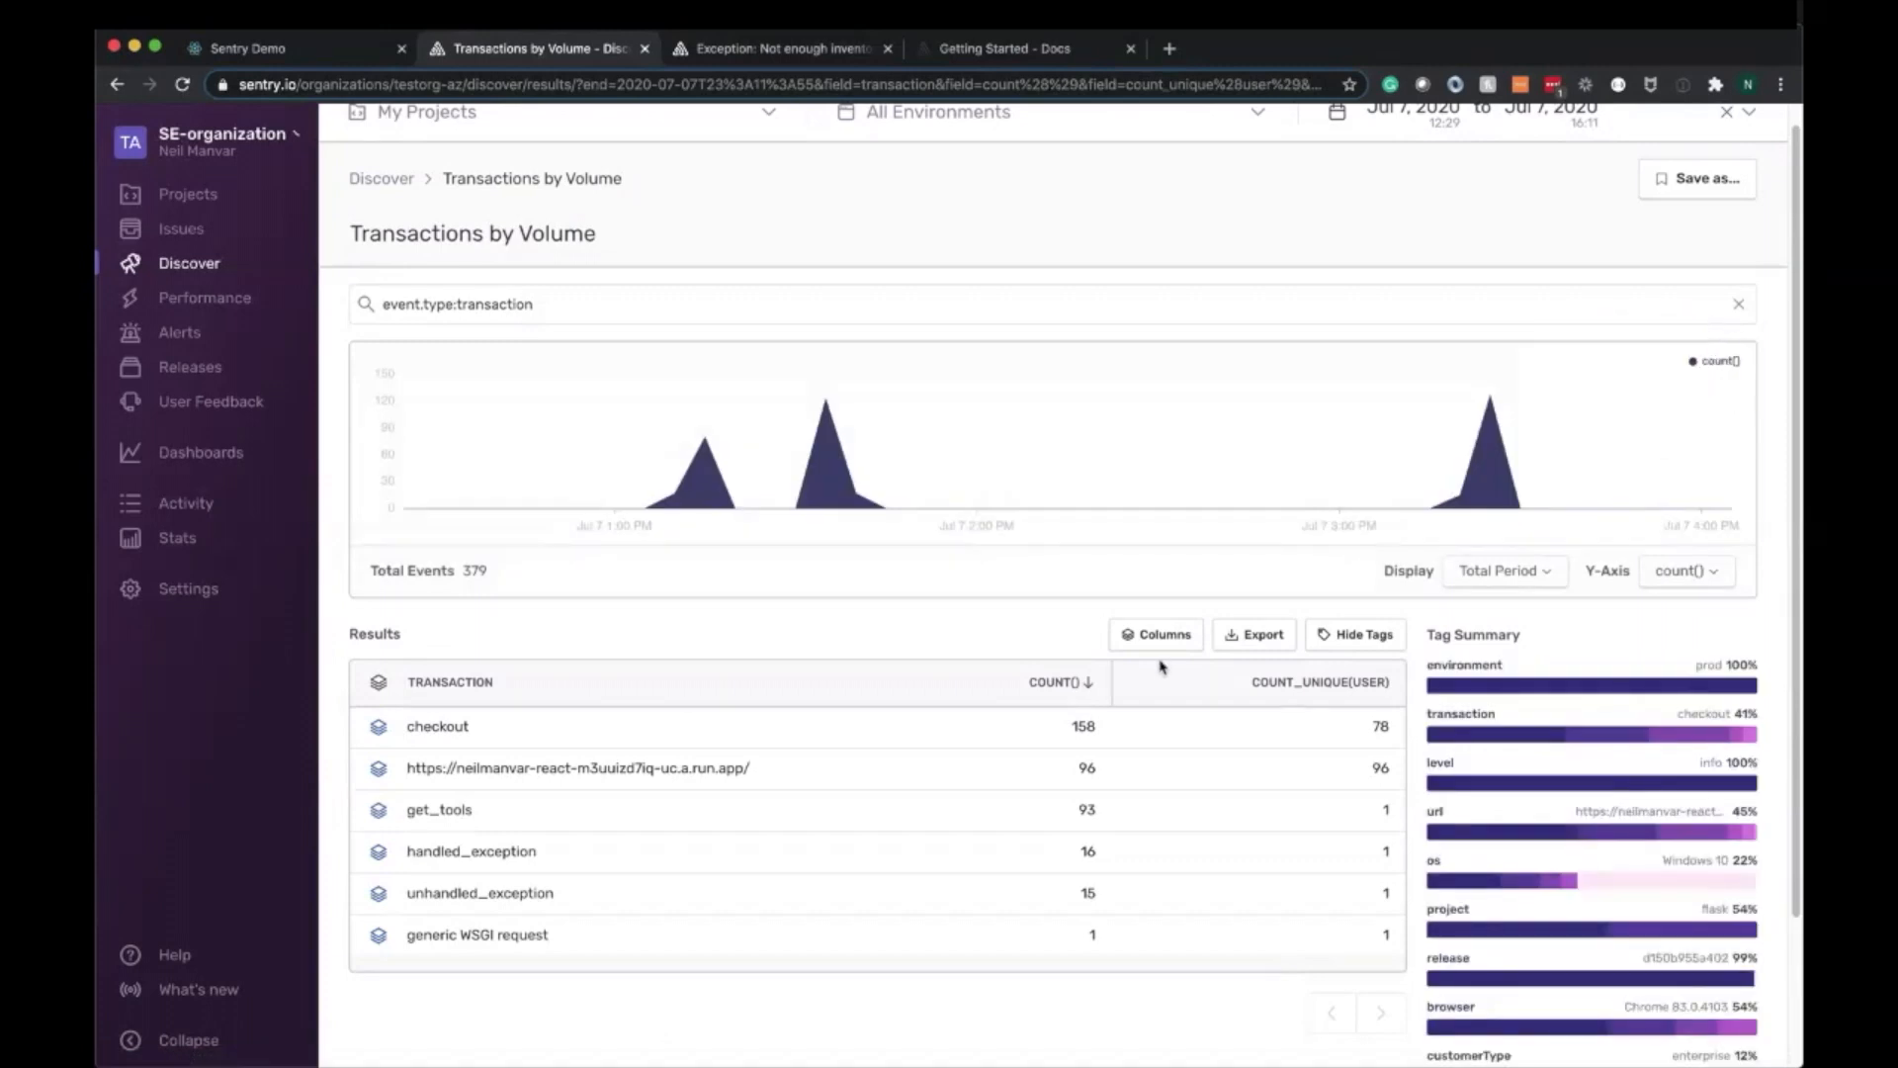
{"action": "mouse_move", "coordinate": [1149, 676]}
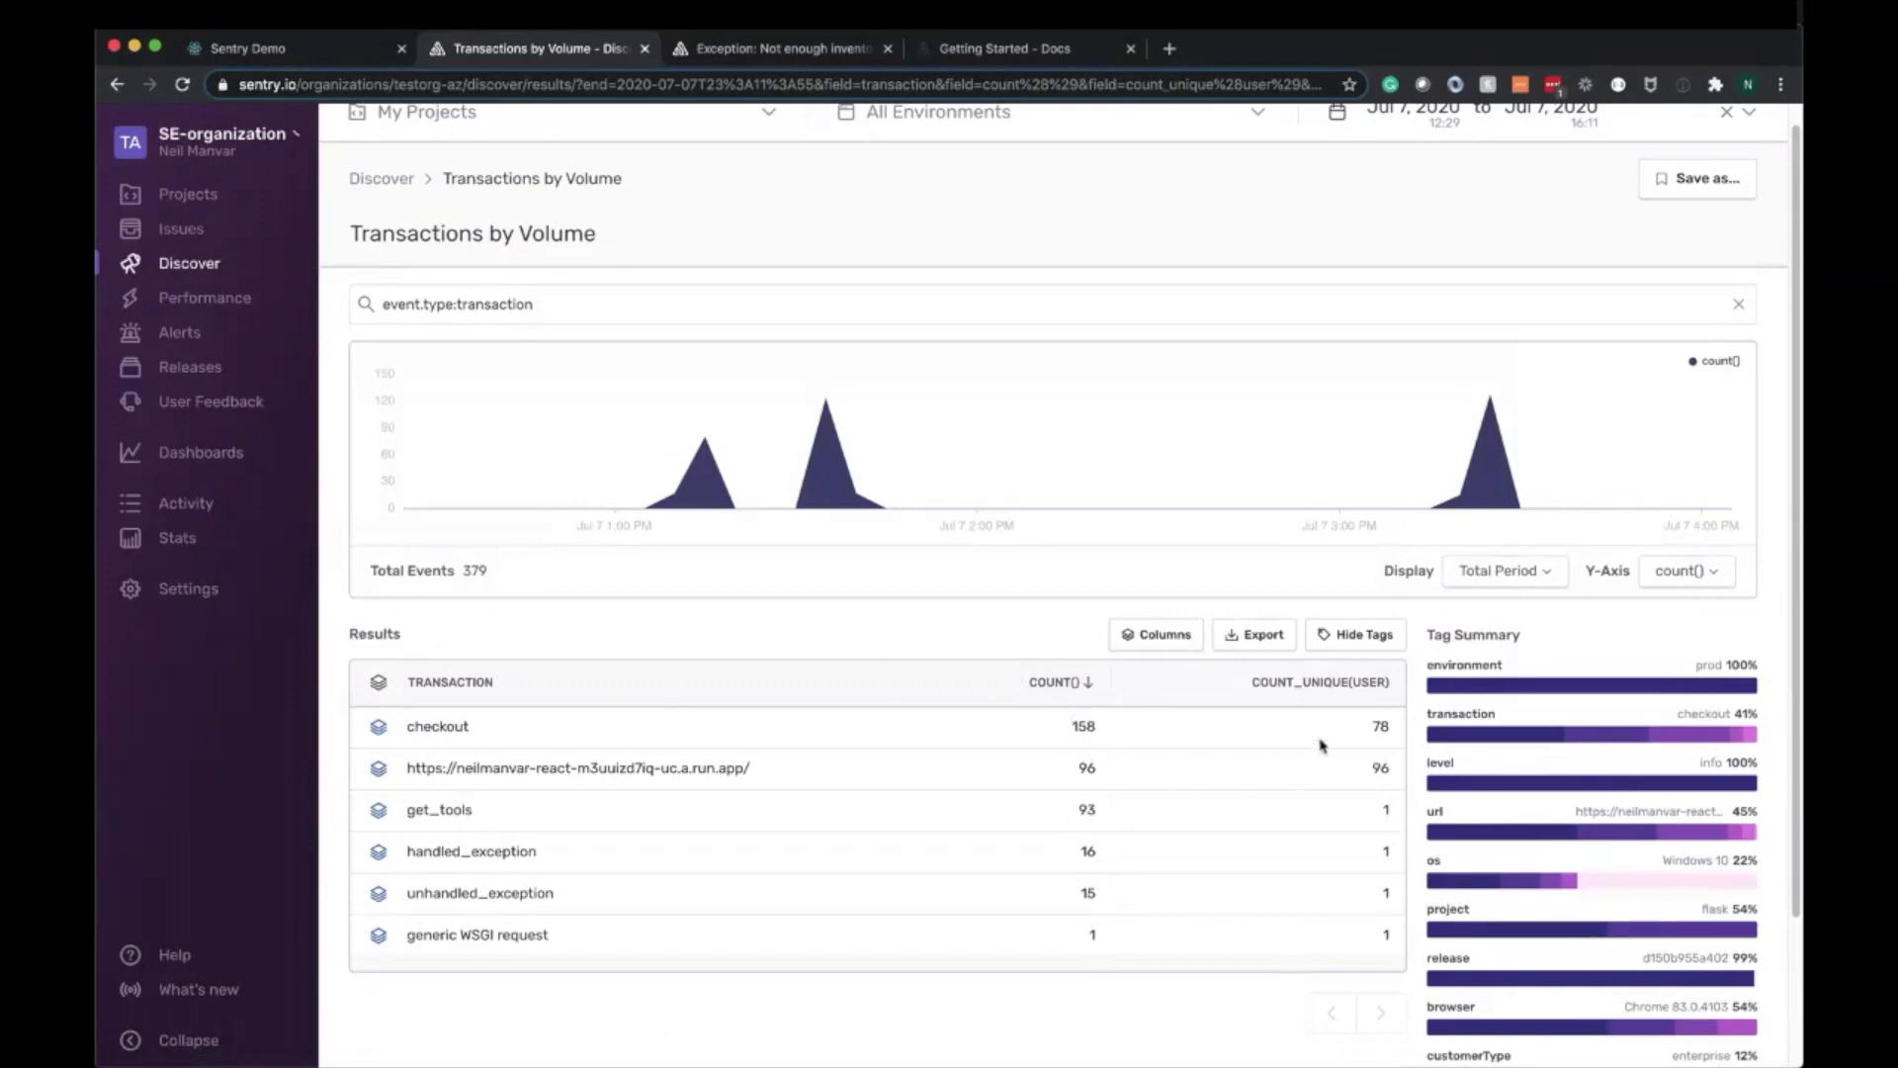
Add p95() and apdex(300) columns to the query results
{"action": "left_click", "coordinate": [1155, 633]}
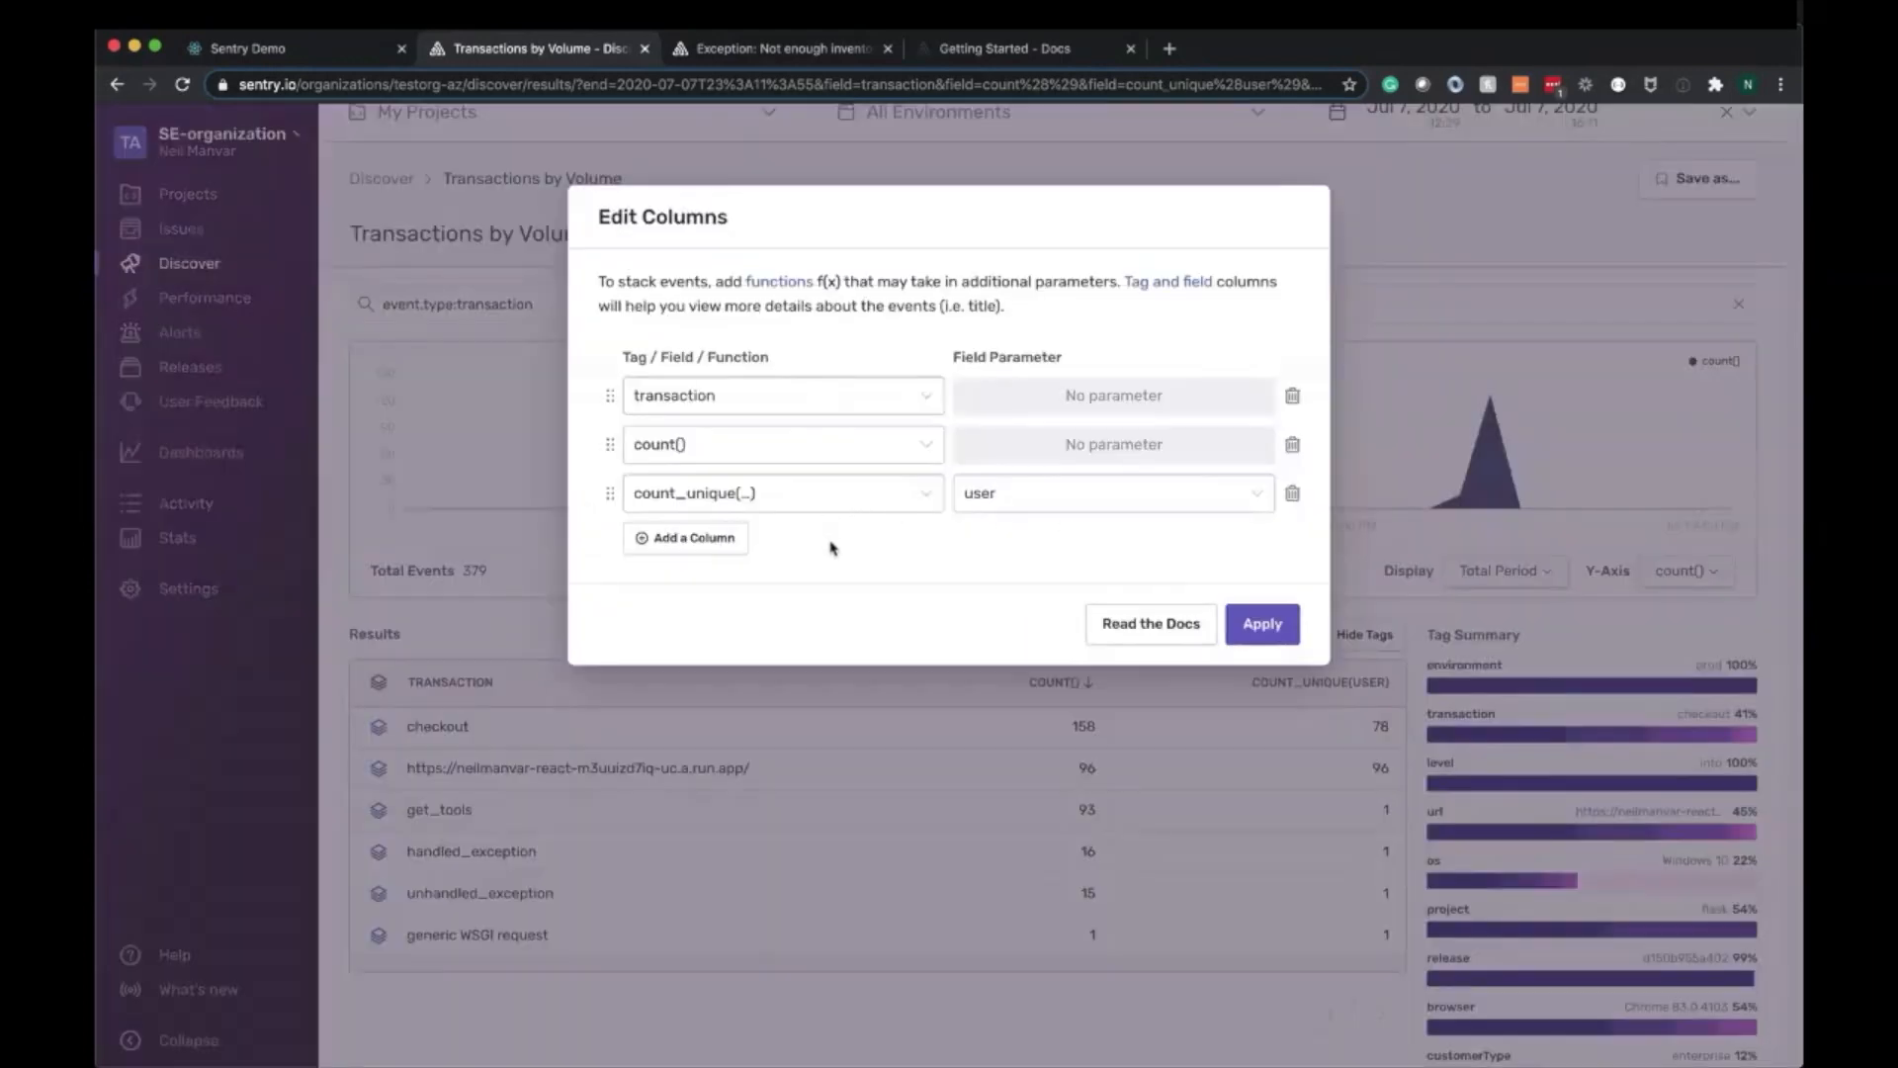
{"action": "type", "text": "p95"}
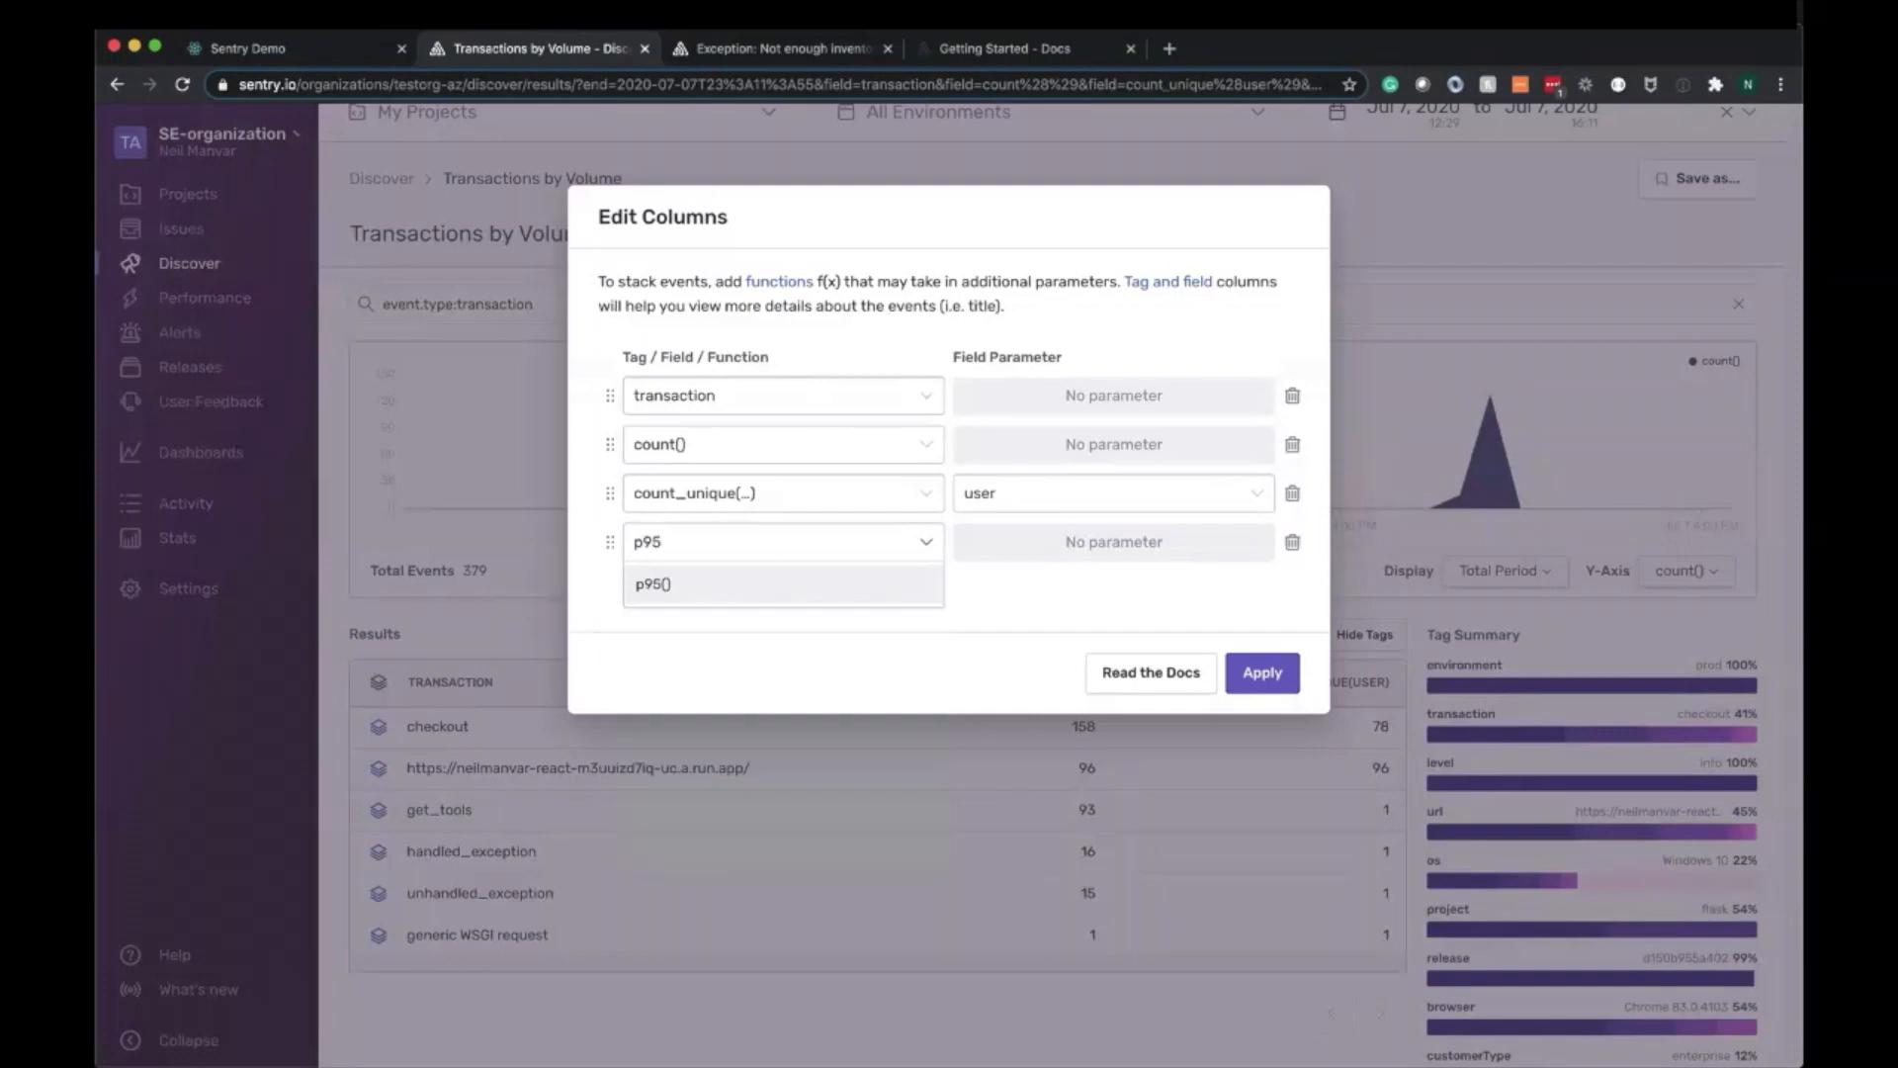
{"action": "left_click", "coordinate": [651, 583]}
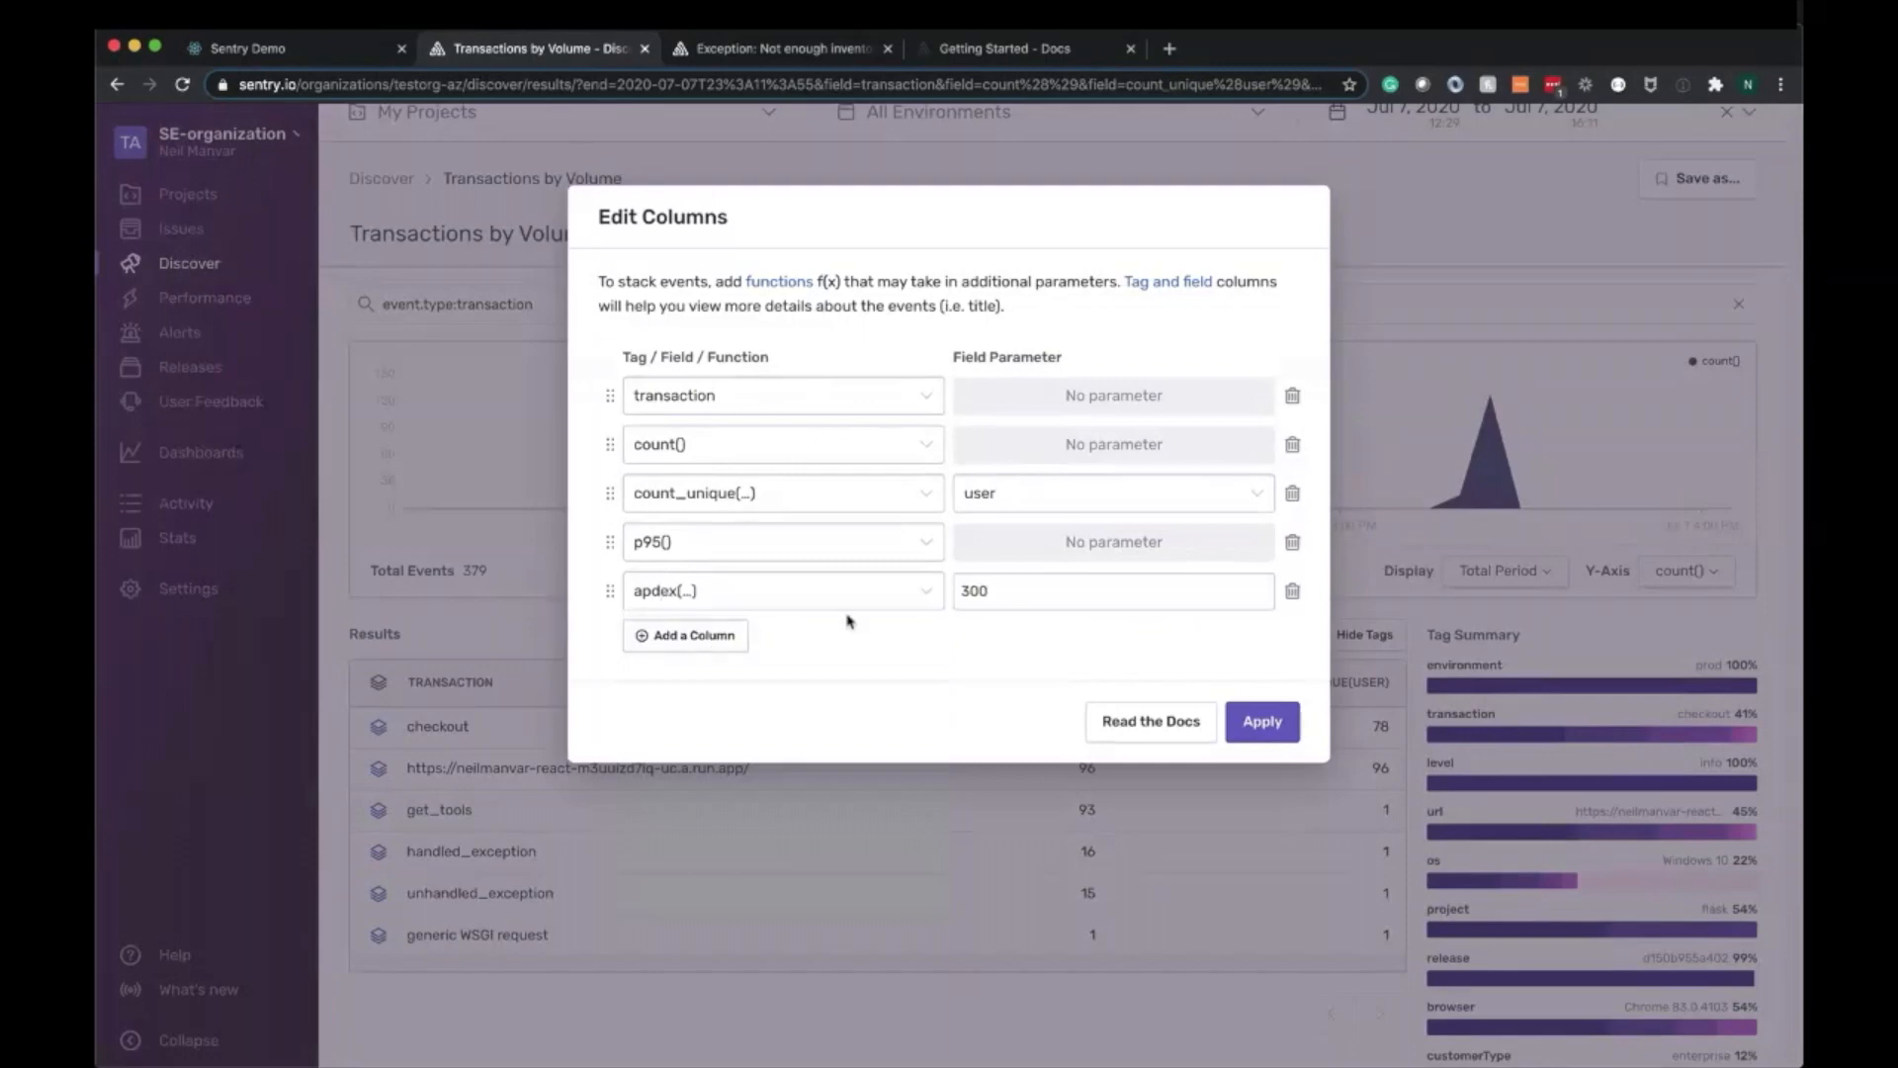
{"action": "left_click", "coordinate": [1262, 719]}
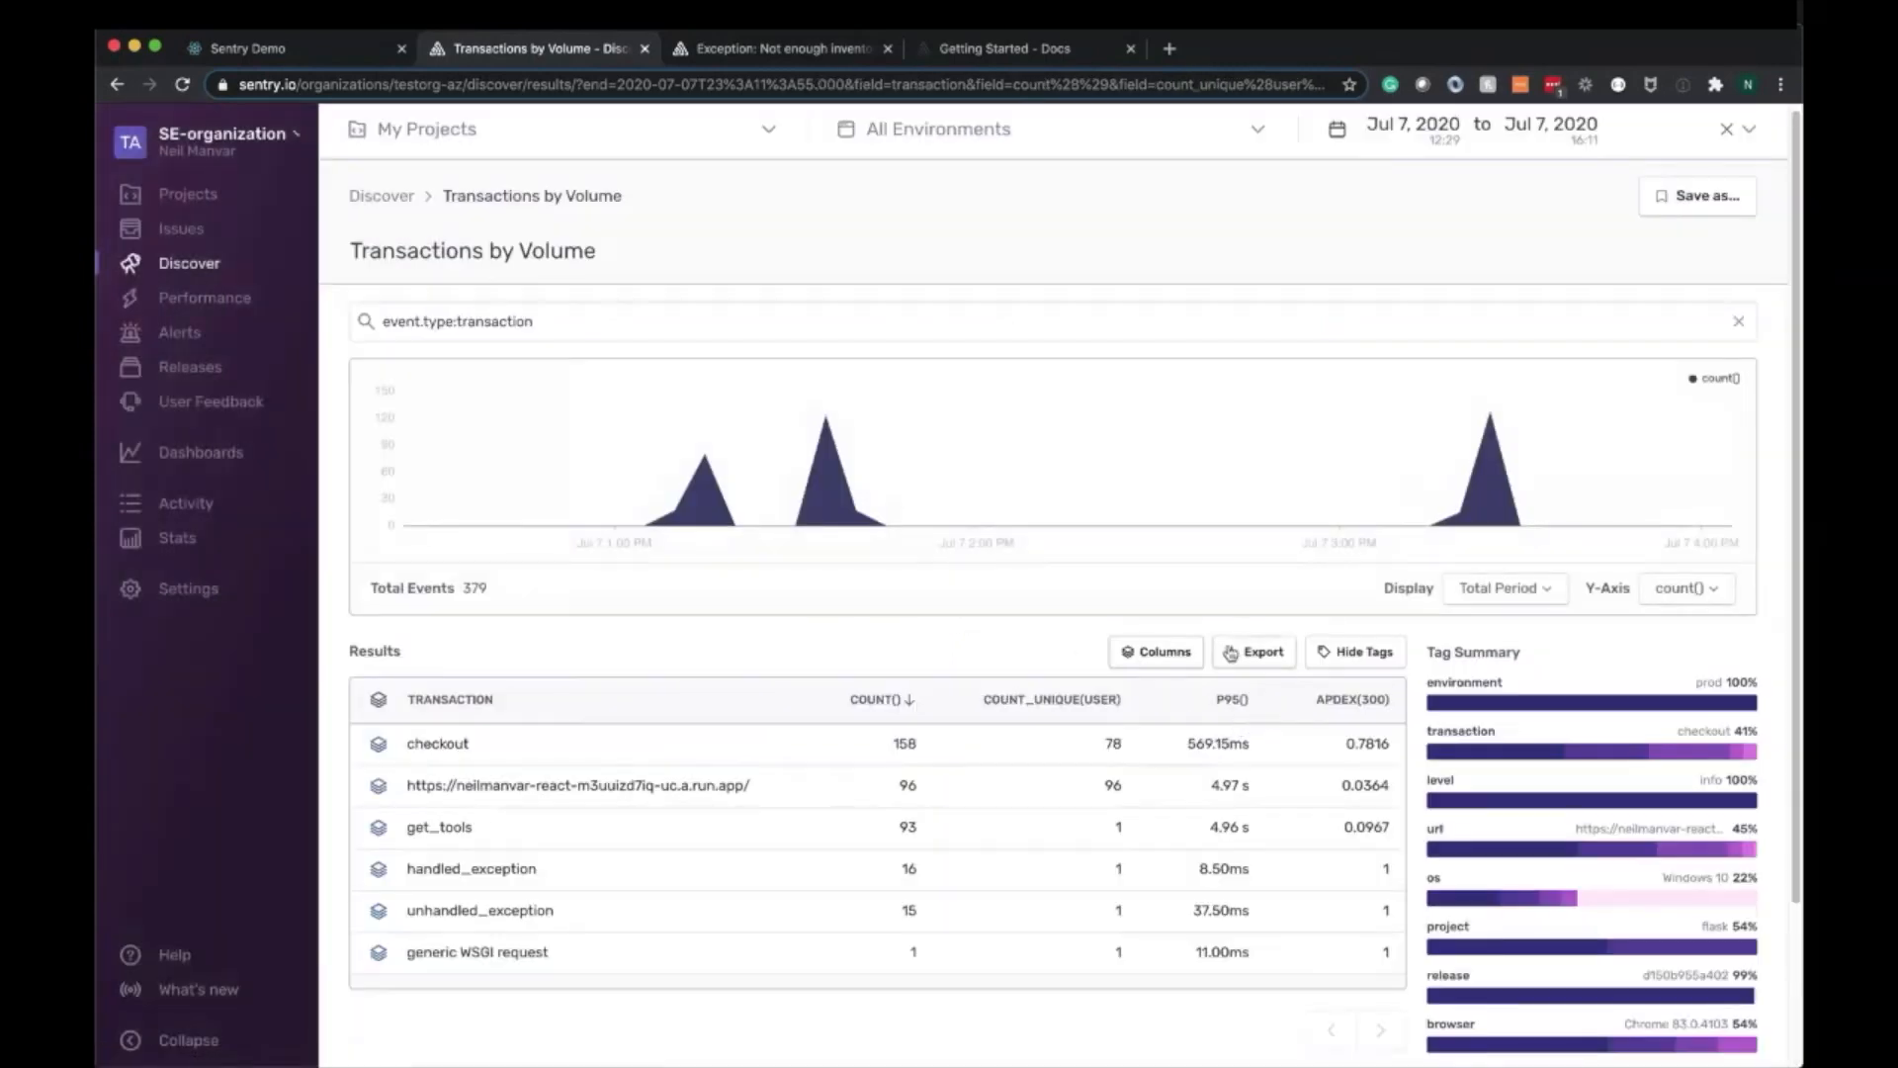
Reorder the columns so p95() and apdex(300) follow transaction
{"action": "left_click", "coordinate": [1154, 653]}
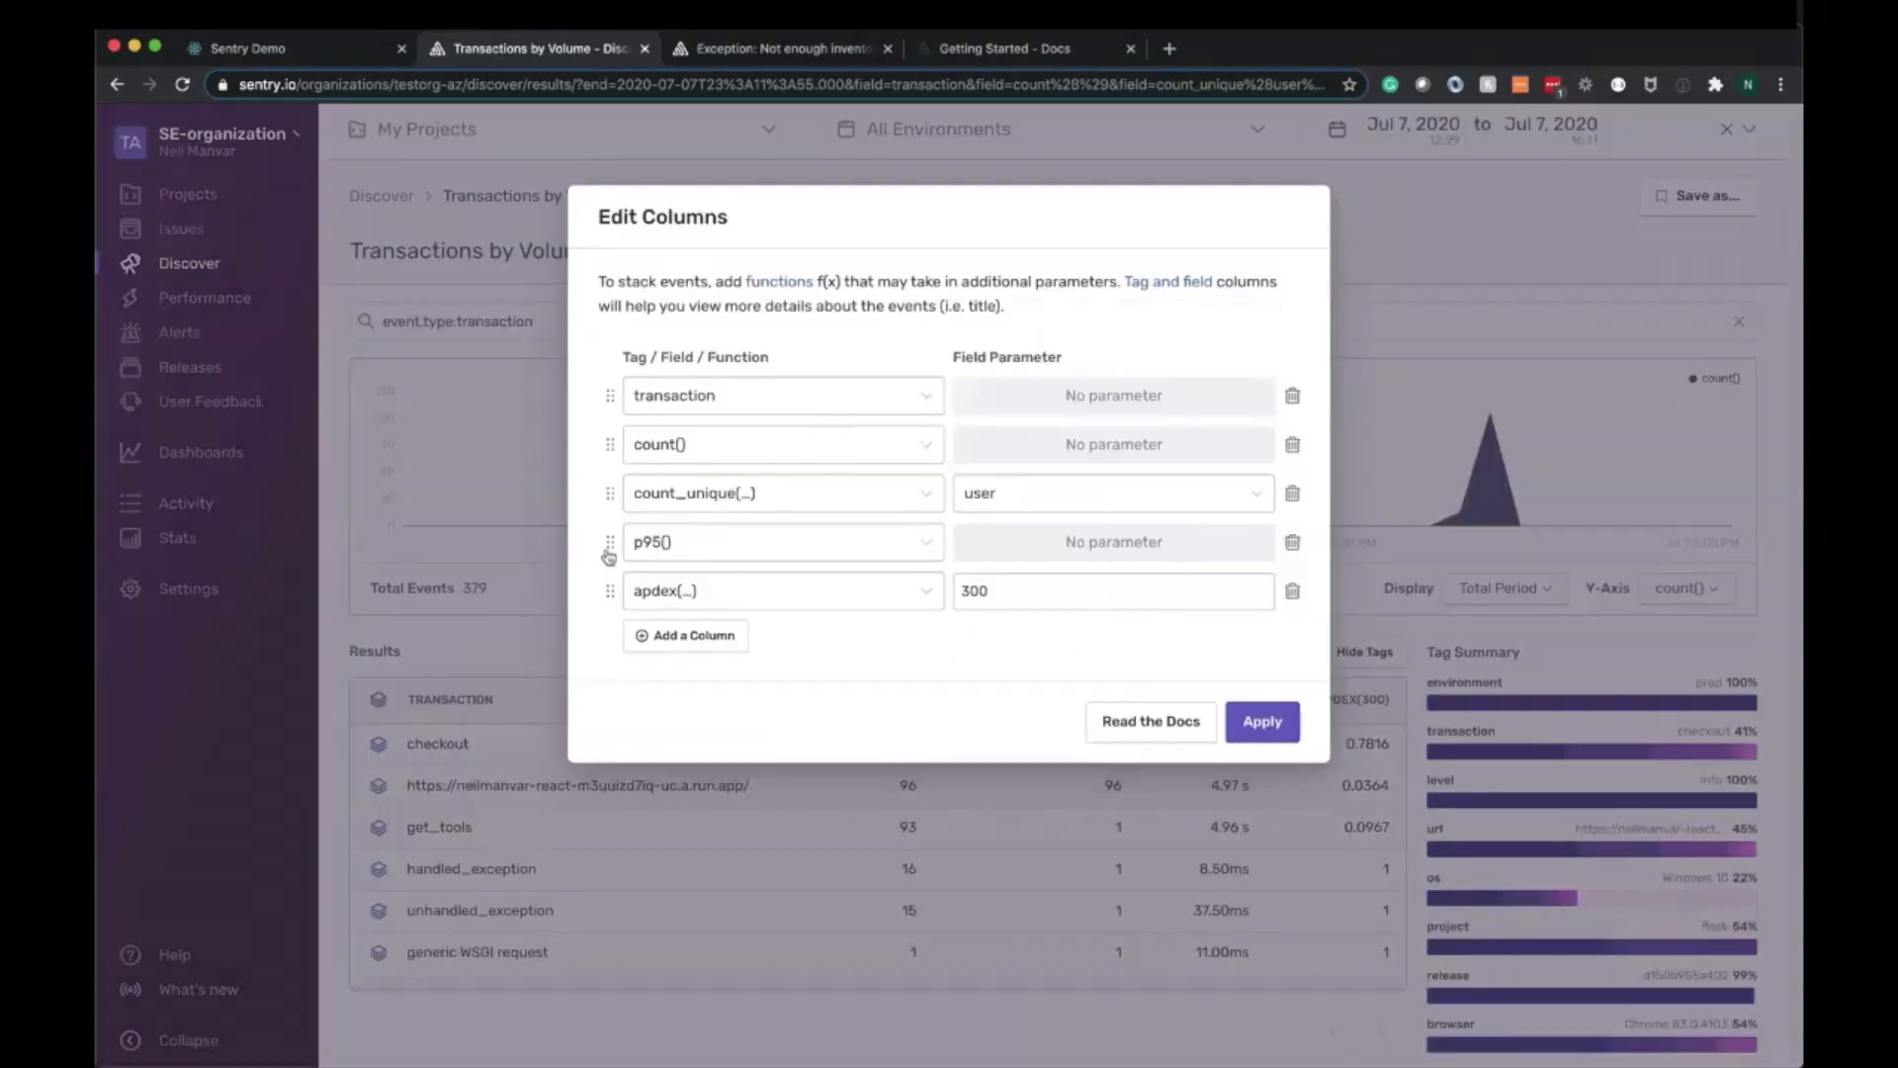
{"action": "left_click_drag", "start_coordinate": [610, 542], "coordinate": [609, 445]}
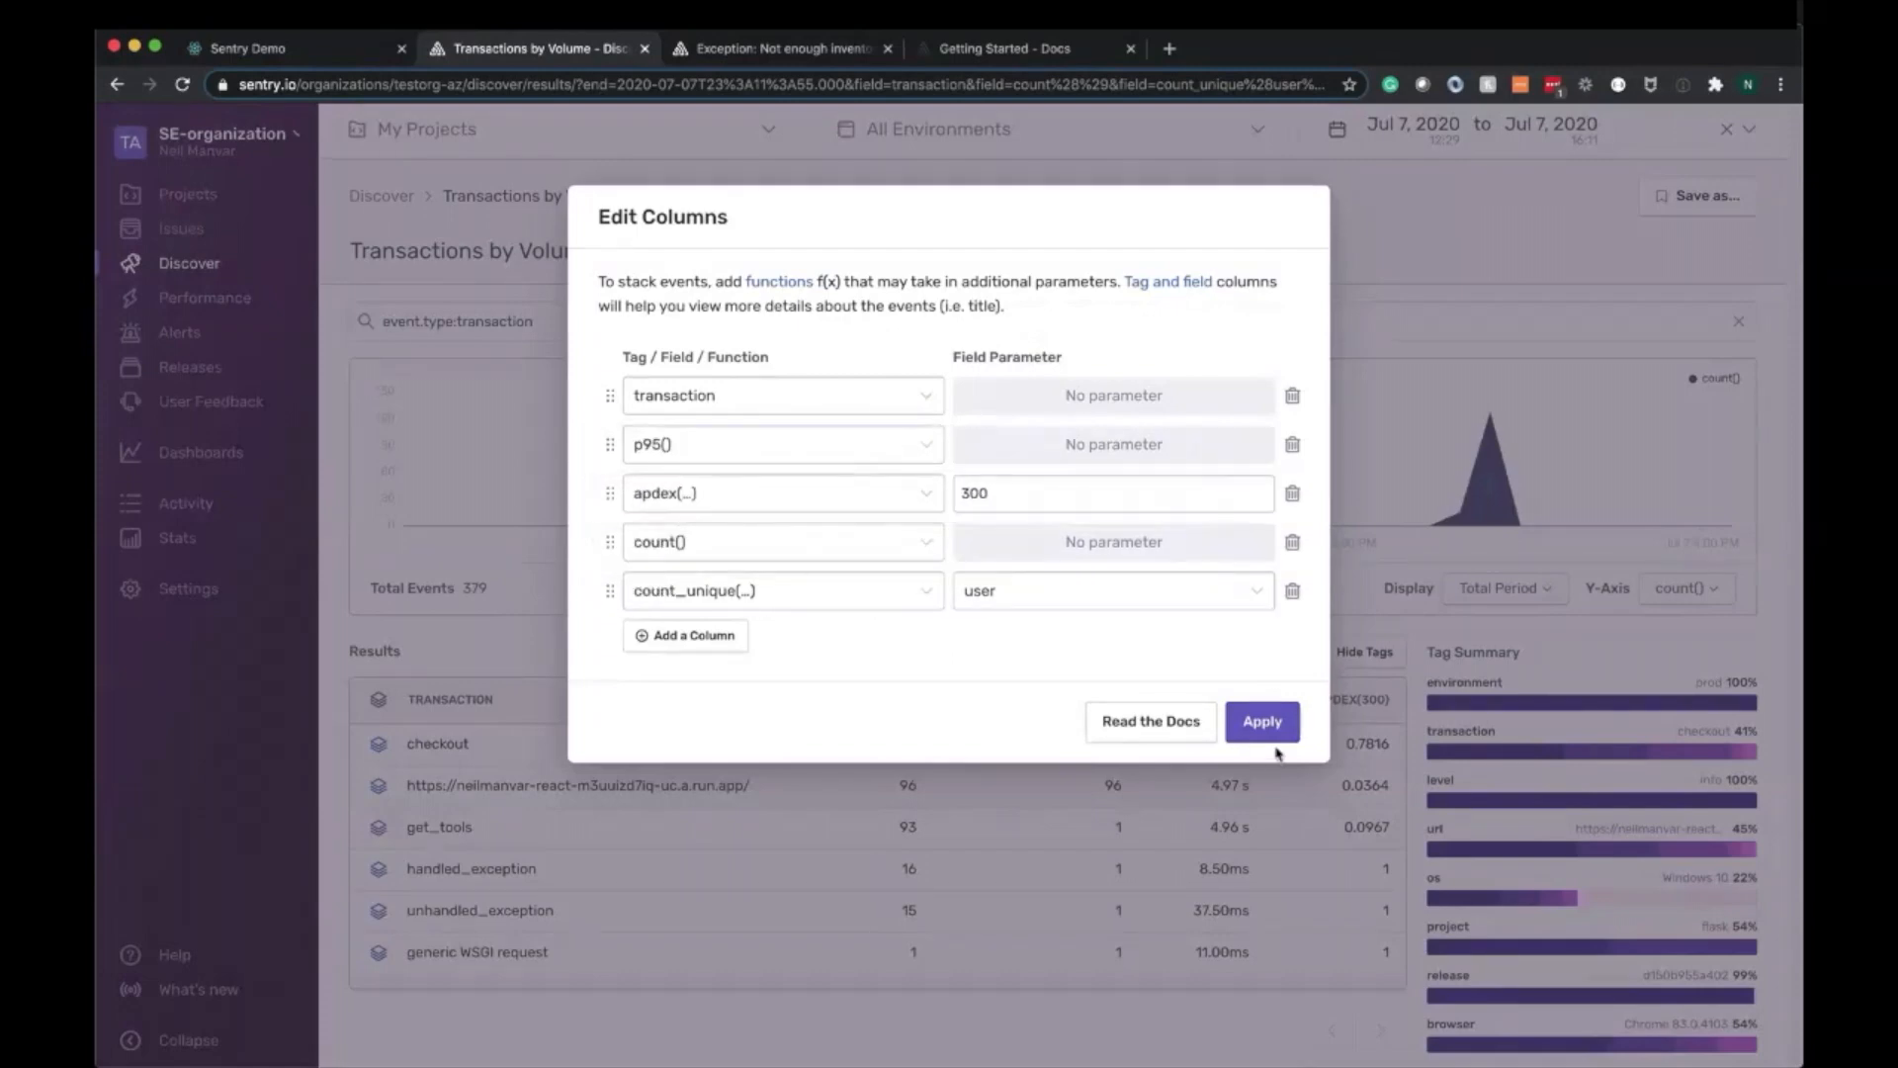
{"action": "left_click", "coordinate": [1261, 719]}
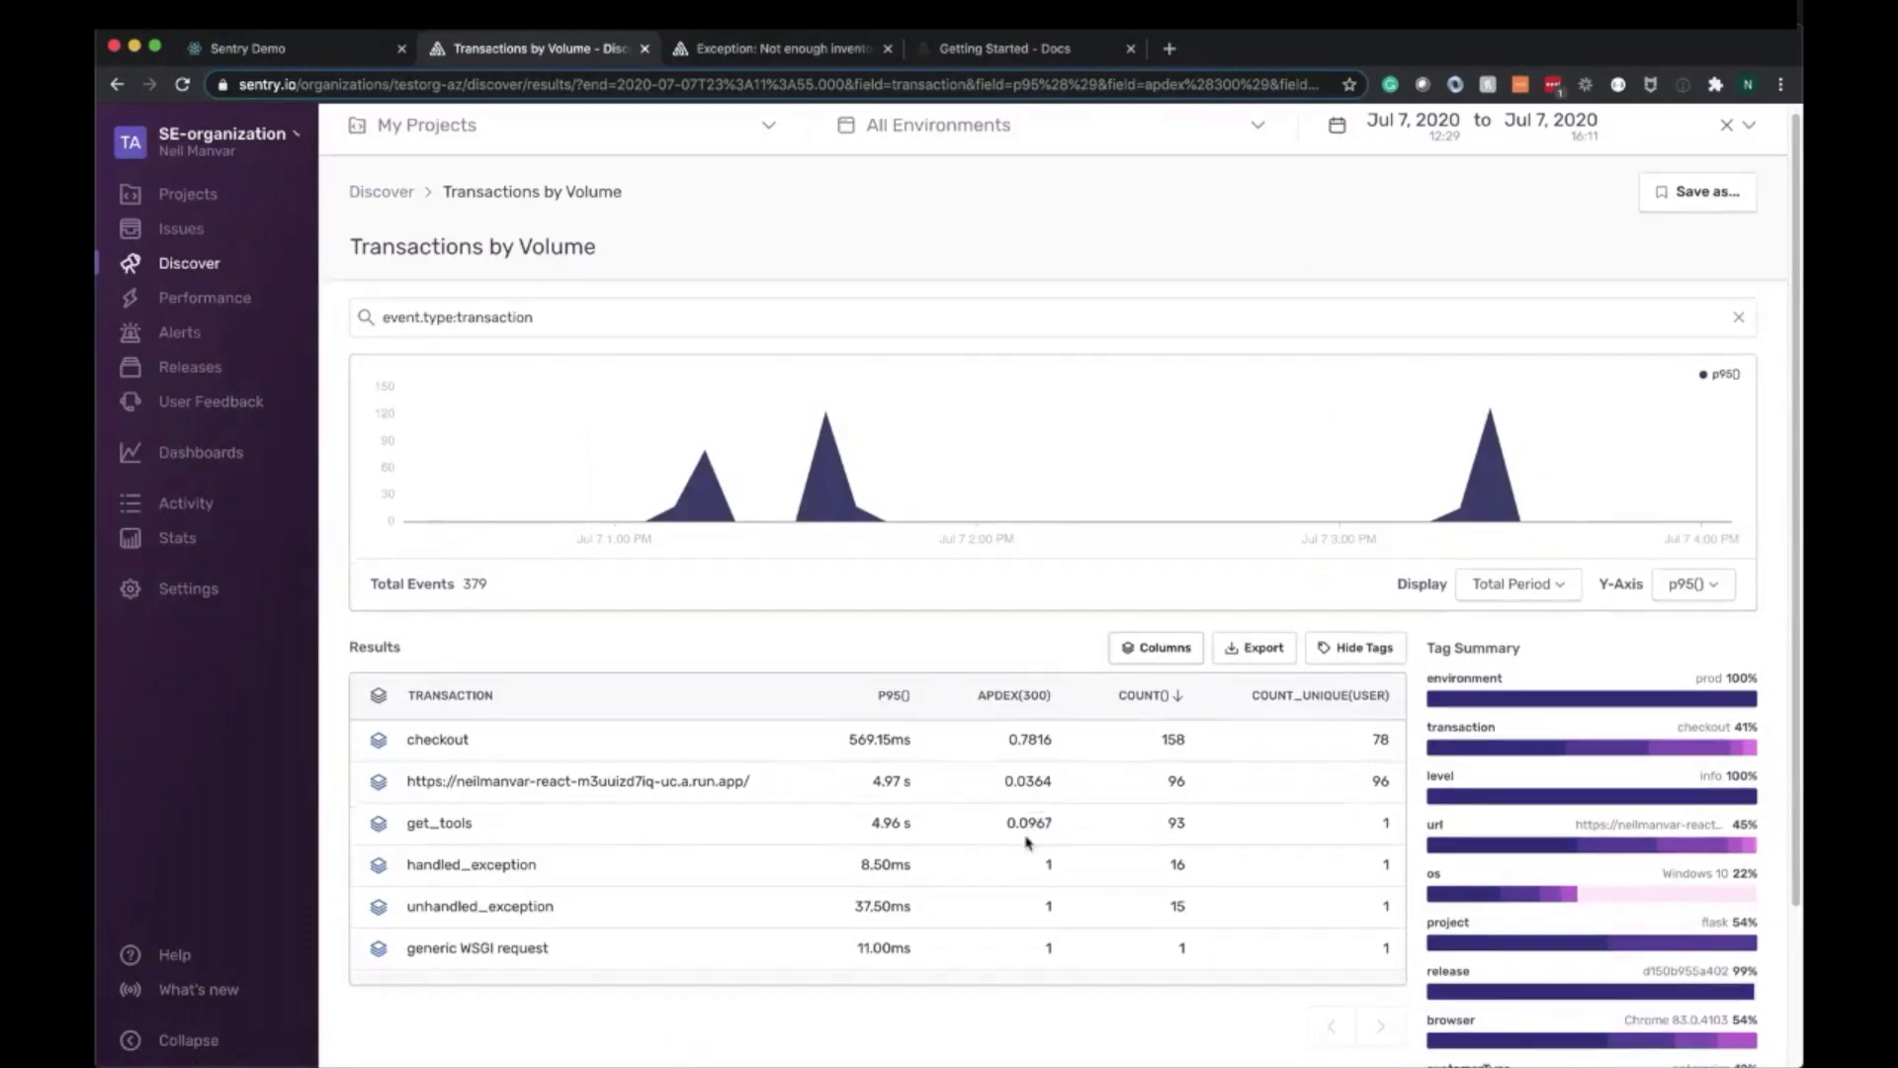
{"action": "mouse_move", "coordinate": [684, 886]}
{"action": "type", "text": " p"}
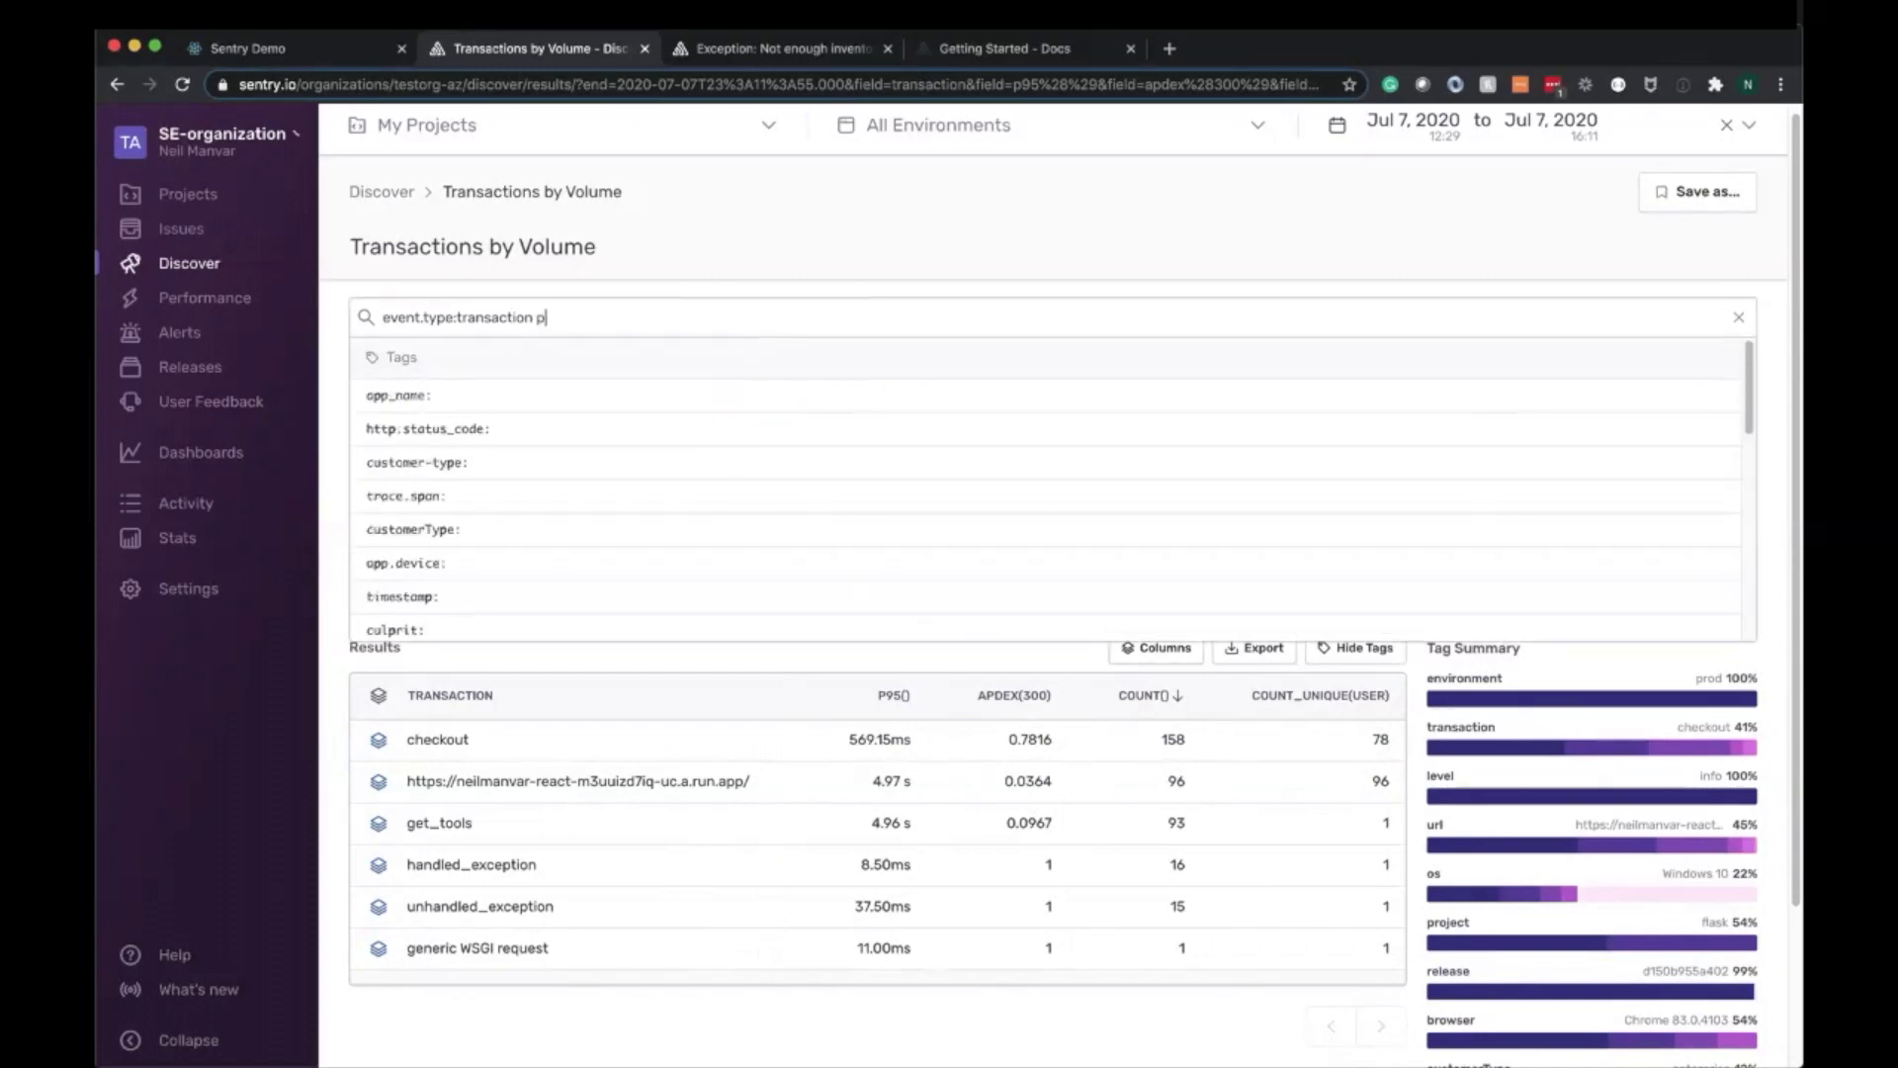
Append p95():>3000 to the search so only the react app URL and get_tools remain
{"action": "type", "text": "95"}
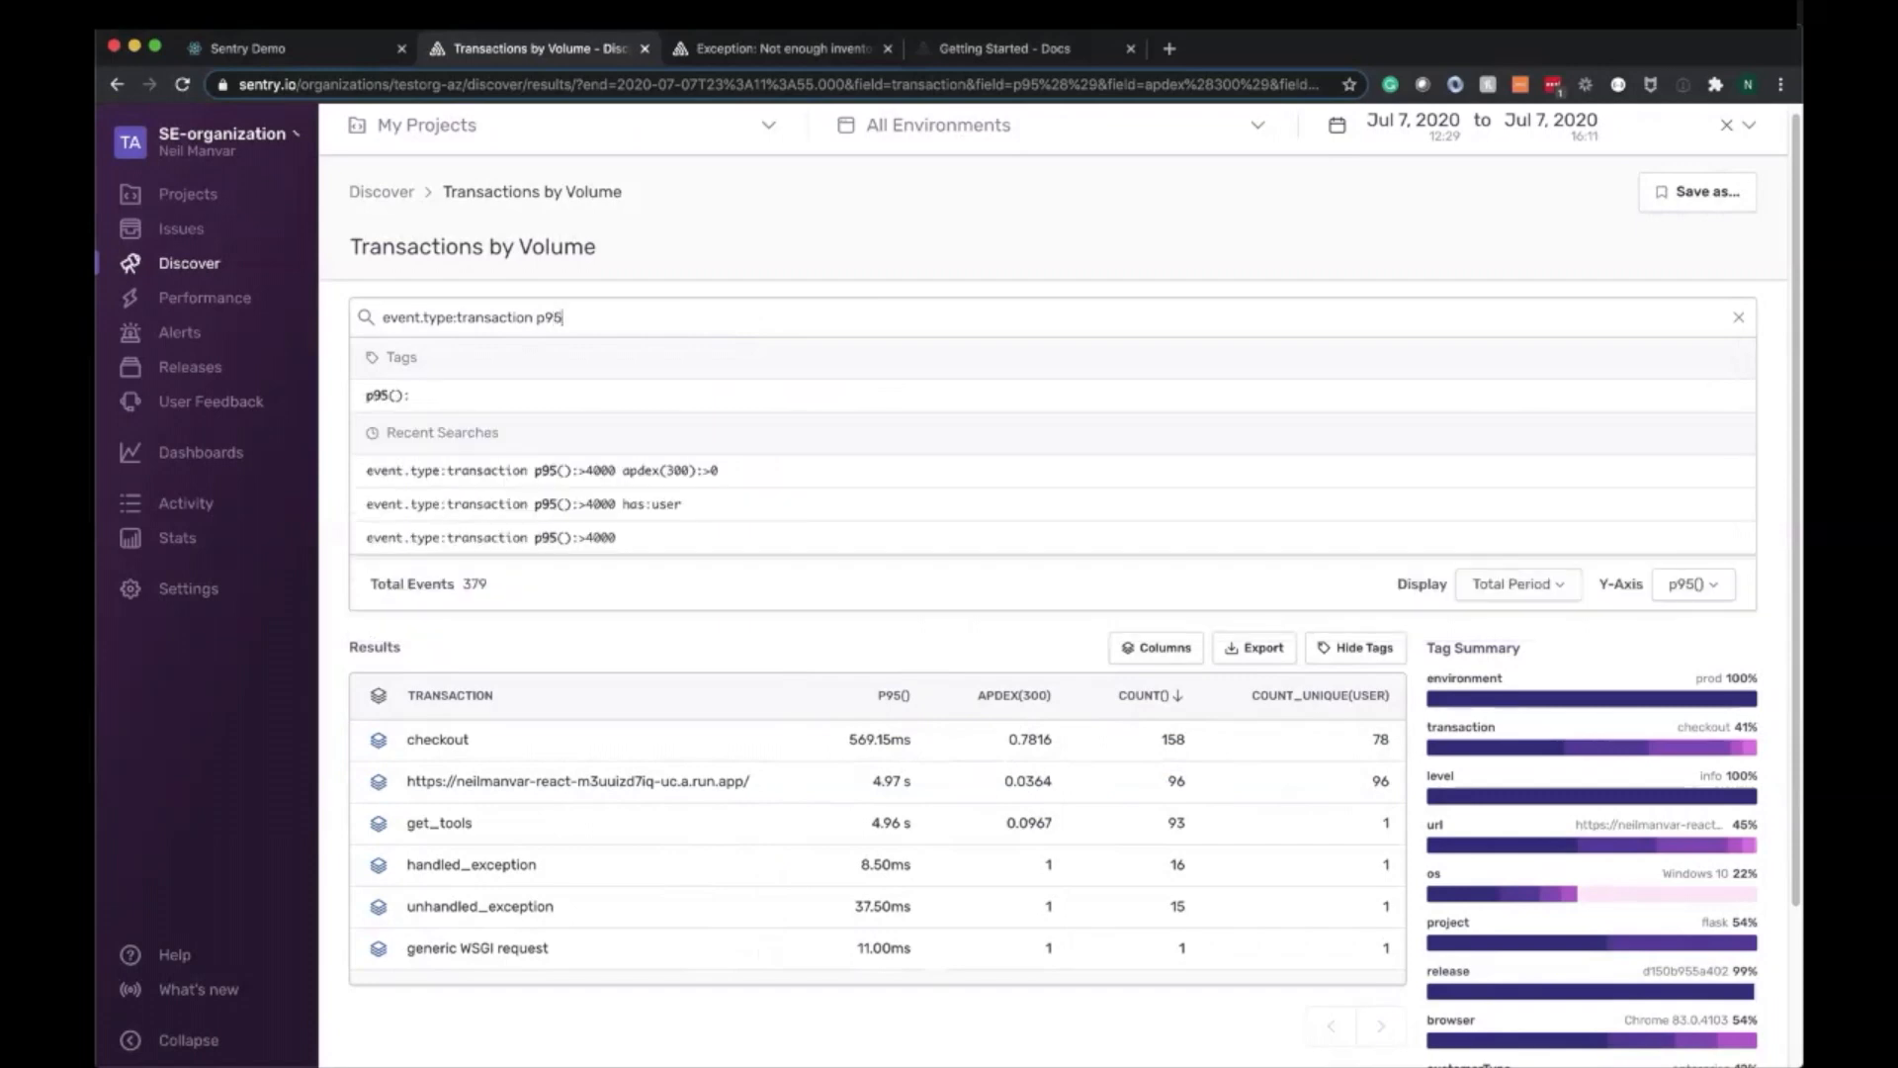
{"action": "mouse_move", "coordinate": [749, 376]}
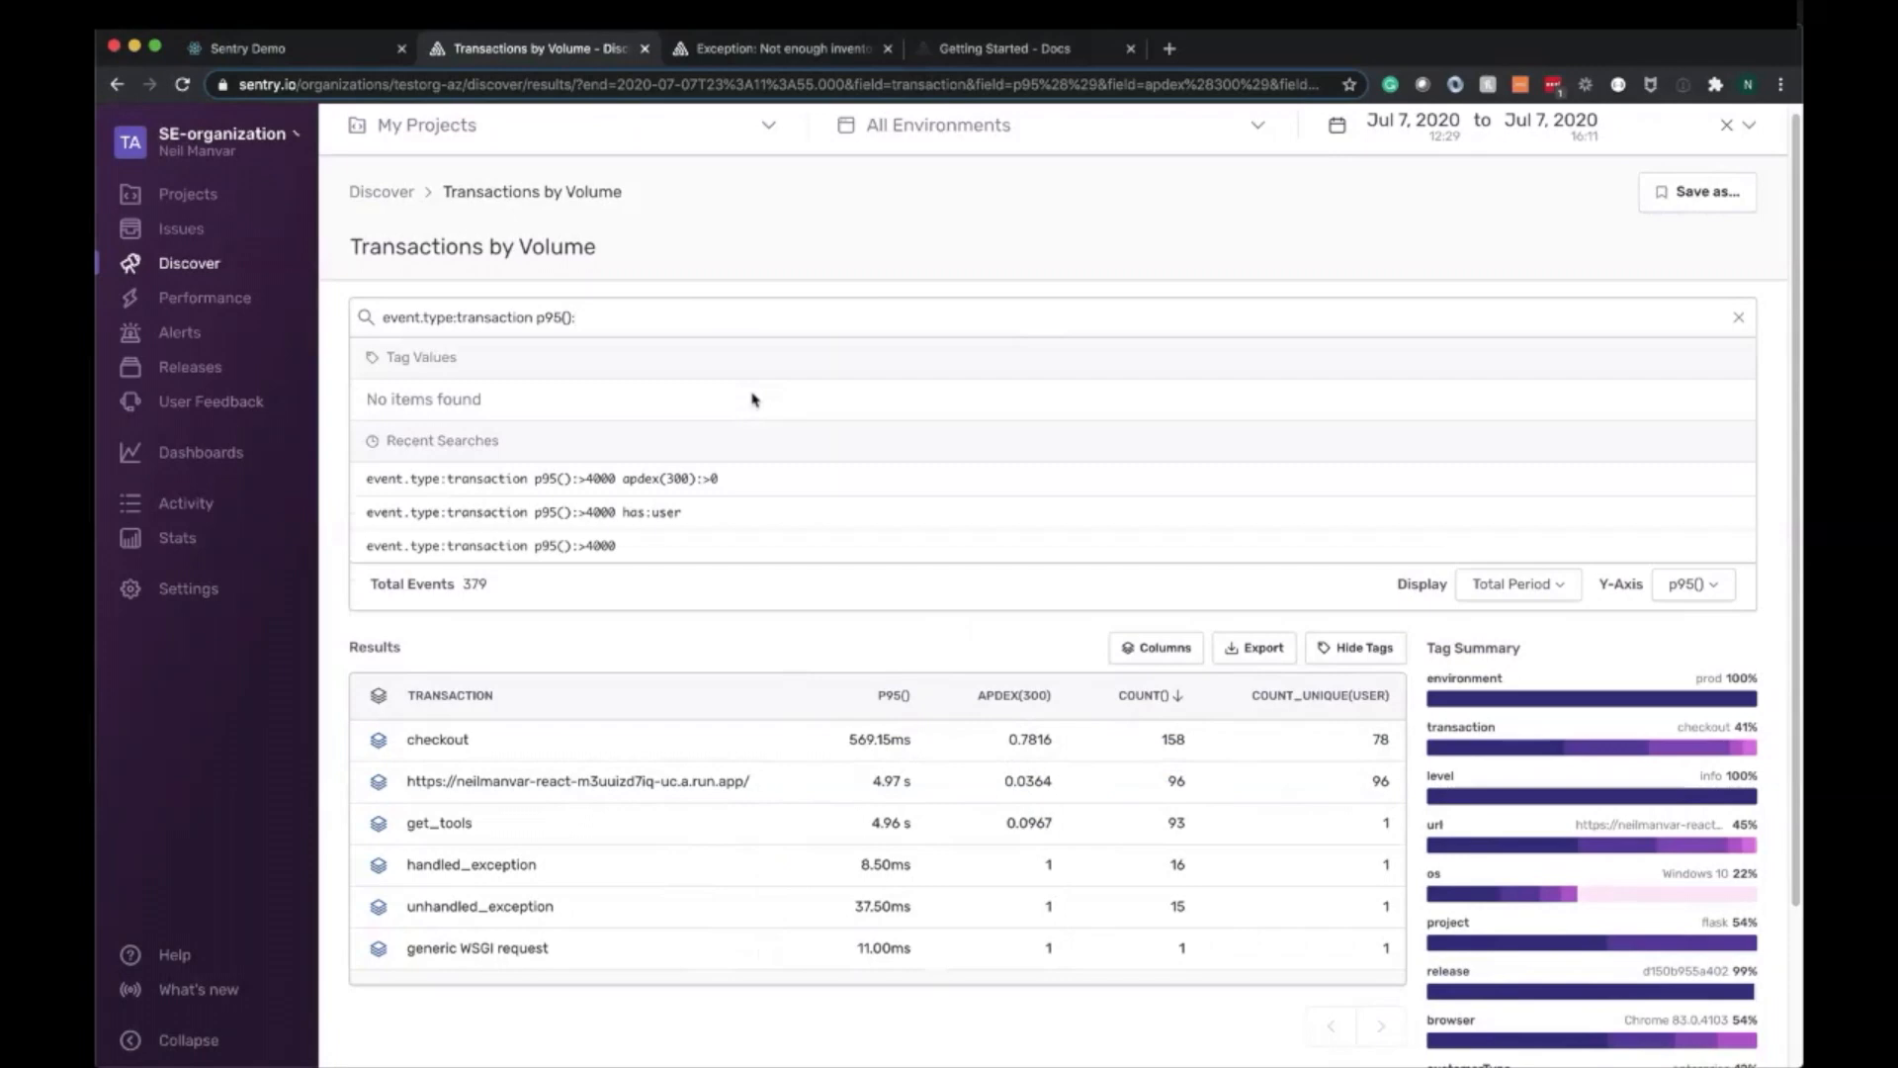
{"action": "type", "text": ">3000"}
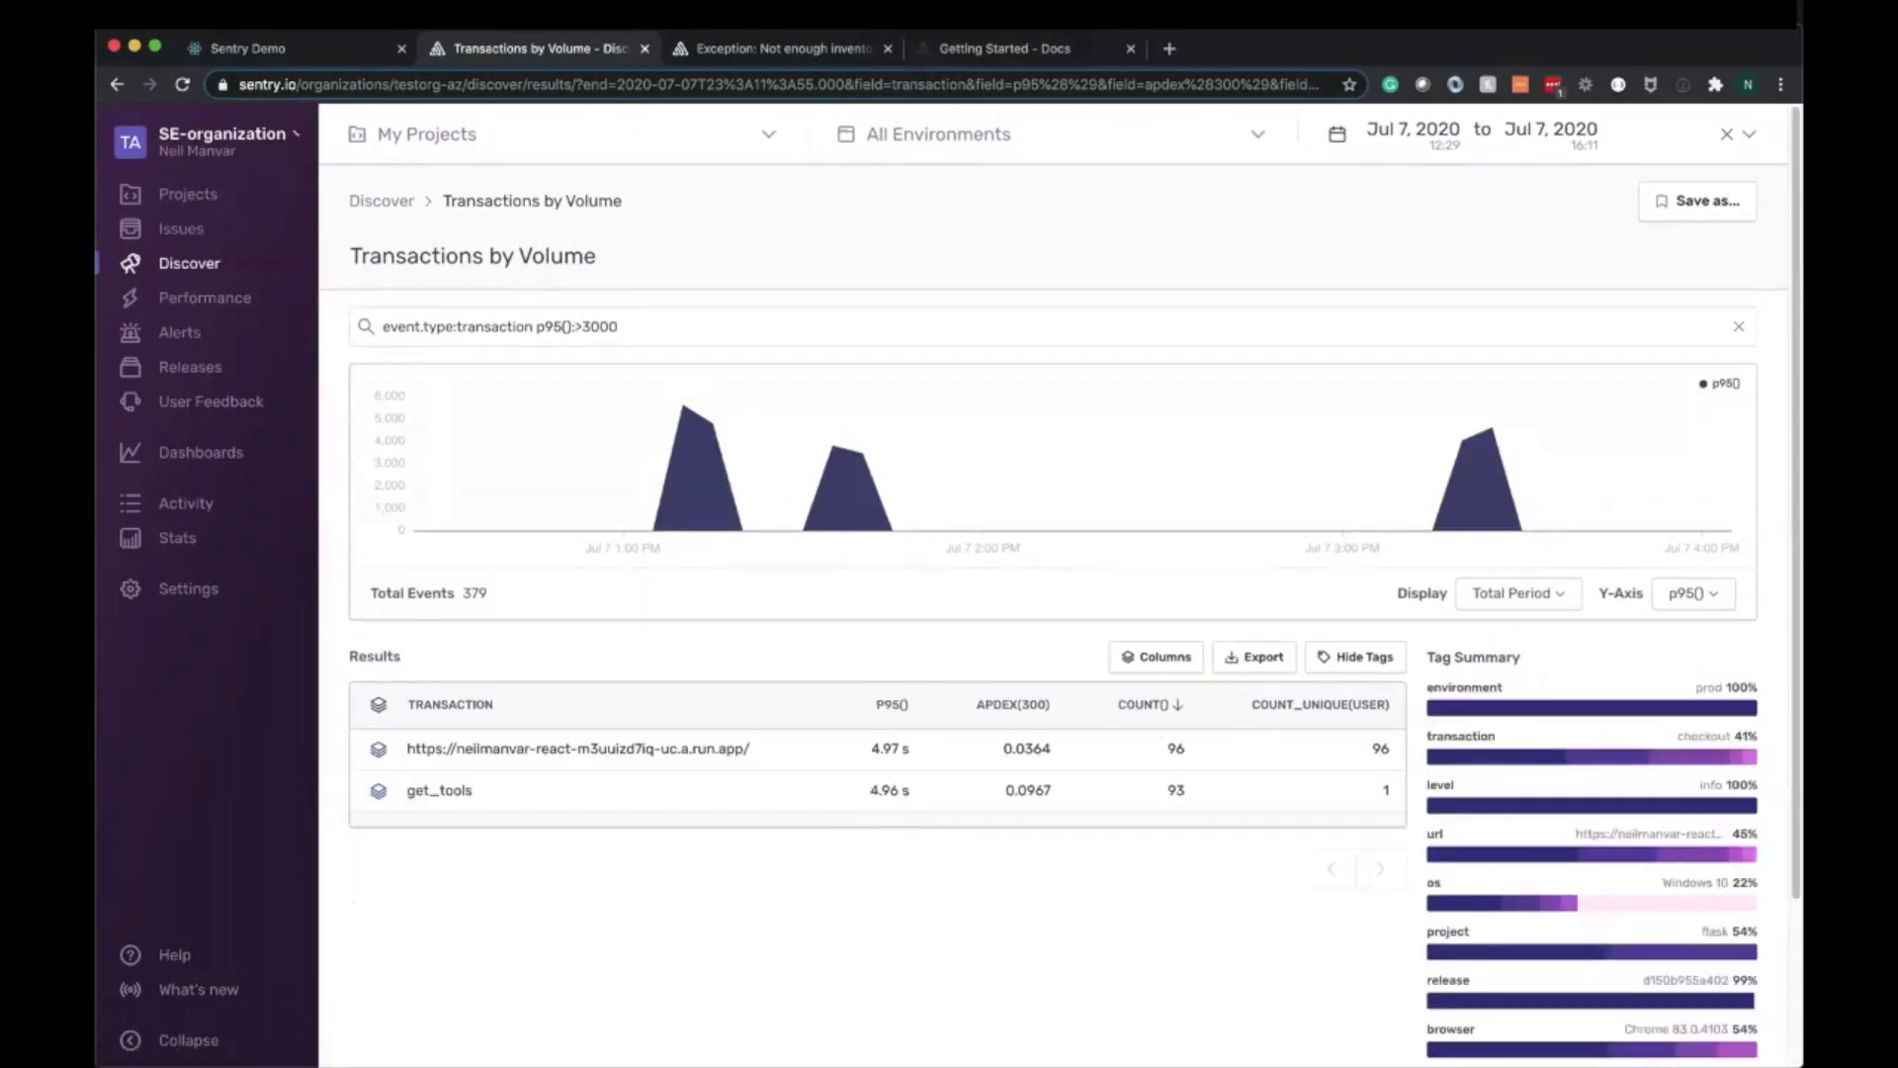
{"action": "left_click", "coordinate": [1693, 593]}
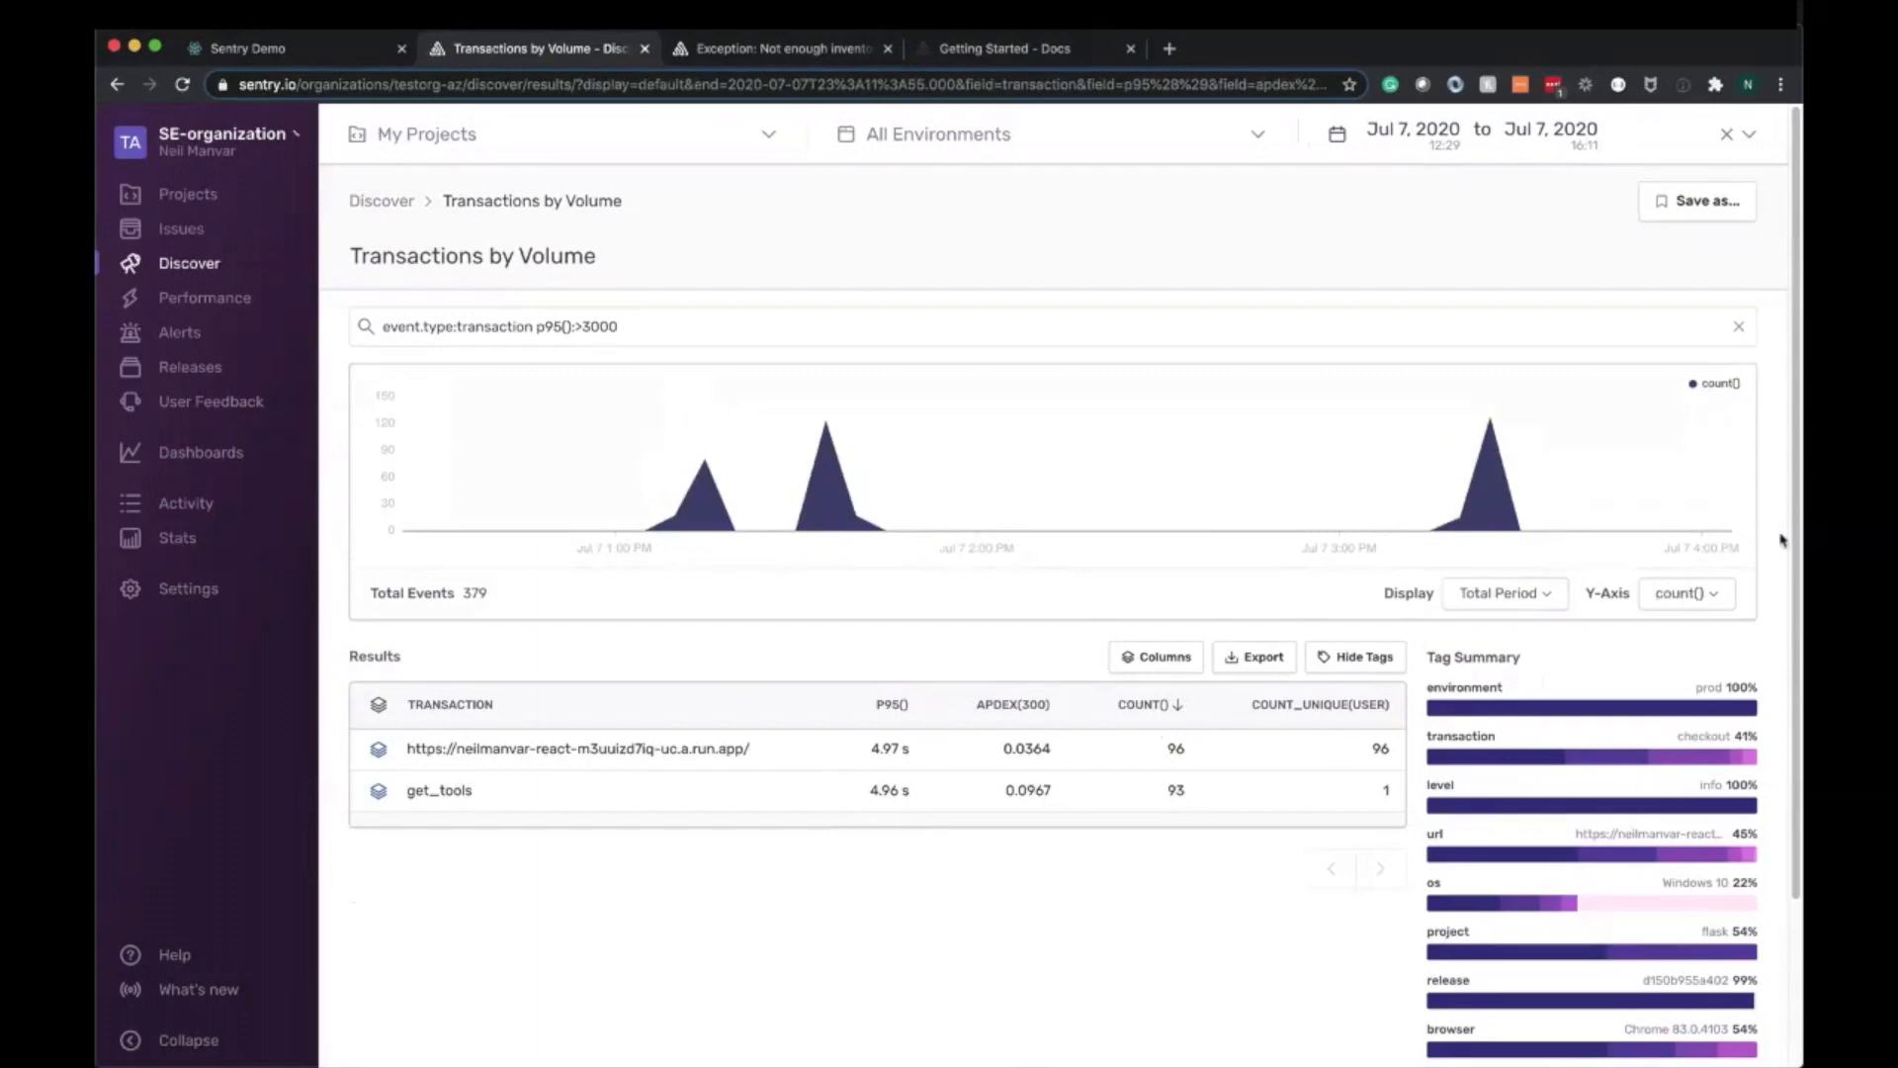
{"action": "mouse_move", "coordinate": [1705, 550]}
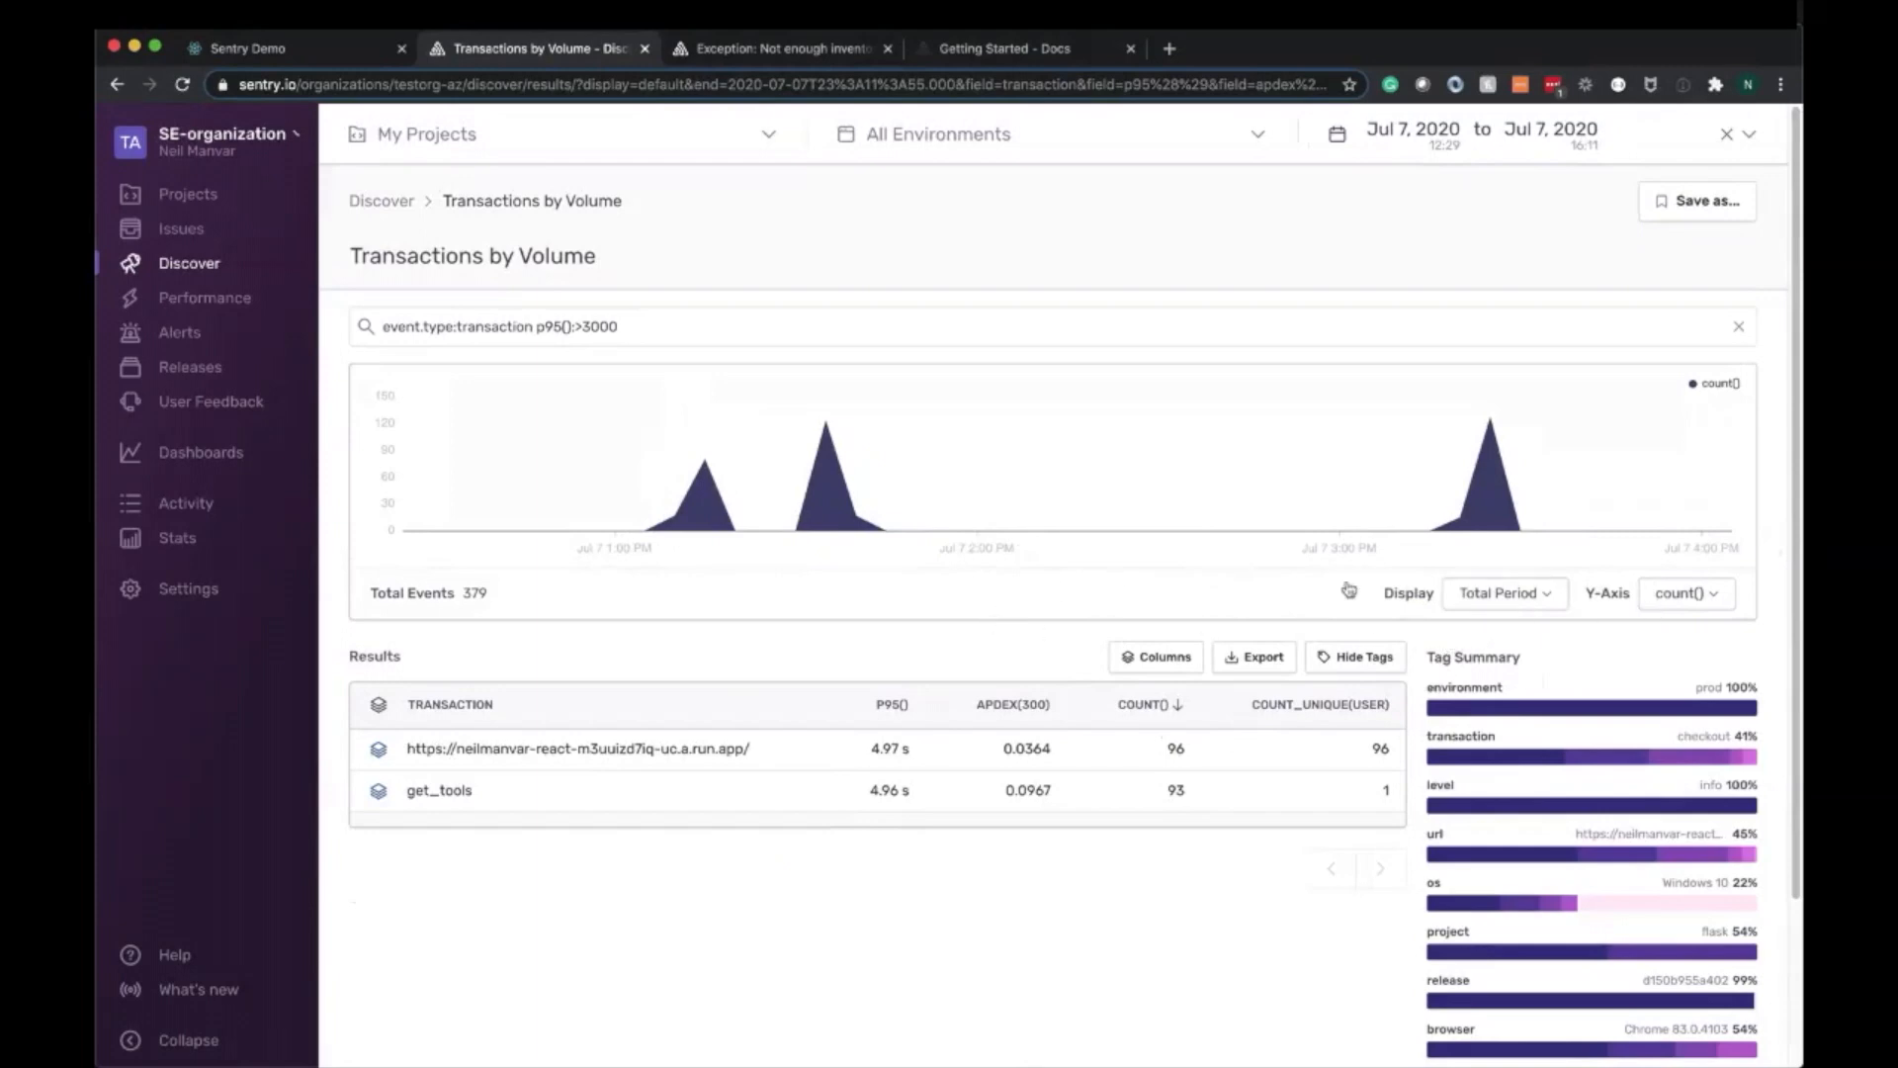
{"action": "mouse_move", "coordinate": [702, 508]}
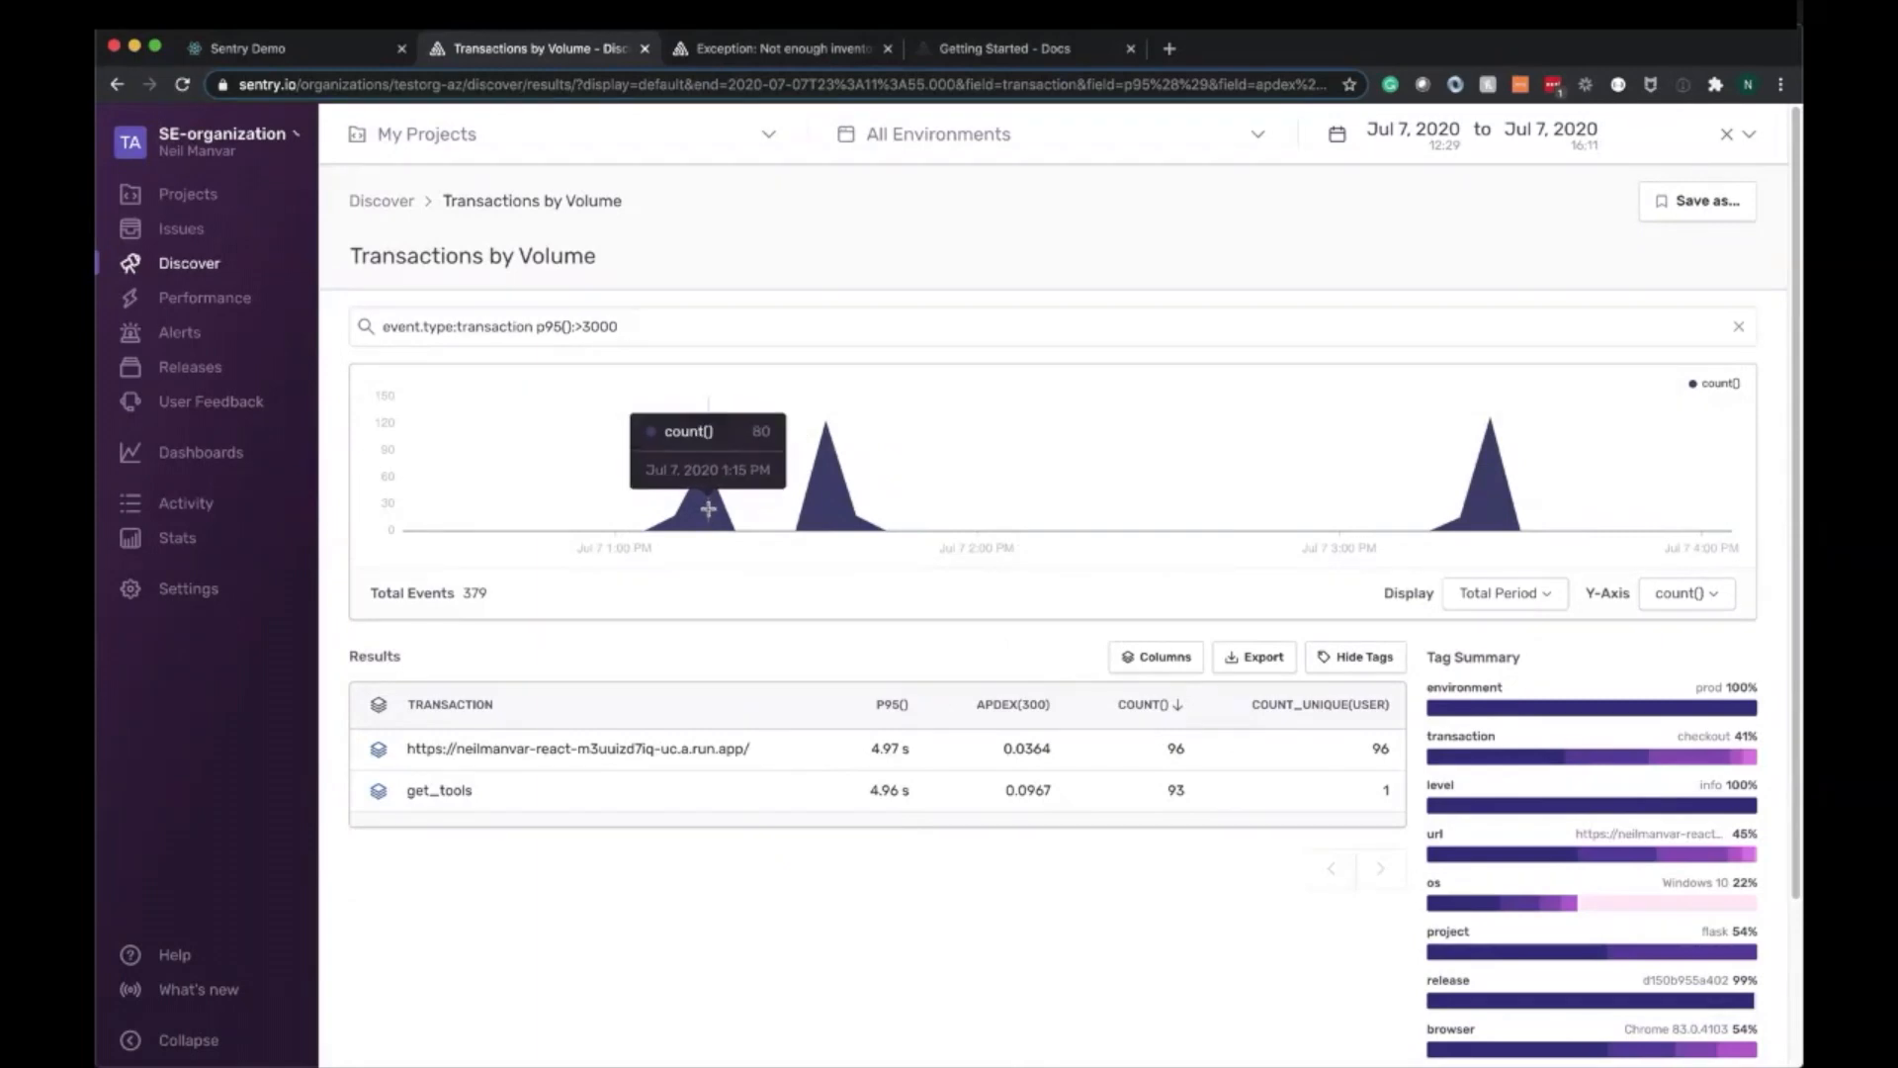
Adjust the chart display mode and set its Y-axis to p95() instead of count()
{"action": "left_click", "coordinate": [1503, 593]}
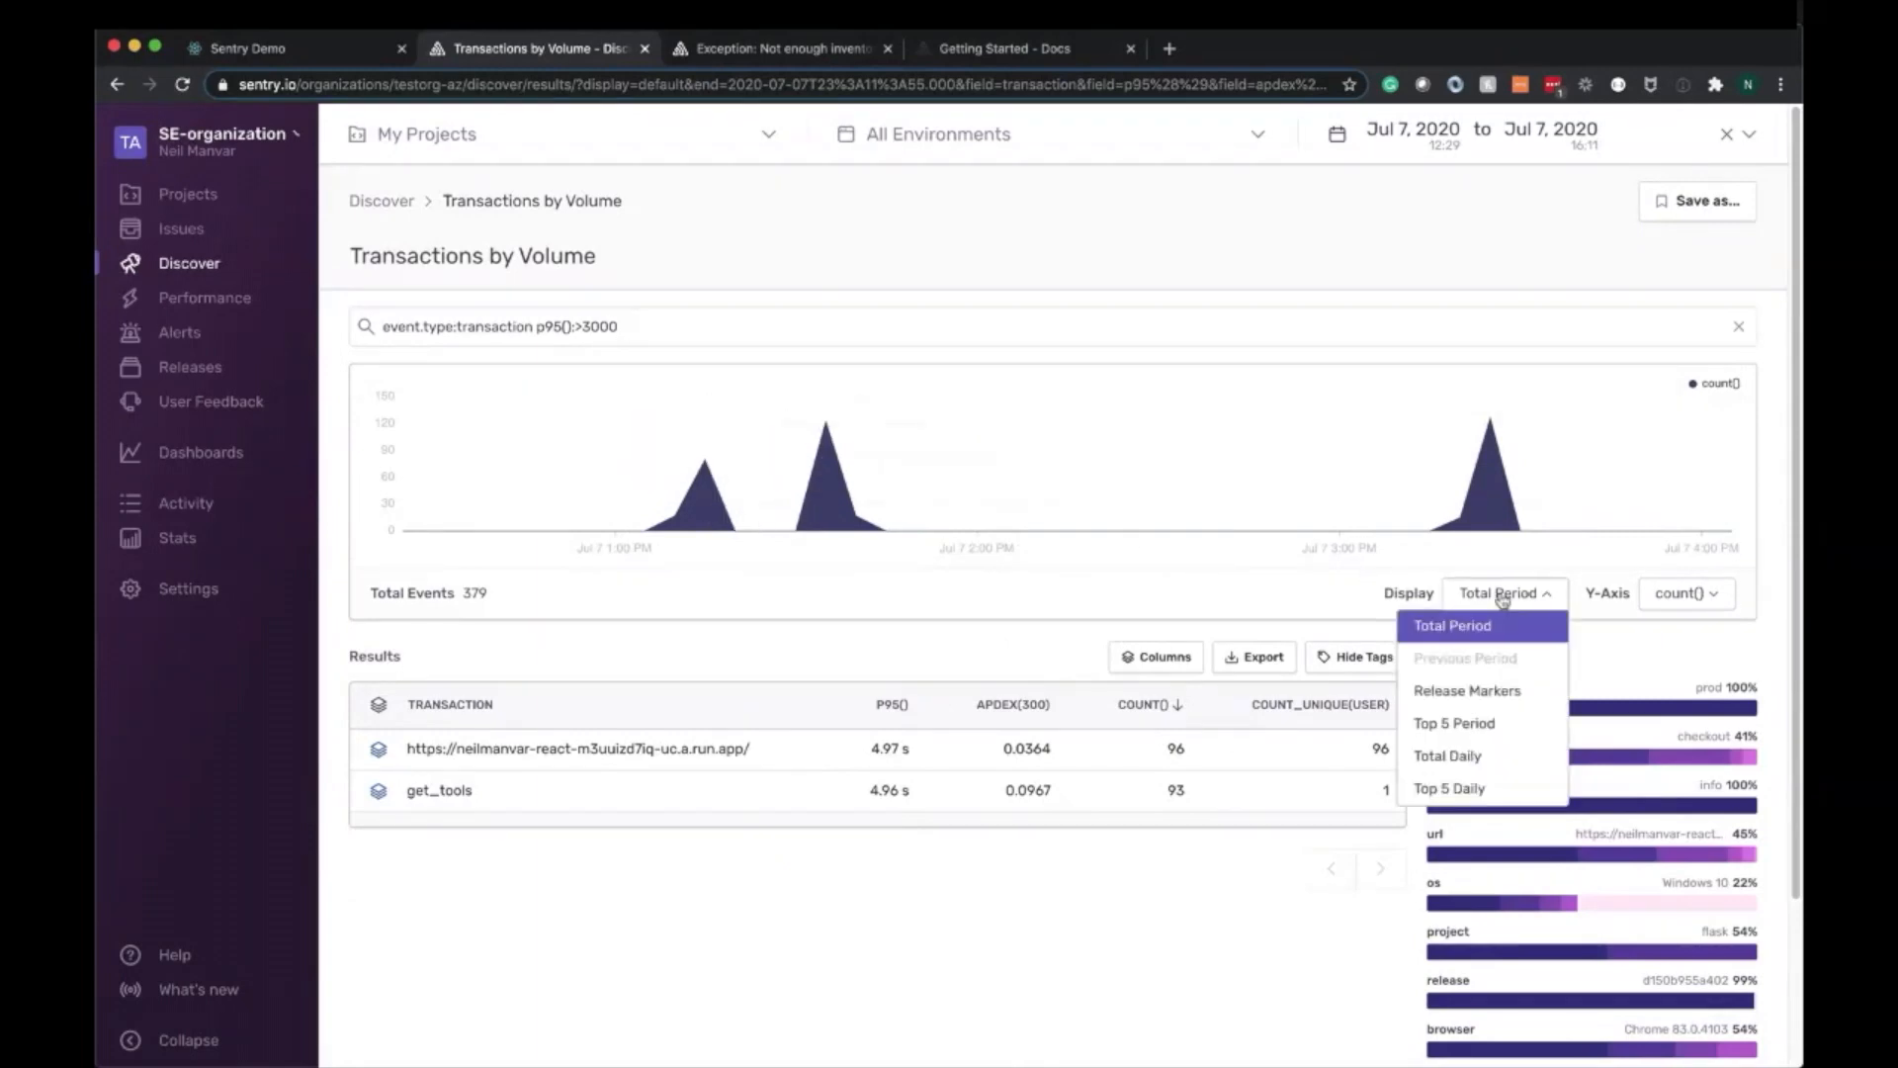
{"action": "mouse_move", "coordinate": [1519, 728]}
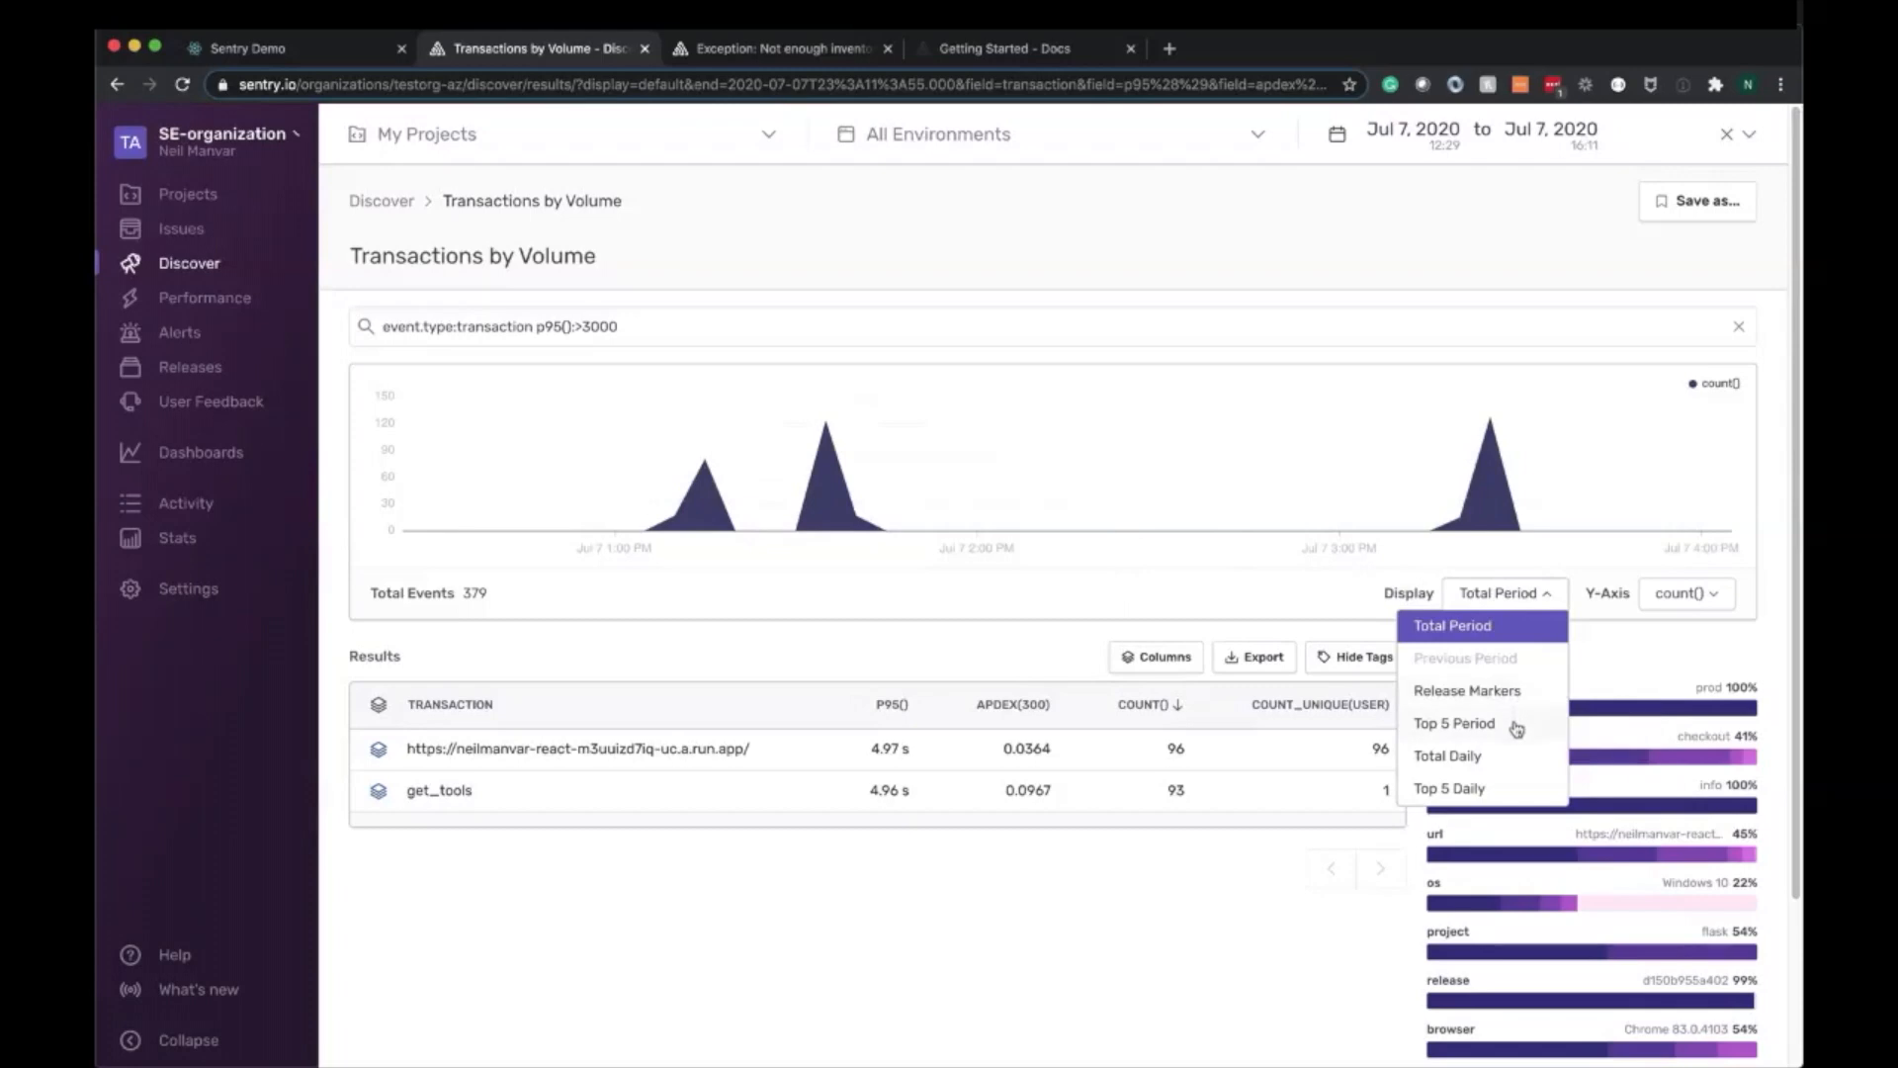
{"action": "left_click", "coordinate": [1454, 723]}
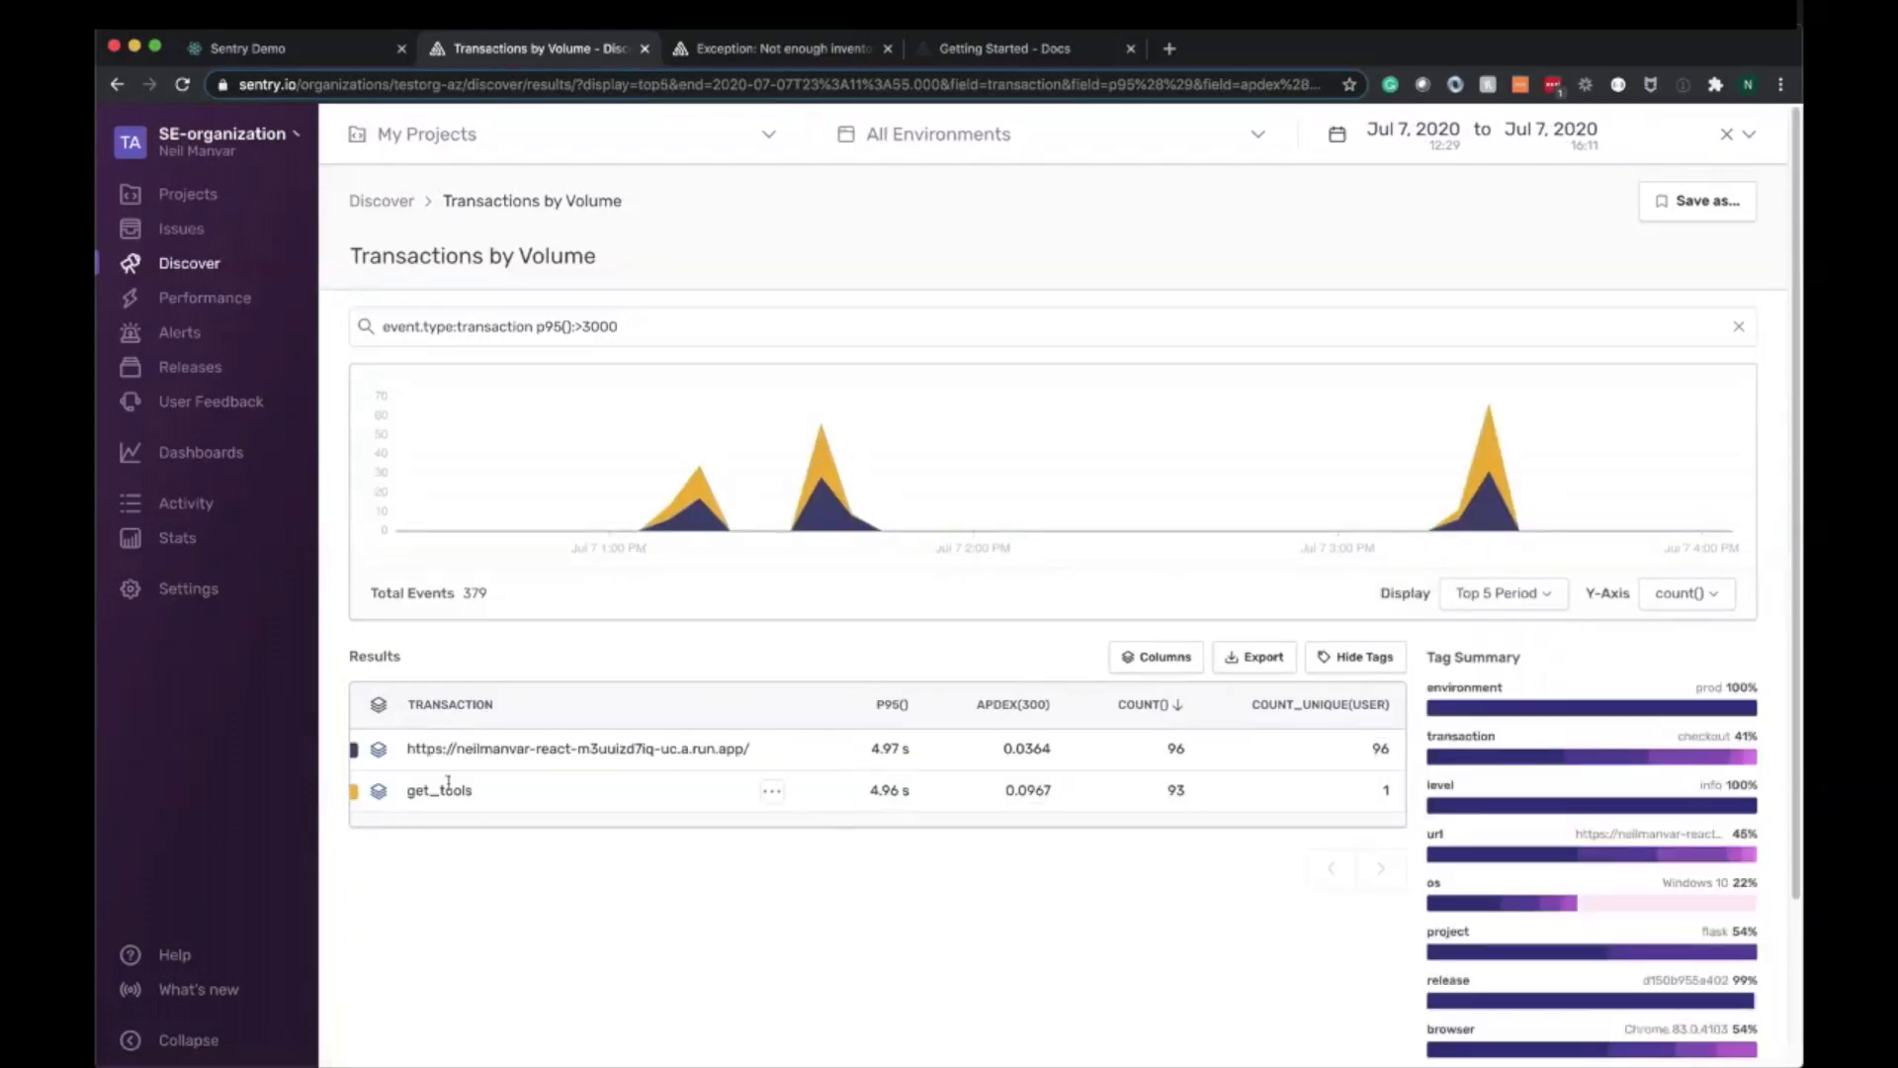
{"action": "mouse_move", "coordinate": [702, 514]}
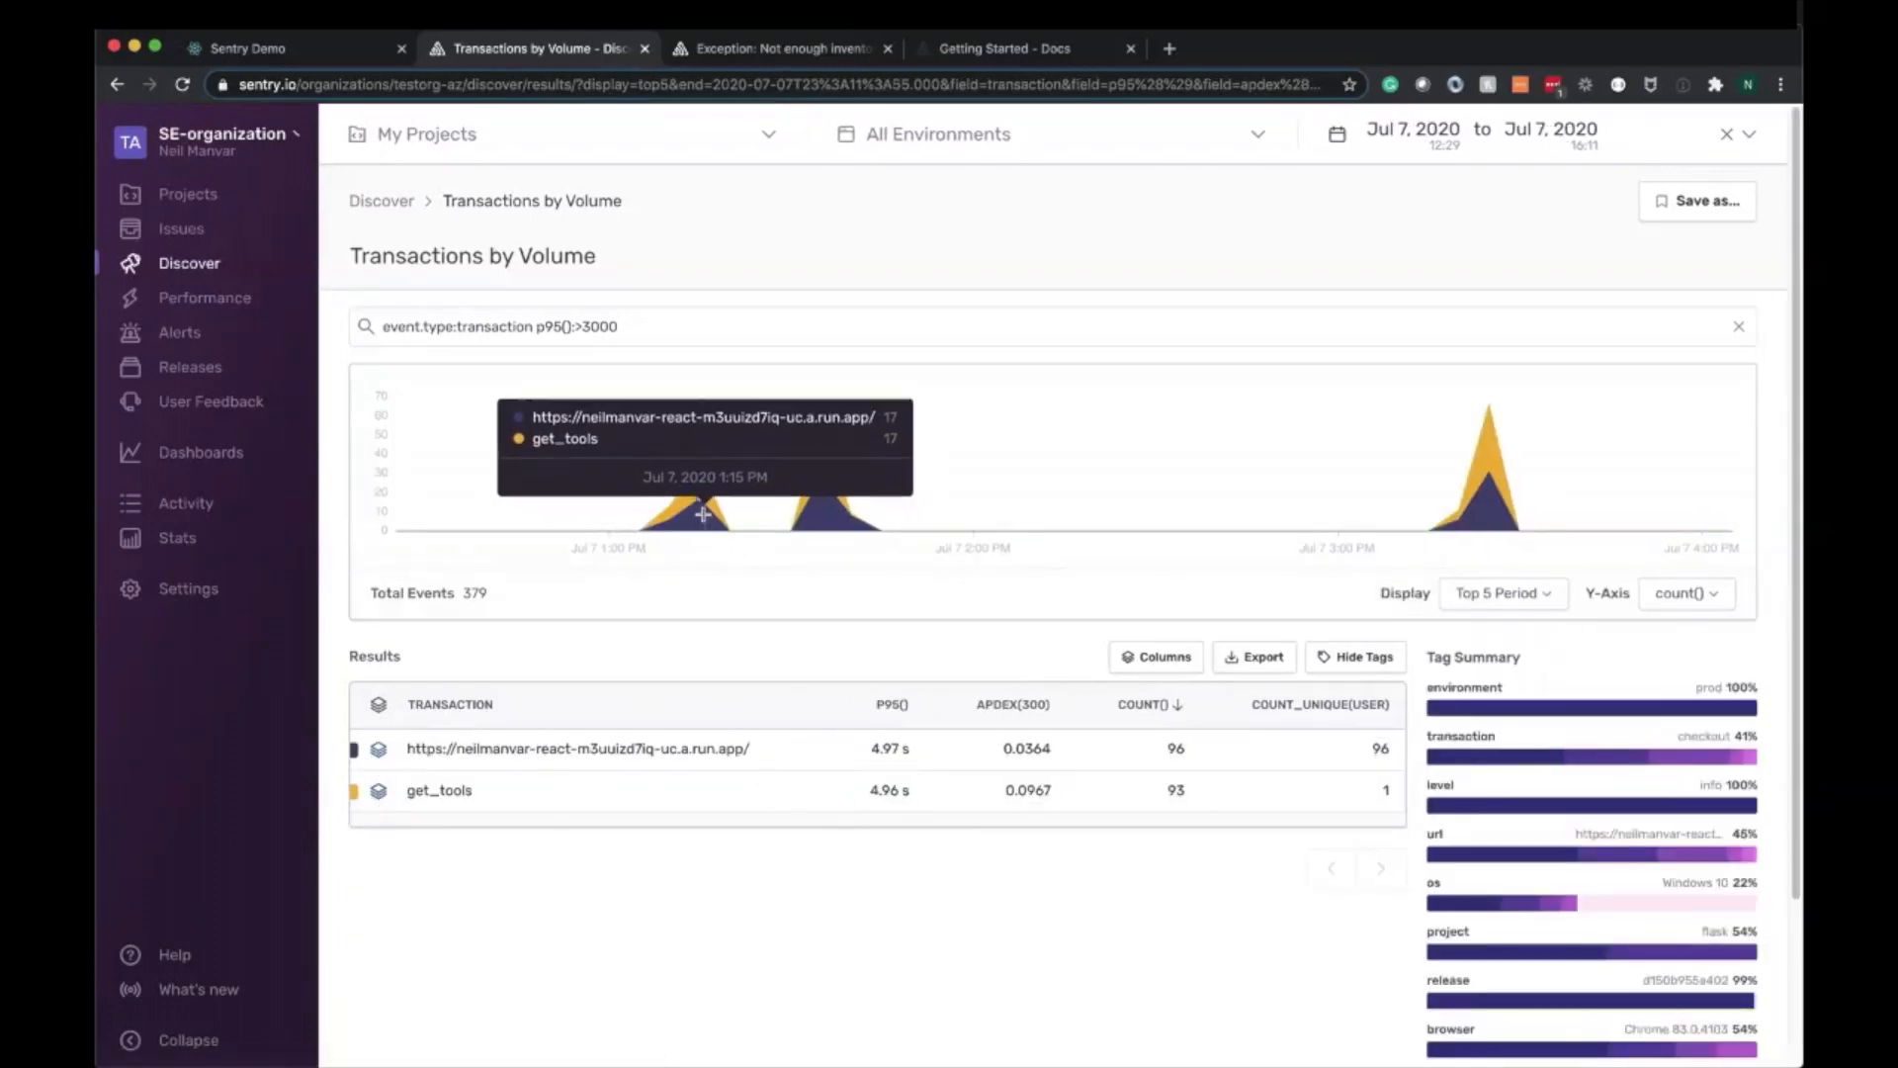
{"action": "mouse_move", "coordinate": [829, 506]}
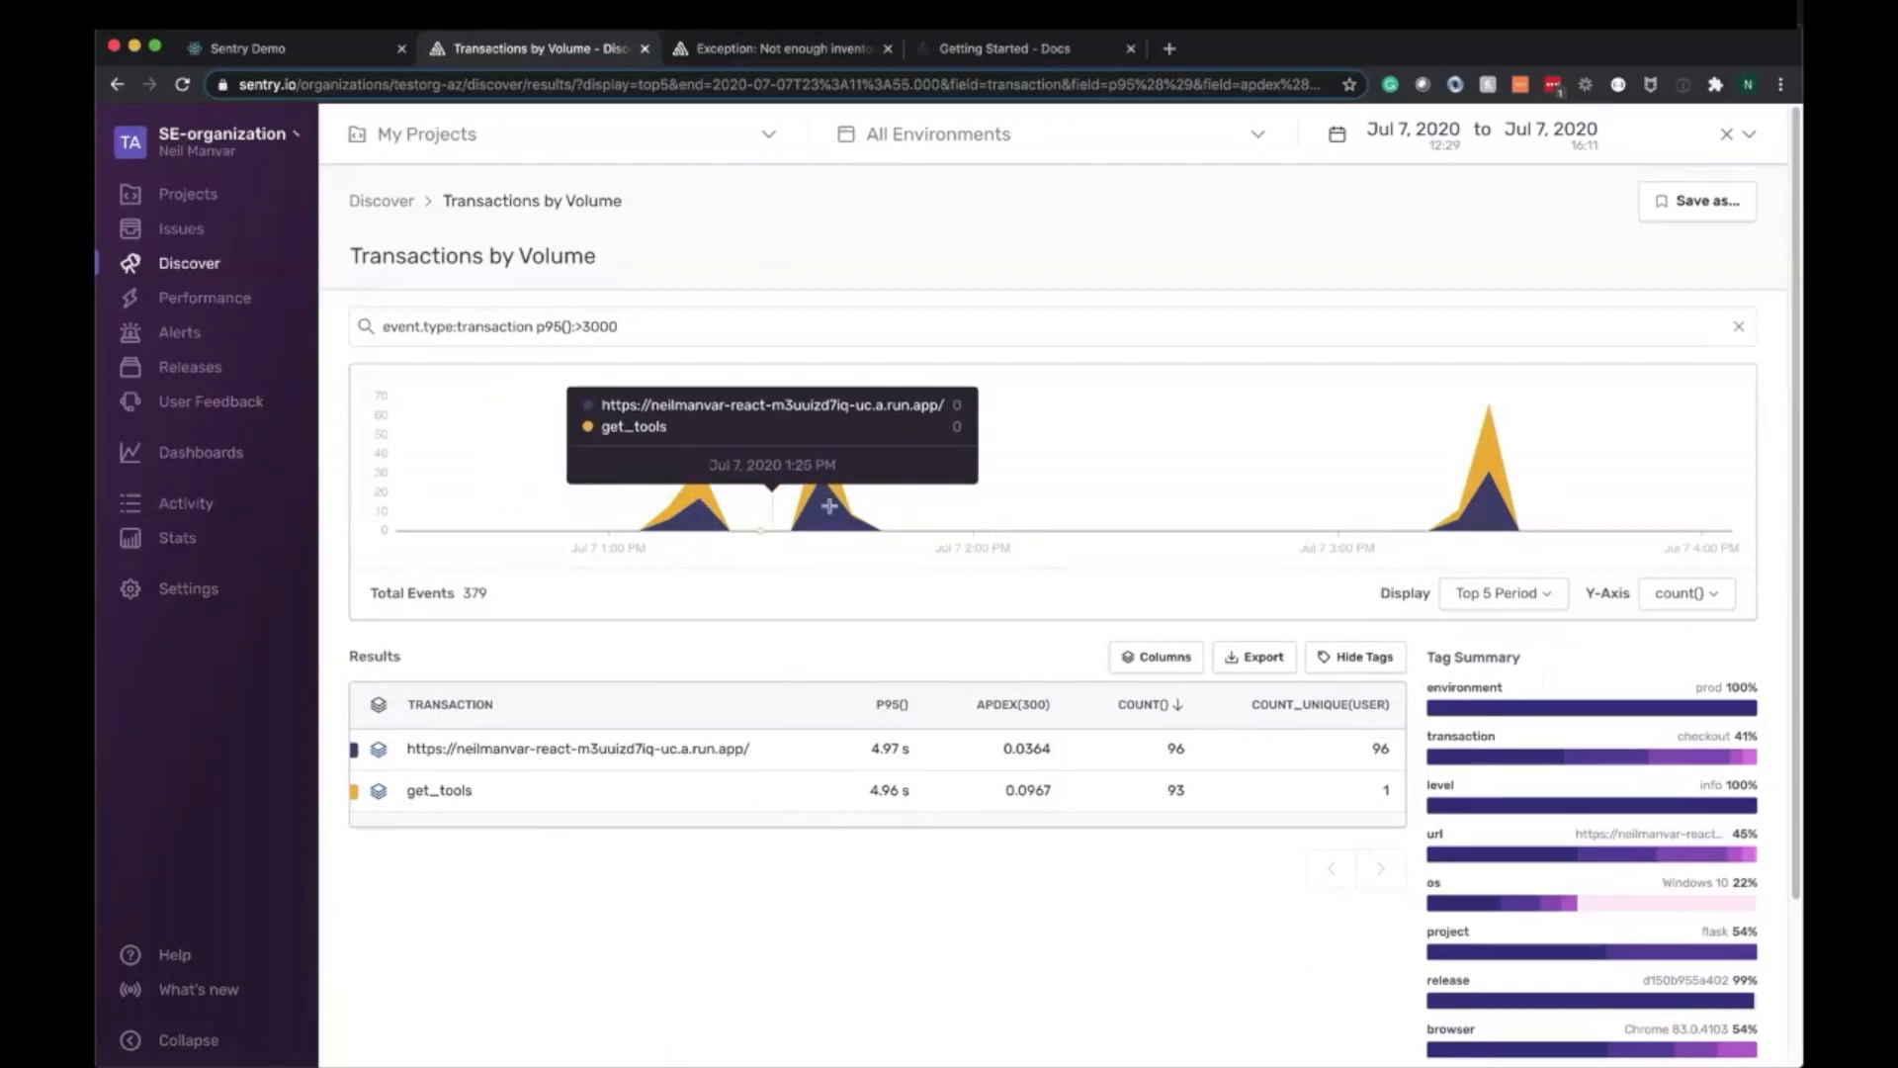
{"action": "mouse_move", "coordinate": [822, 518]}
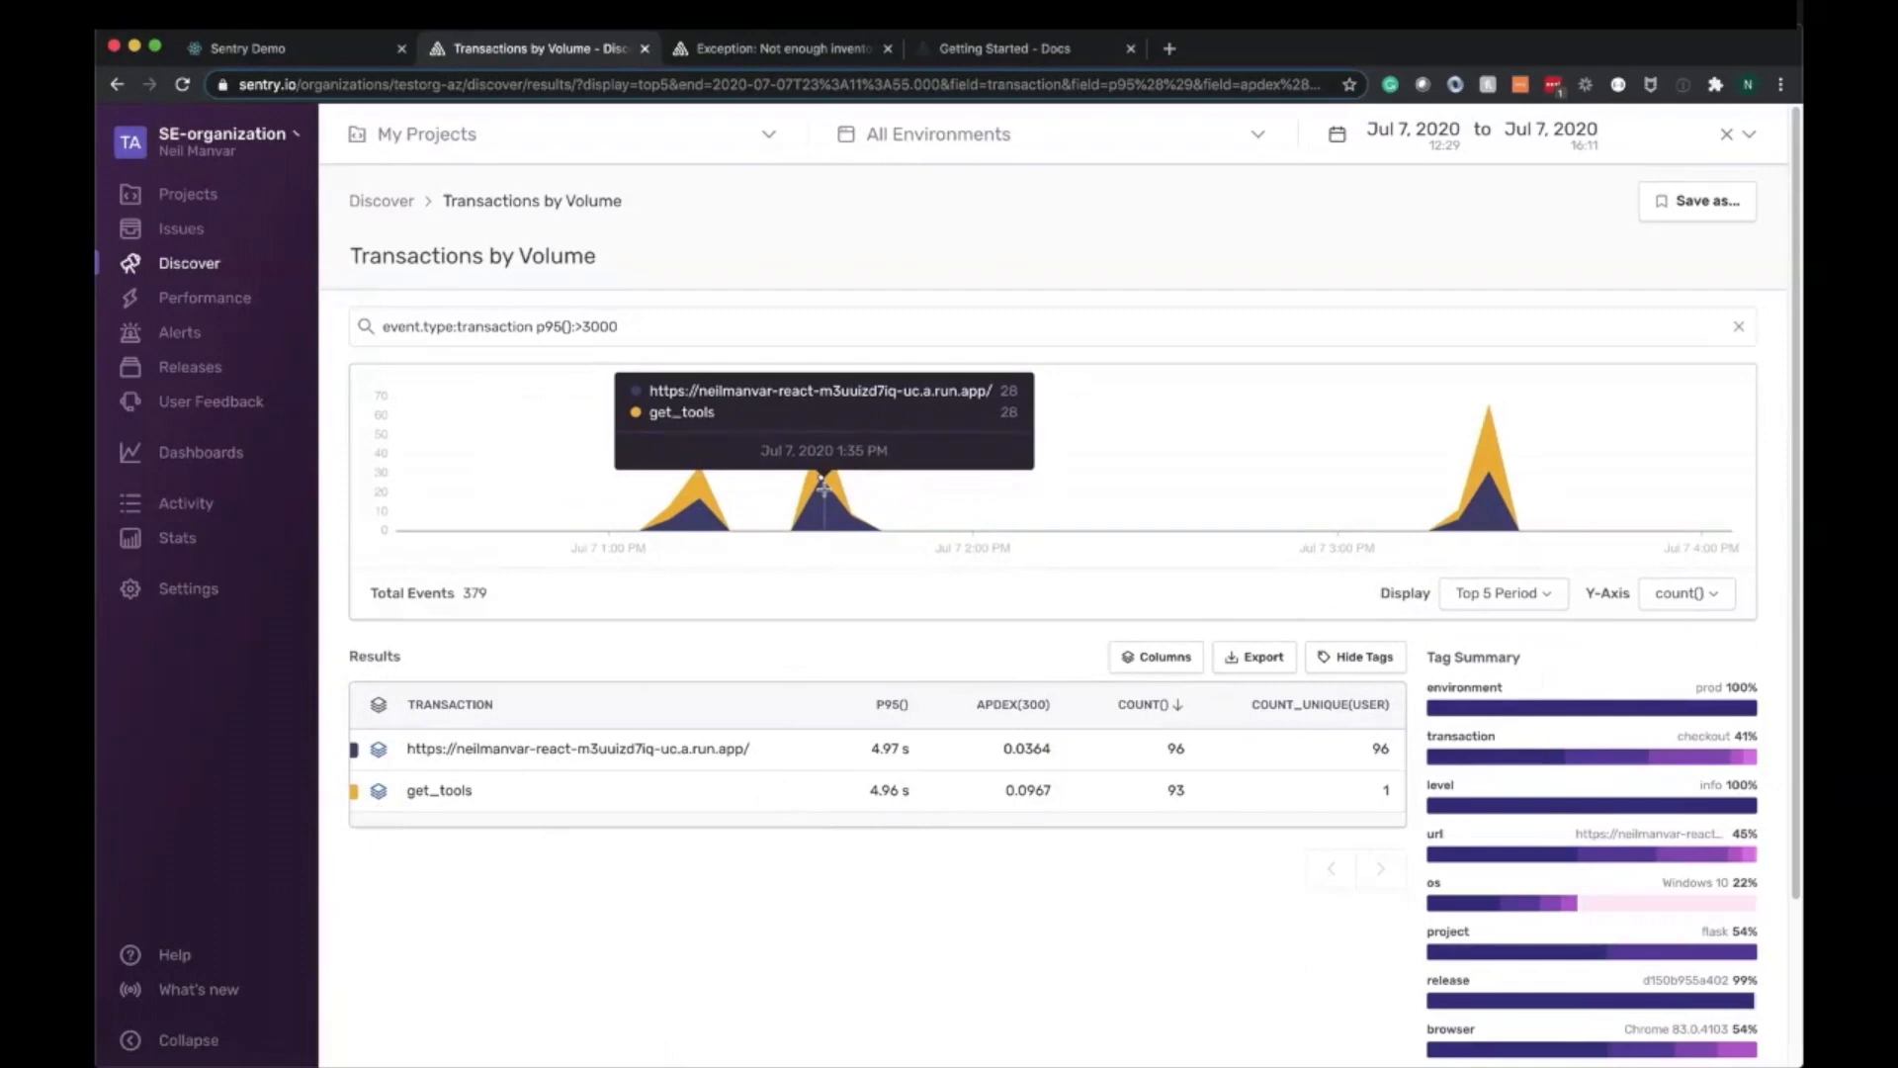
{"action": "mouse_move", "coordinate": [840, 495]}
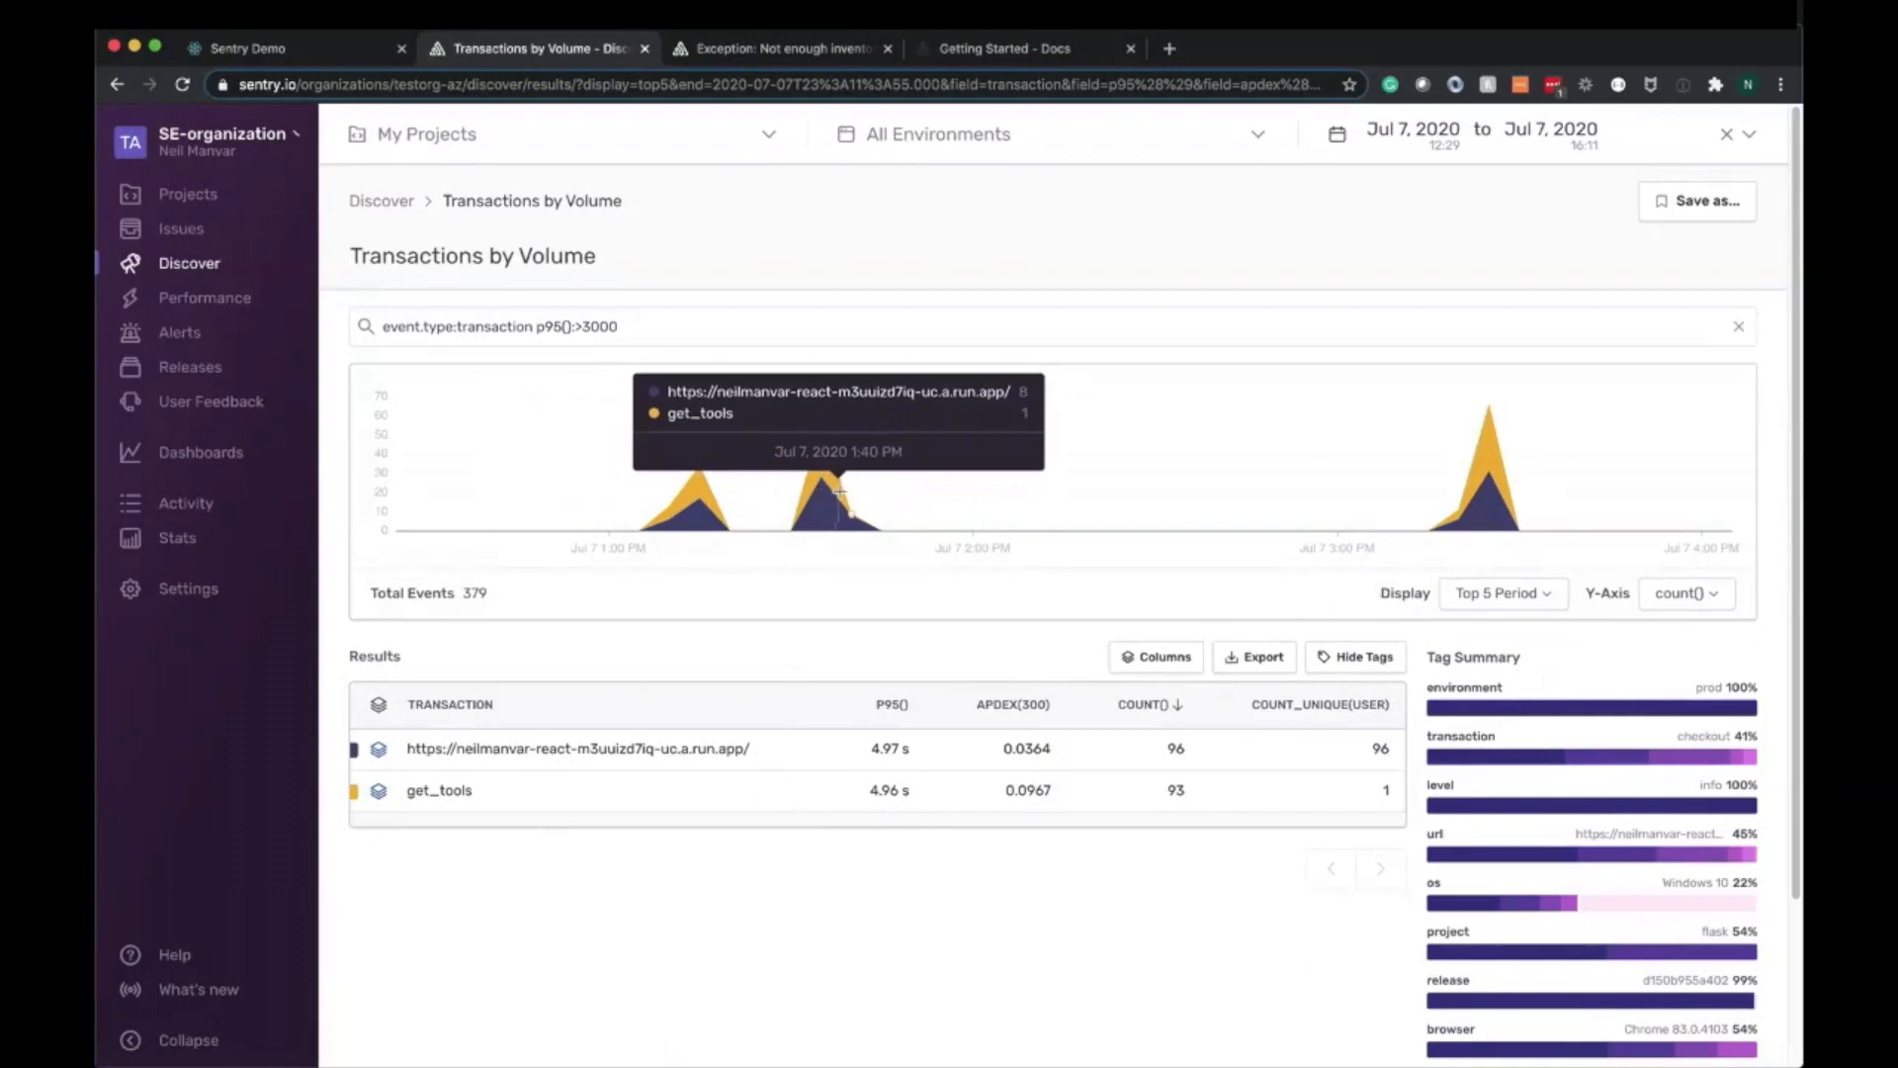
{"action": "mouse_move", "coordinate": [1475, 631]}
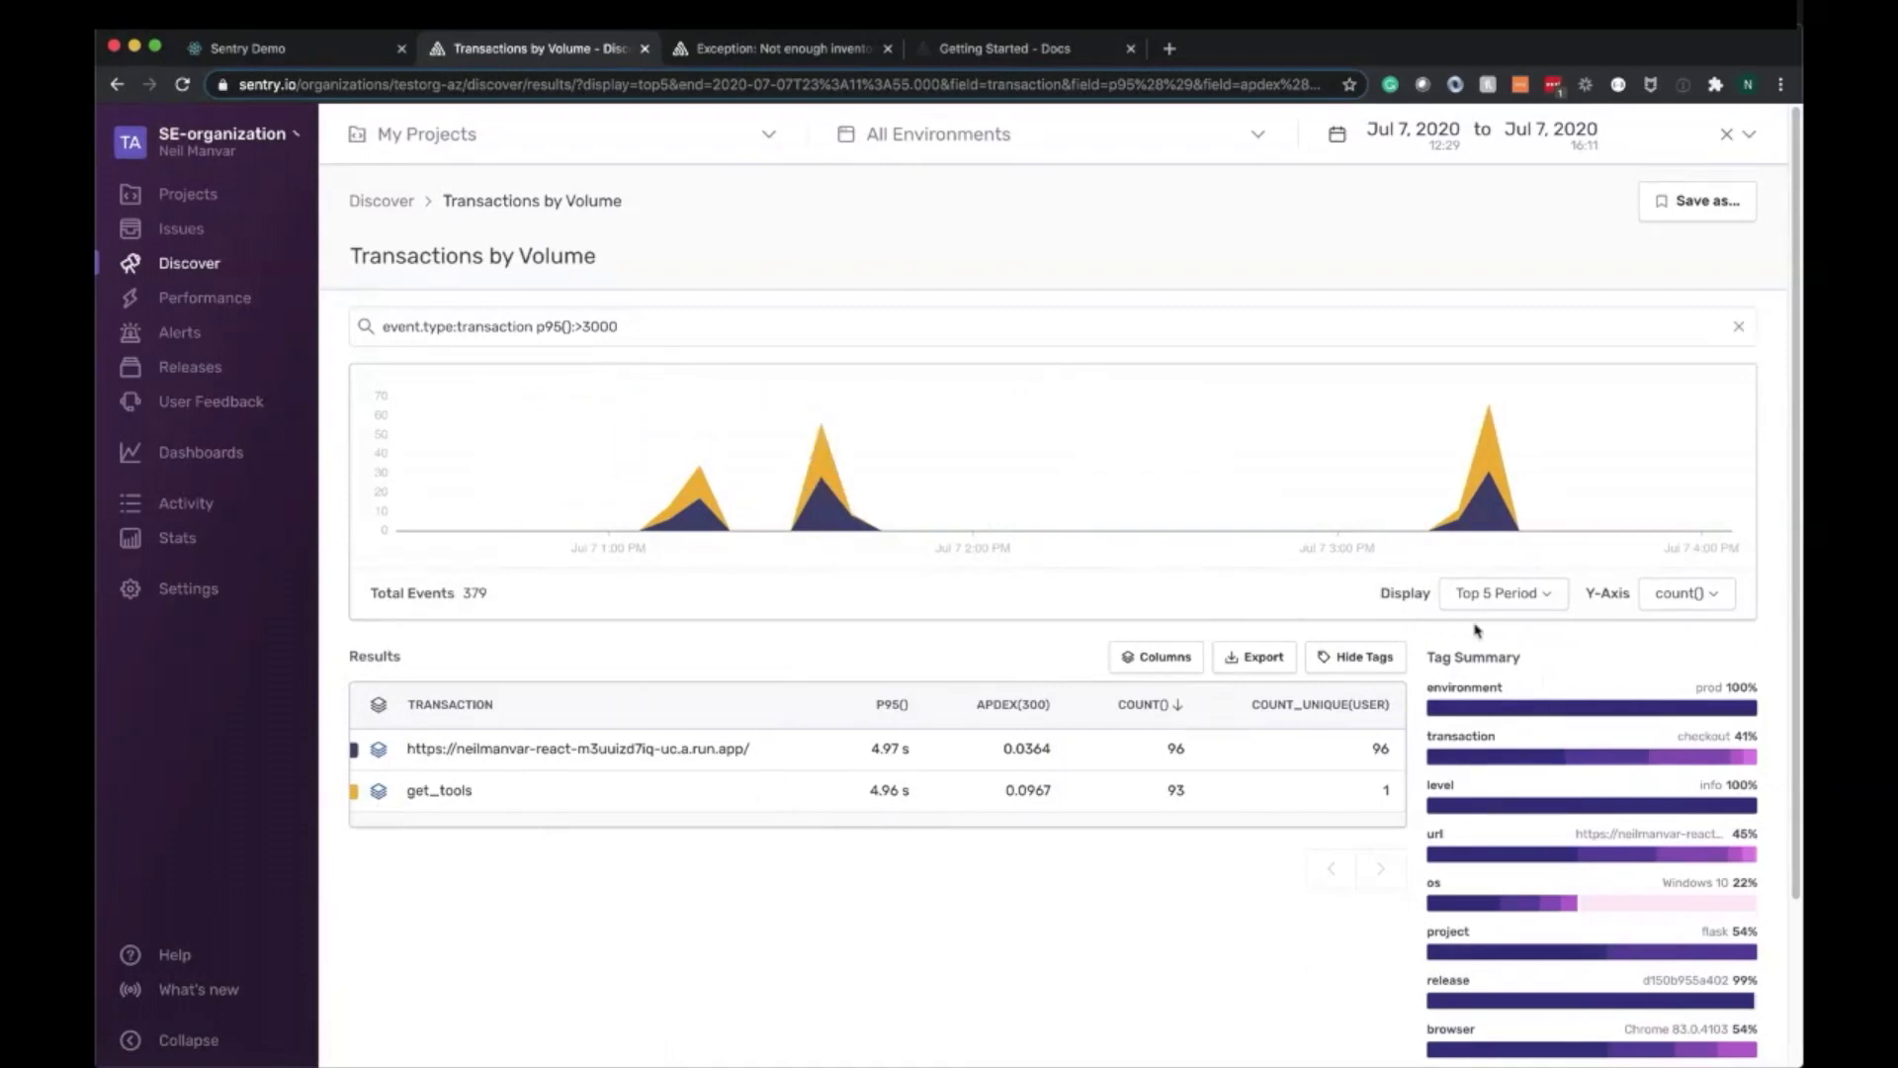
{"action": "left_click", "coordinate": [1685, 593]}
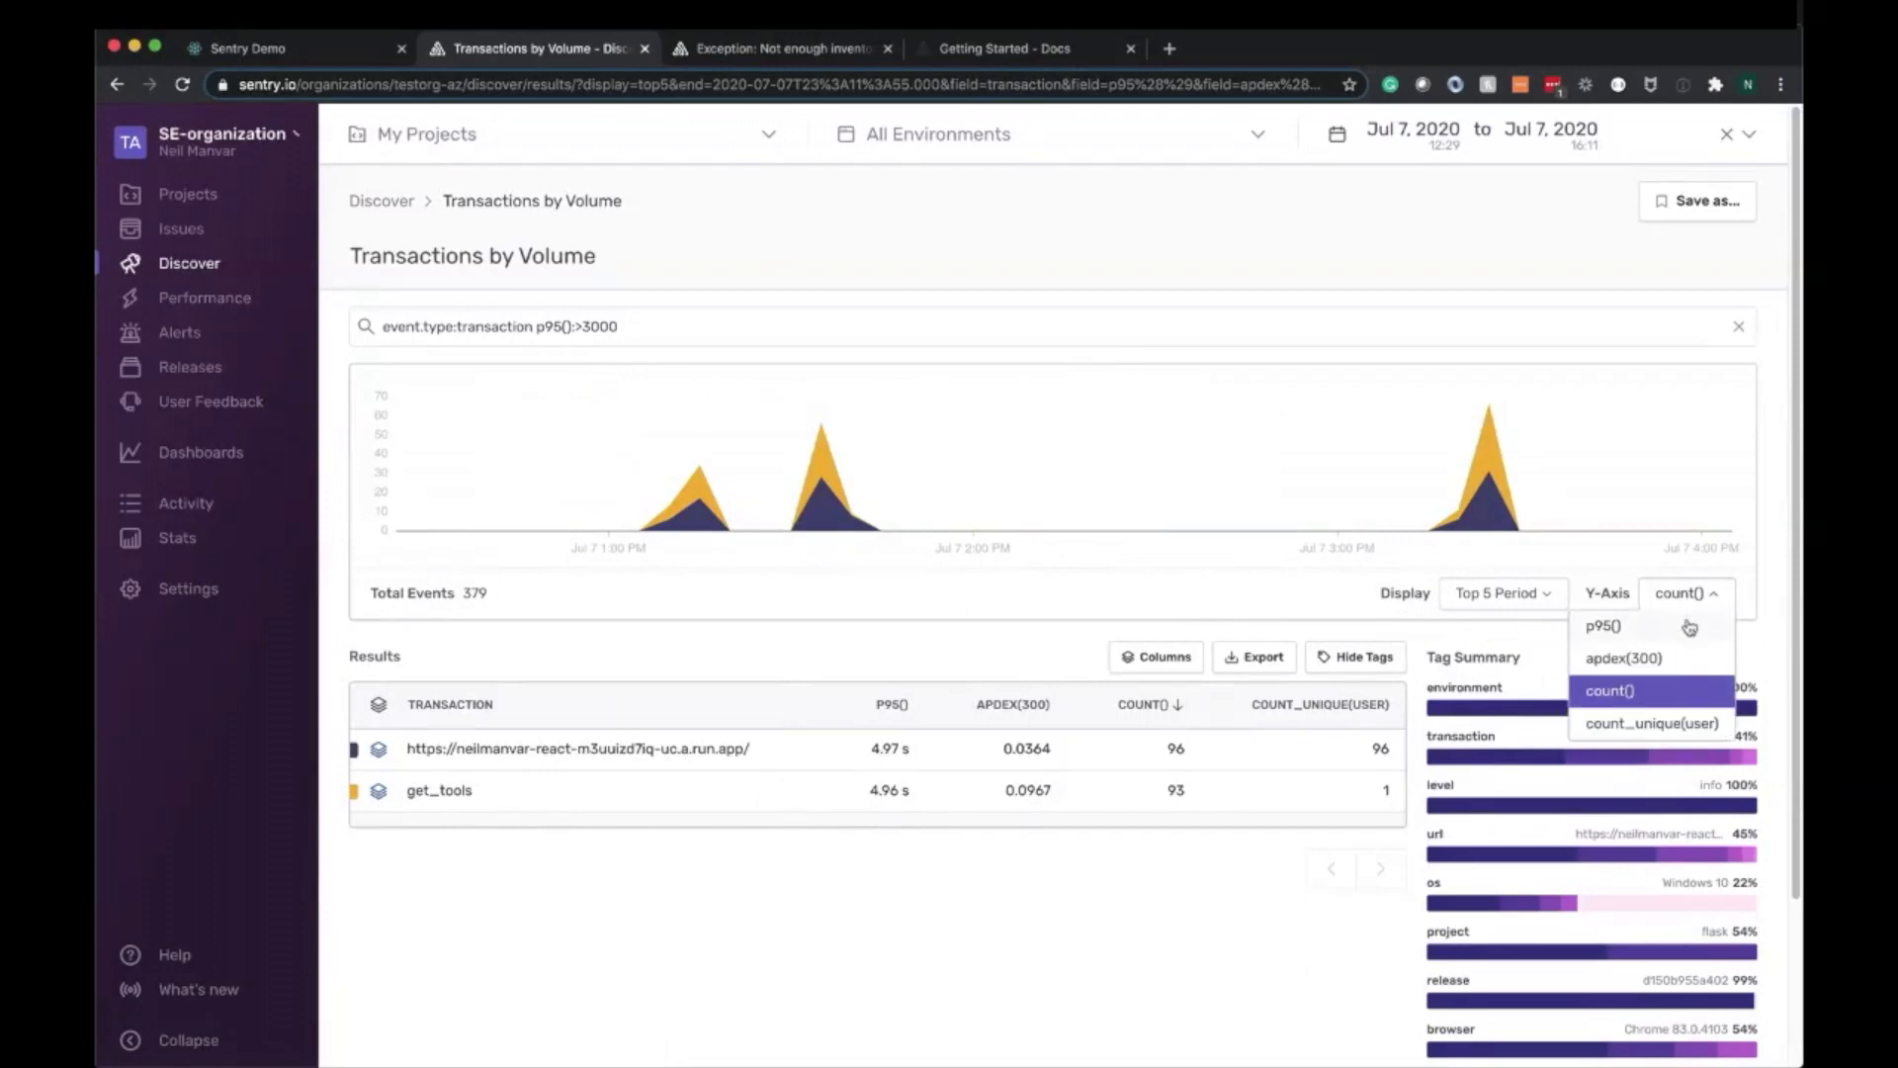
{"action": "left_click", "coordinate": [1601, 625]}
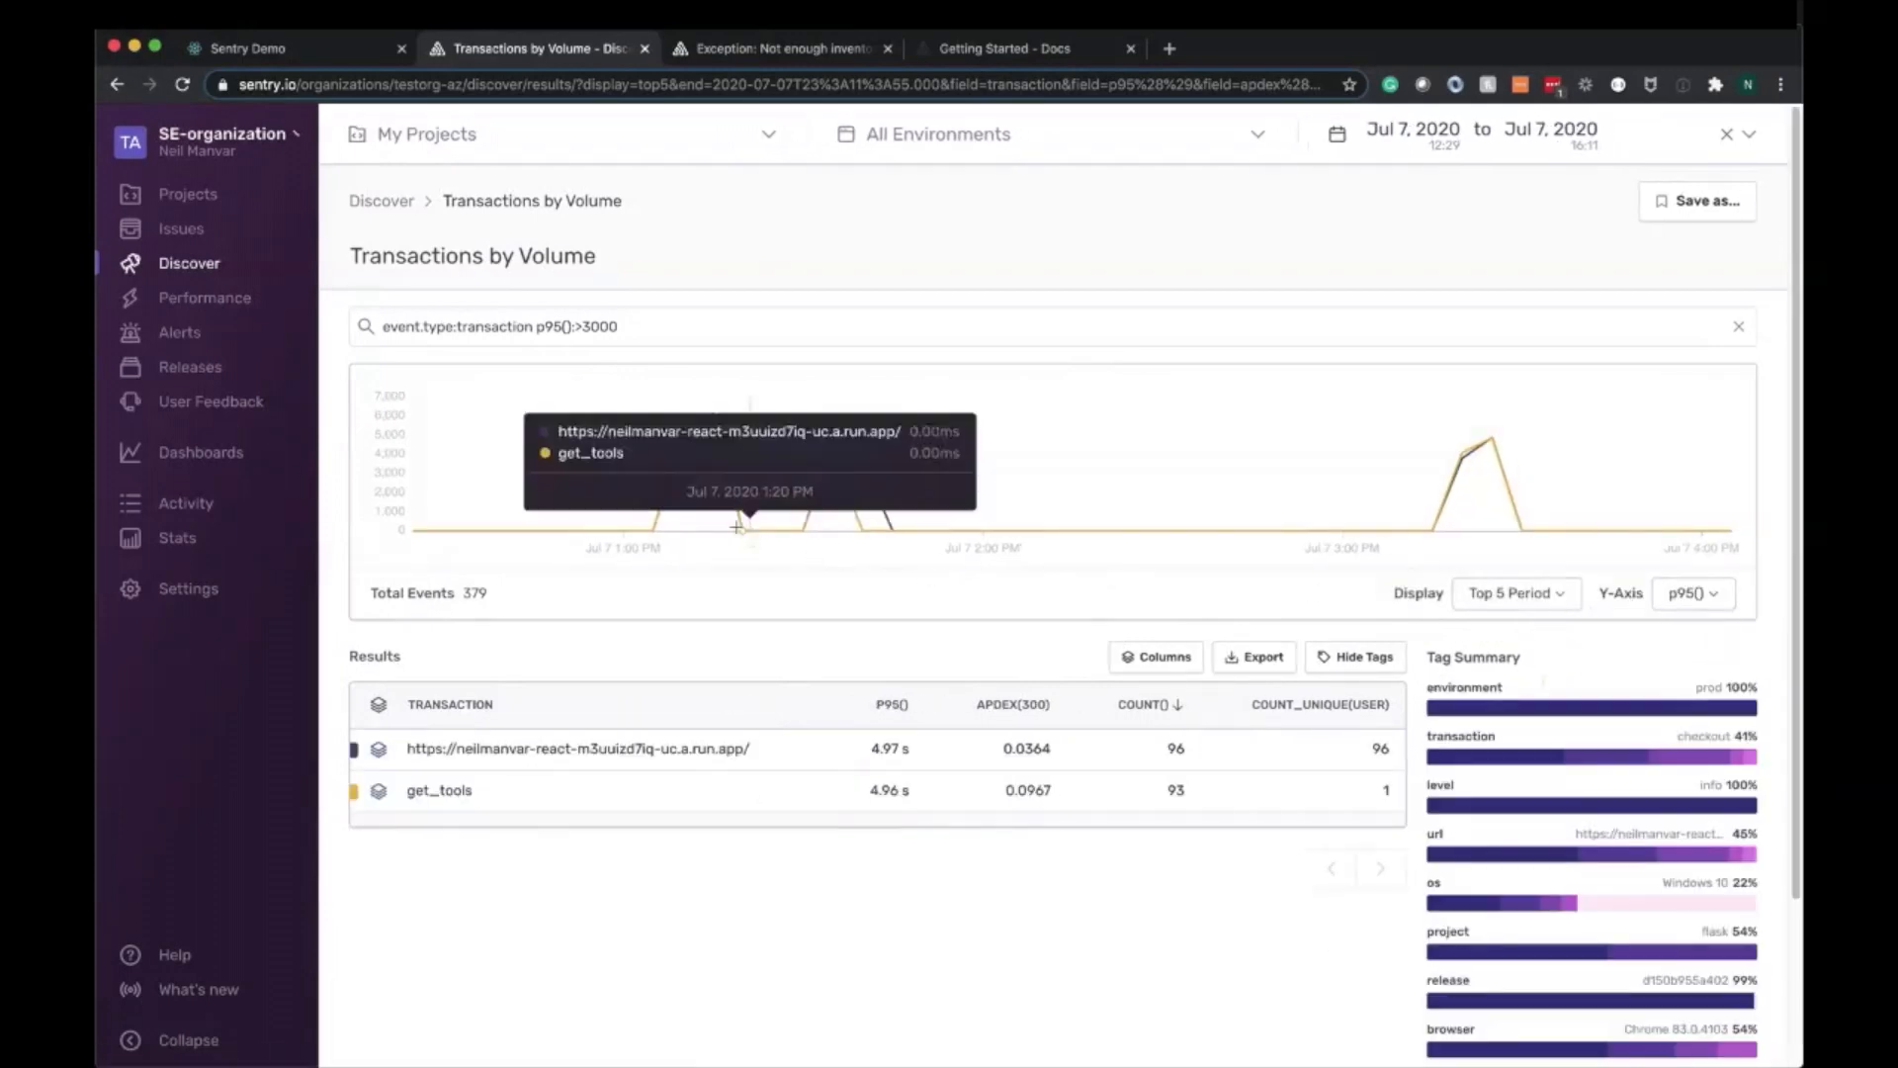
{"action": "mouse_move", "coordinate": [684, 518]}
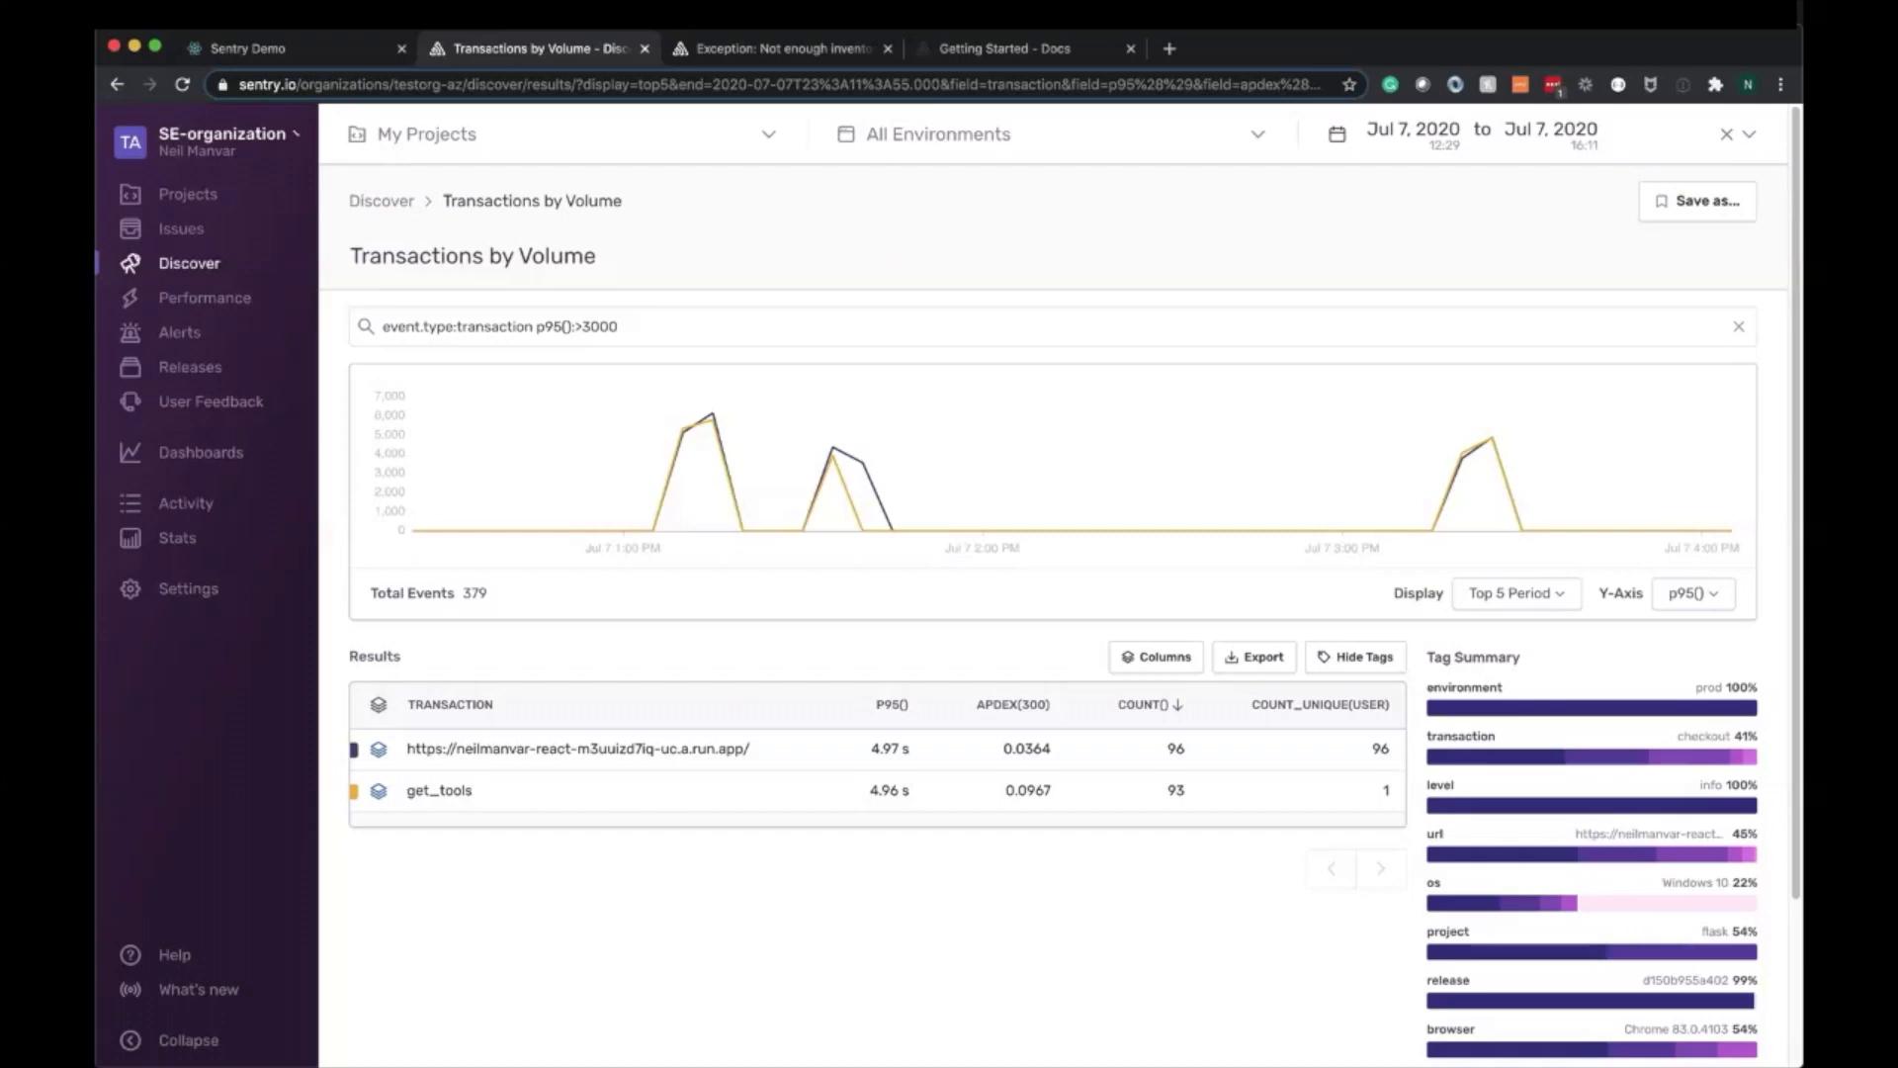
Filter results to the prod environment, drop the enterprise customerType filter, and begin Save as
{"action": "left_click", "coordinate": [771, 750]}
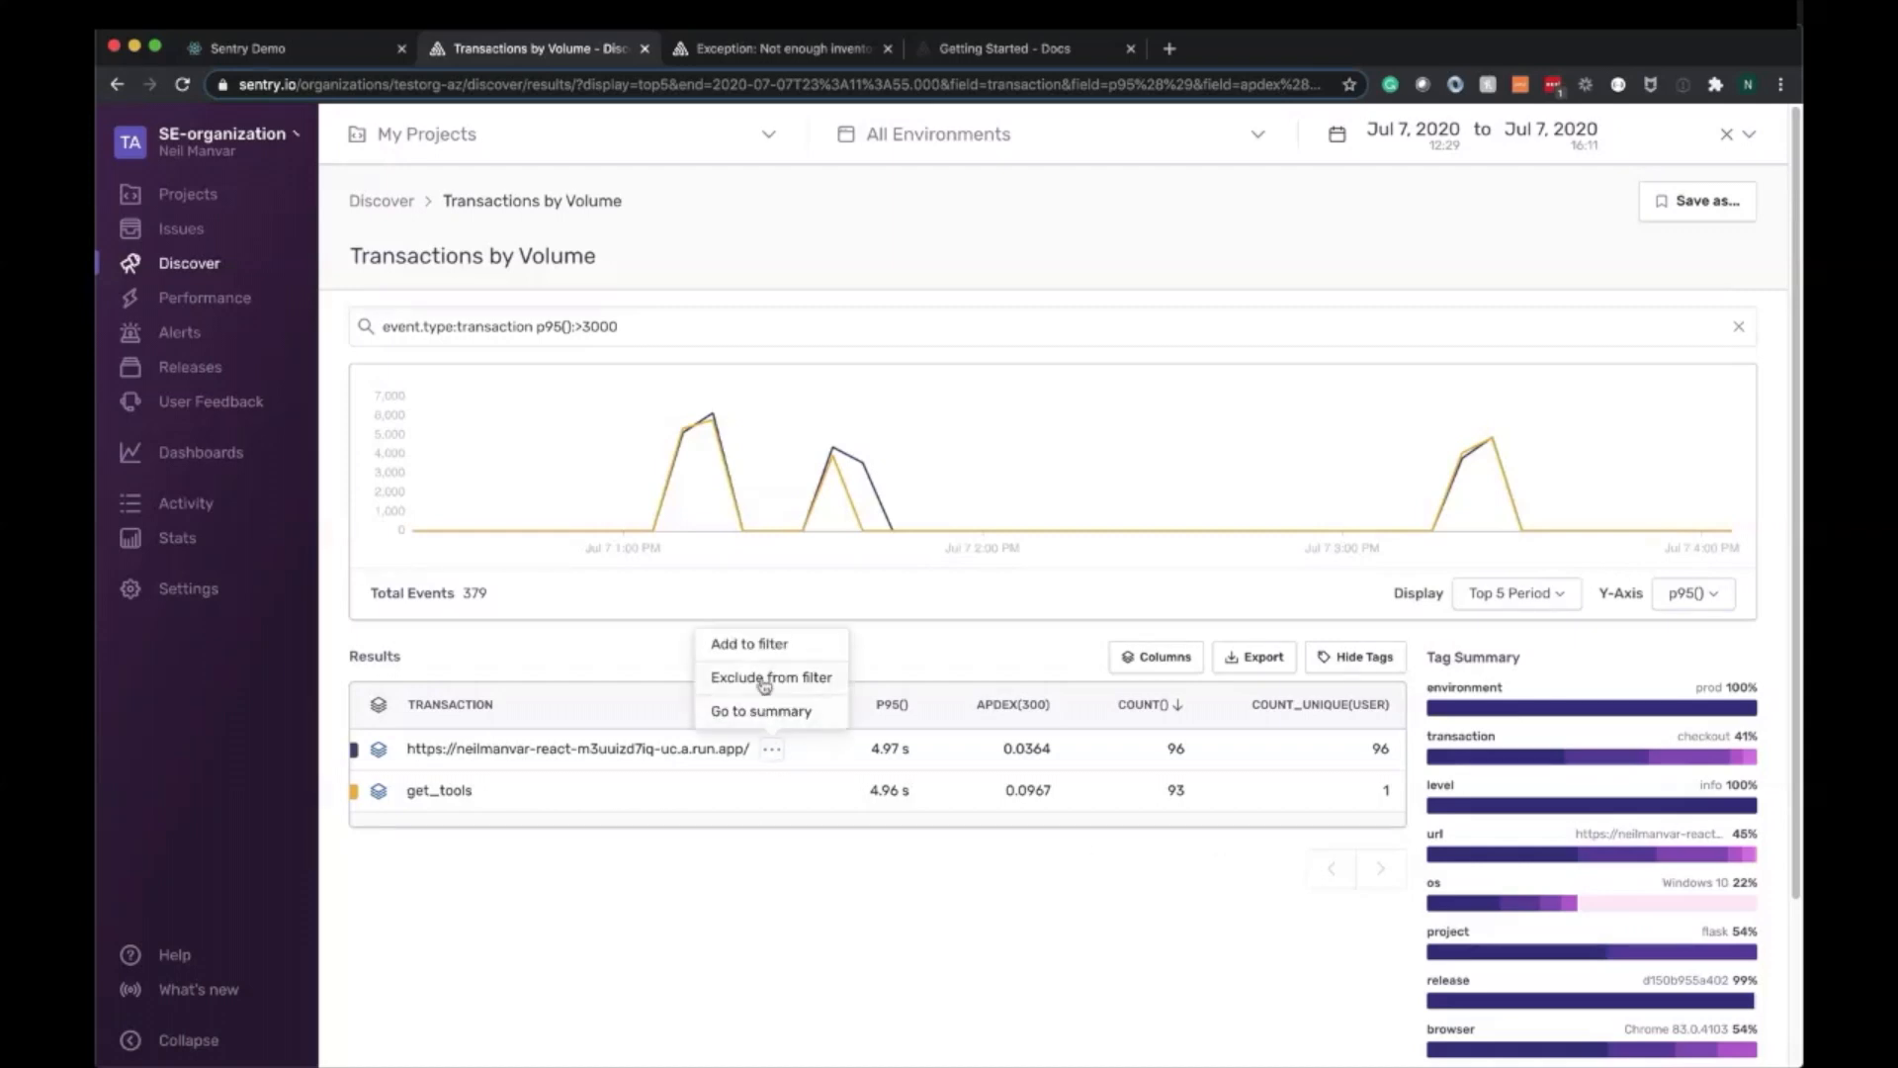
{"action": "mouse_move", "coordinate": [868, 920]}
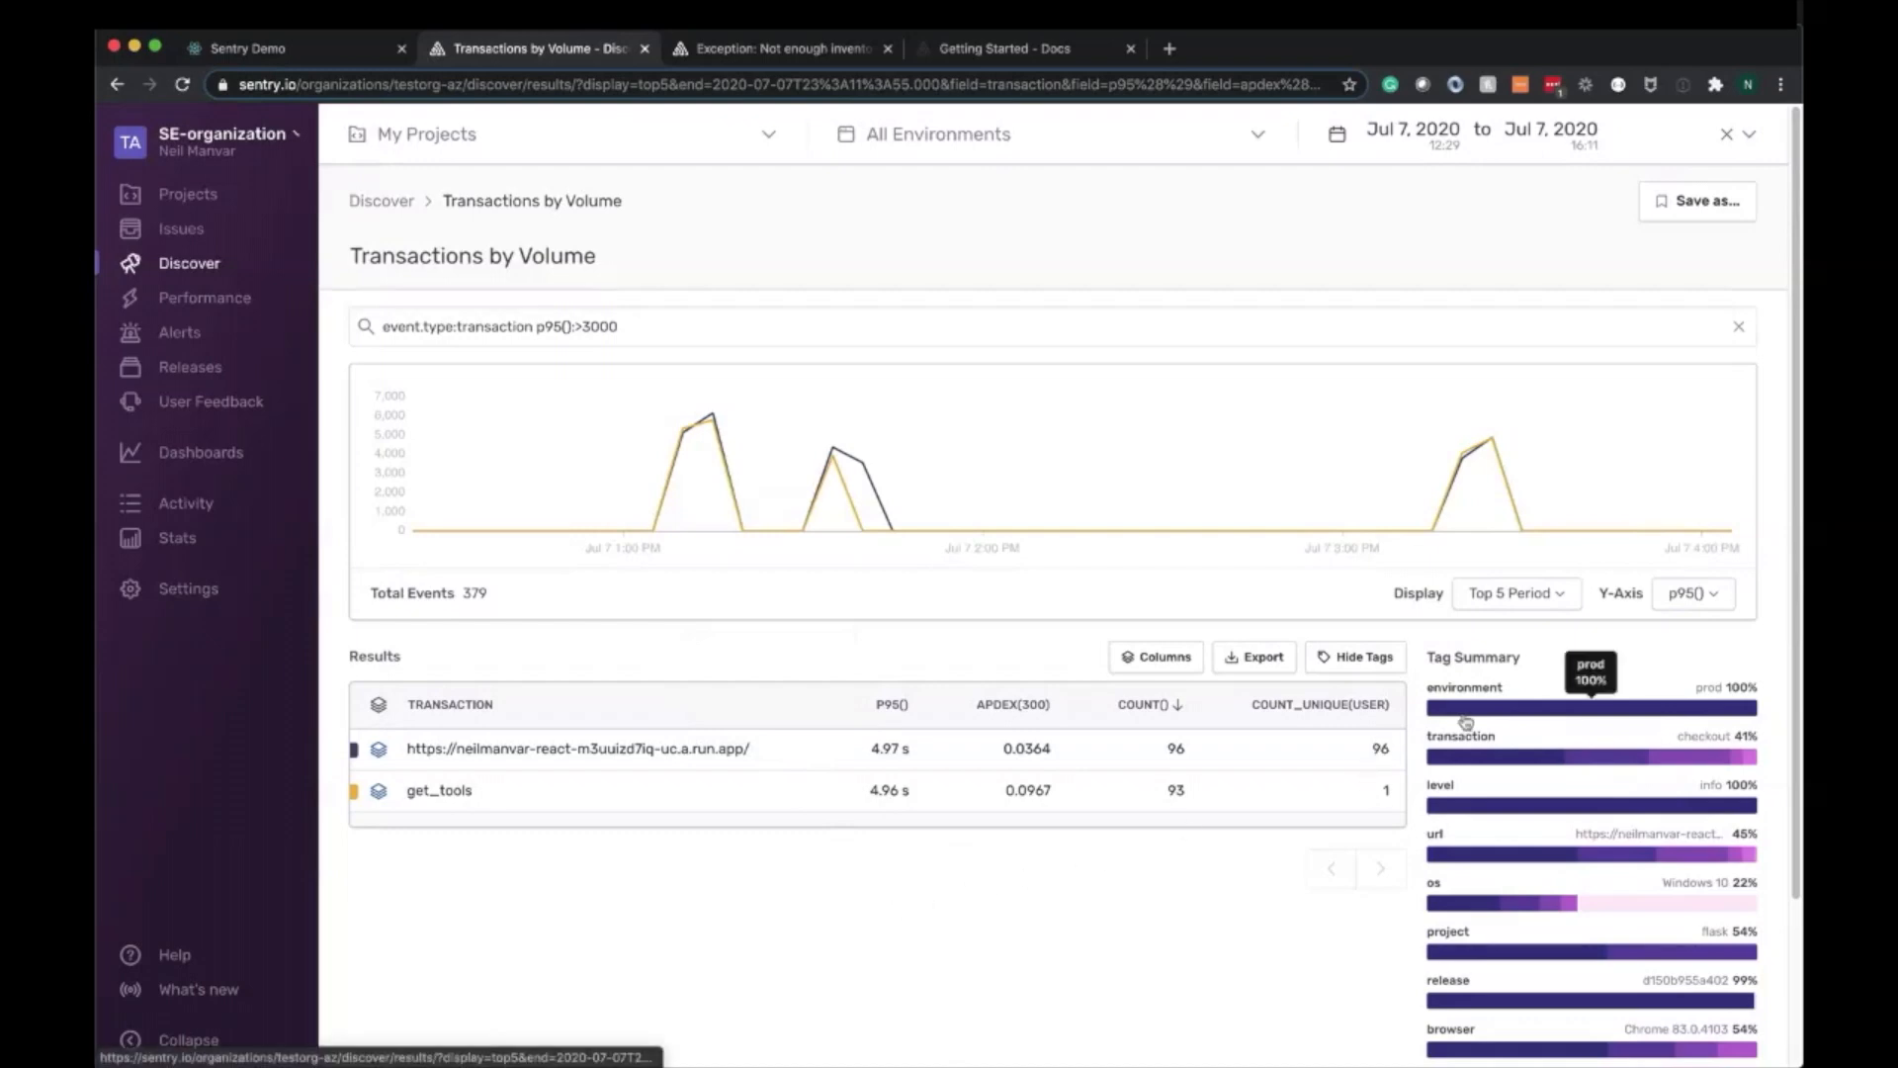
{"action": "left_click", "coordinate": [1590, 708]}
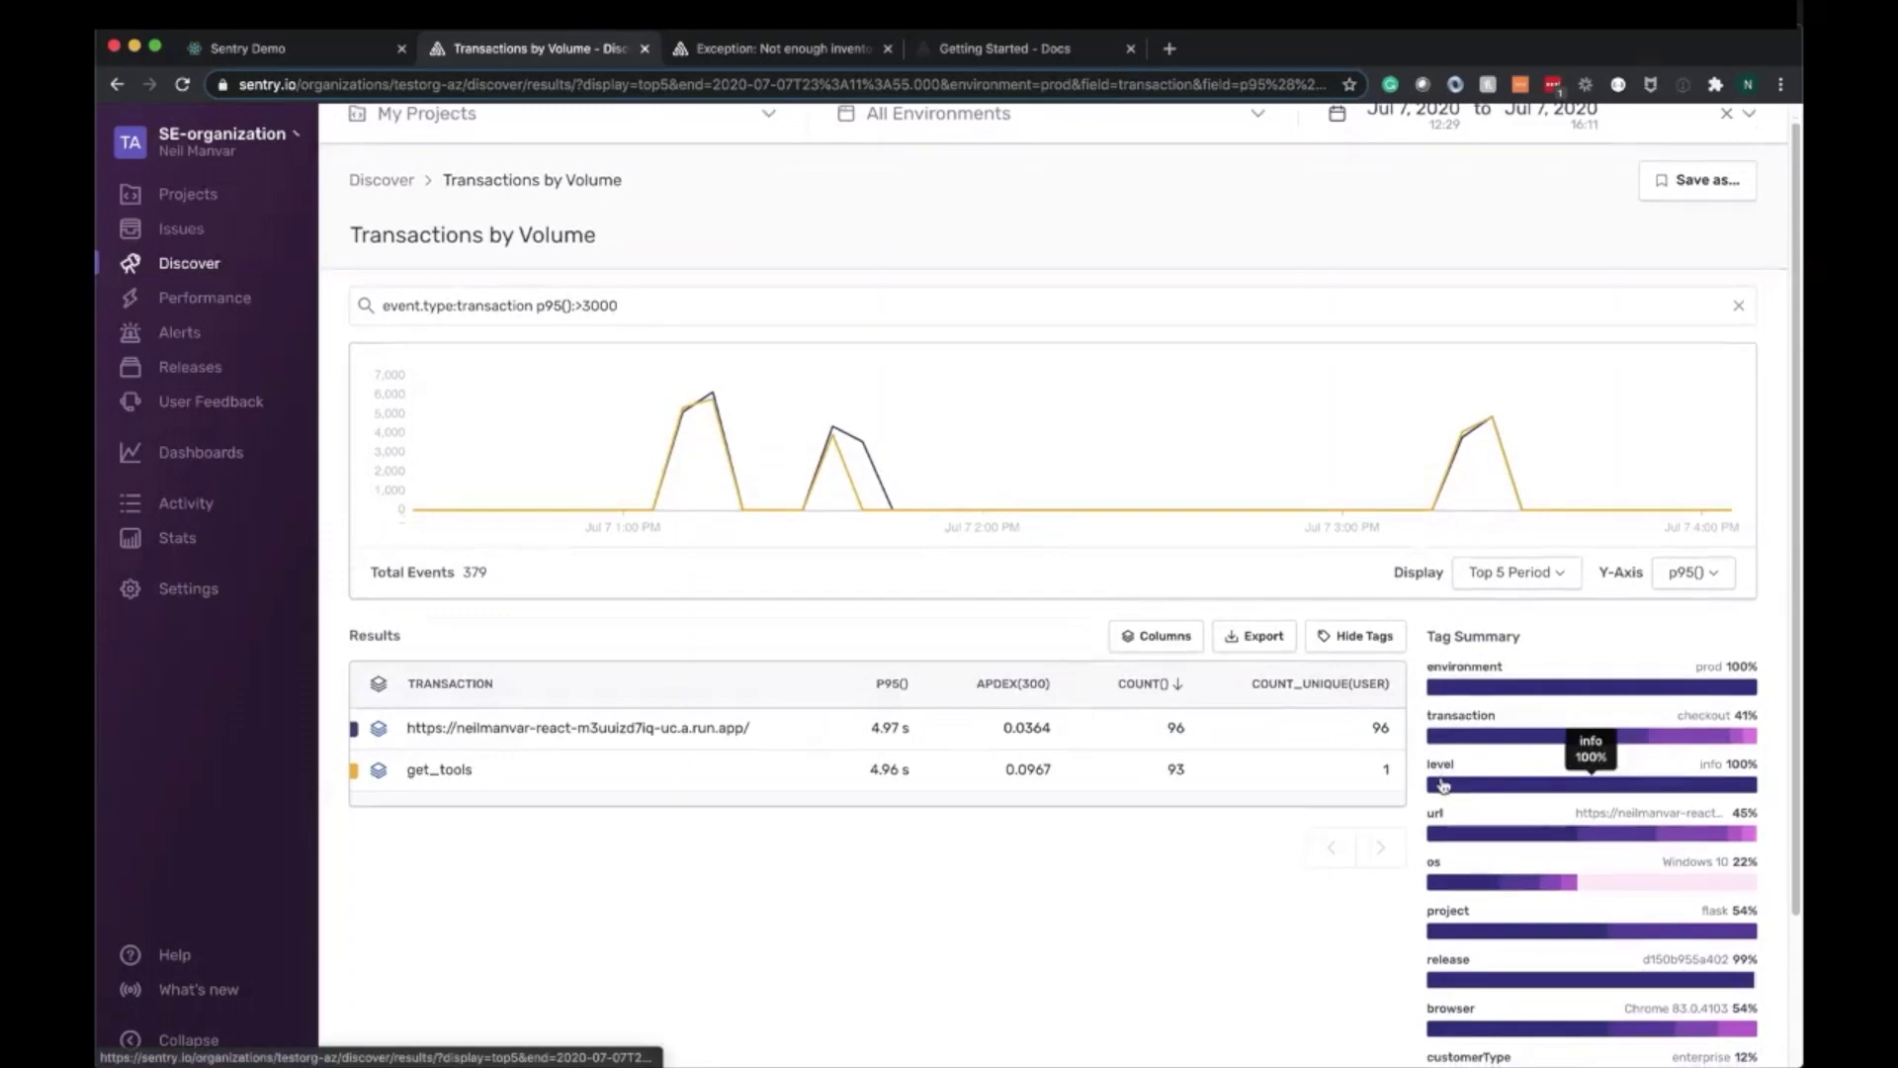
{"action": "scroll", "scroll_direction": "down", "scroll_amount": 3}
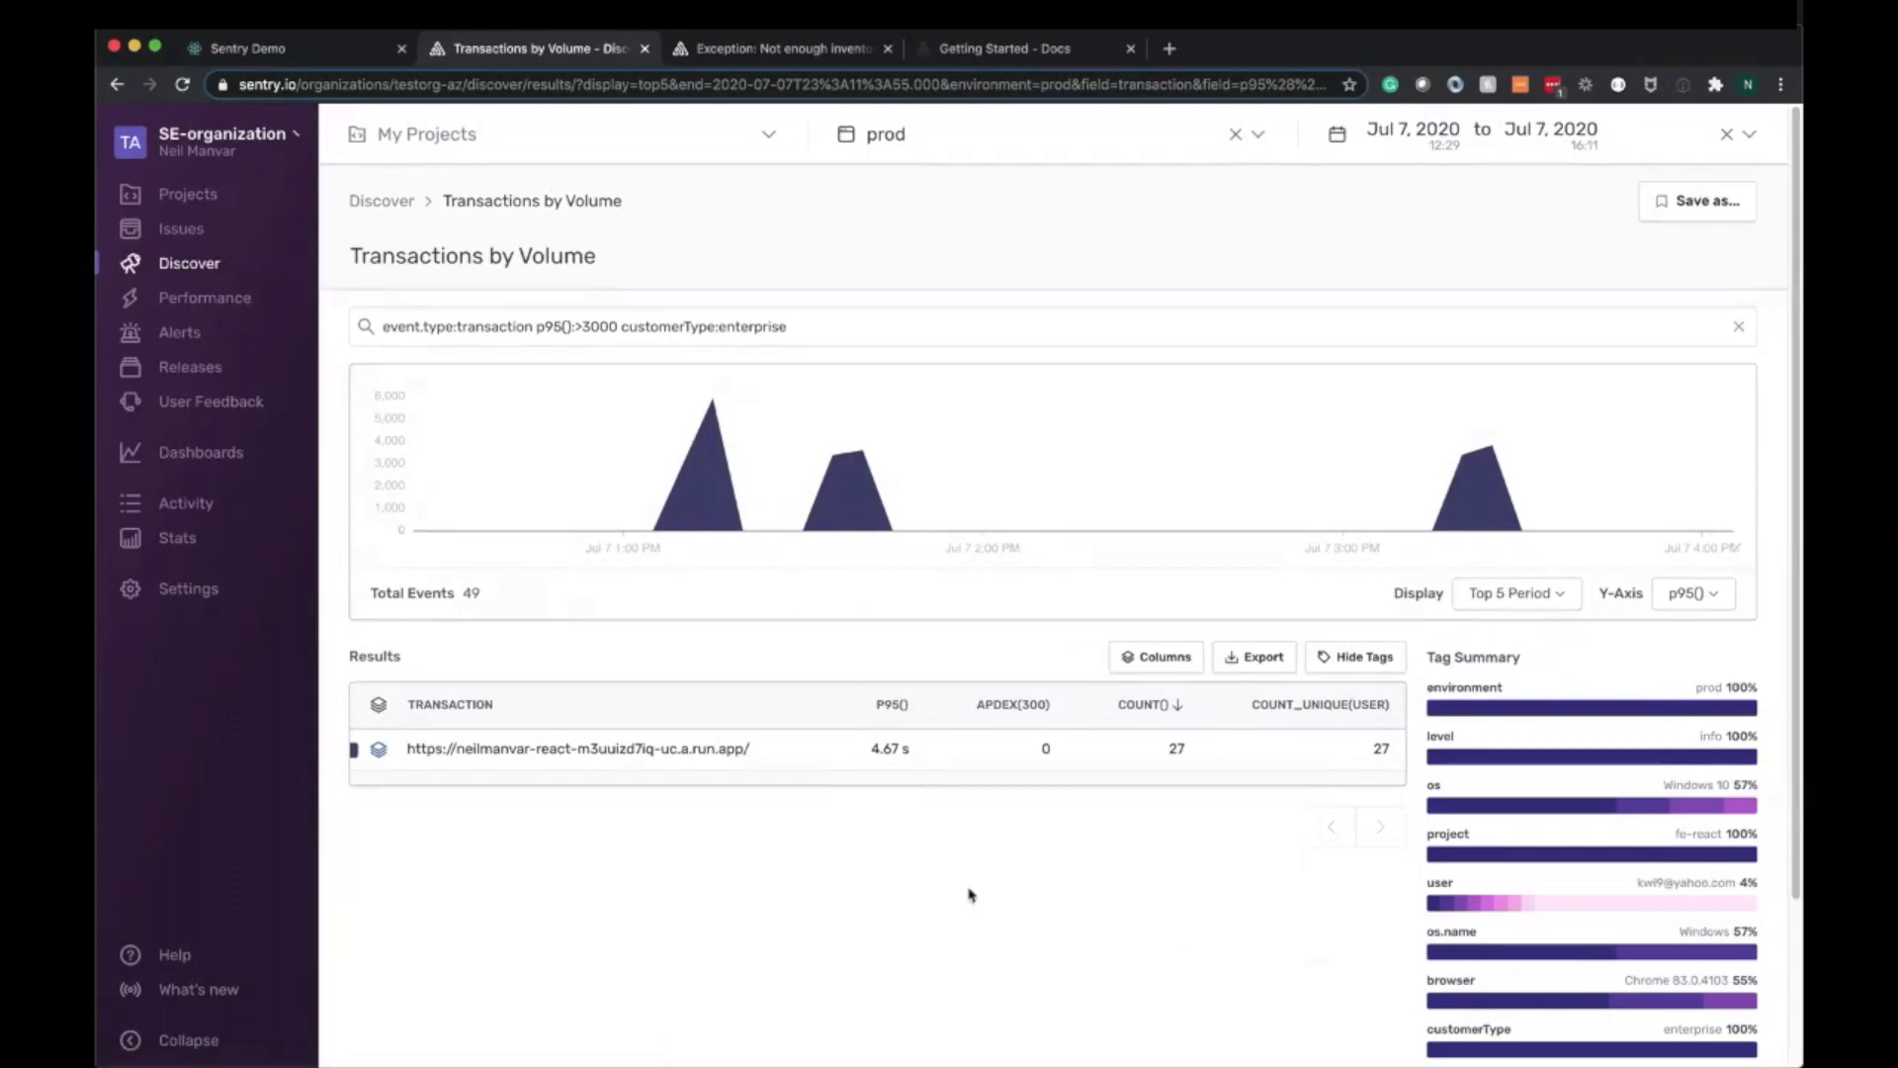
{"action": "mouse_move", "coordinate": [1370, 1014]}
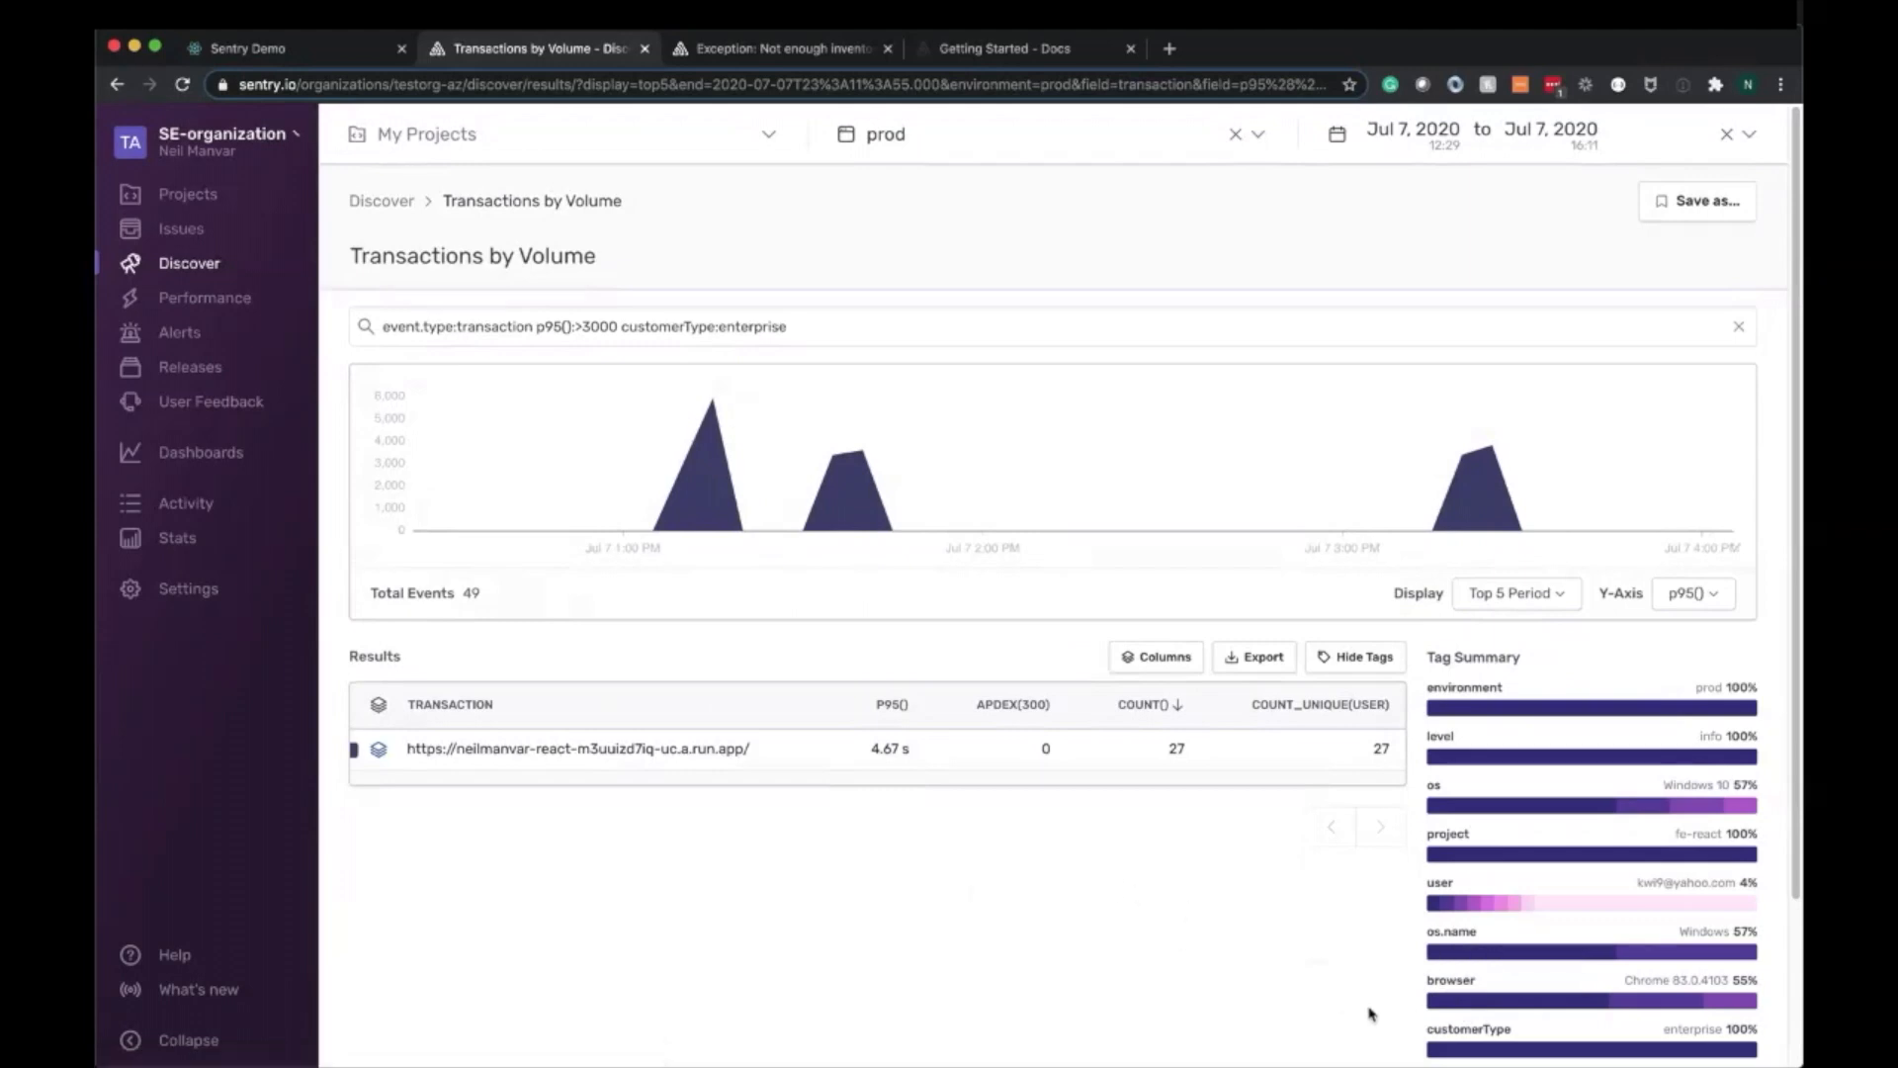
{"action": "left_click", "coordinate": [115, 83]}
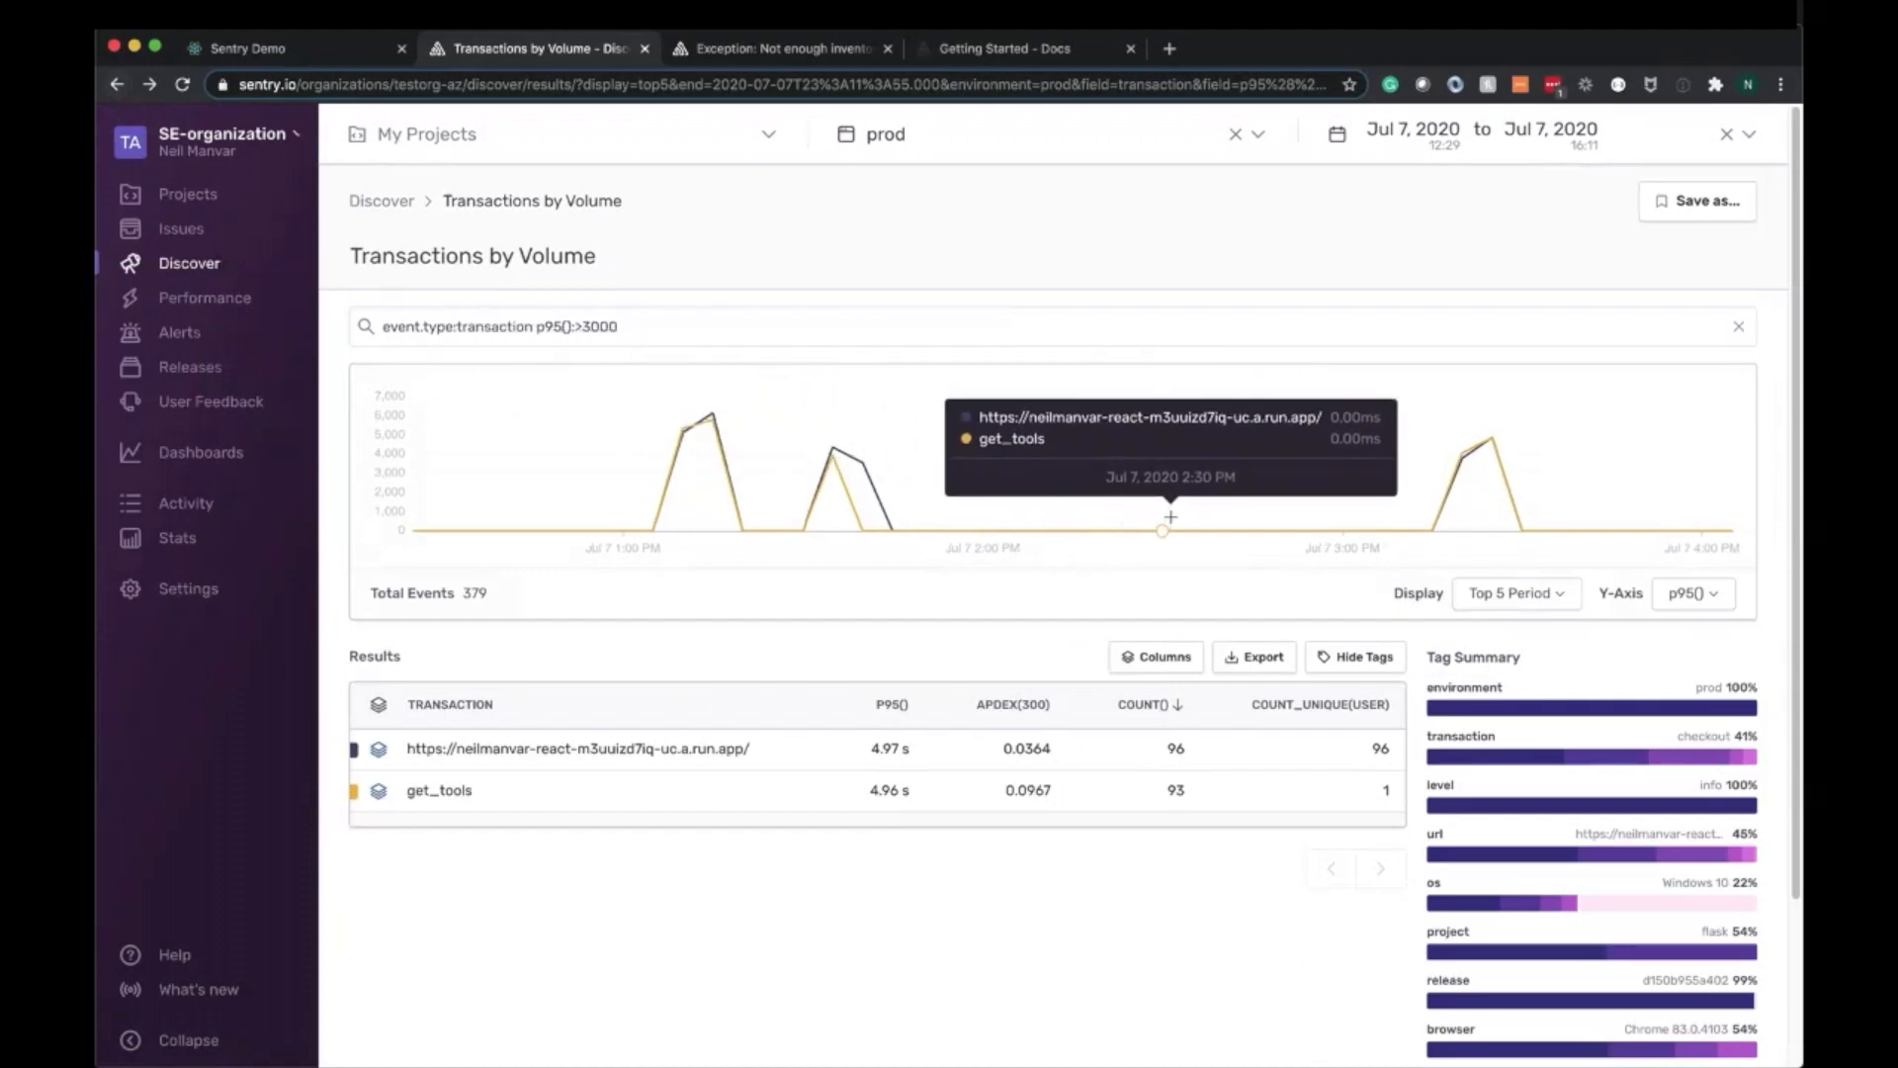
{"action": "mouse_move", "coordinate": [1281, 514]}
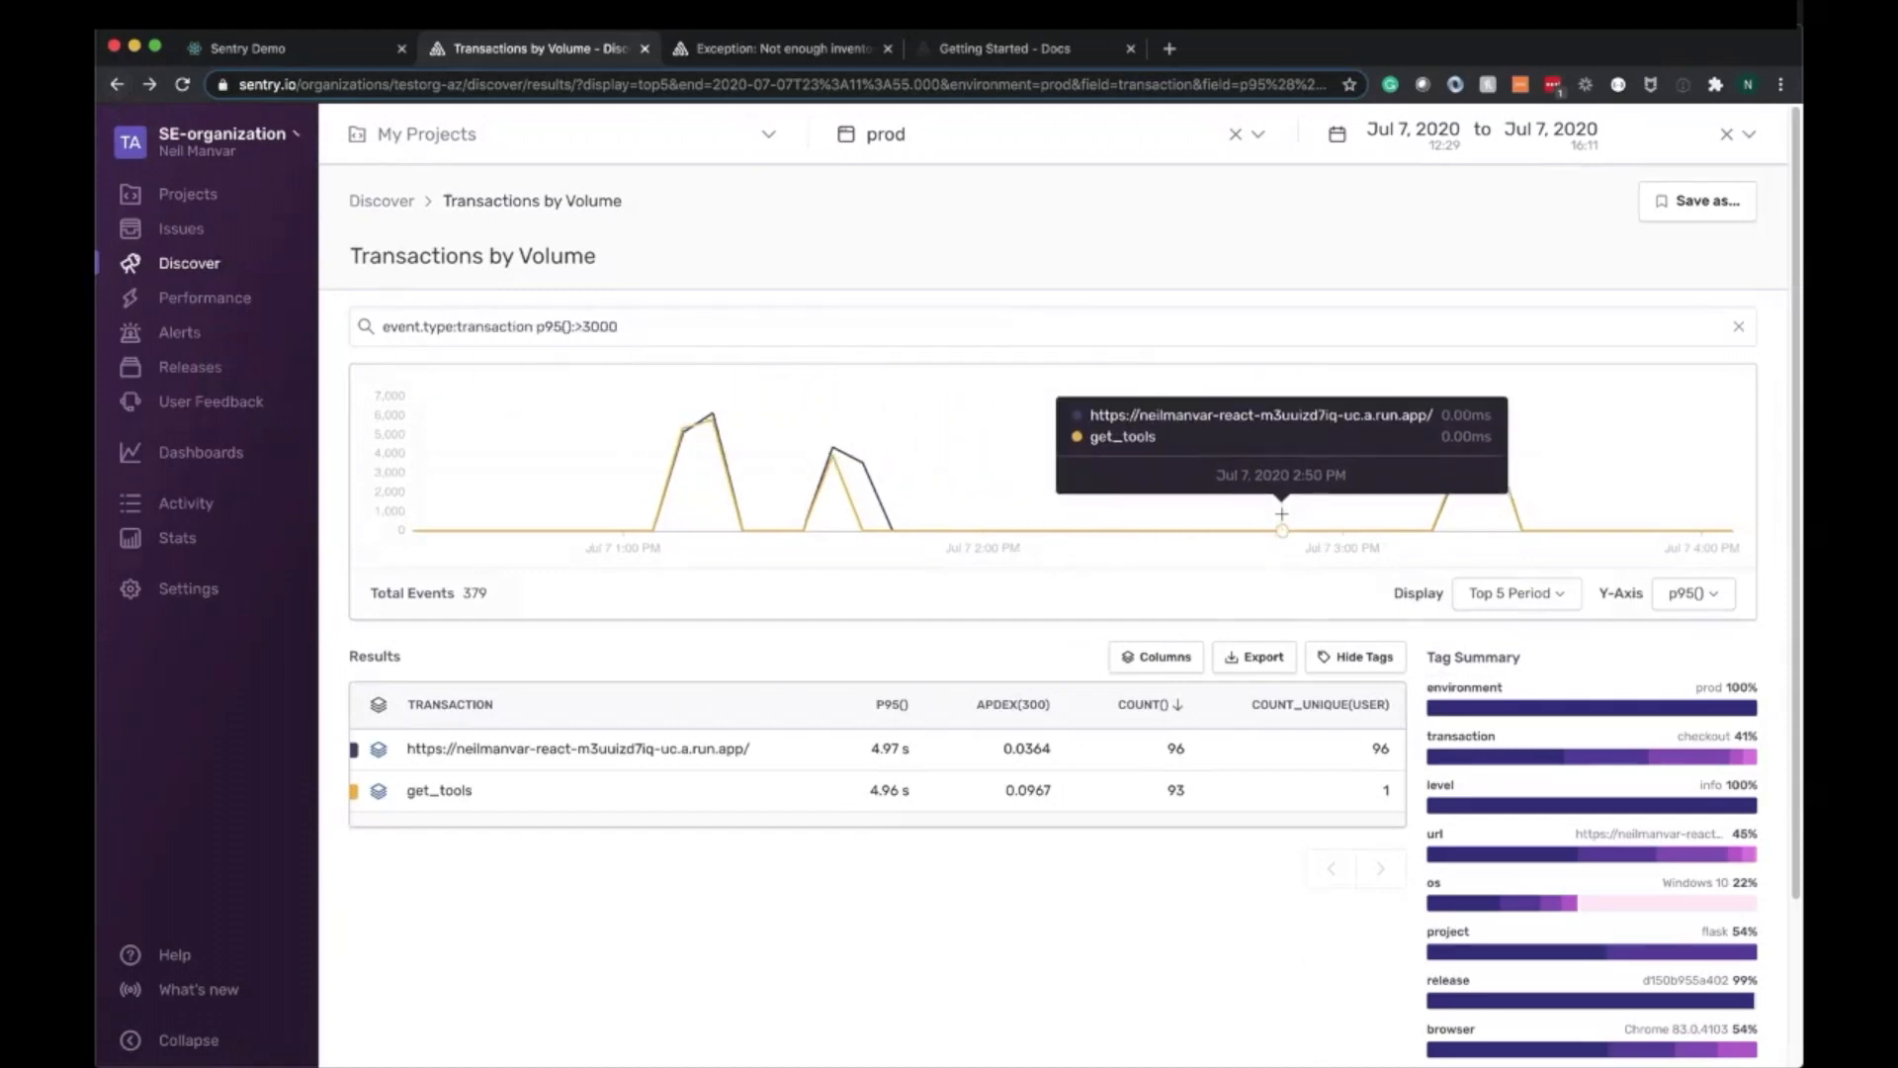
{"action": "mouse_move", "coordinate": [1440, 307]}
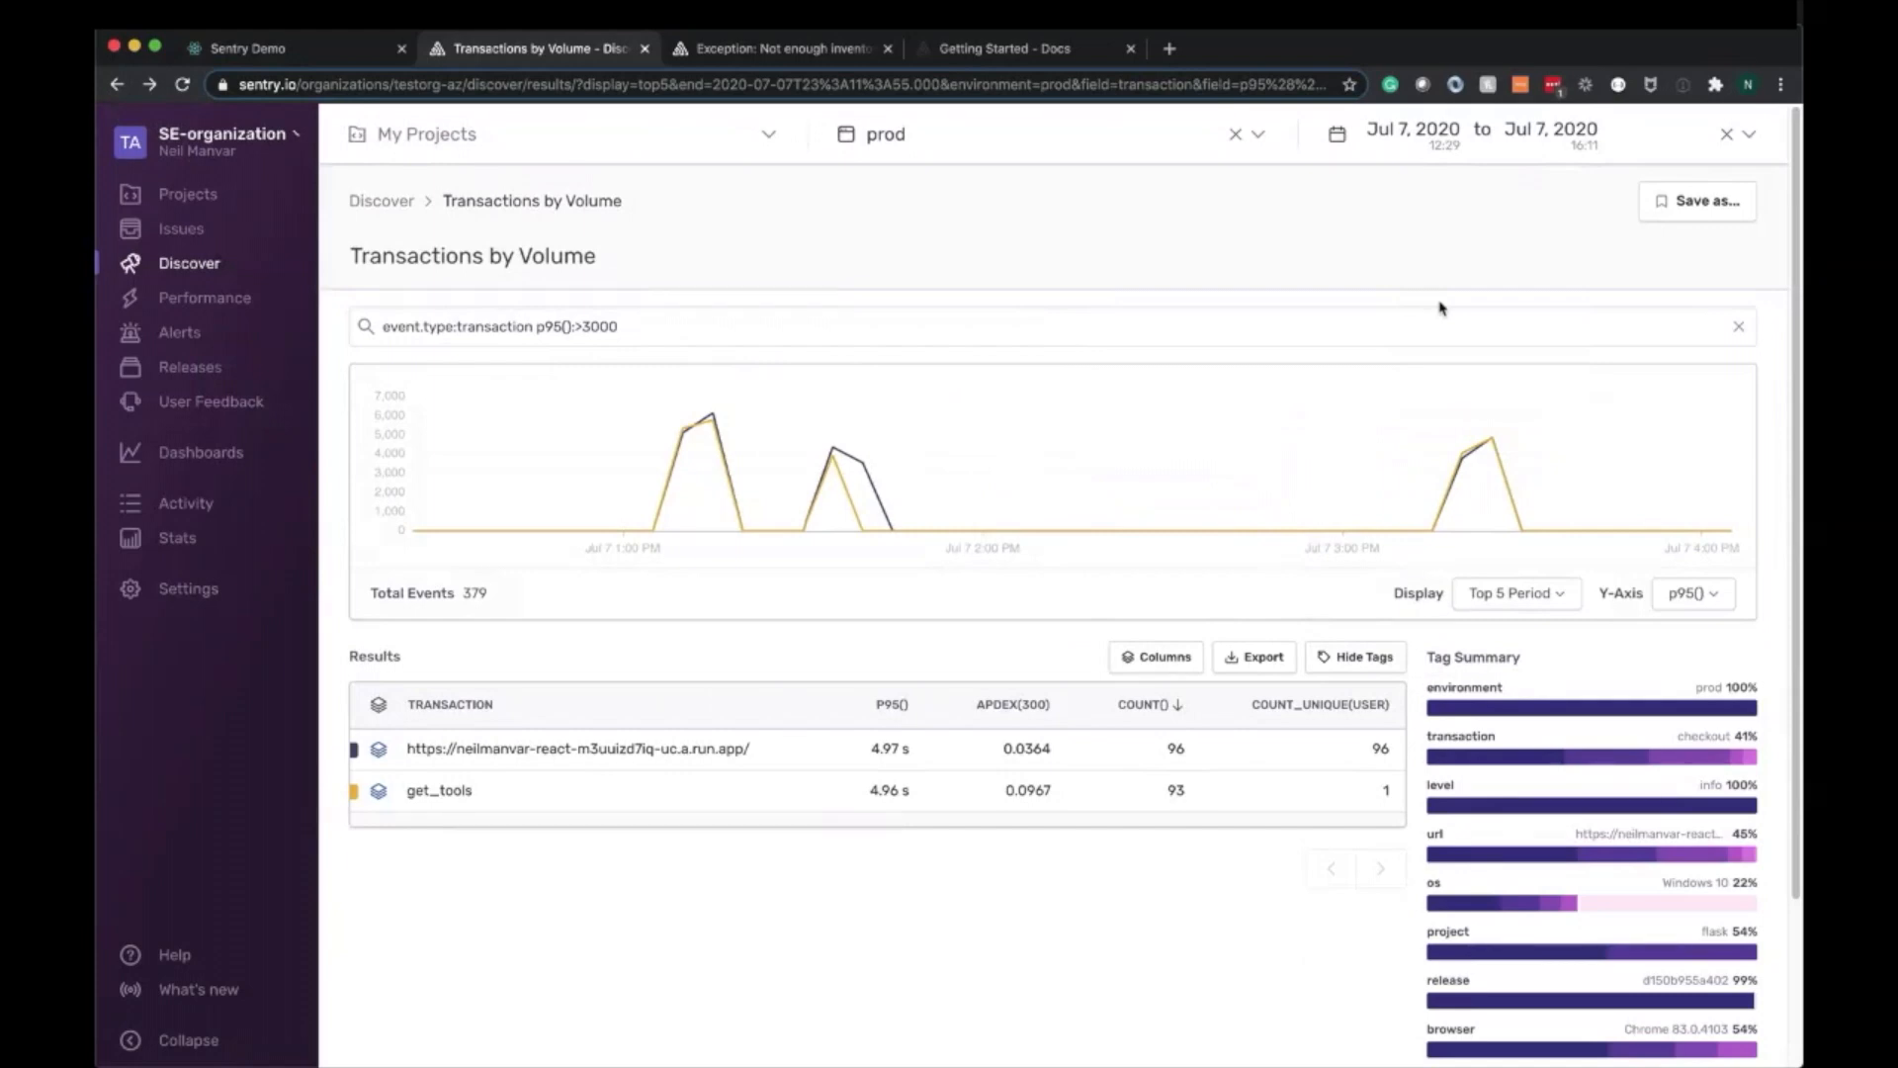
{"action": "left_click", "coordinate": [1696, 202]}
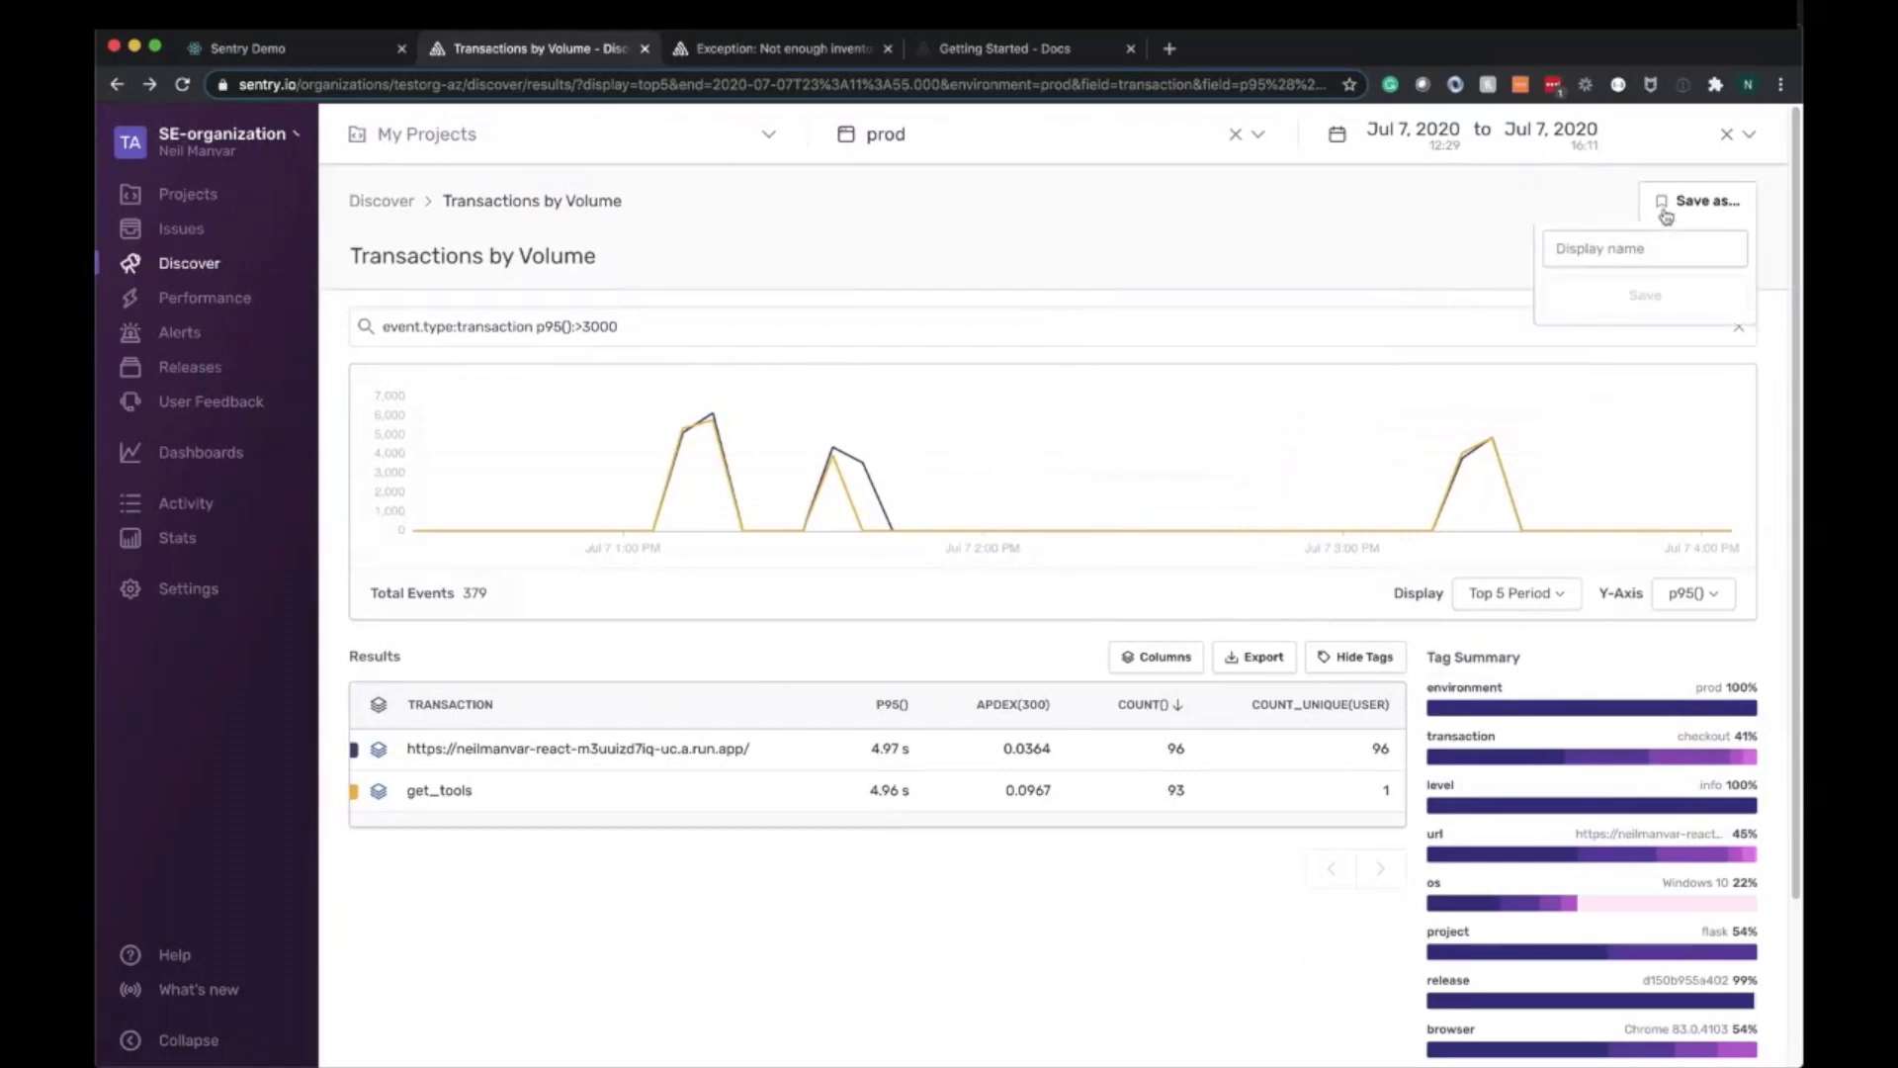
Name the query 'Transactions with p95>3s' and save it to the Discover queries
{"action": "left_click", "coordinate": [1645, 249]}
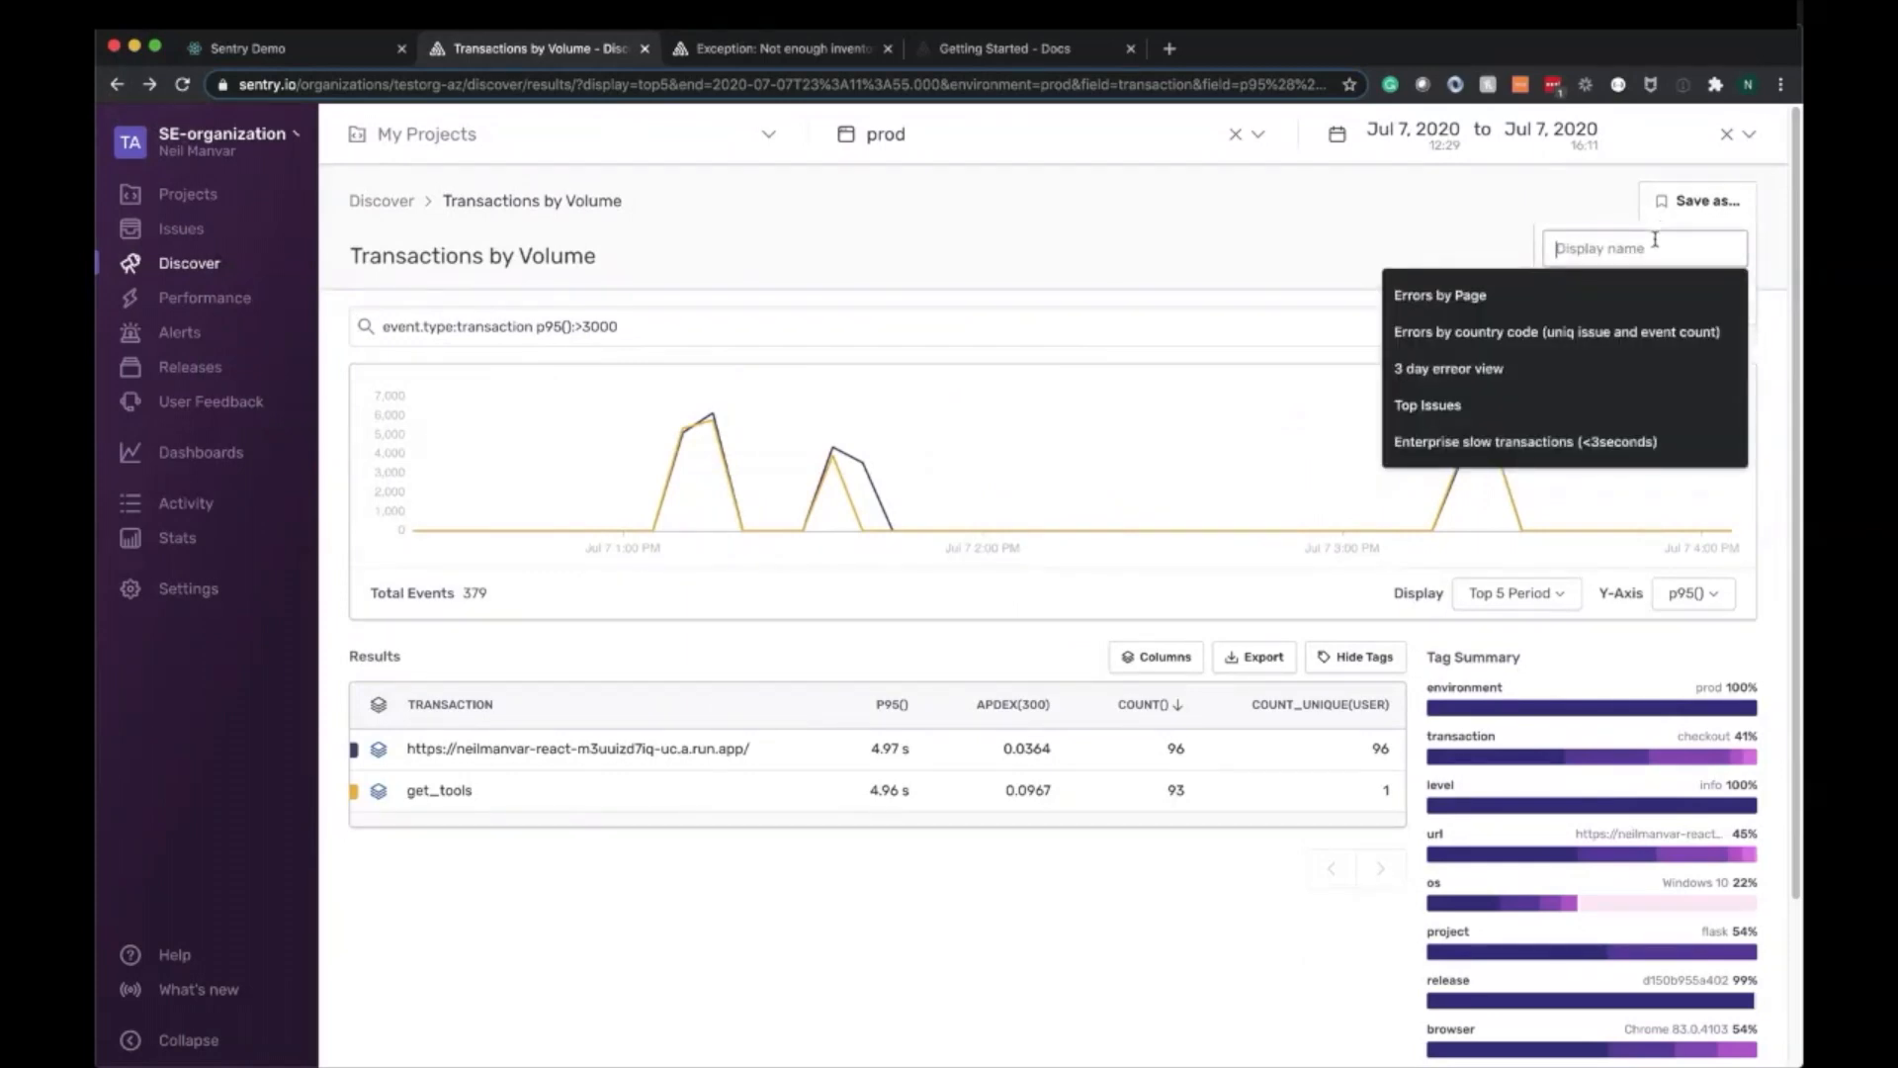
{"action": "type", "text": "Transactions with"}
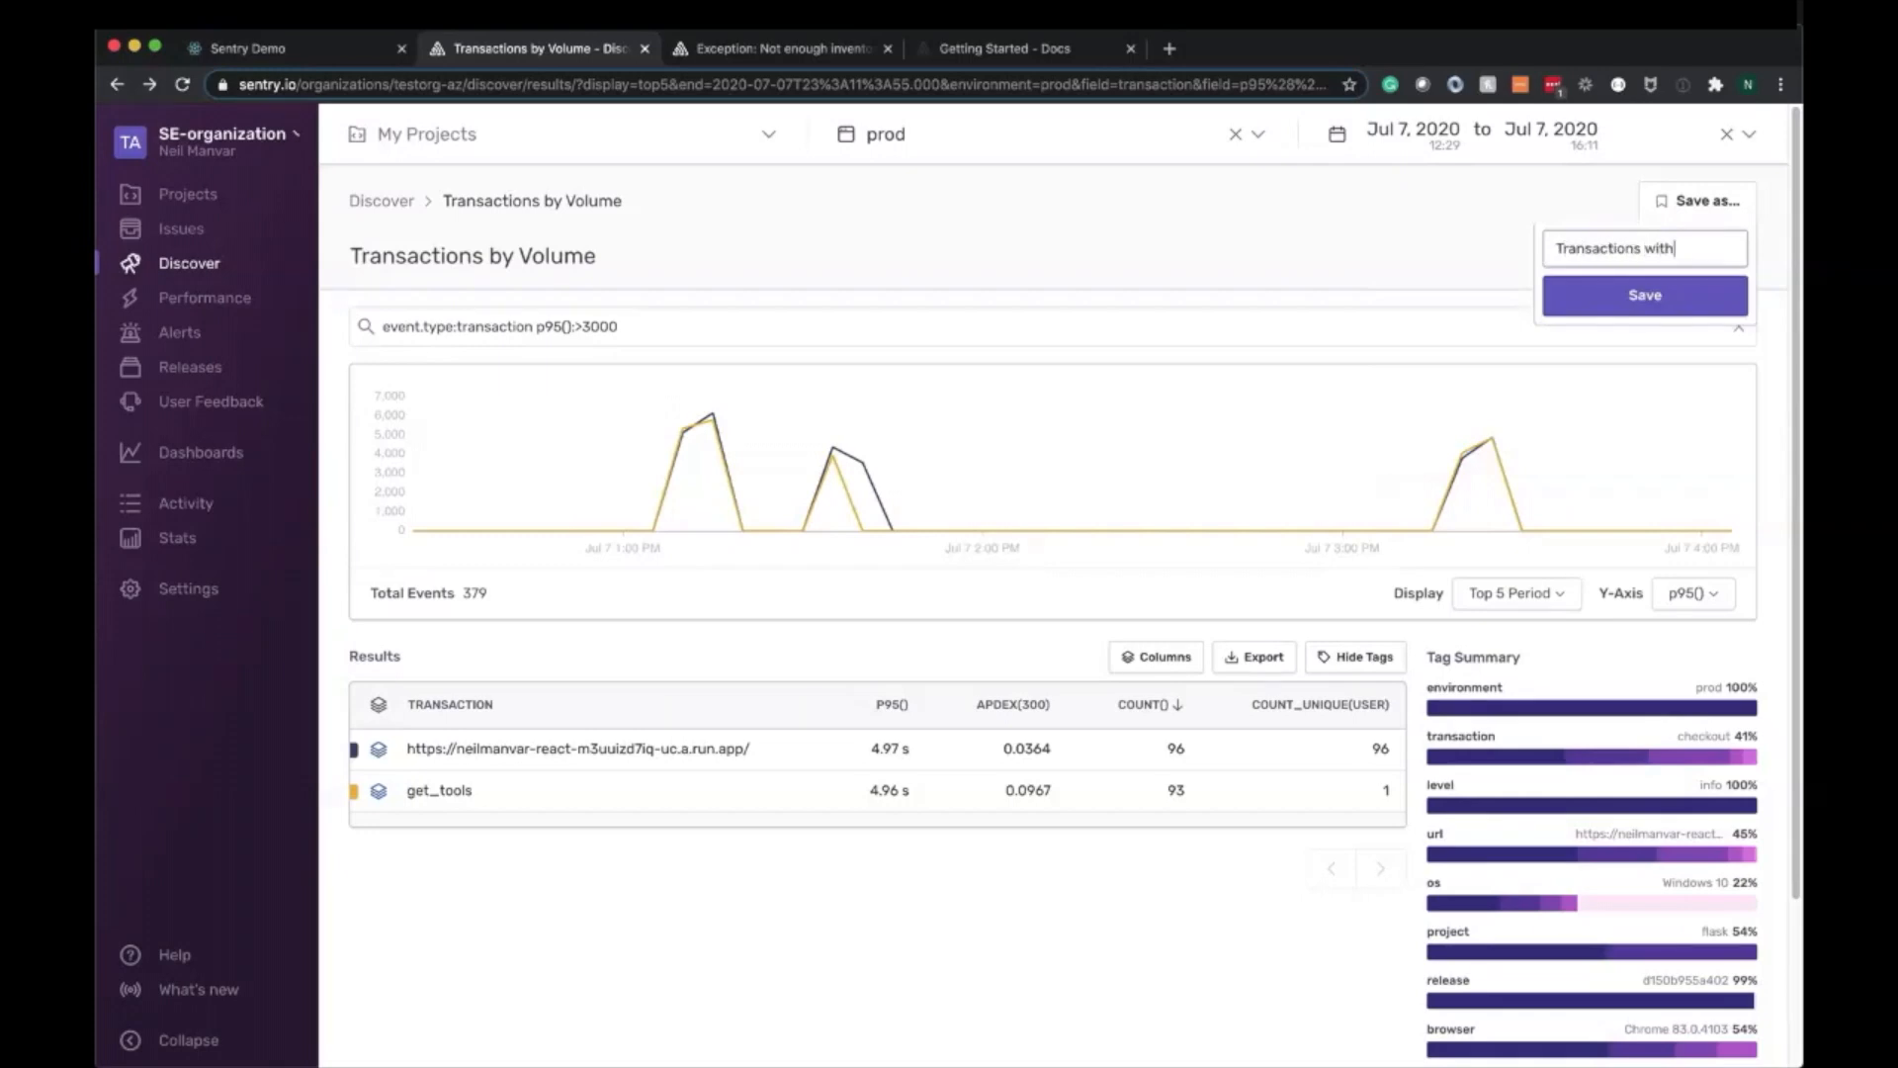
{"action": "type", "text": "p95>3s"}
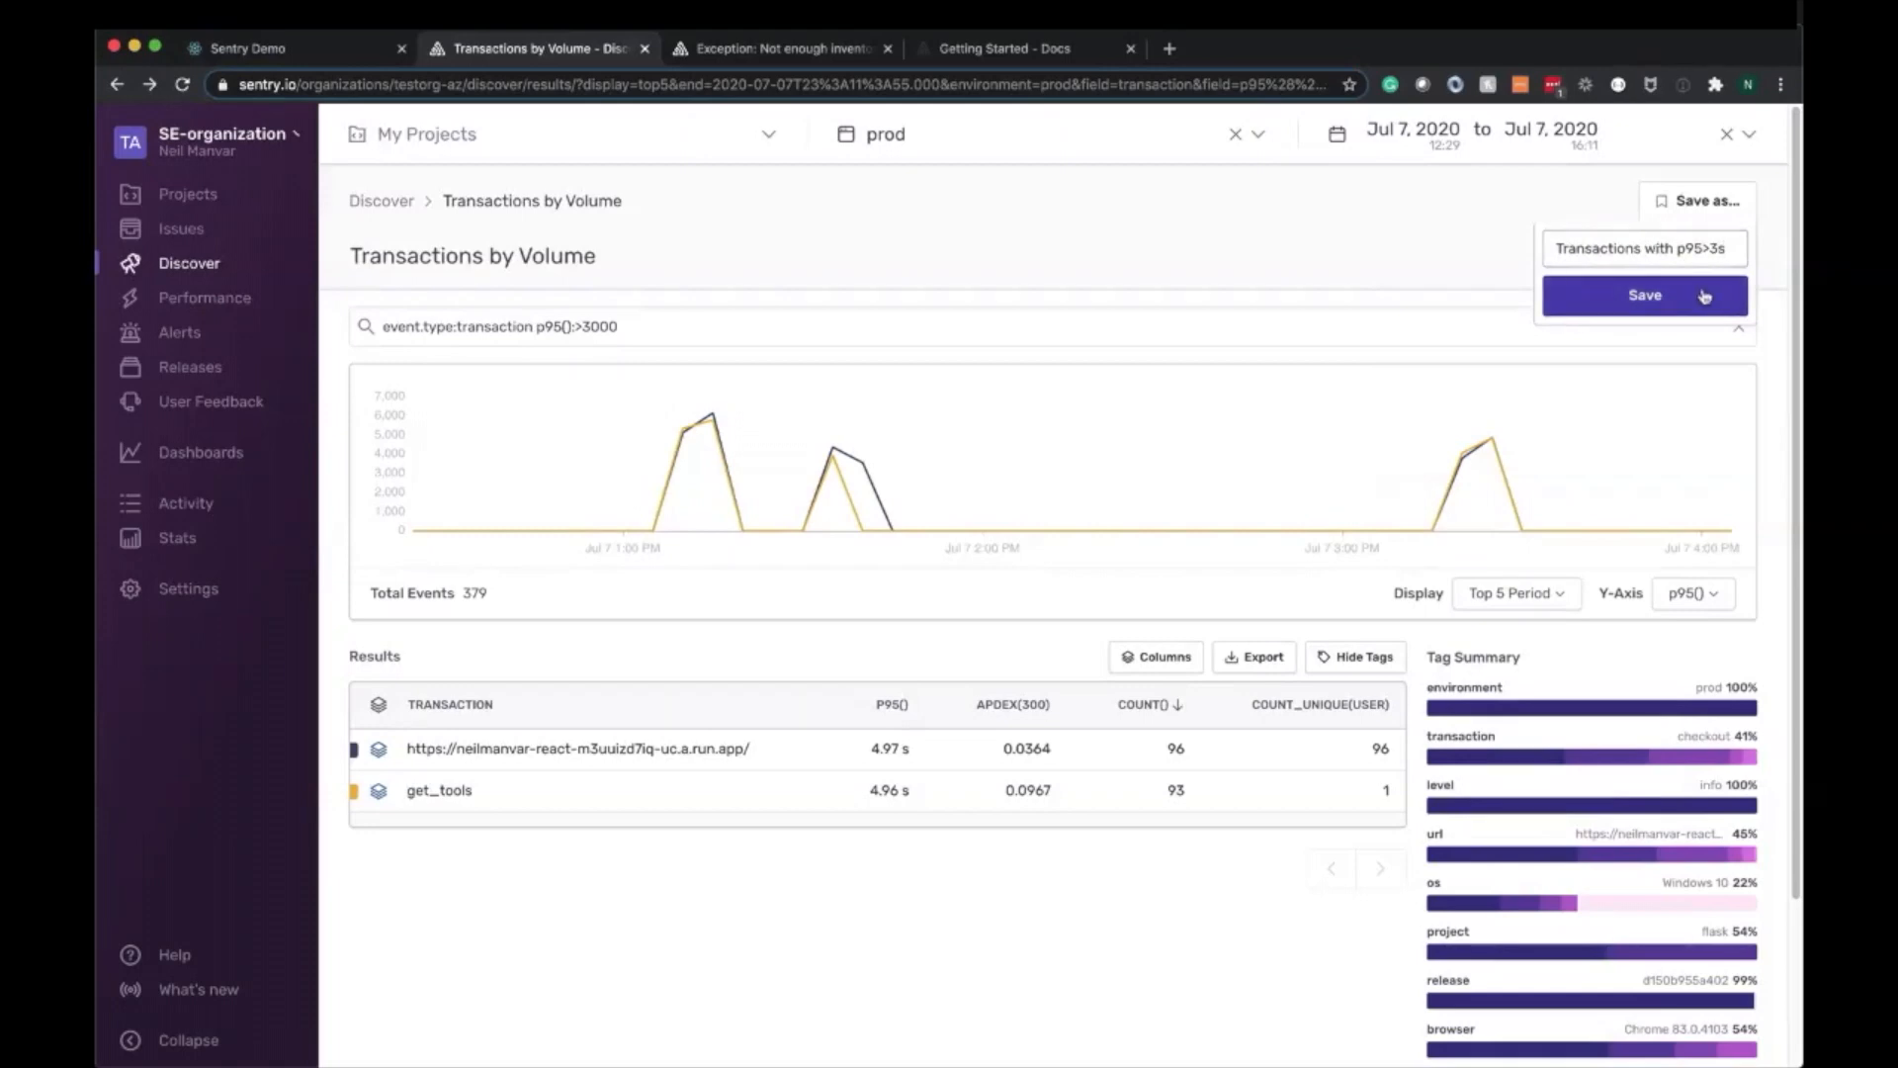
{"action": "left_click", "coordinate": [1646, 295]}
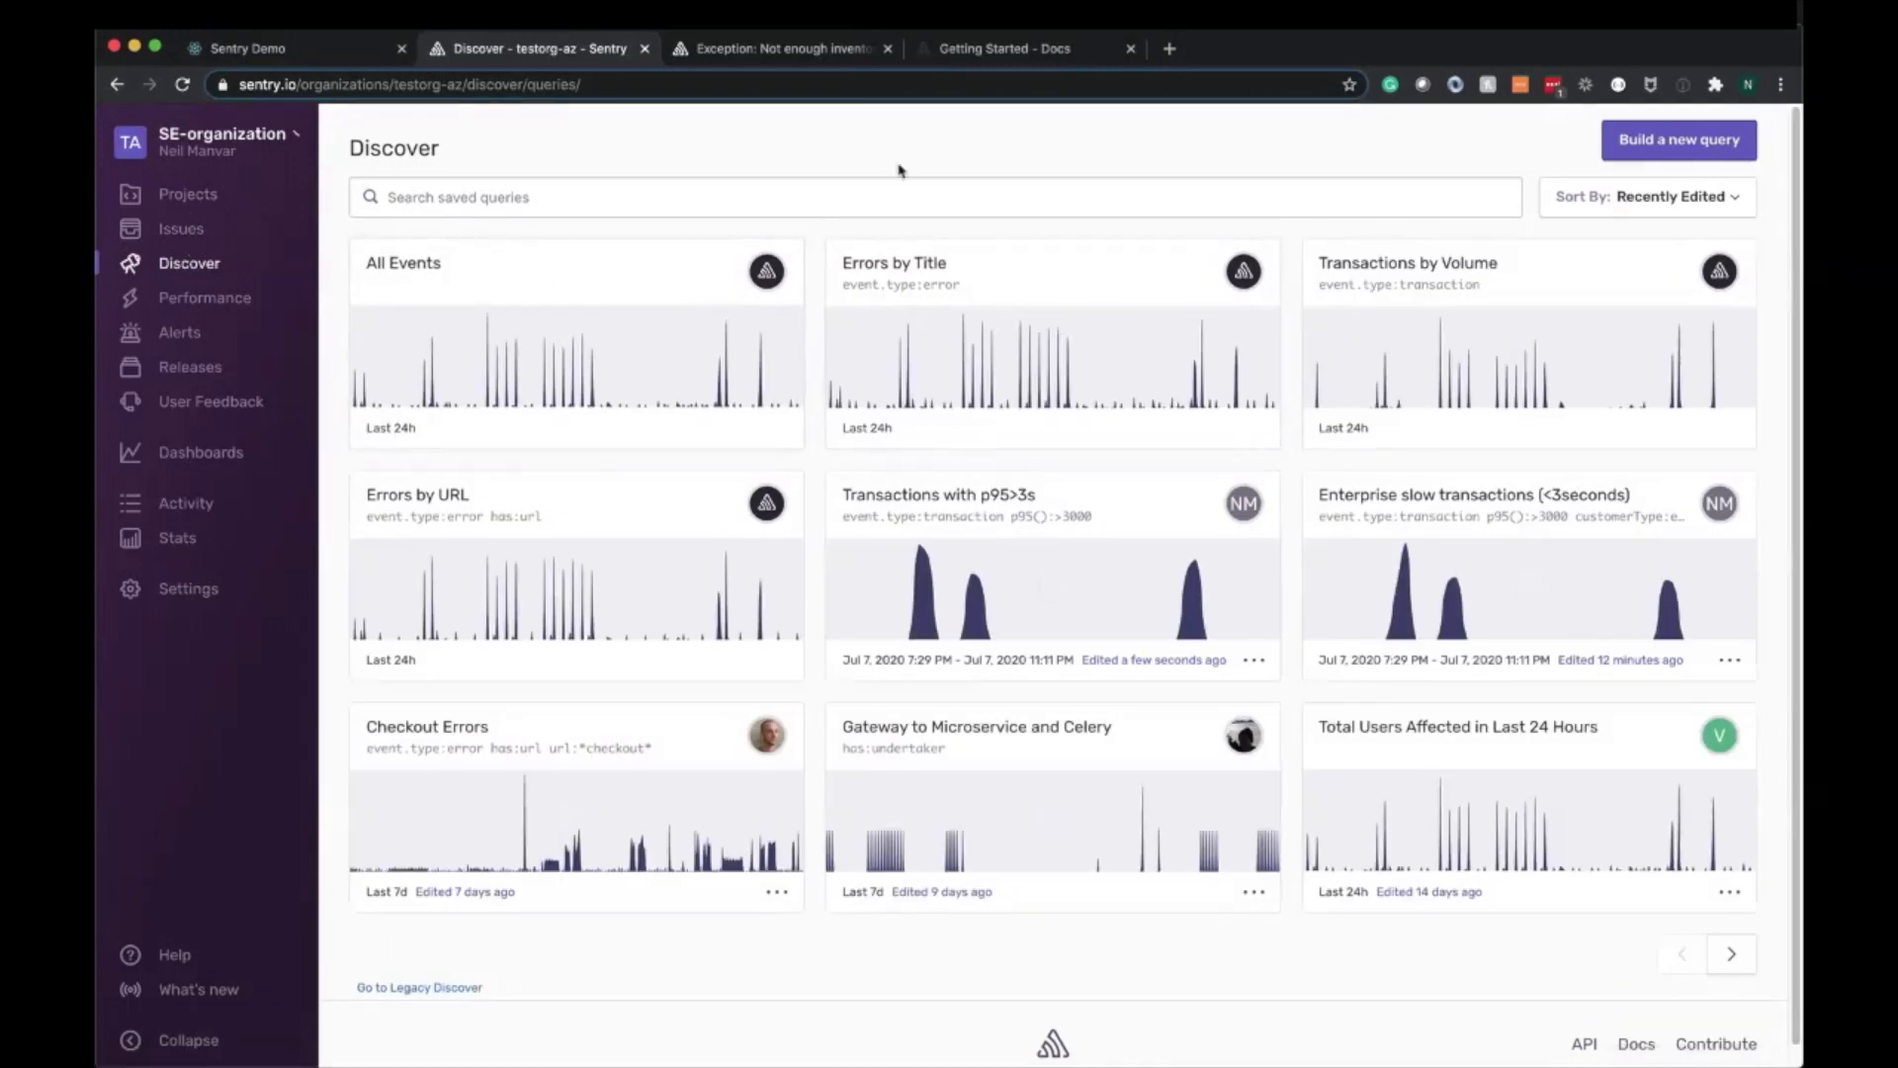
{"action": "mouse_move", "coordinate": [906, 178]}
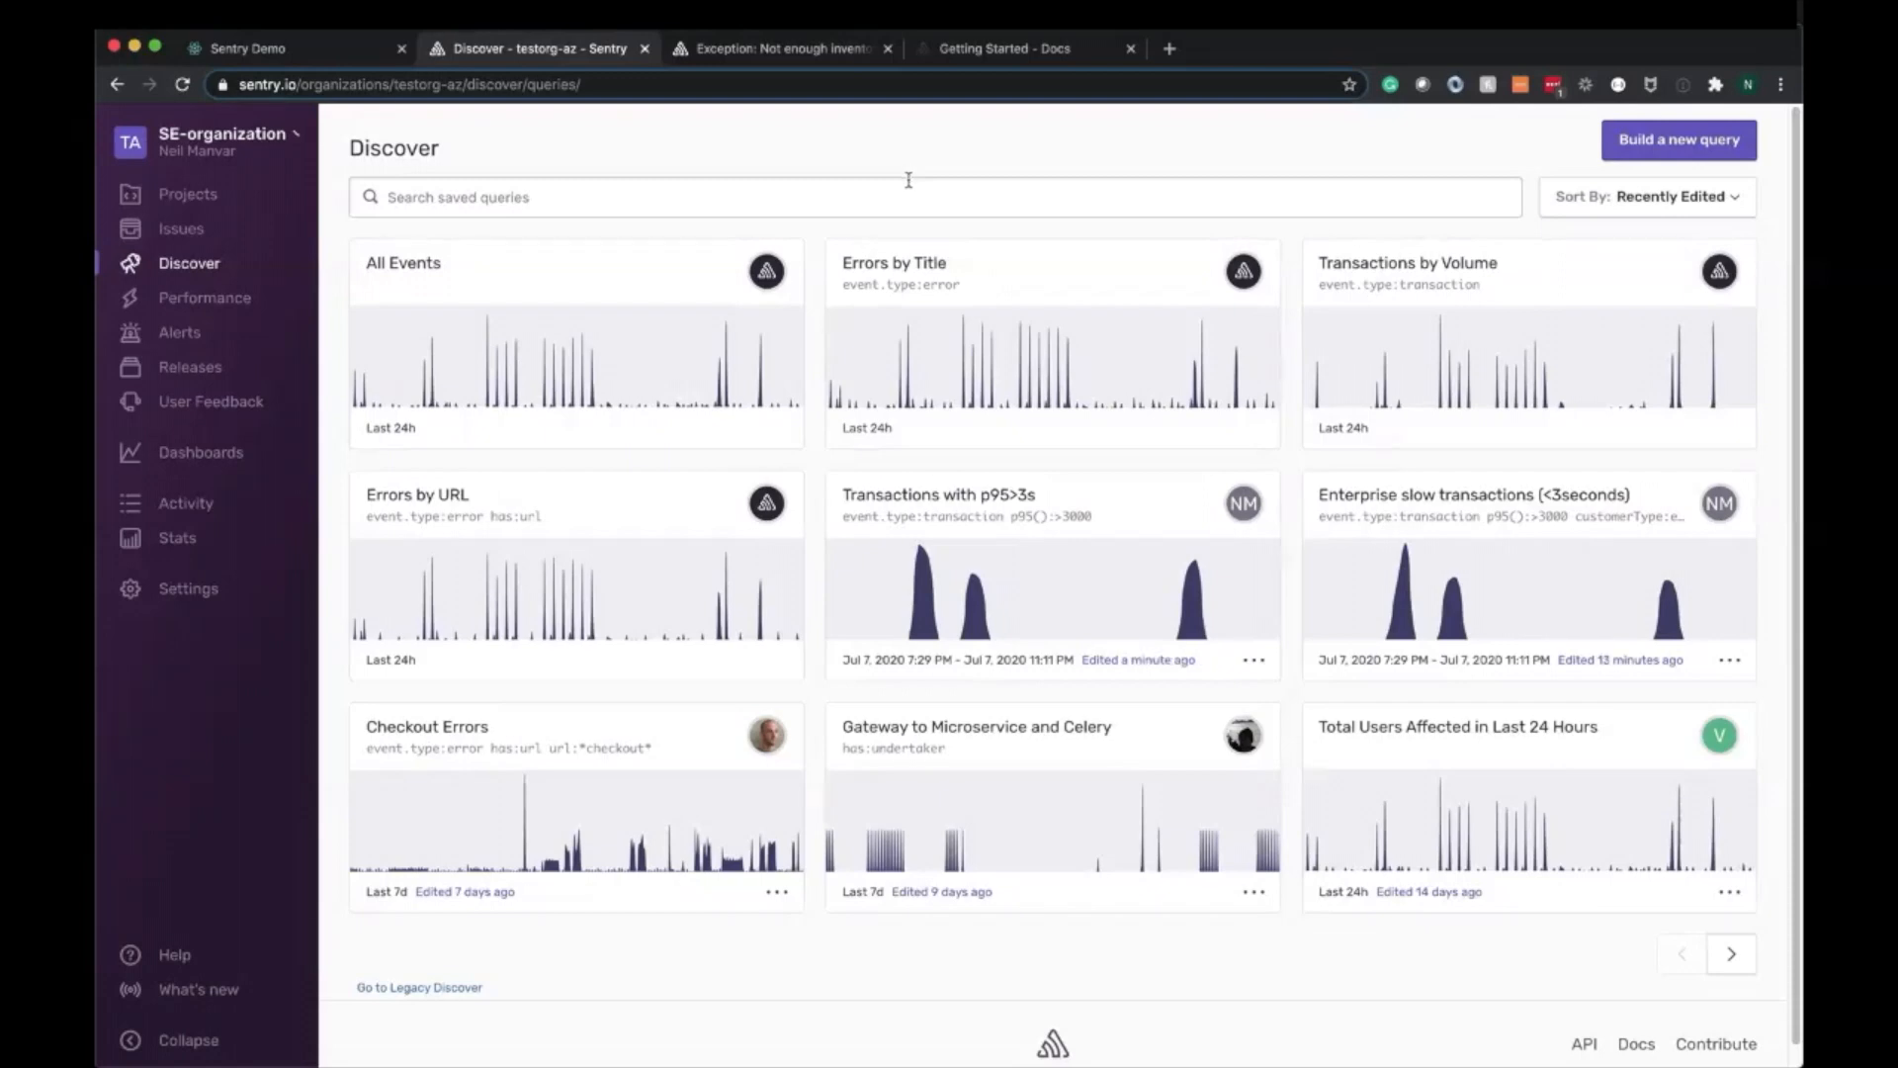
{"action": "mouse_move", "coordinate": [898, 201]}
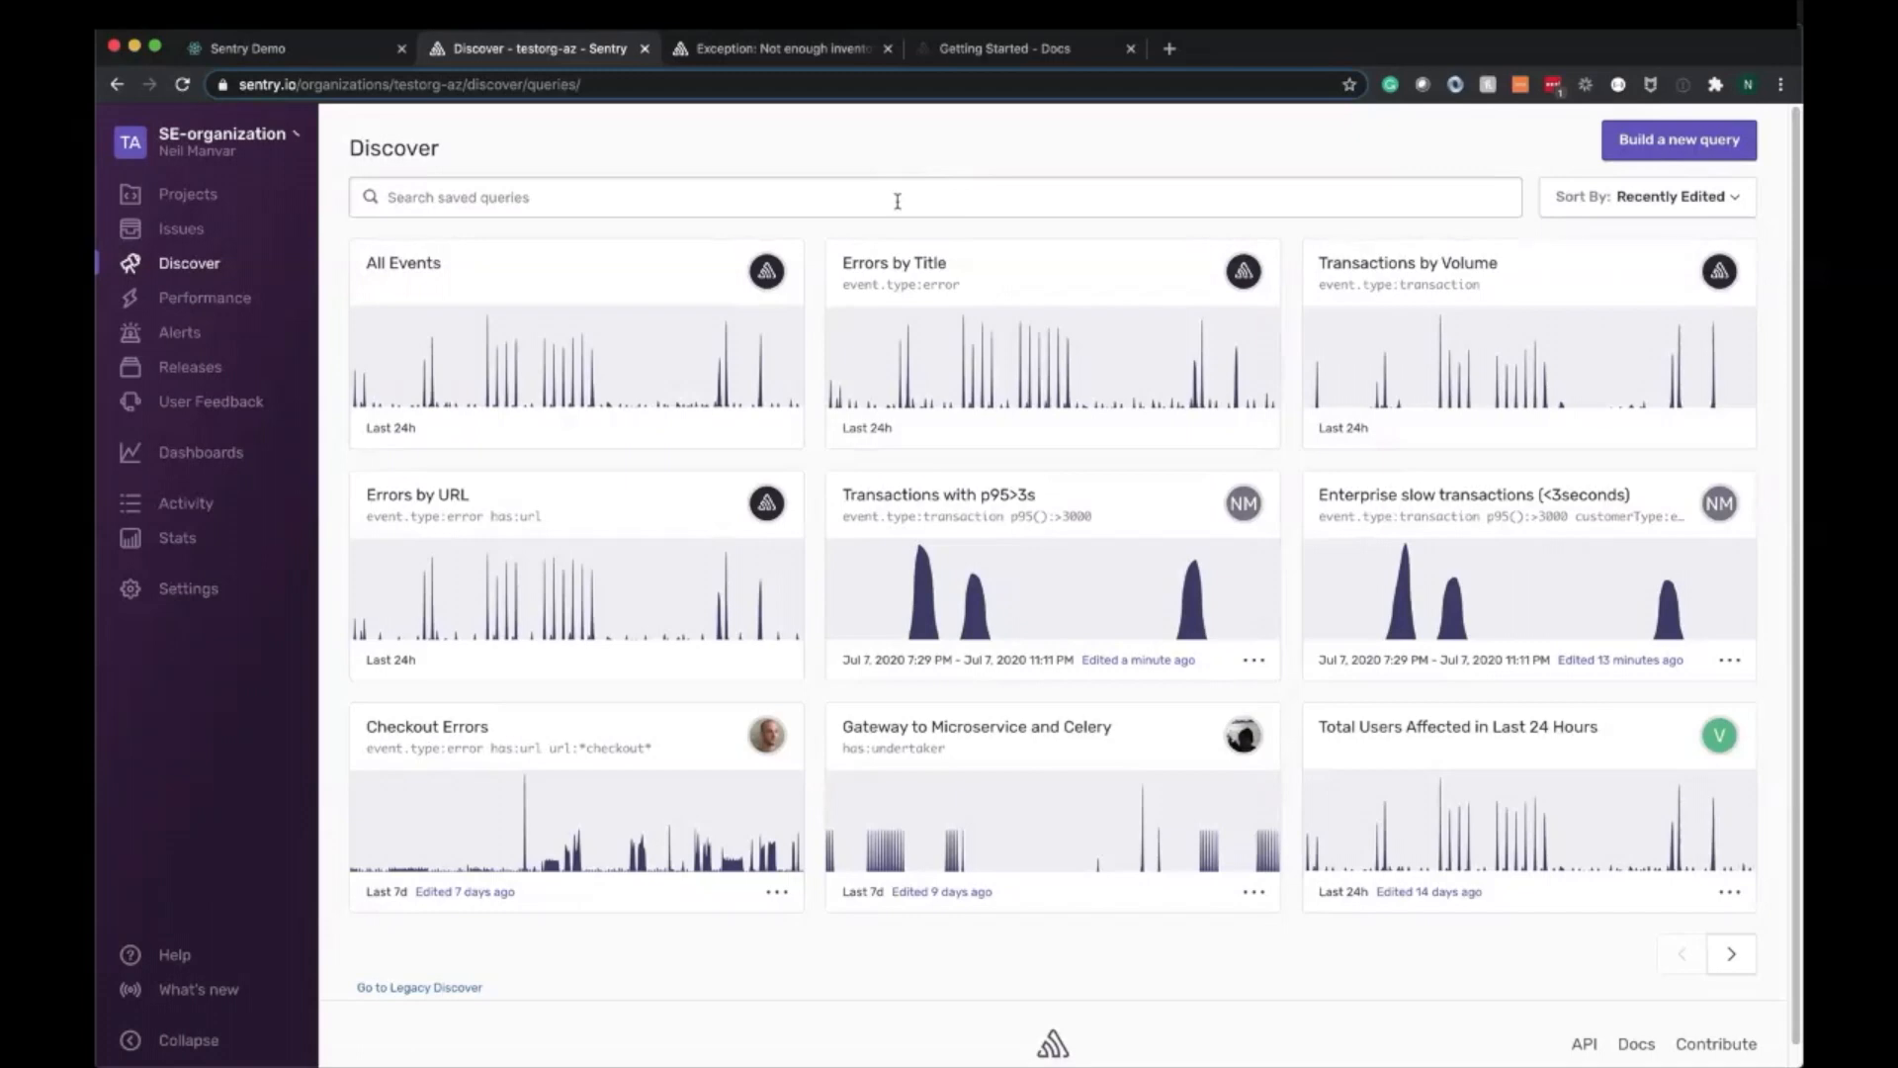
{"action": "mouse_move", "coordinate": [261, 321]}
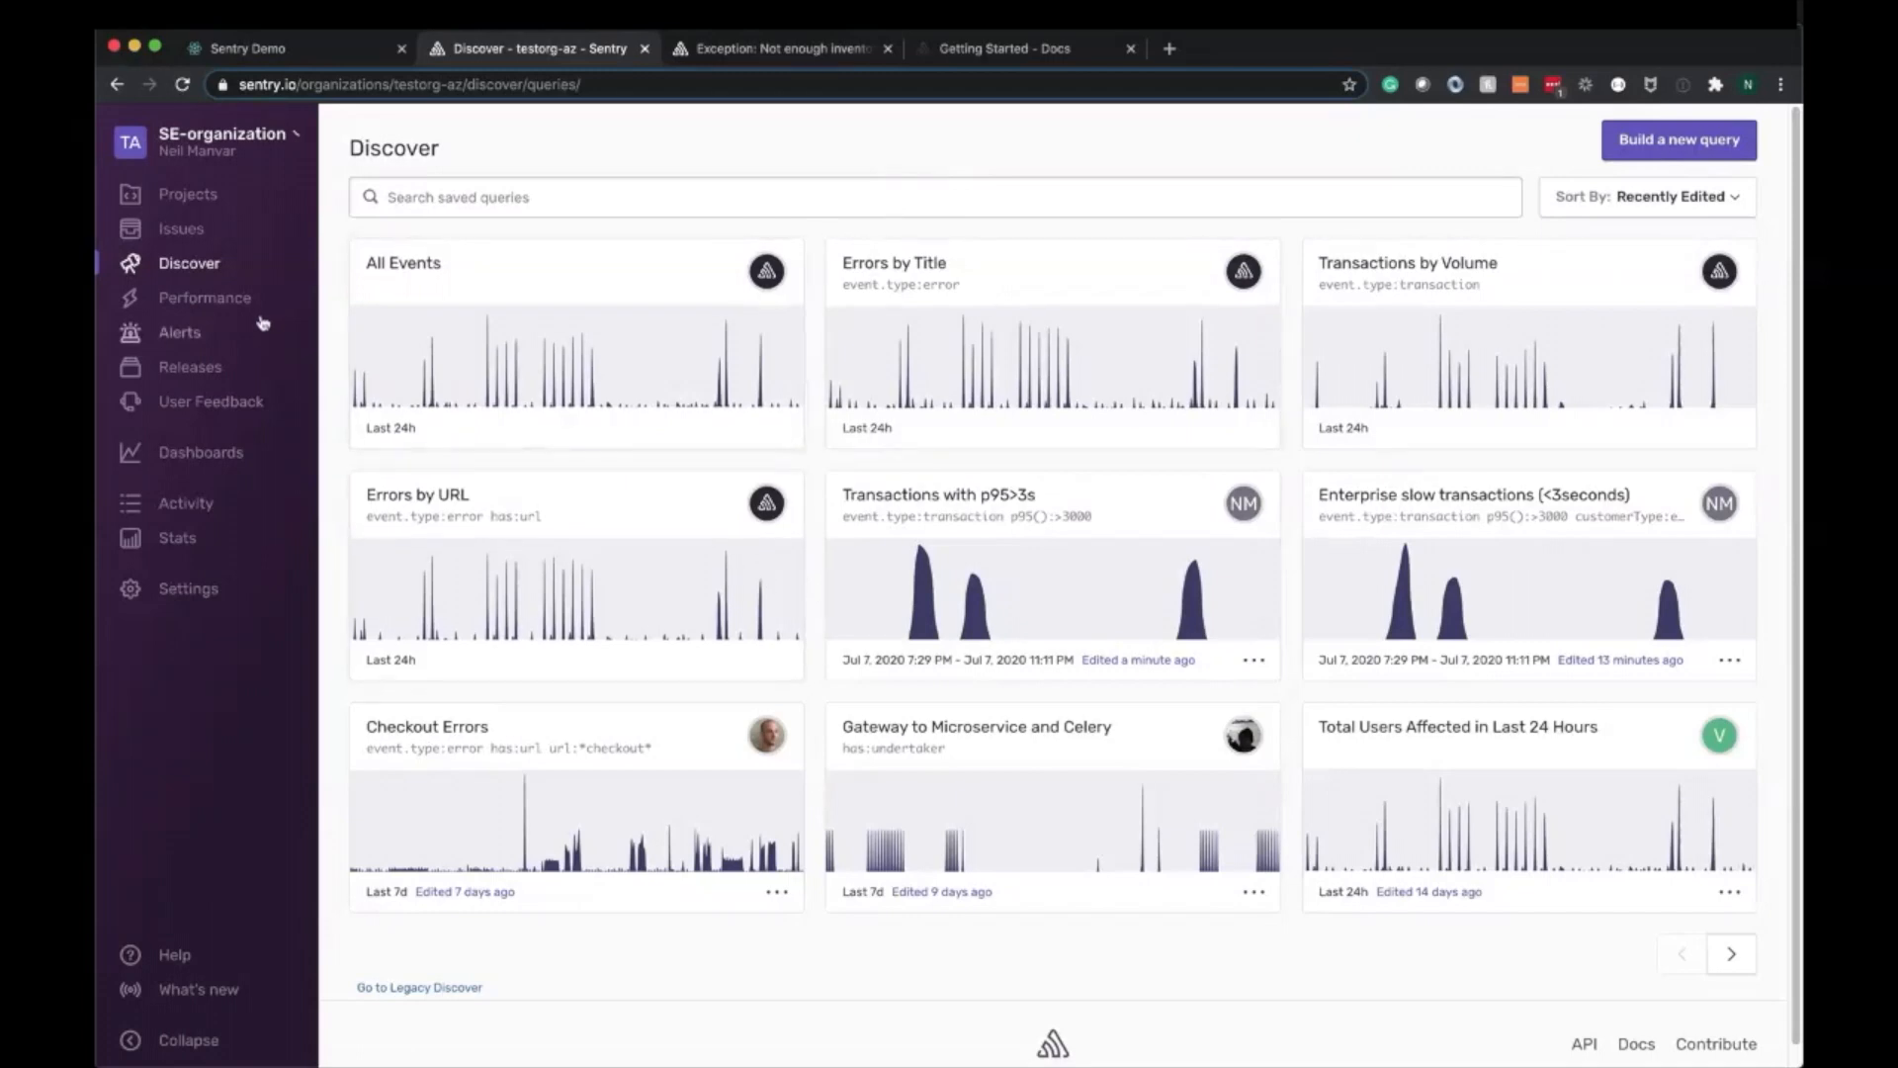
{"action": "left_click", "coordinate": [203, 296]}
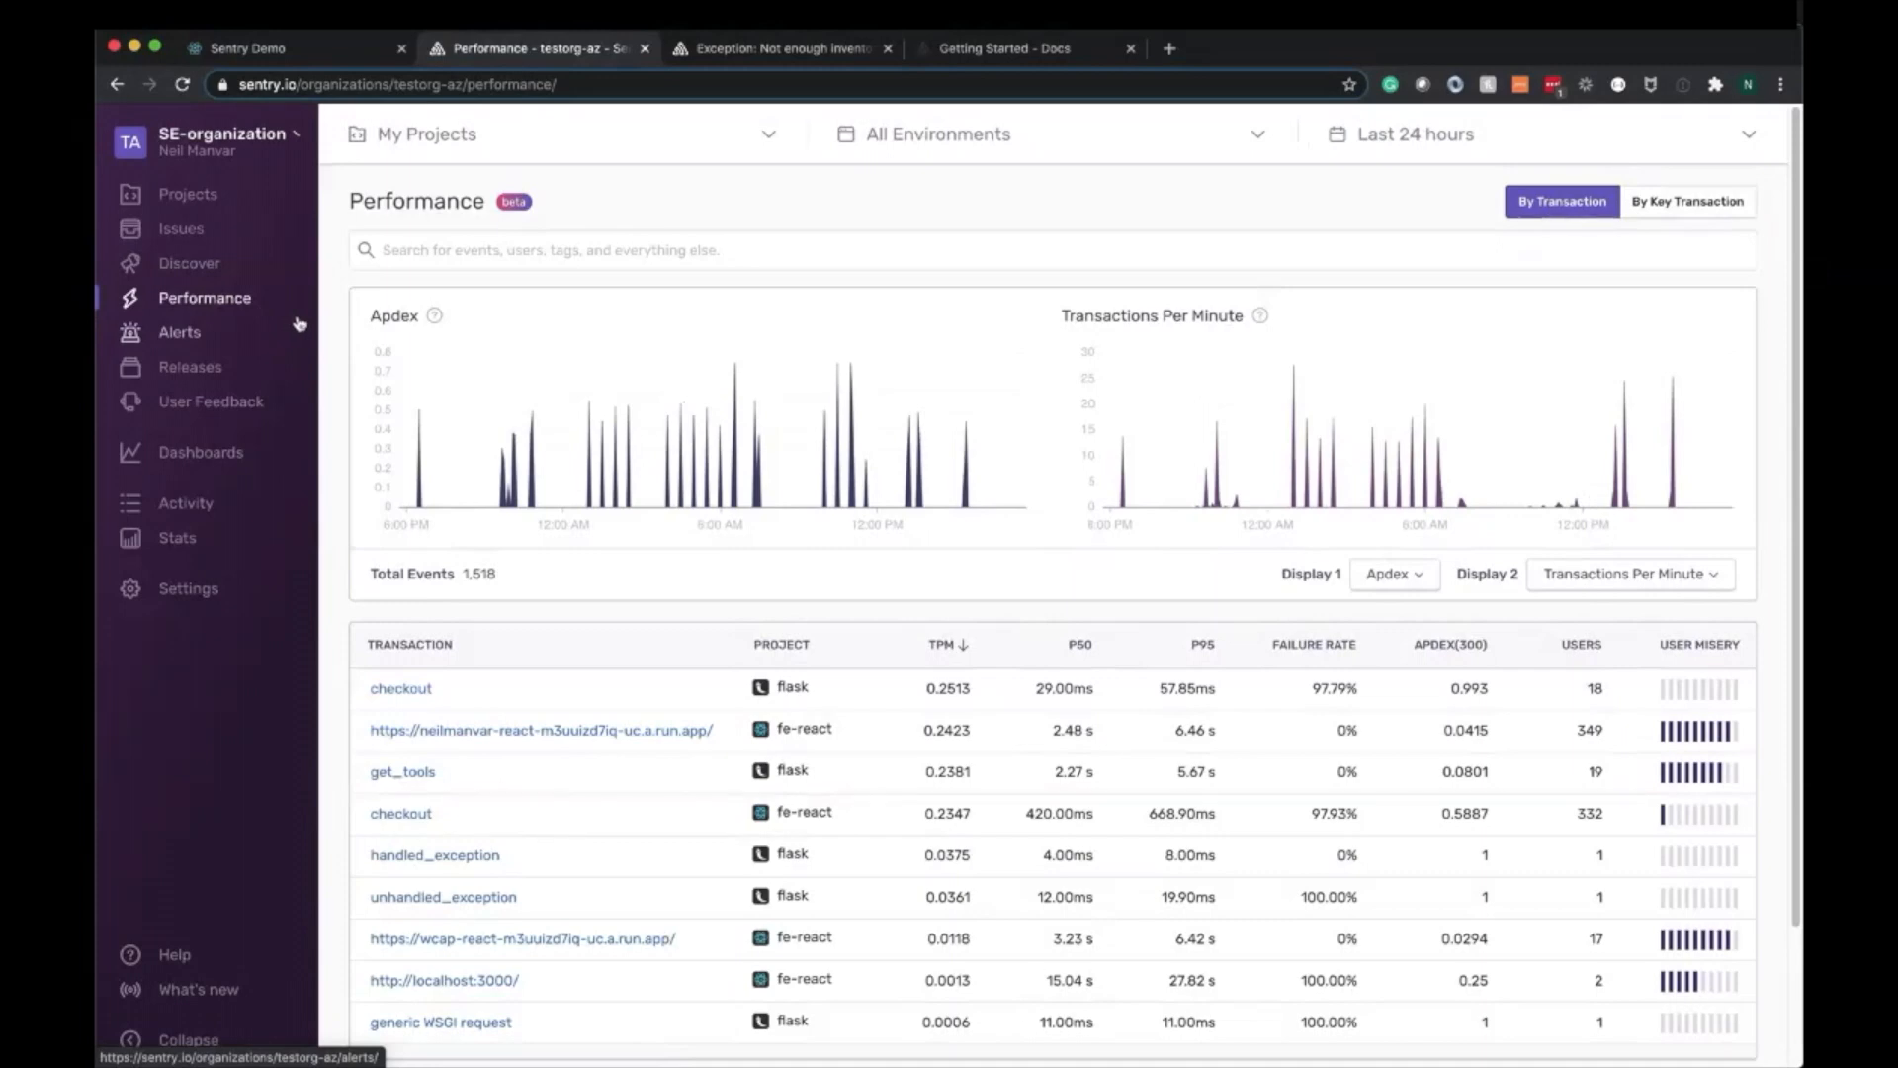
{"action": "mouse_move", "coordinate": [305, 324]}
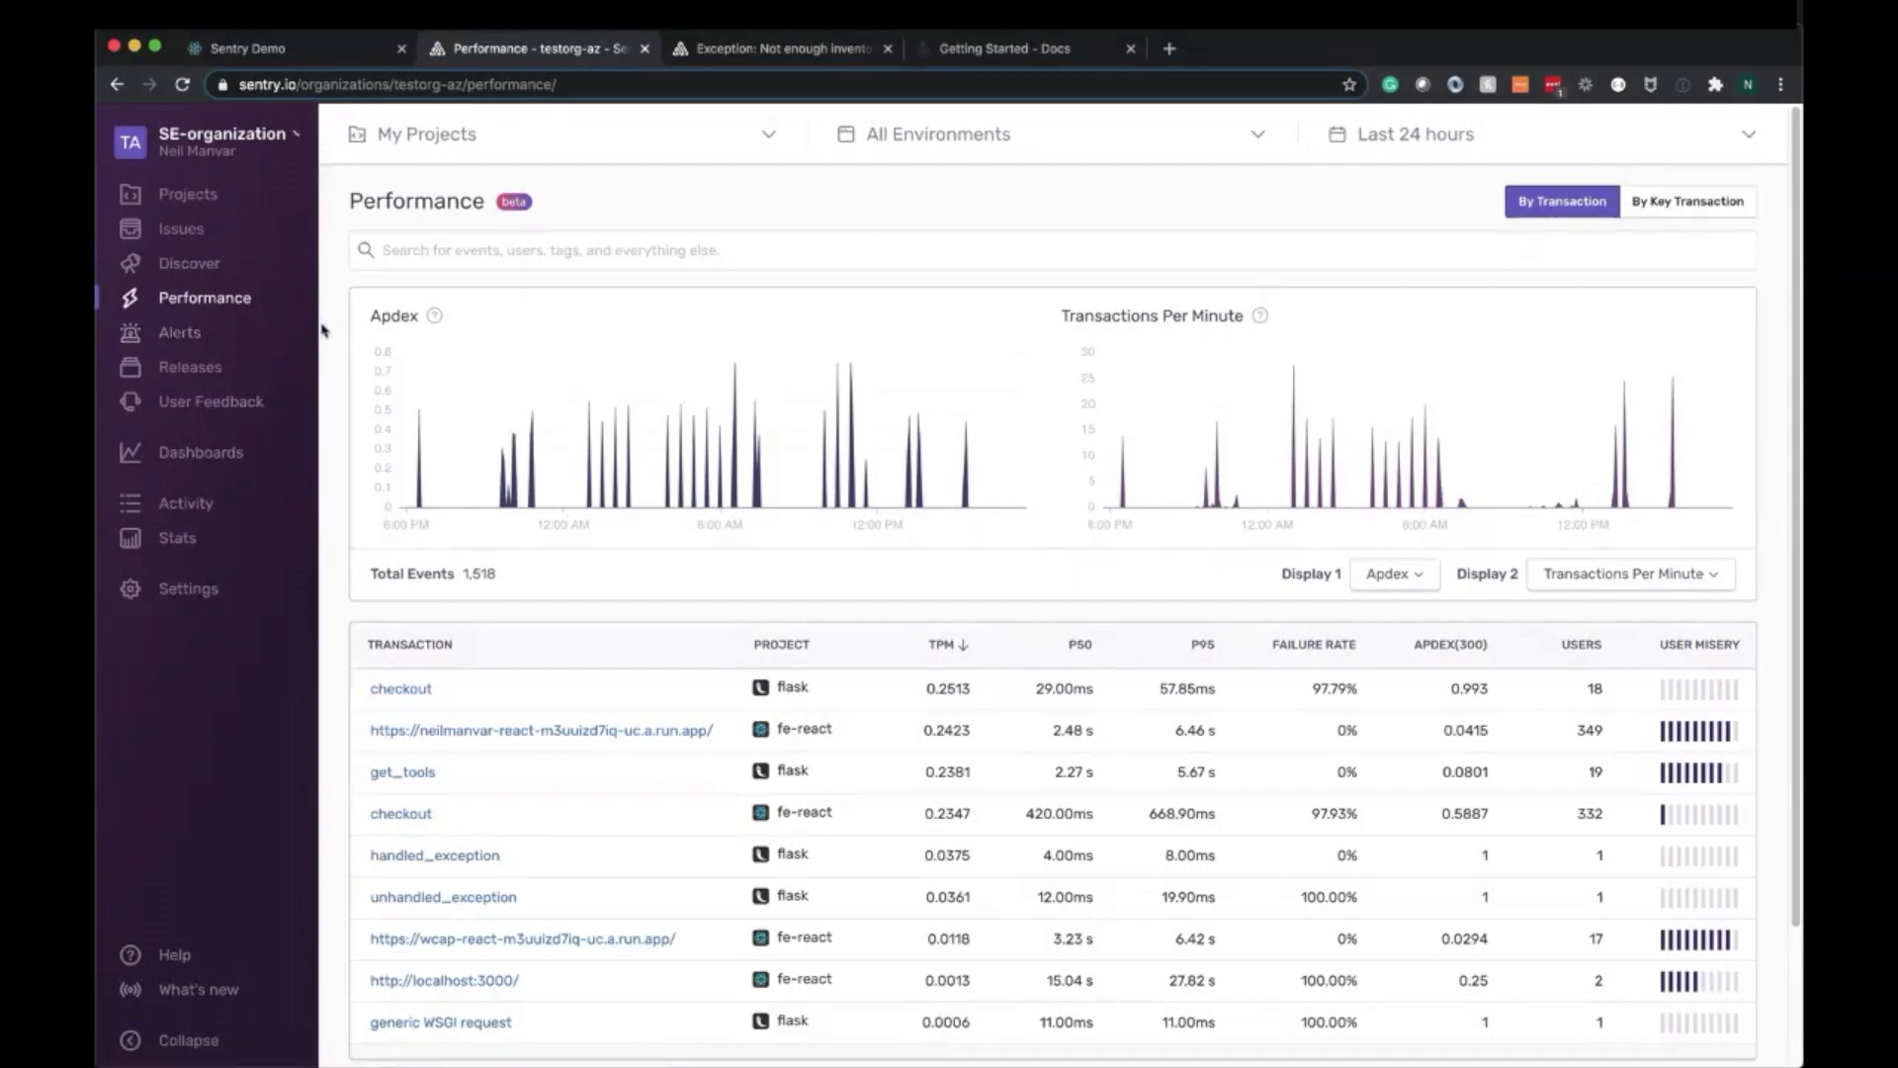
{"action": "mouse_move", "coordinate": [330, 333]}
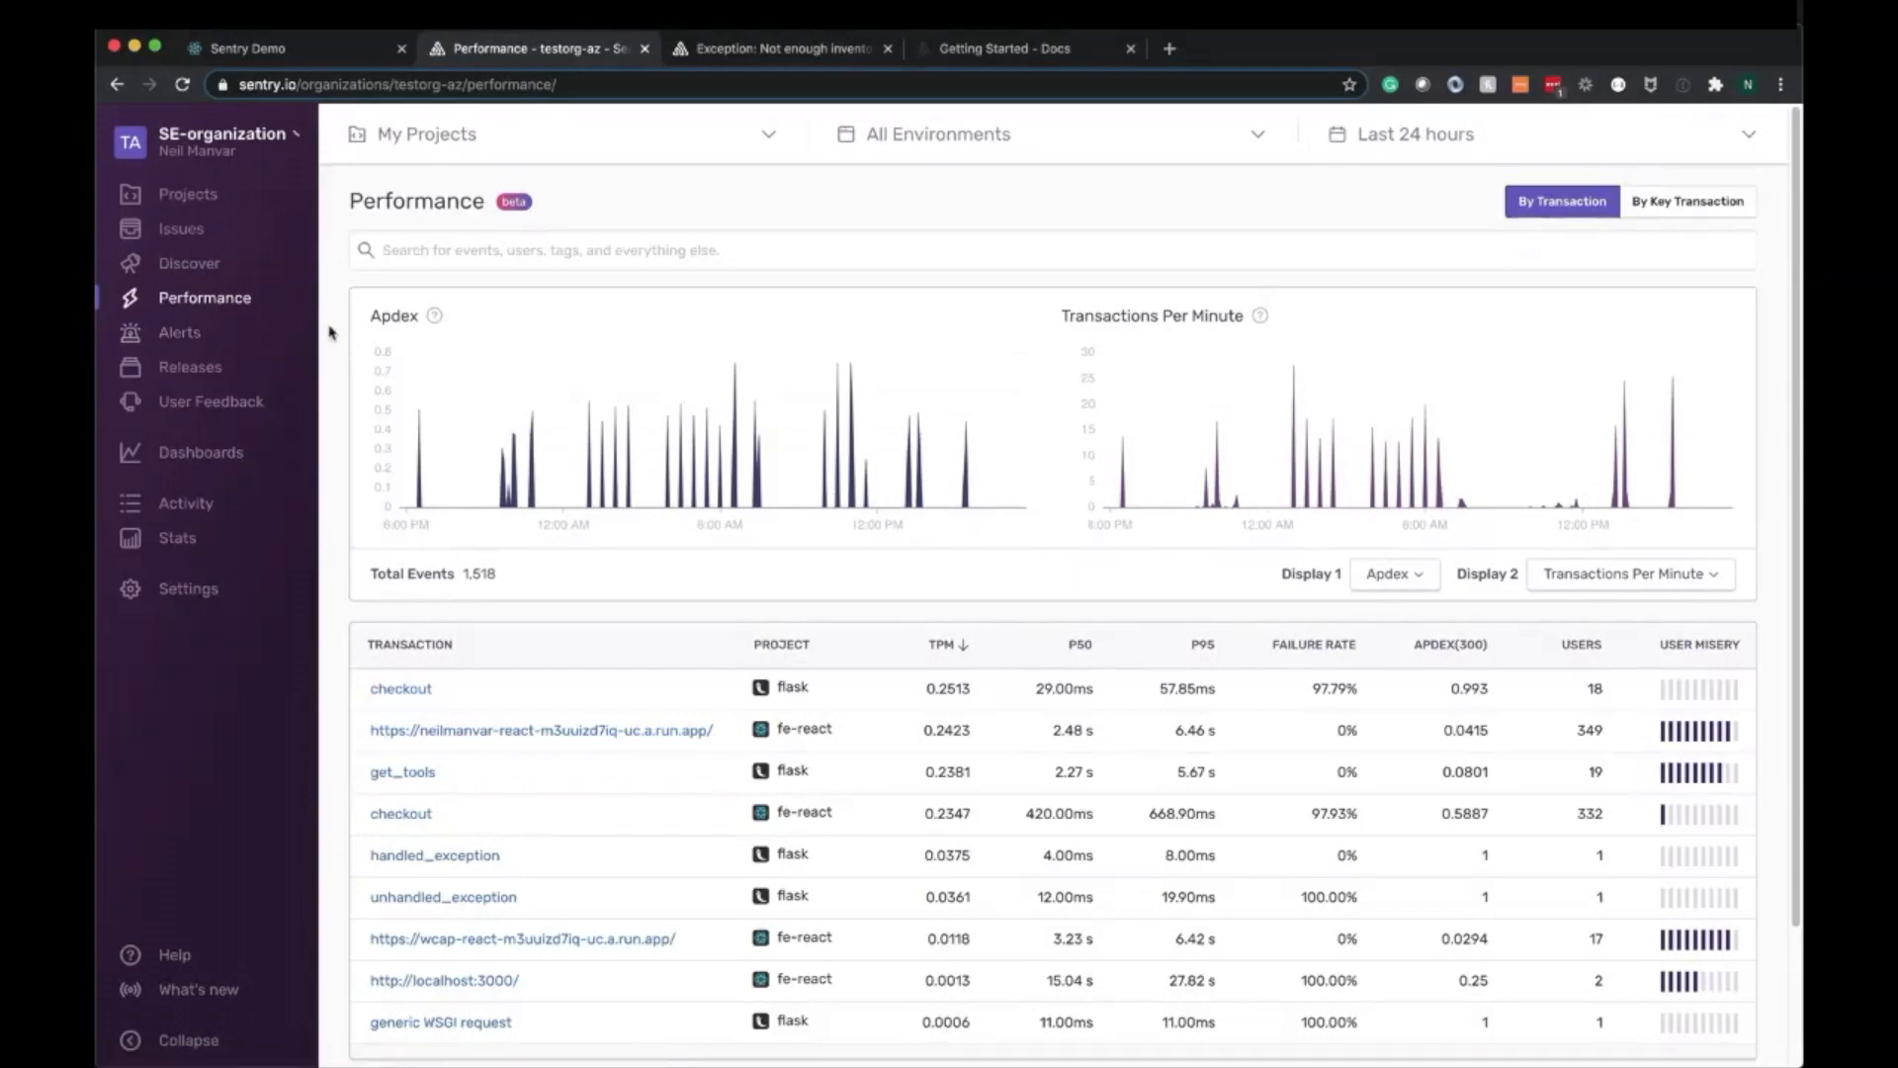